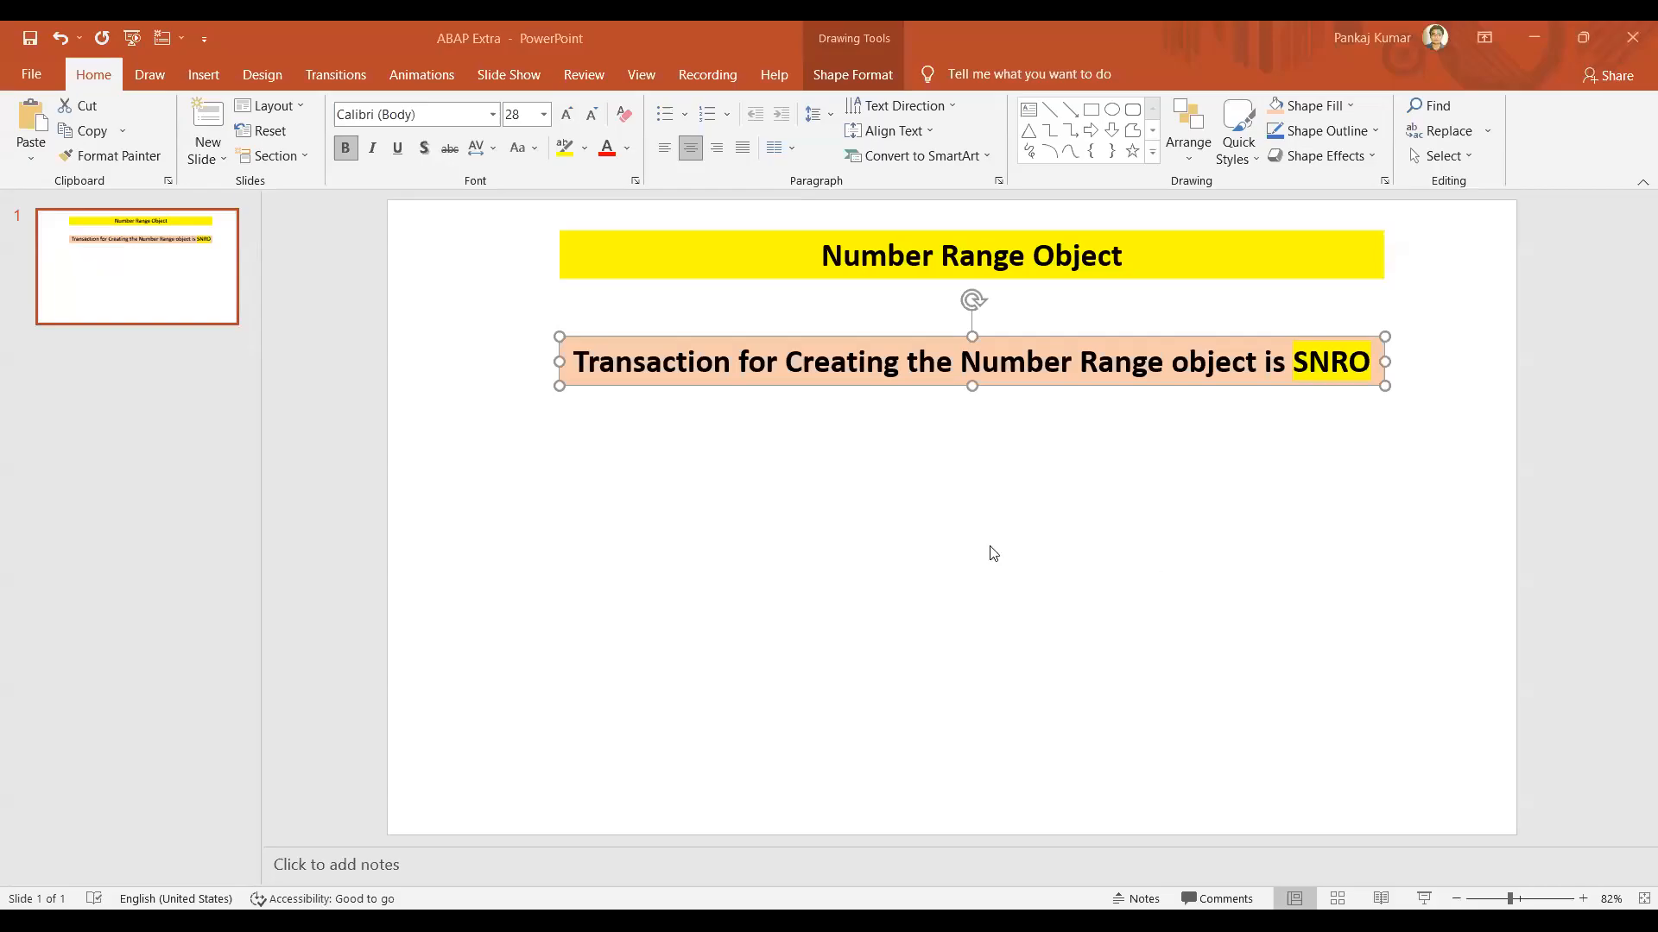
mouse_move(1001, 528)
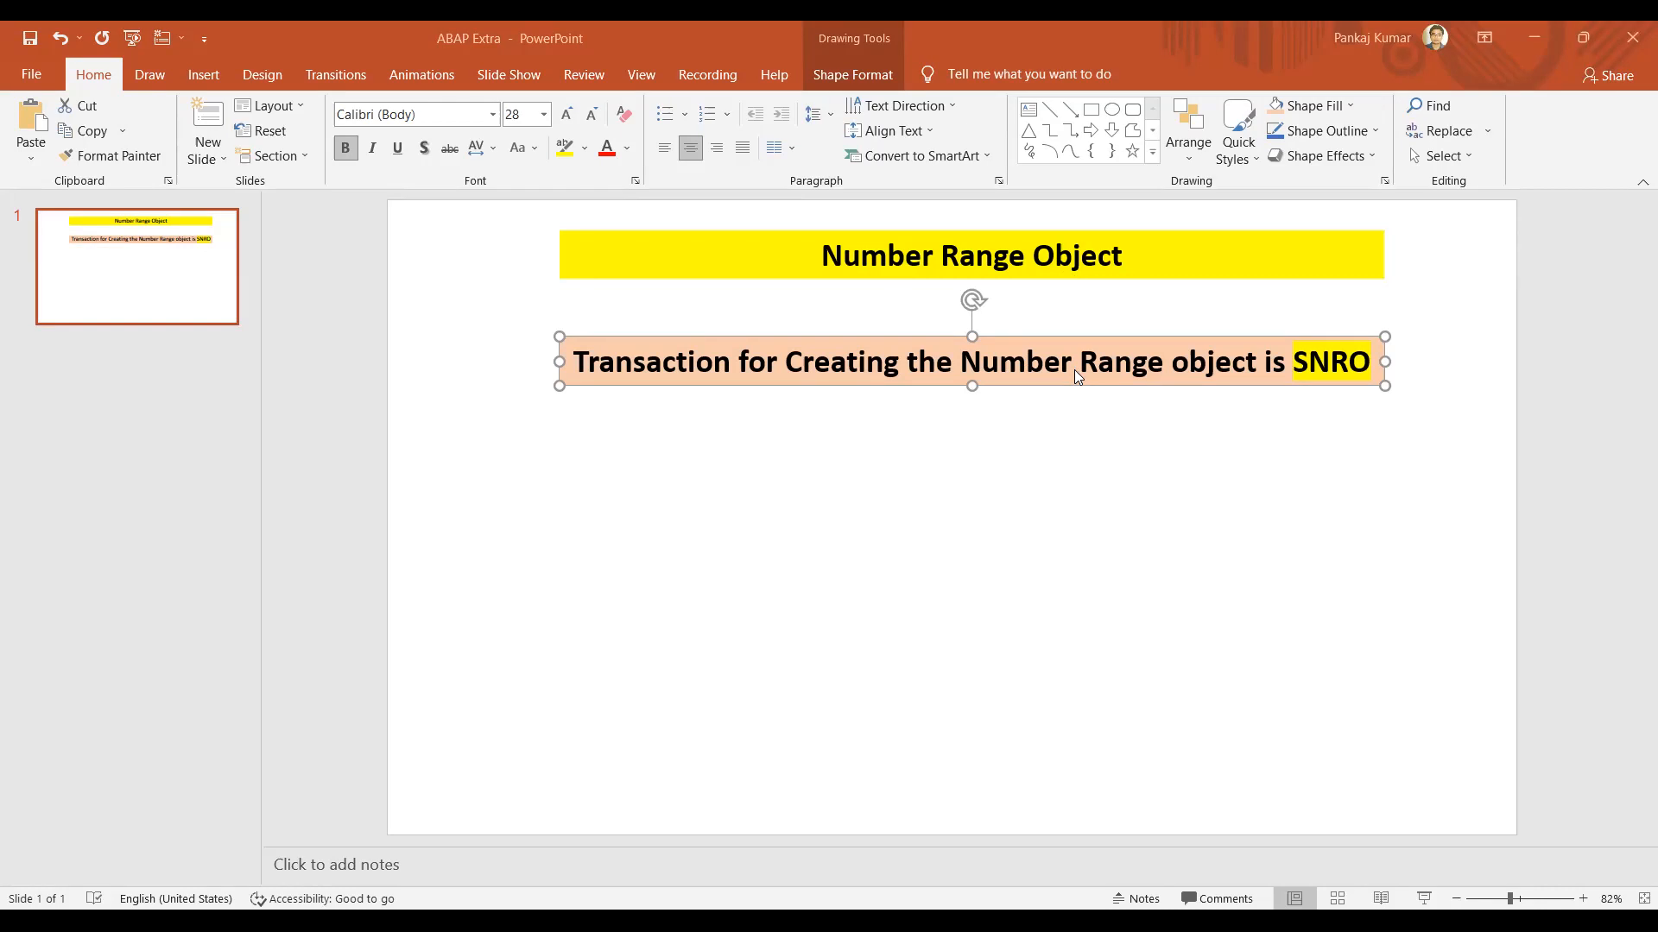
mouse_move(1364, 382)
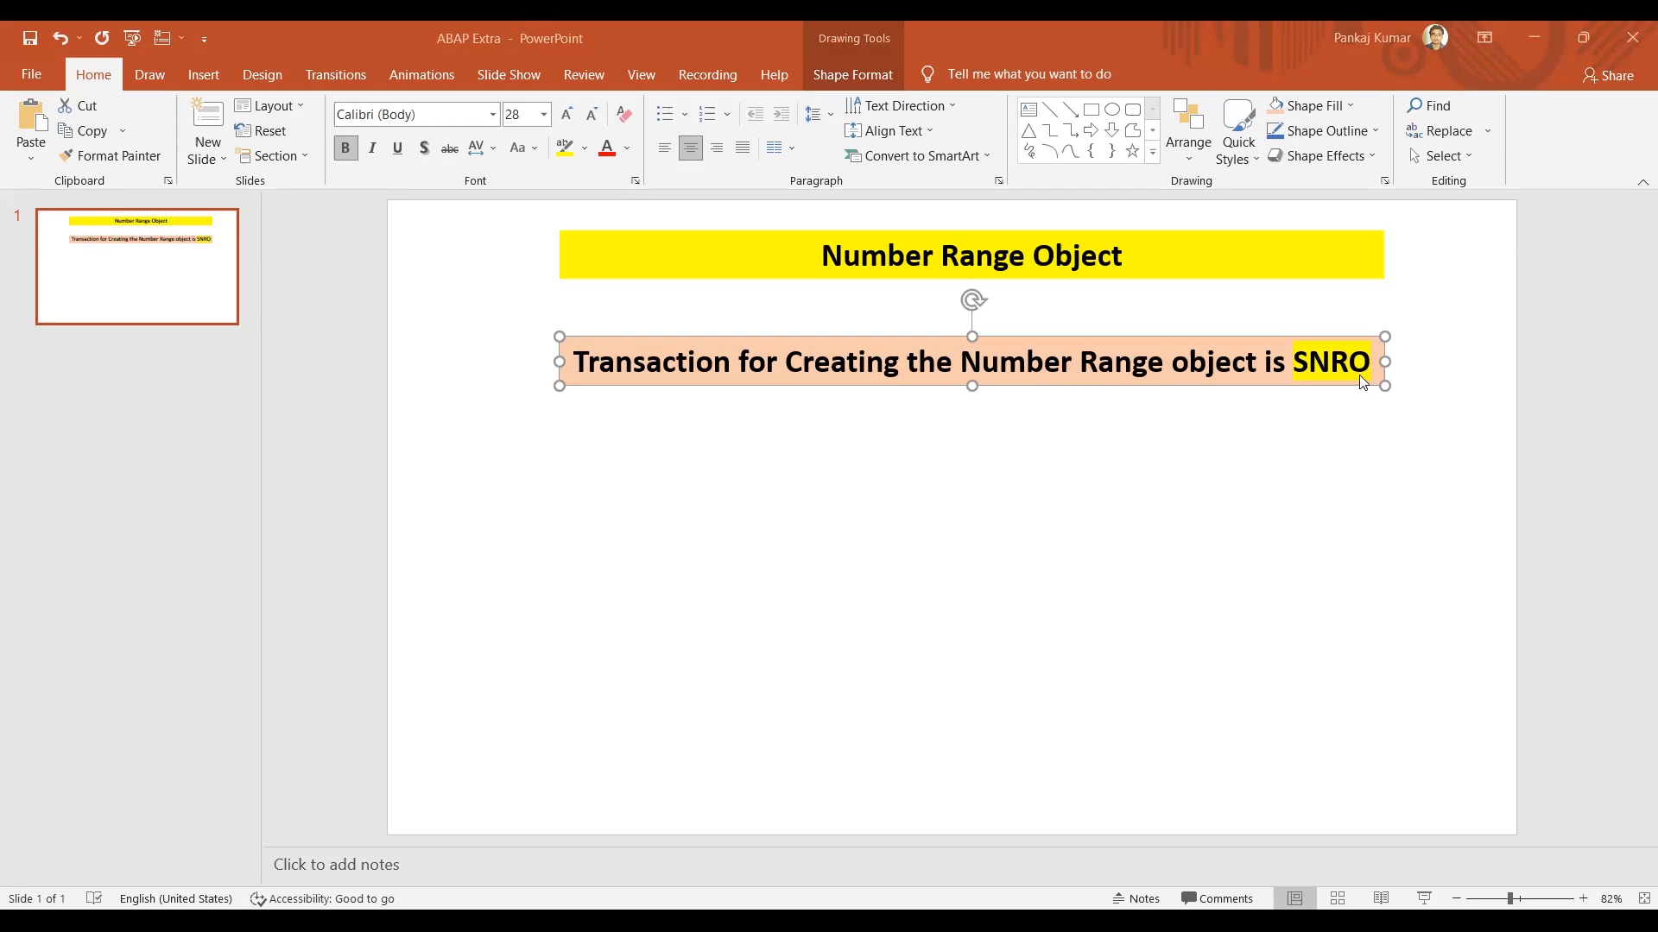
mouse_move(589, 641)
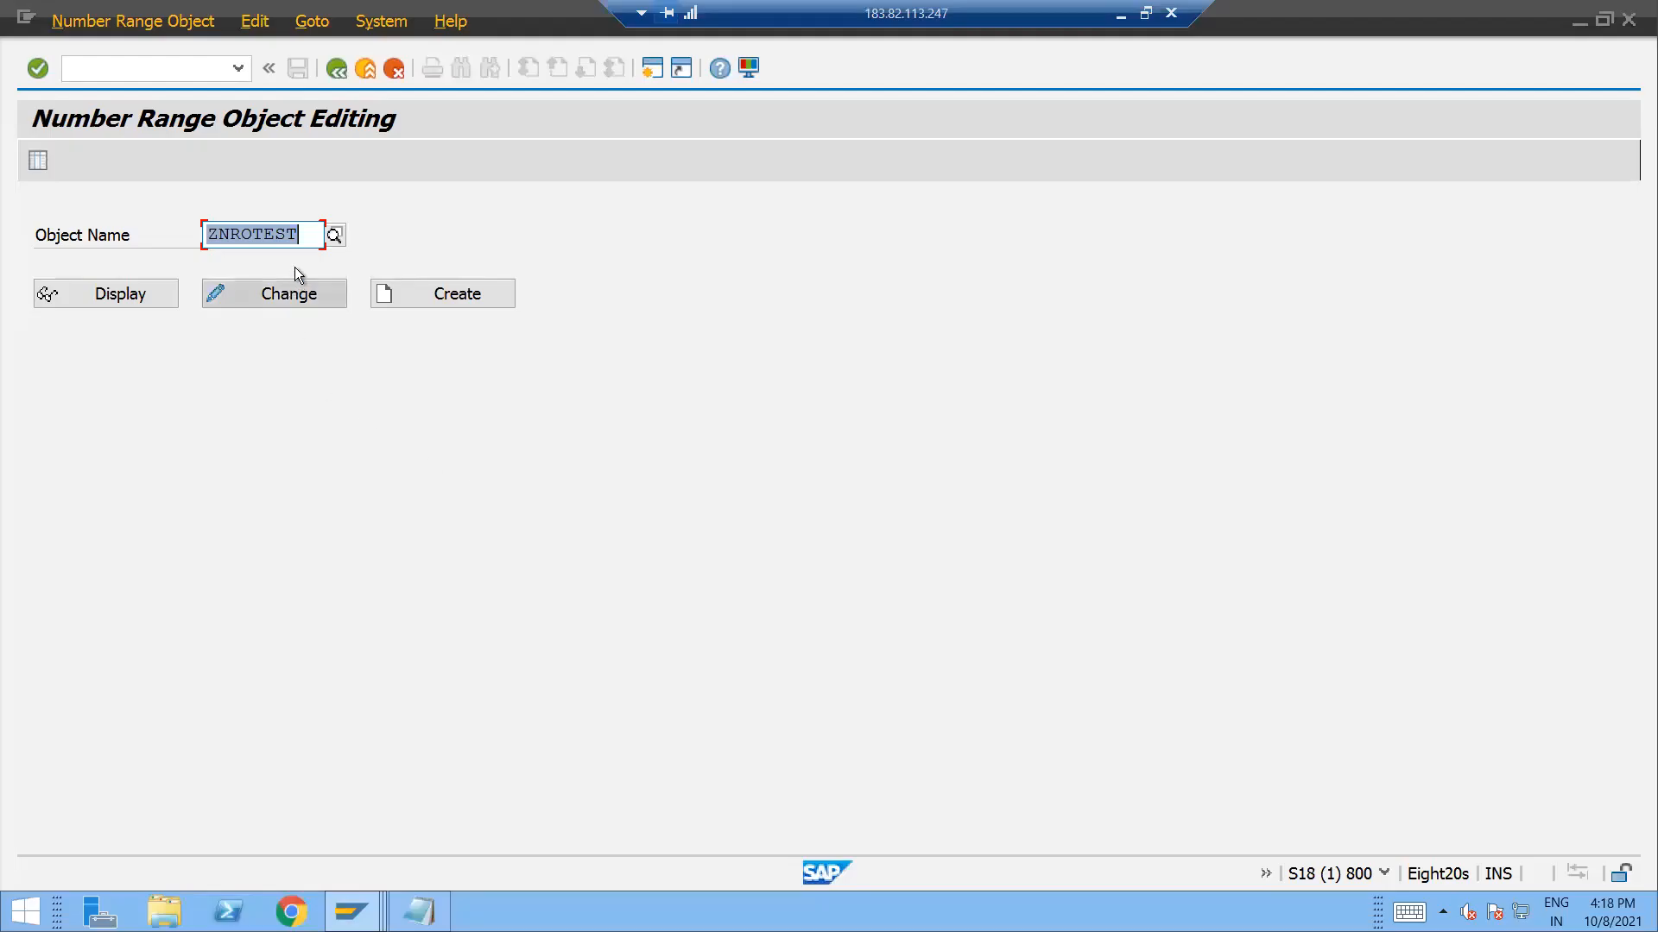
mouse_move(279, 333)
text(Z)
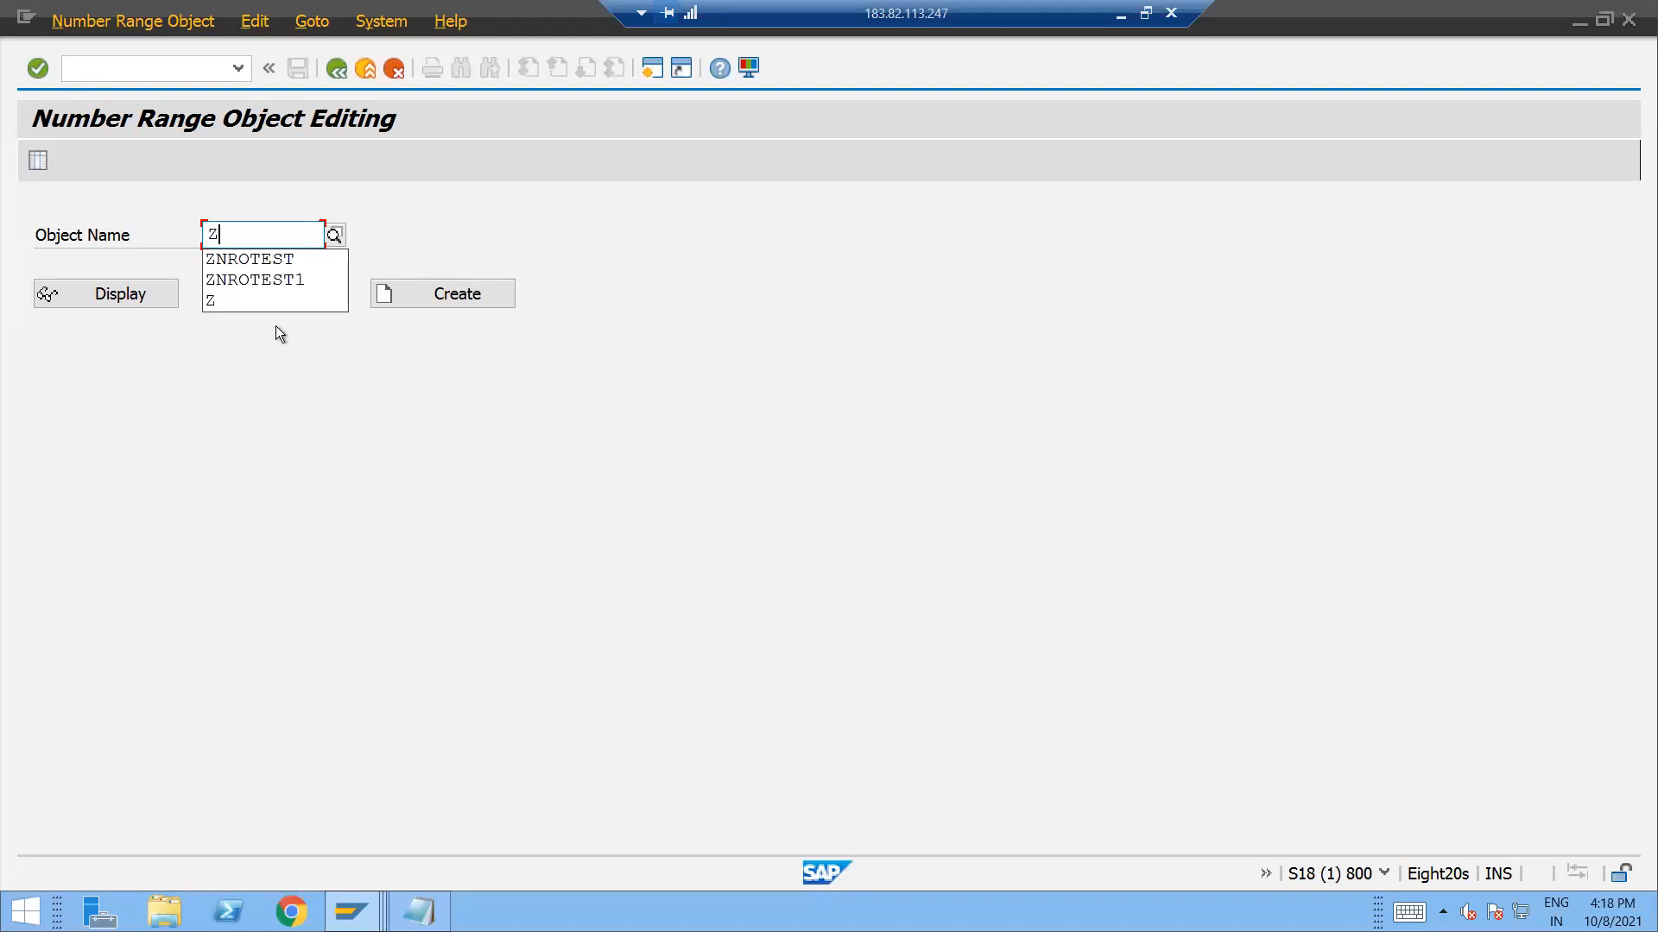
Run transaction SNRO and begin creating number range object ZNRO_TEST.
text(SNRO)
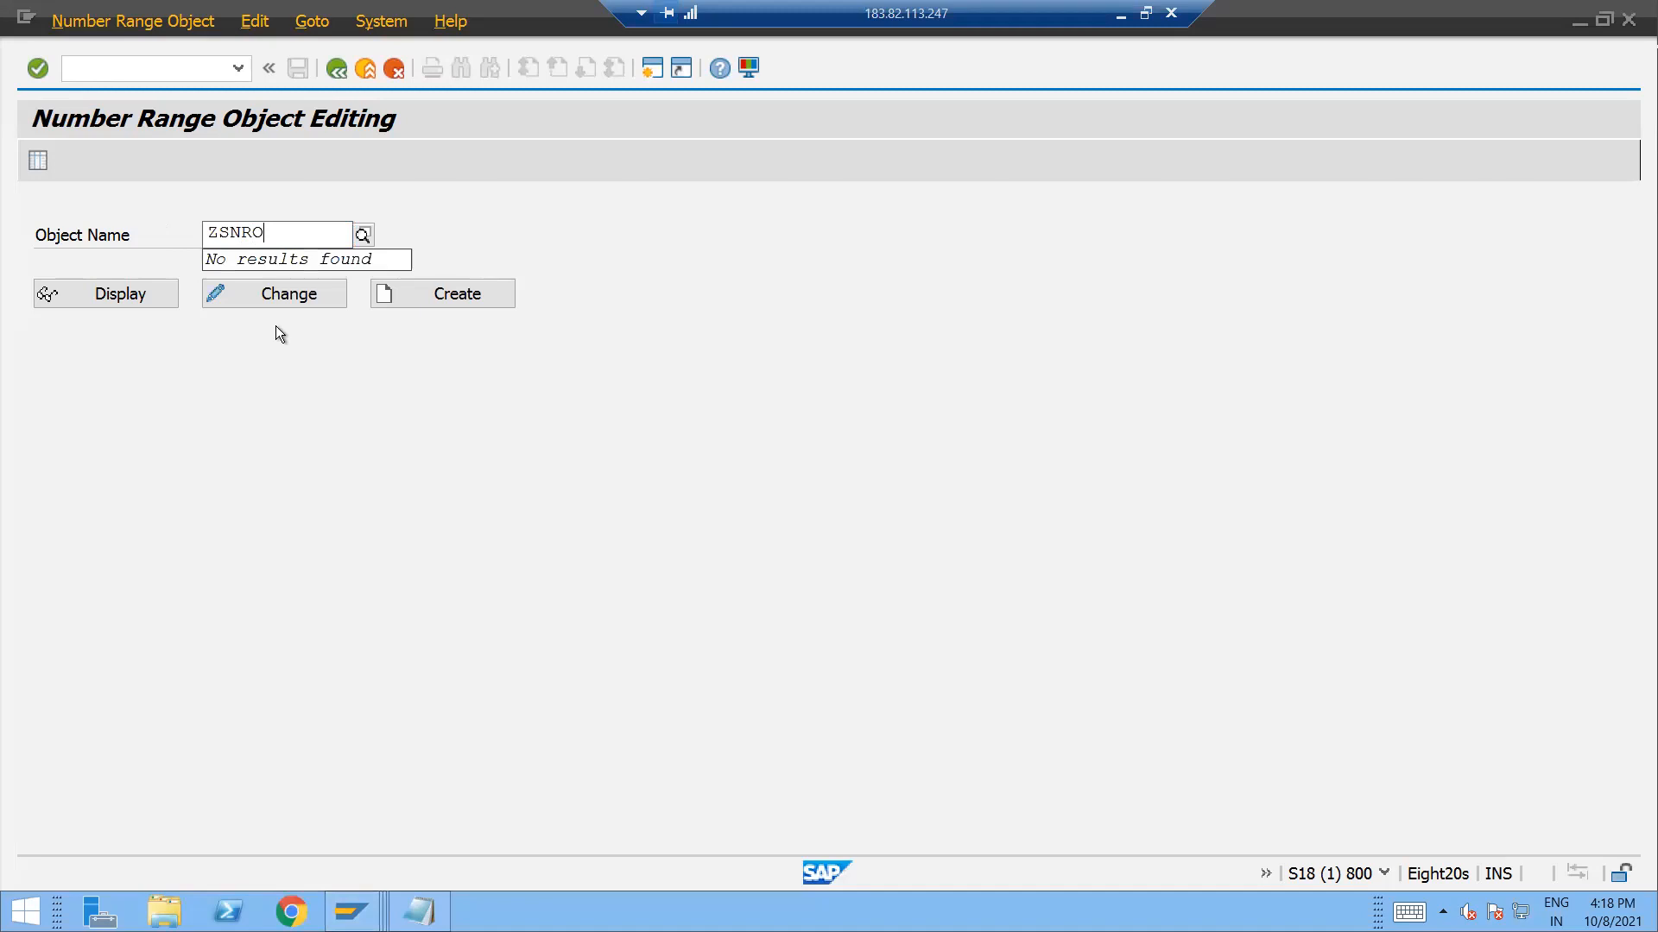
text(ZNRO)
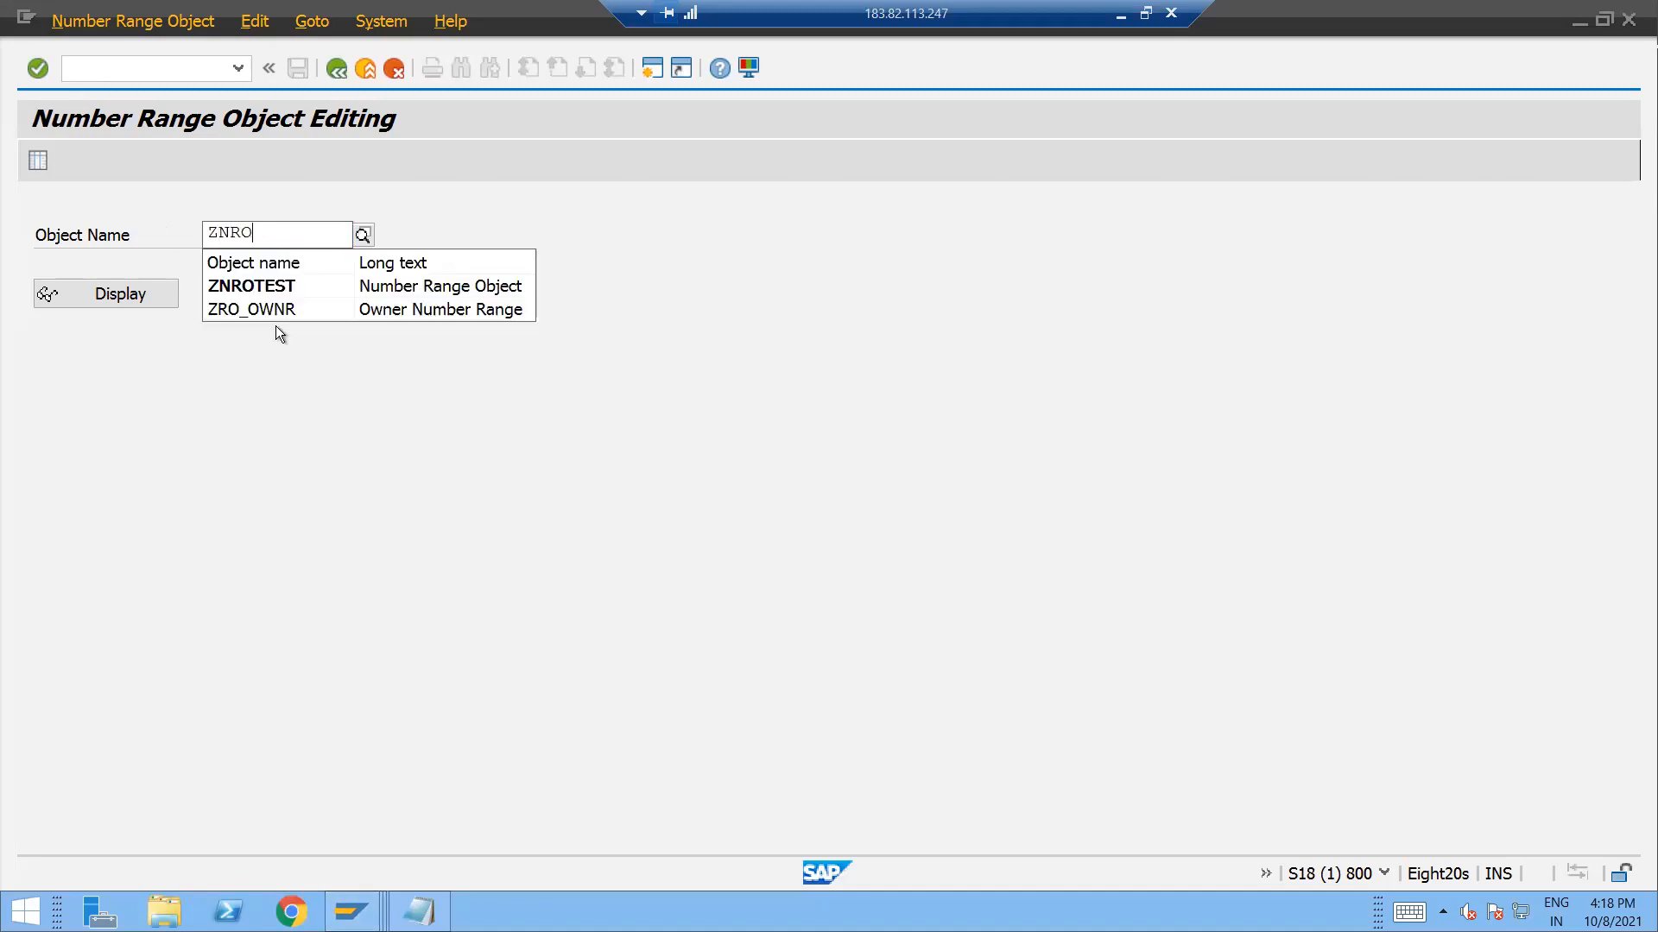
text(_TEST)
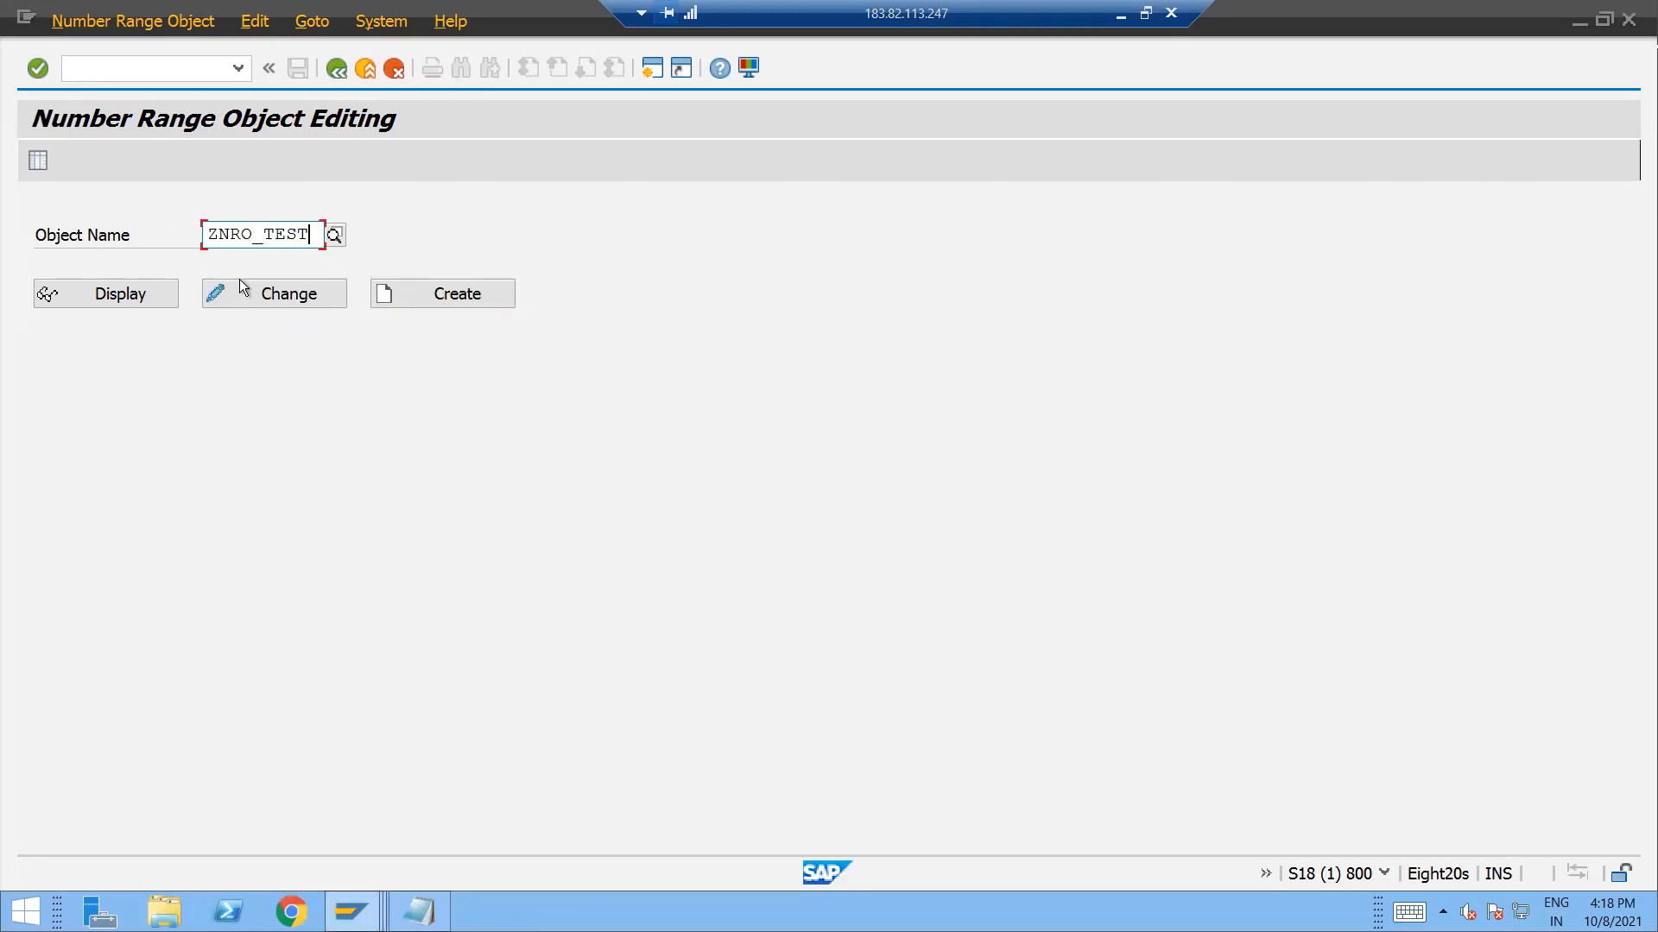
click(440, 294)
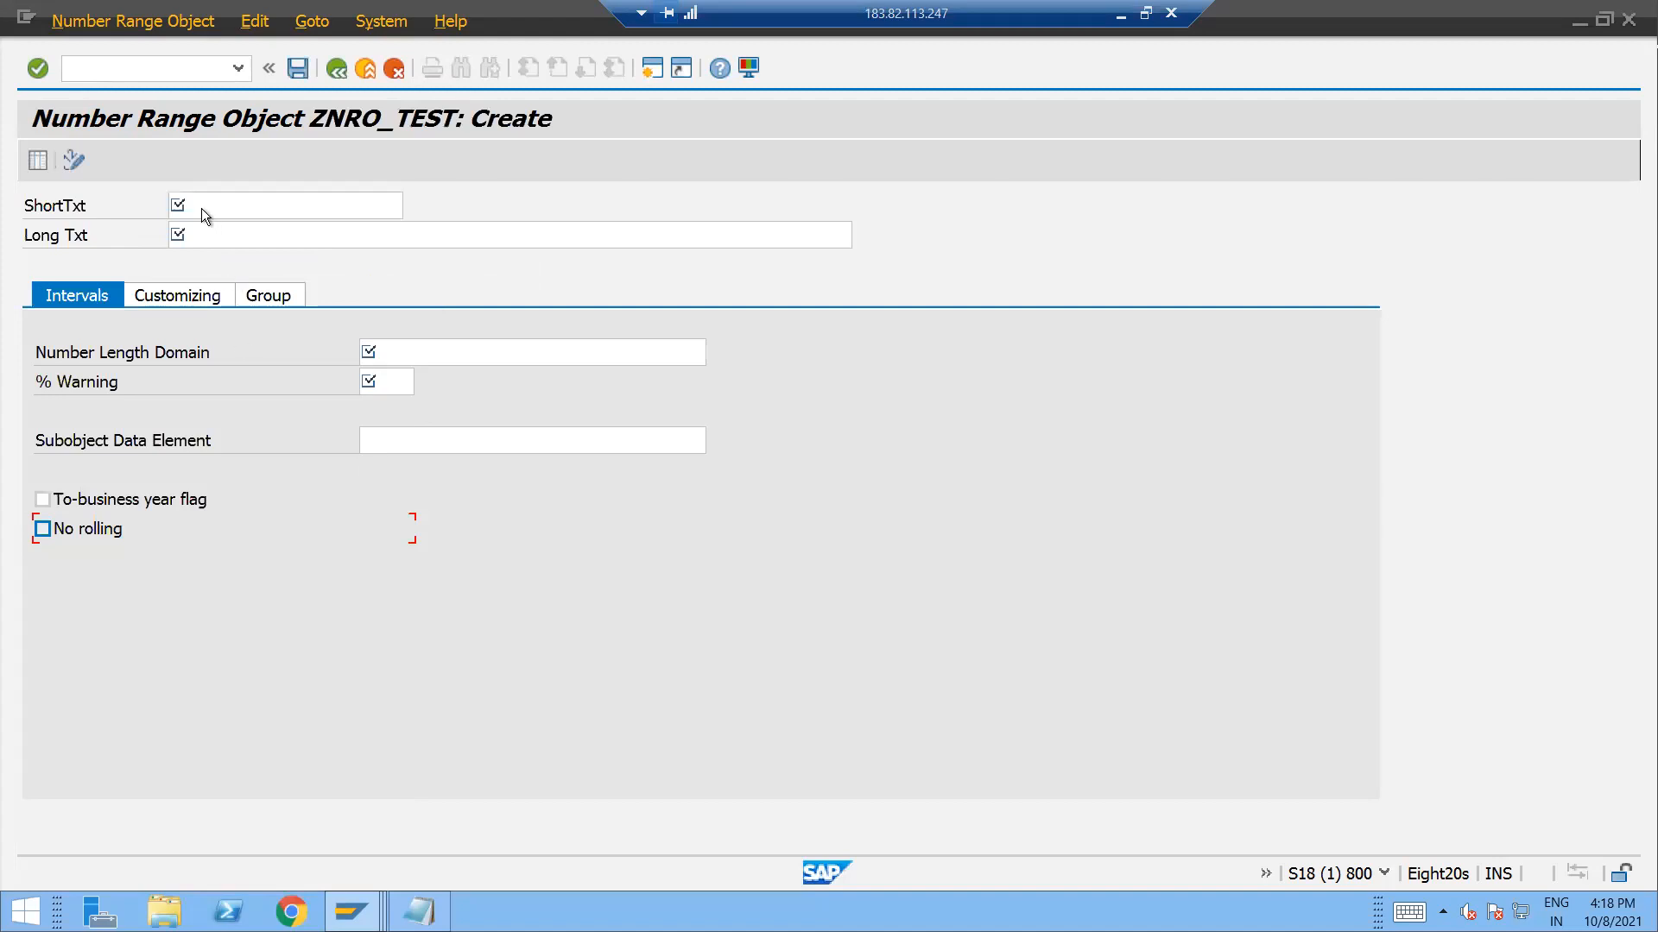
Set both short and long text of ZNRO_TEST to 'Number Range Object'.
click(285, 205)
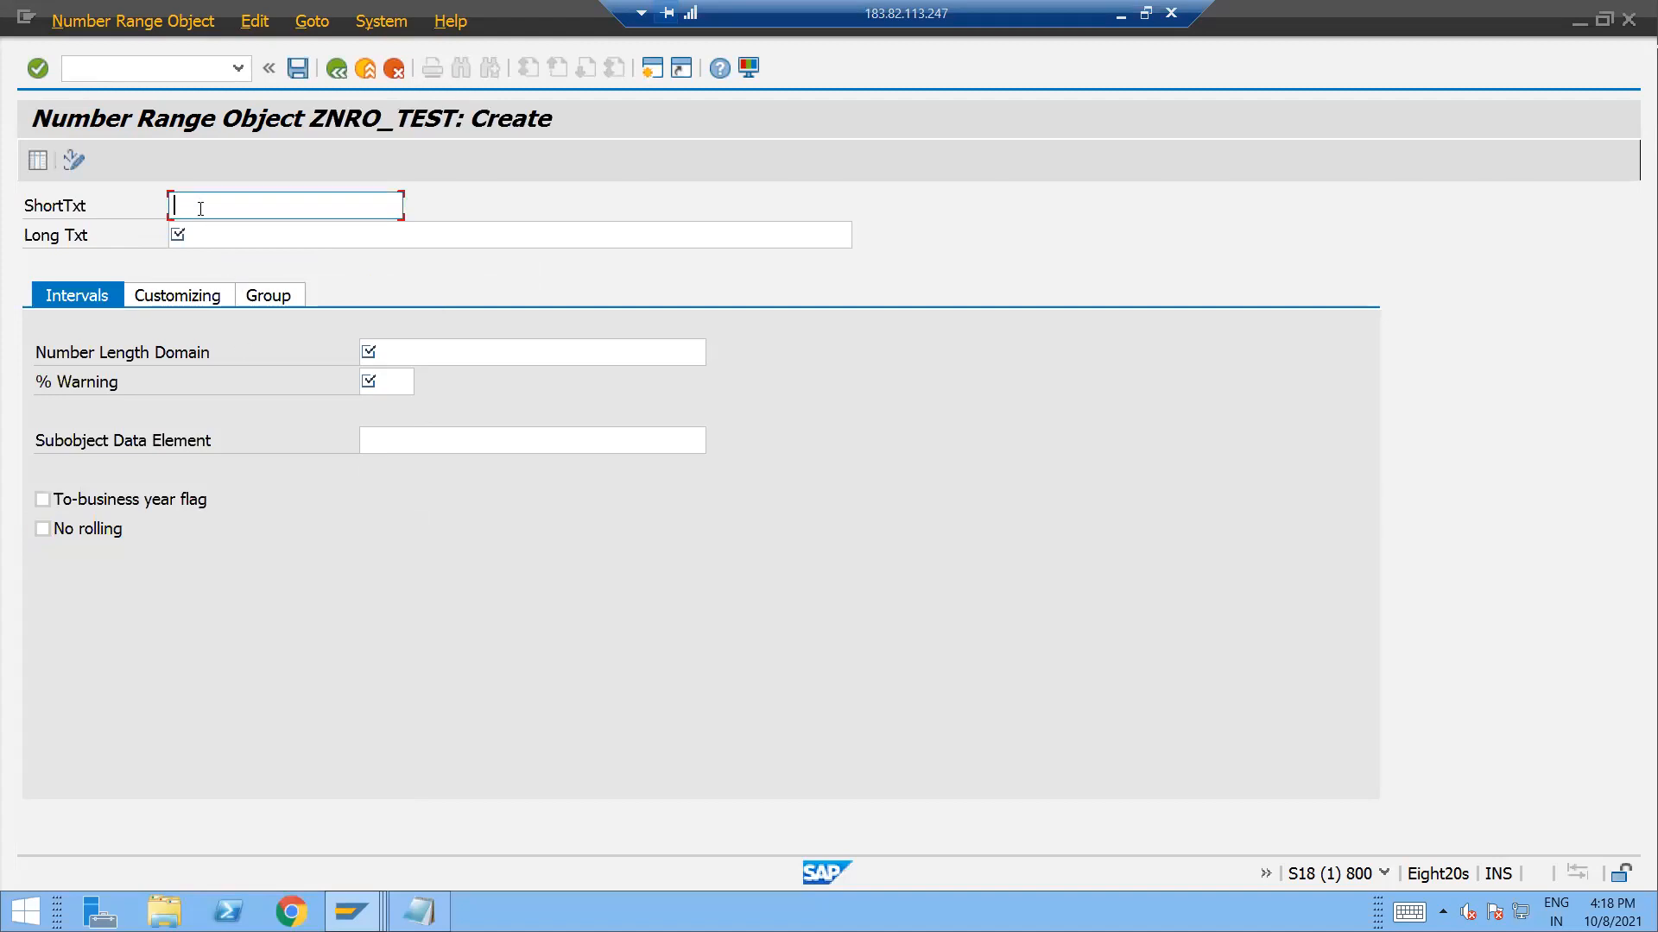
text(Numb)
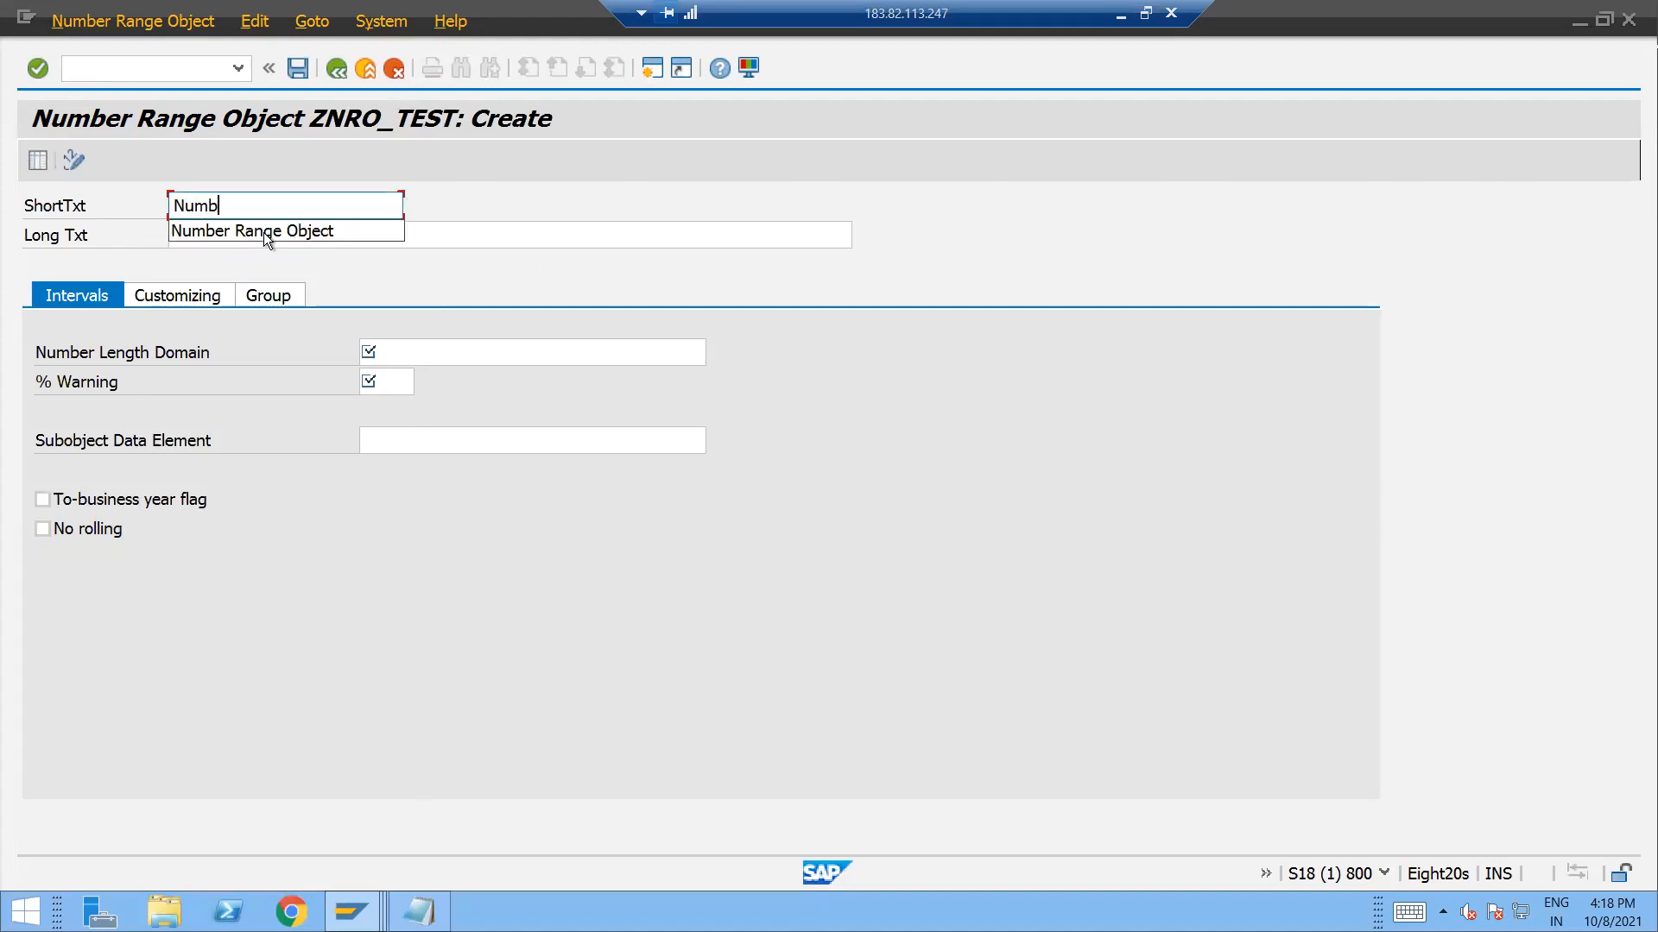
click(254, 230)
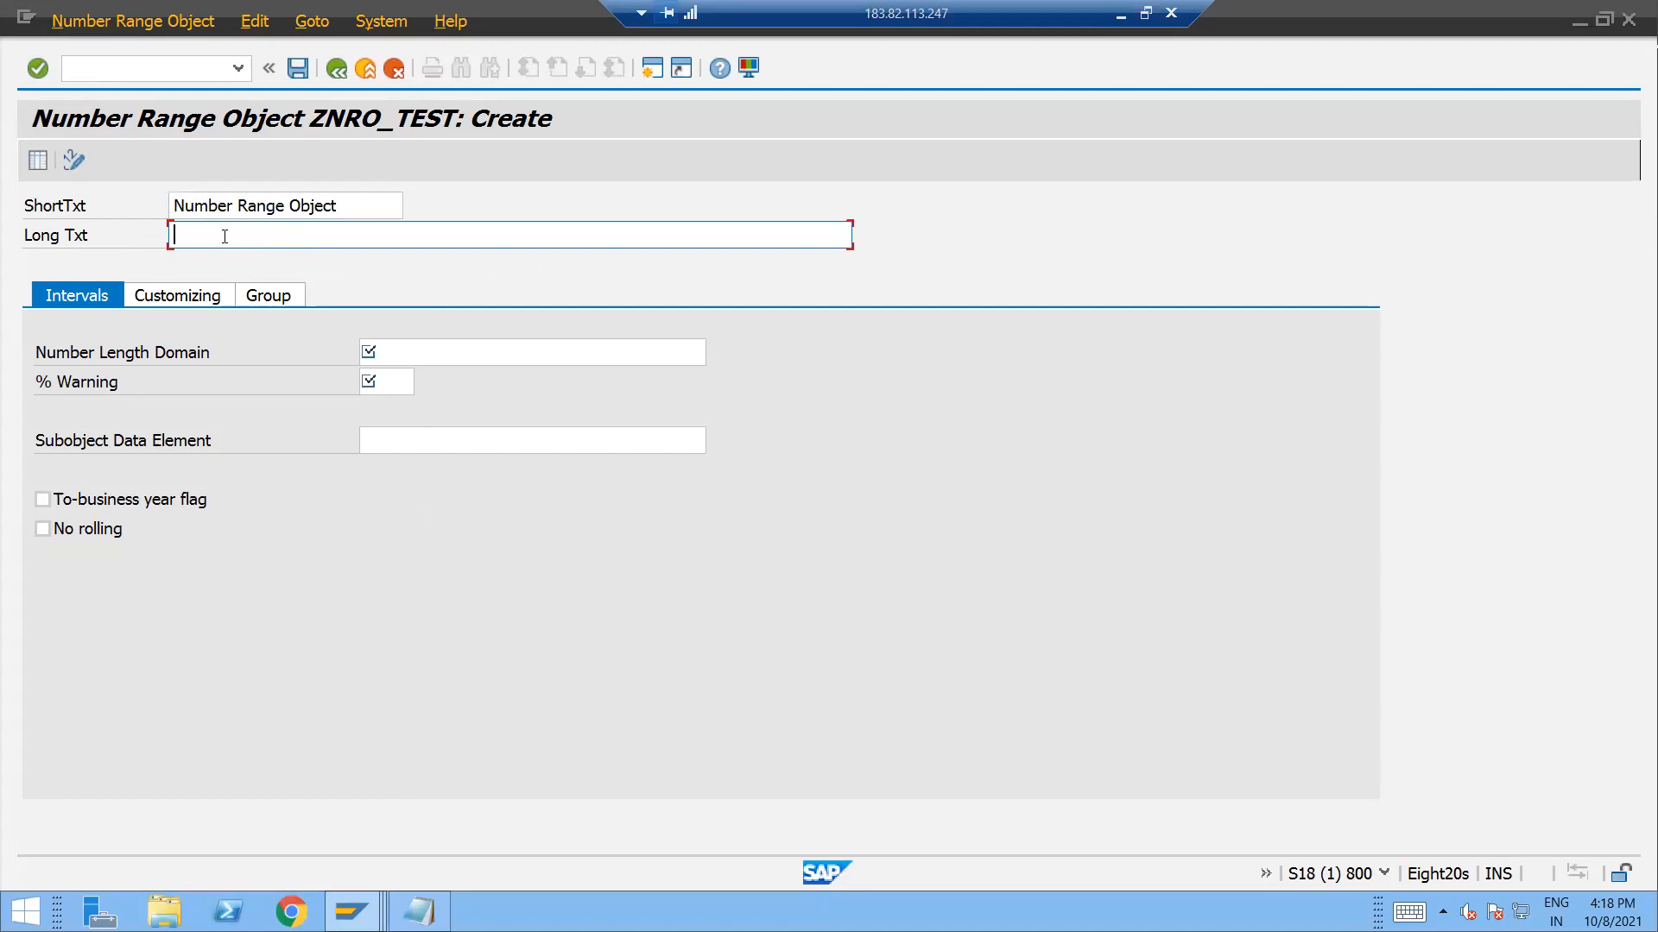
click(283, 204)
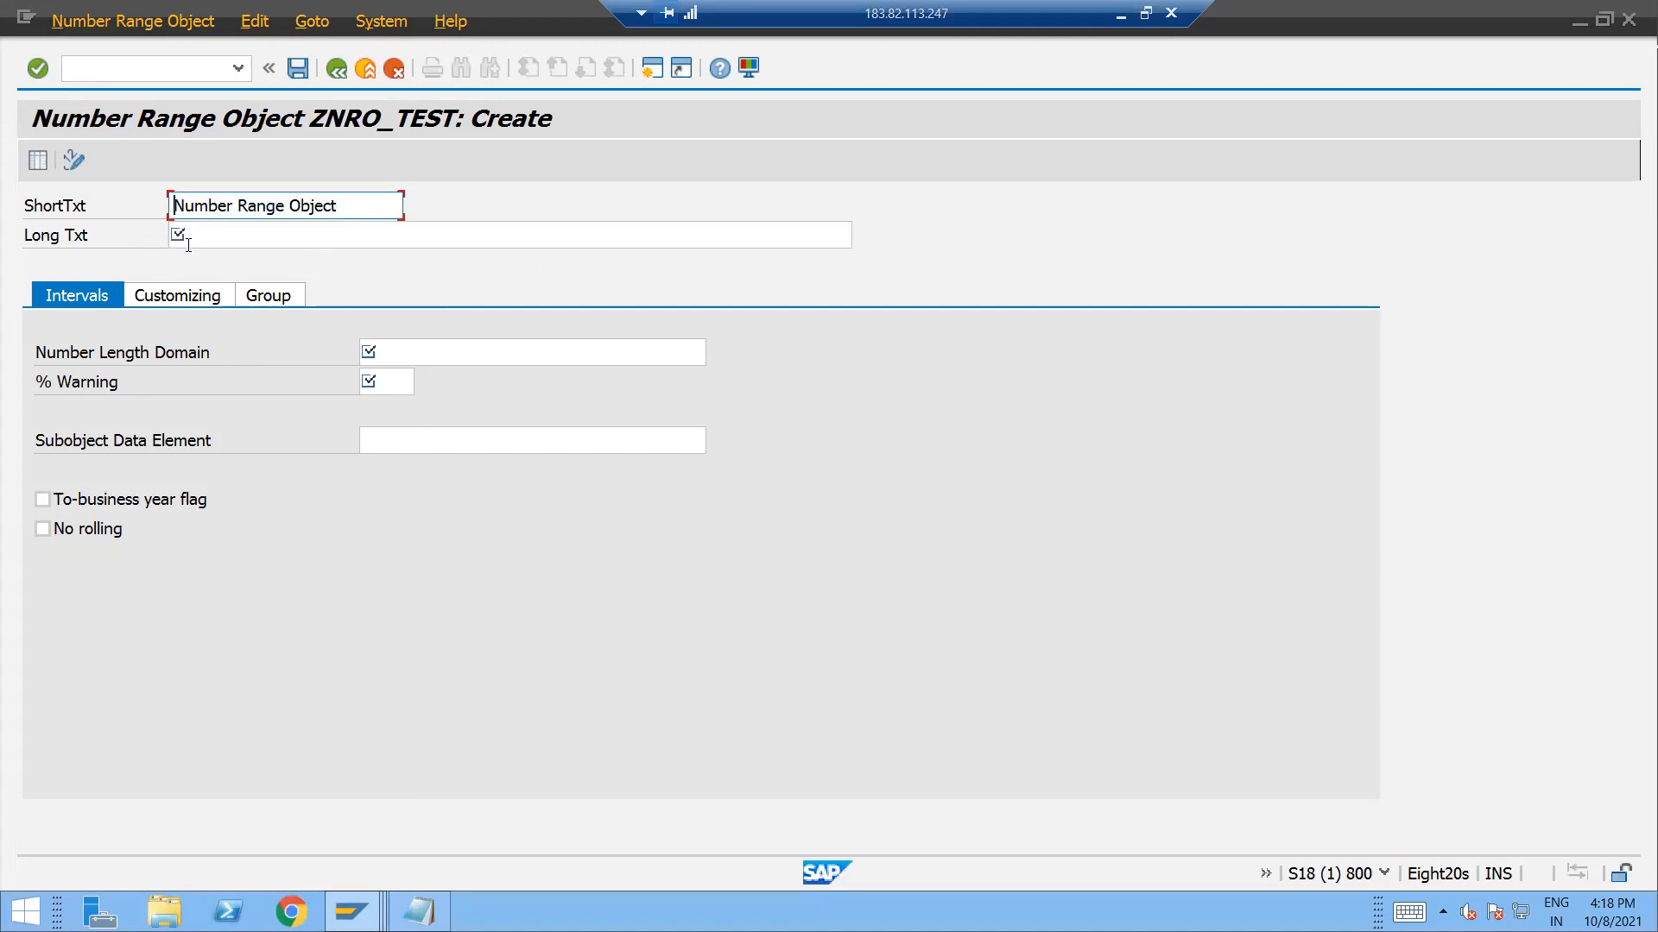
text(Number Range Object)
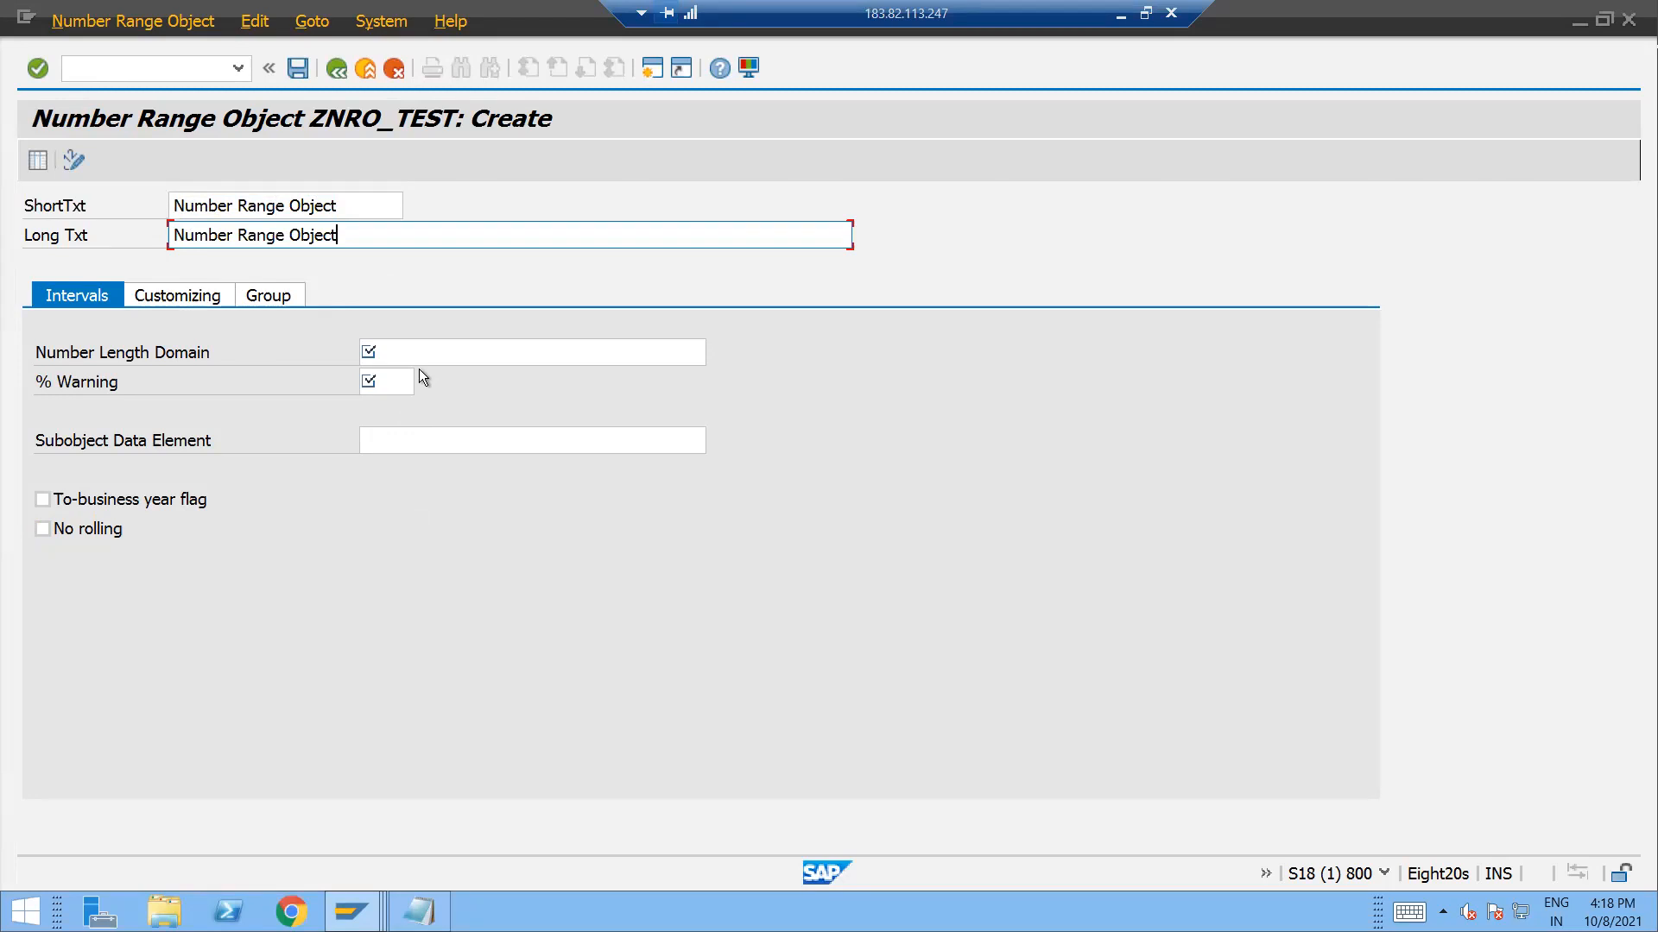
Set the number length domain to NUM10 and the warning percentage to 10.
text(num10)
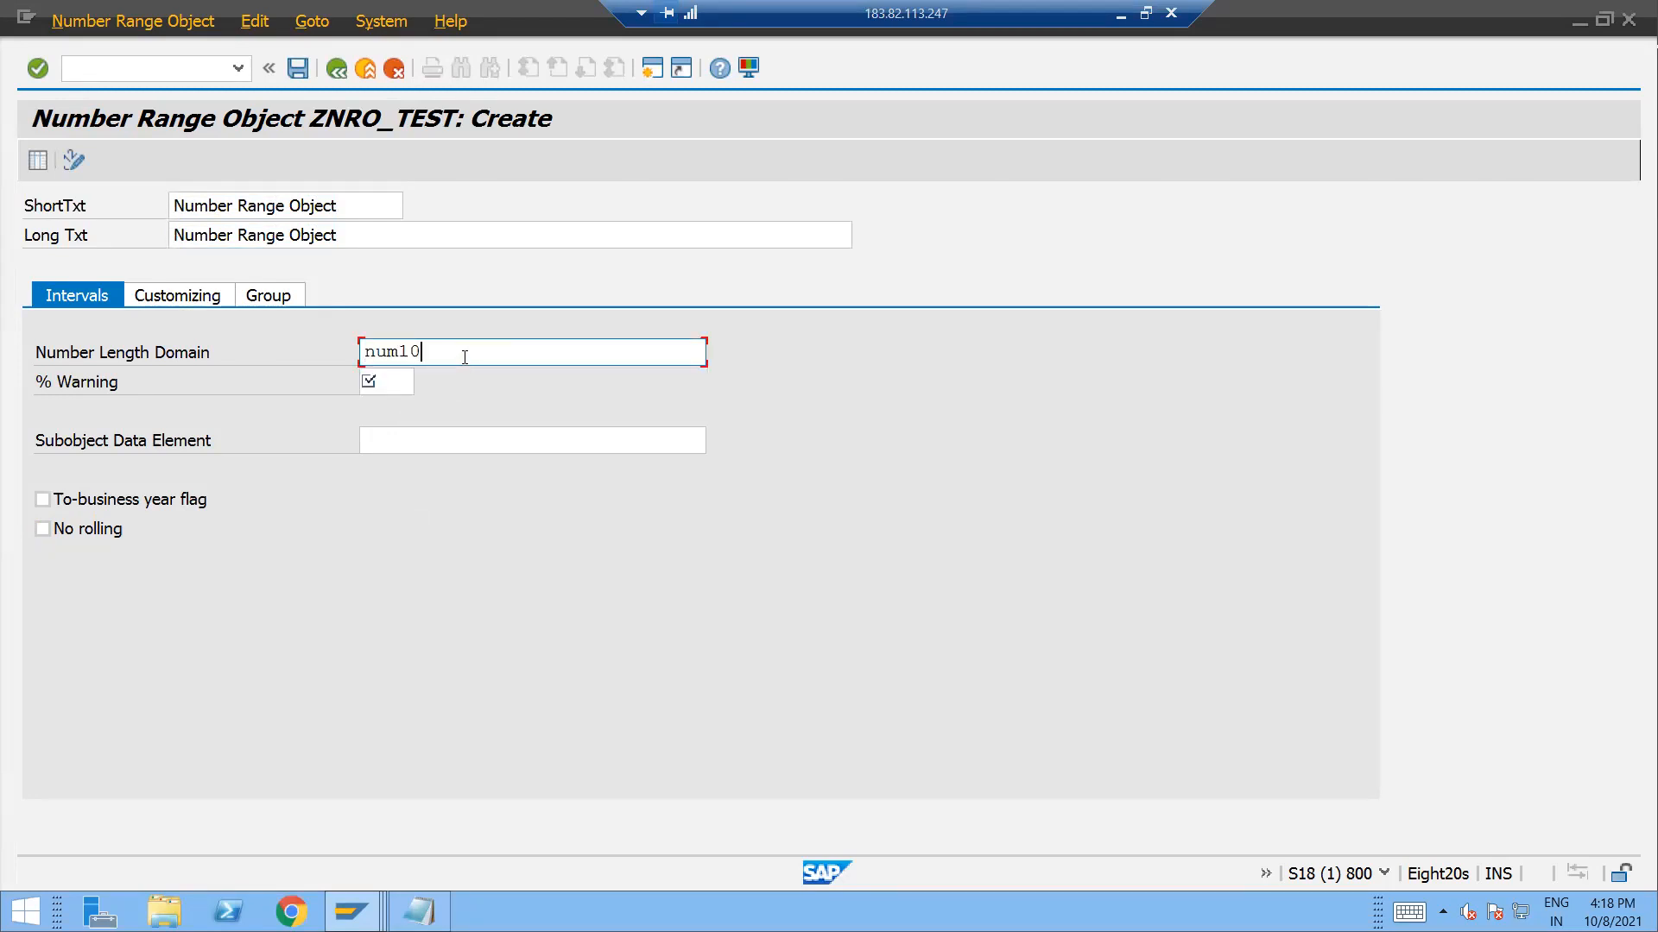
click(385, 382)
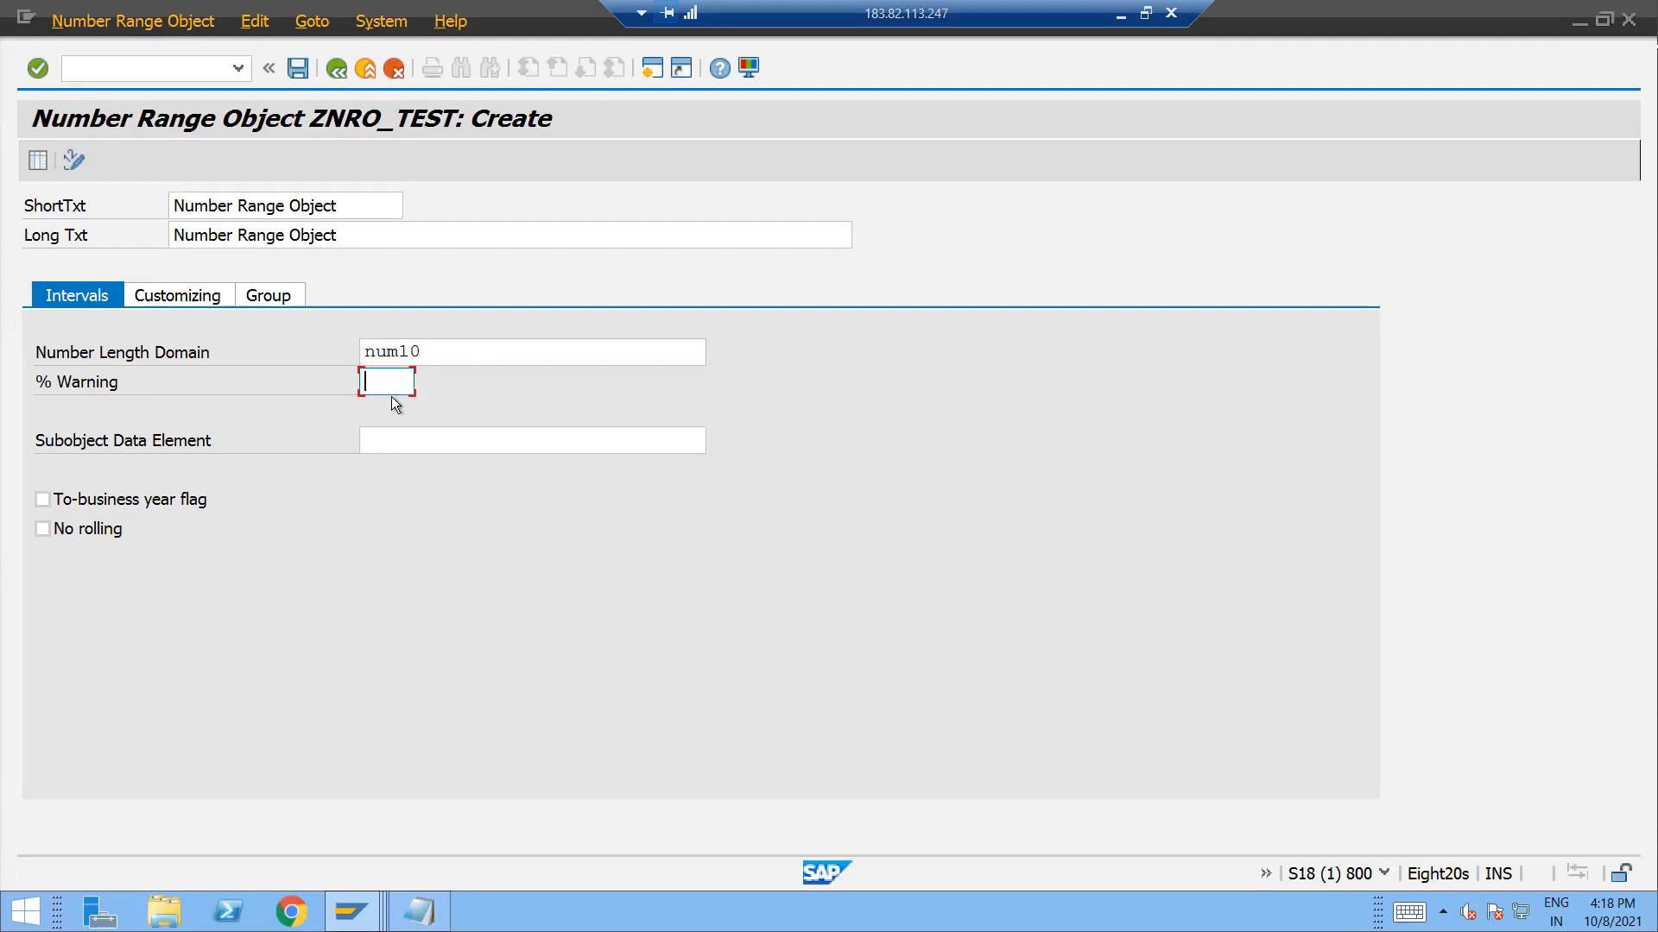
mouse_move(385, 380)
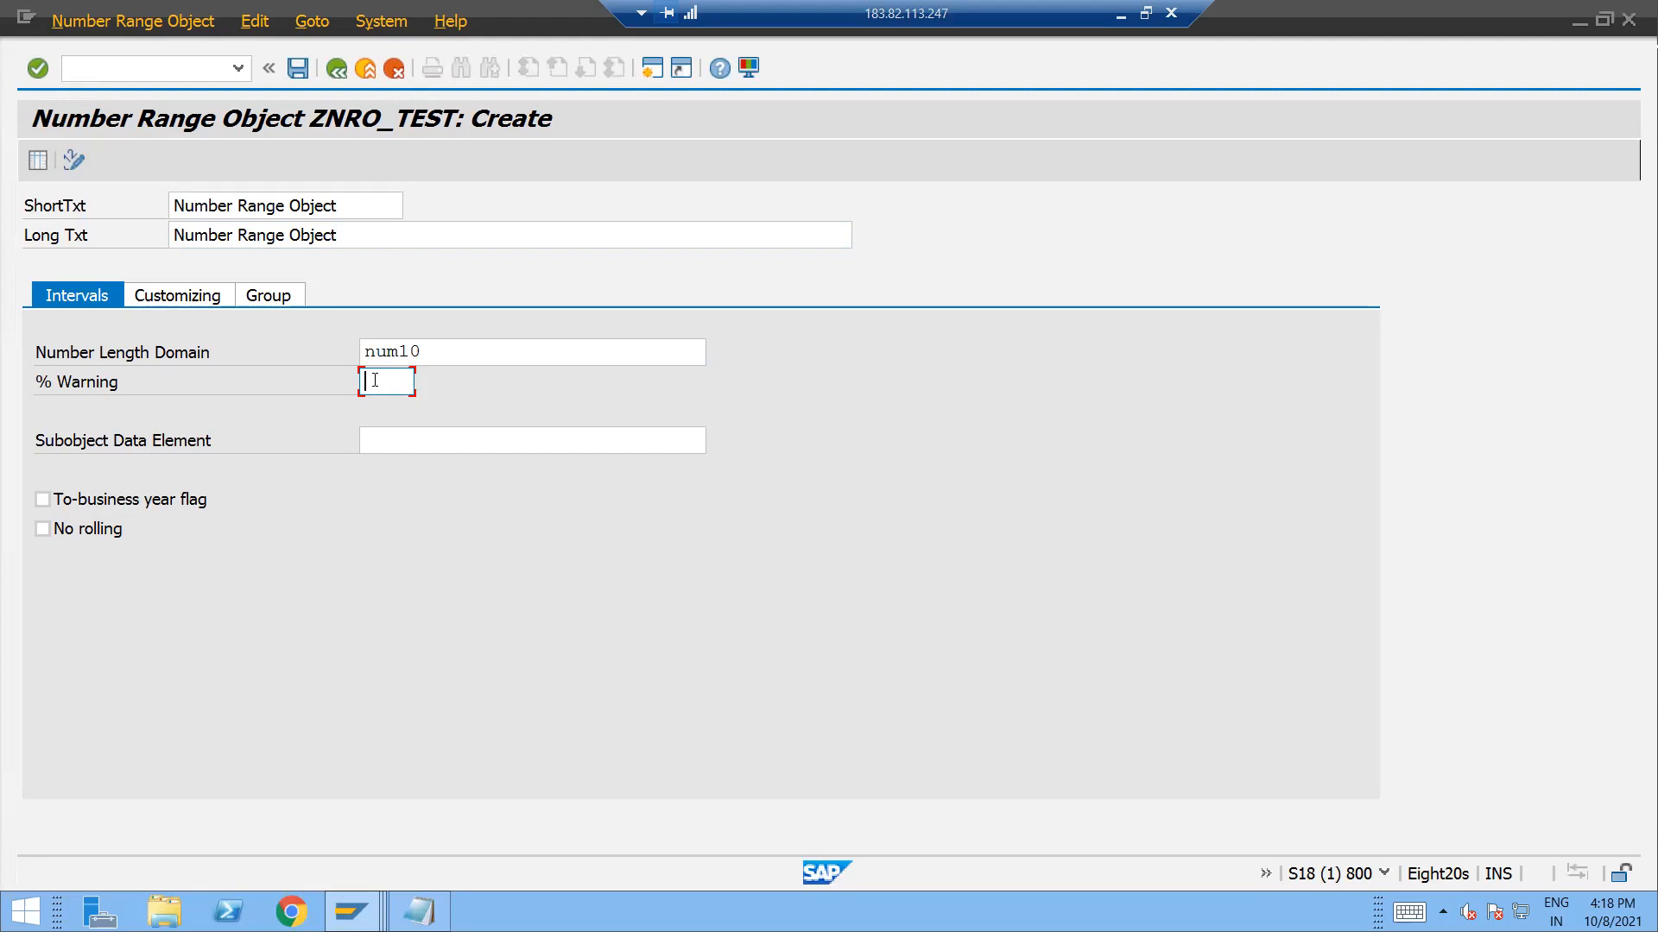
text(10)
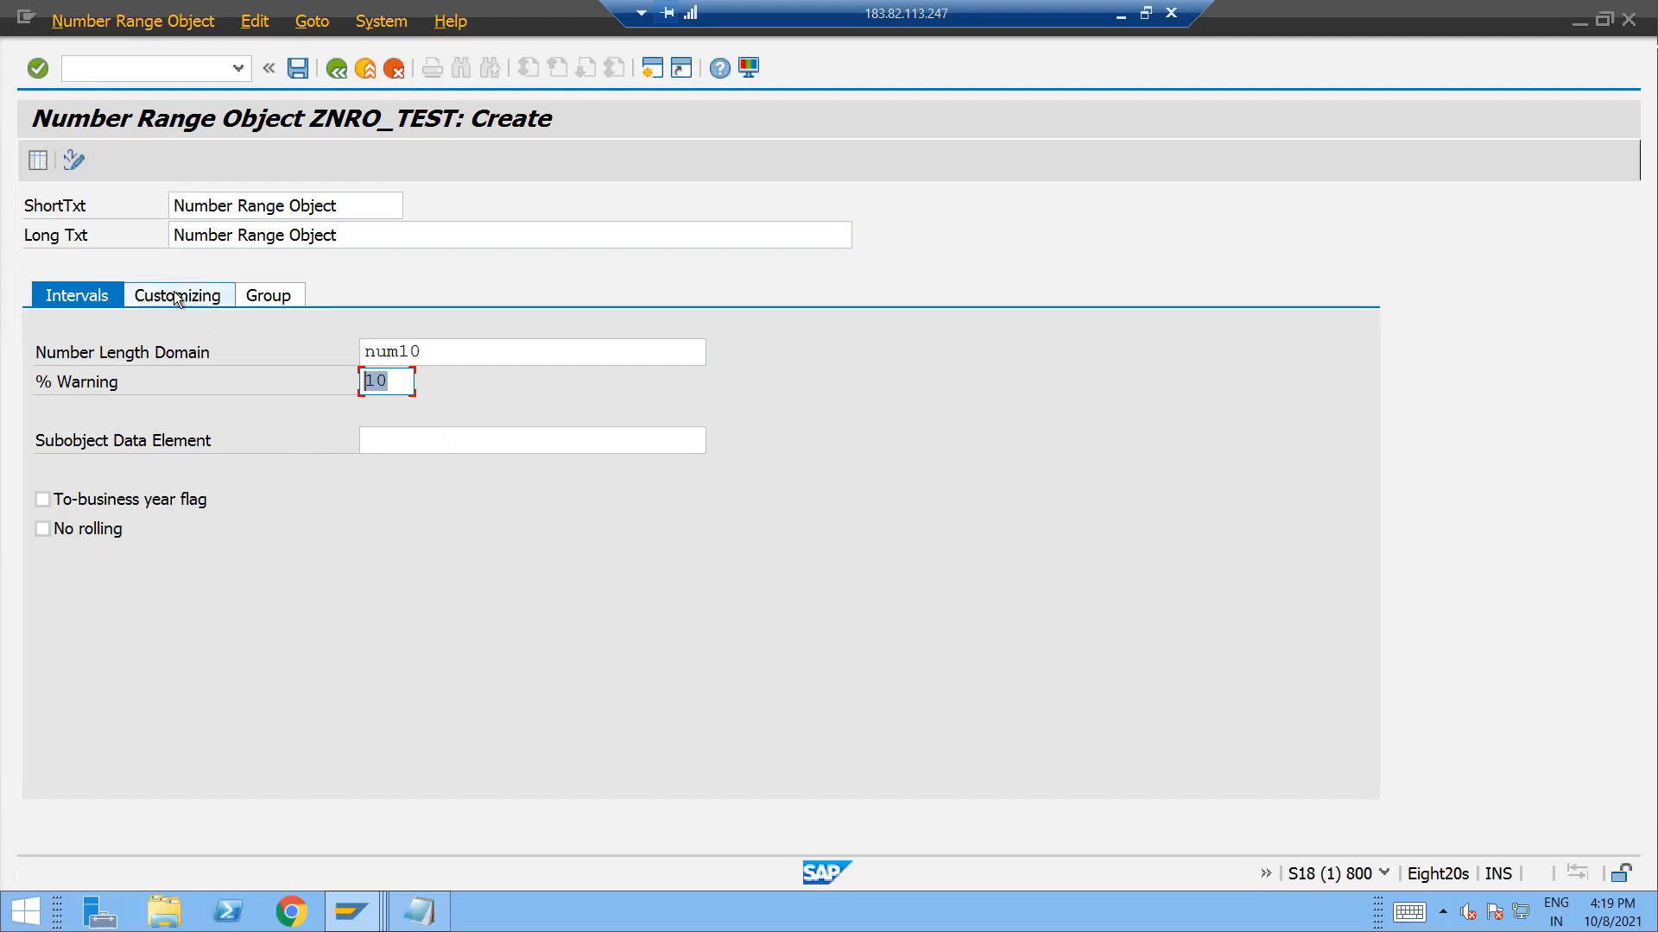
Enter interval editing for ZNRO_TEST and insert a new interval row.
click(176, 296)
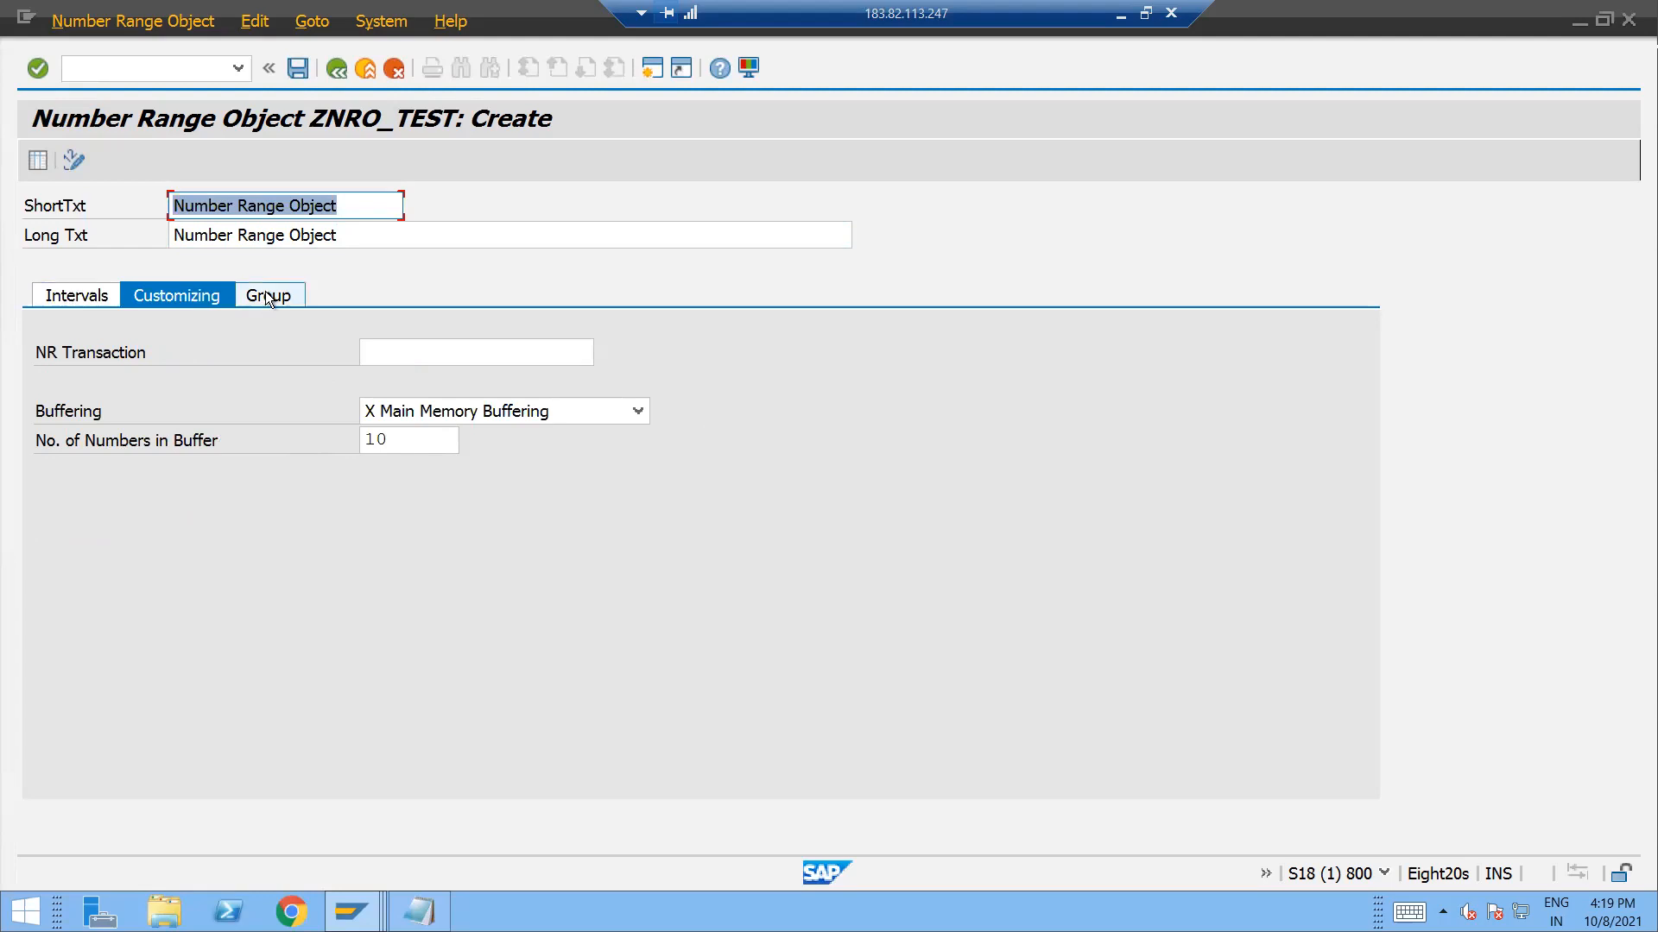
click(76, 295)
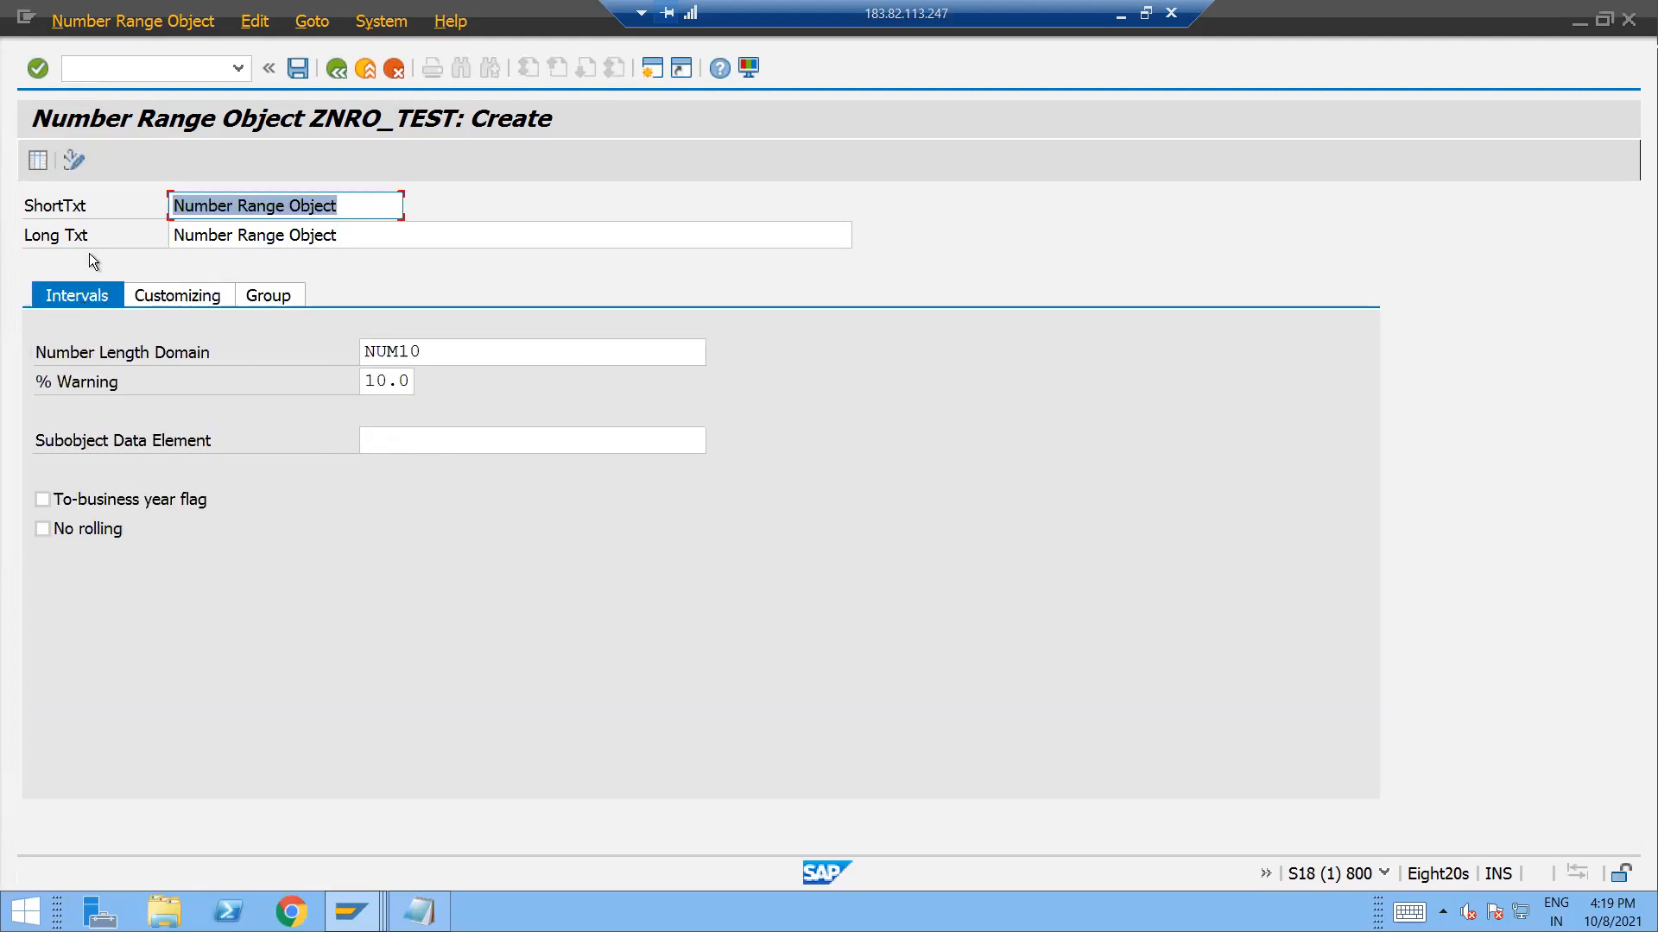
mouse_move(36, 159)
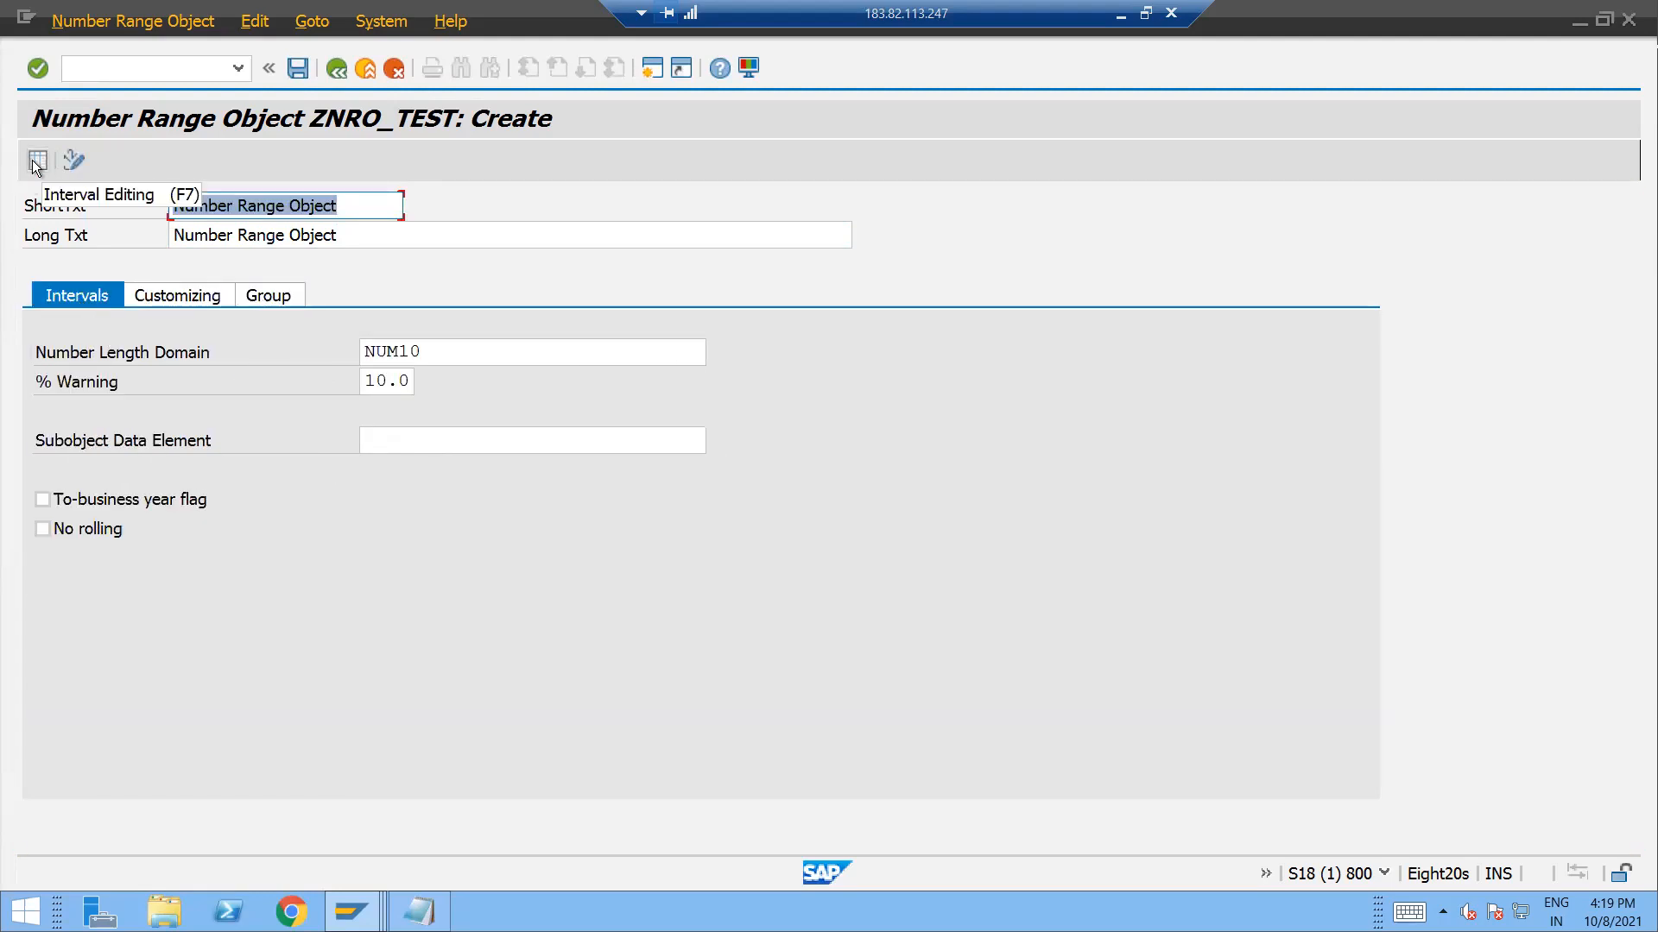
click(297, 68)
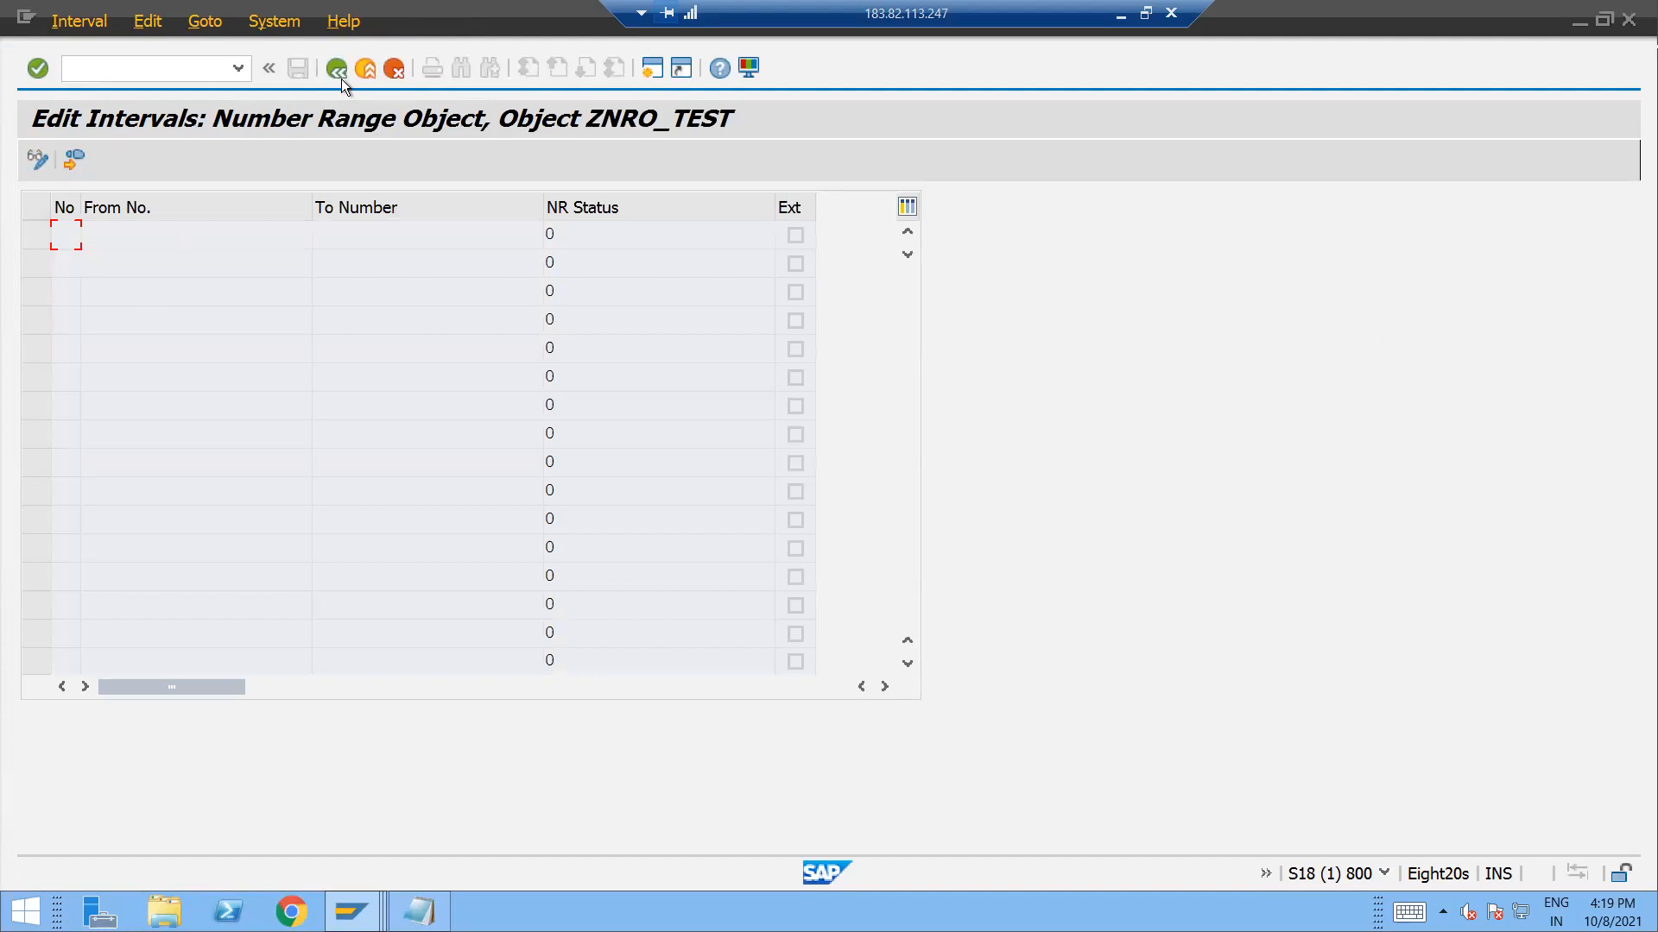
click(337, 67)
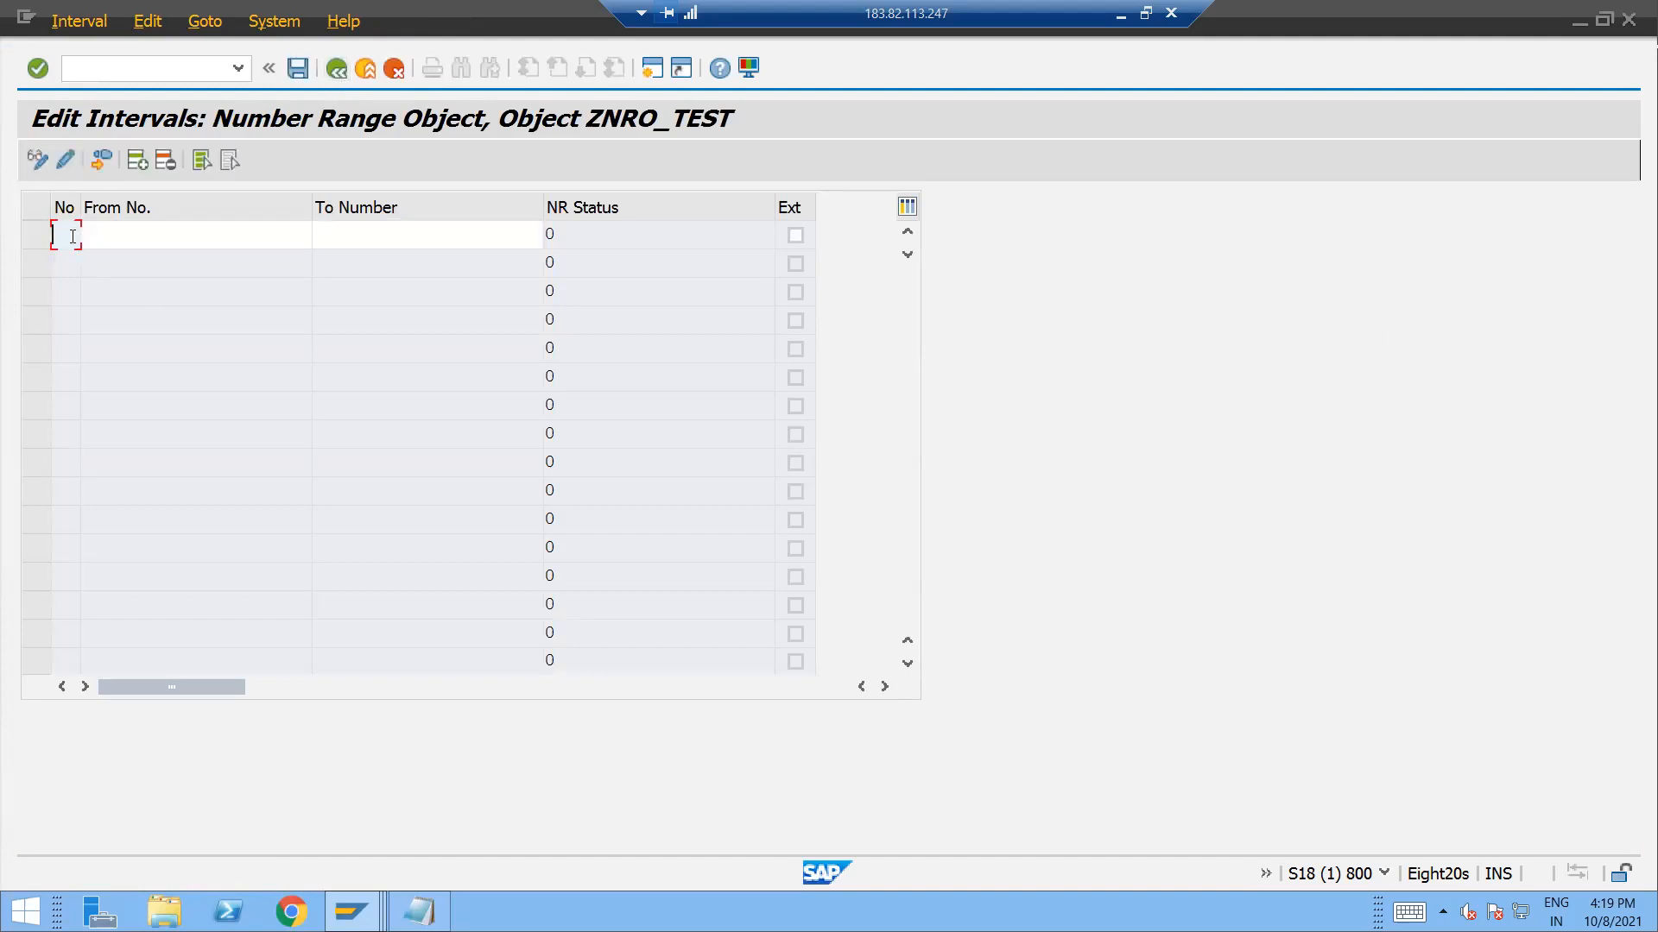
Define interval 01 from 1 to 10000, confirm it and save the number range object.
text(01)
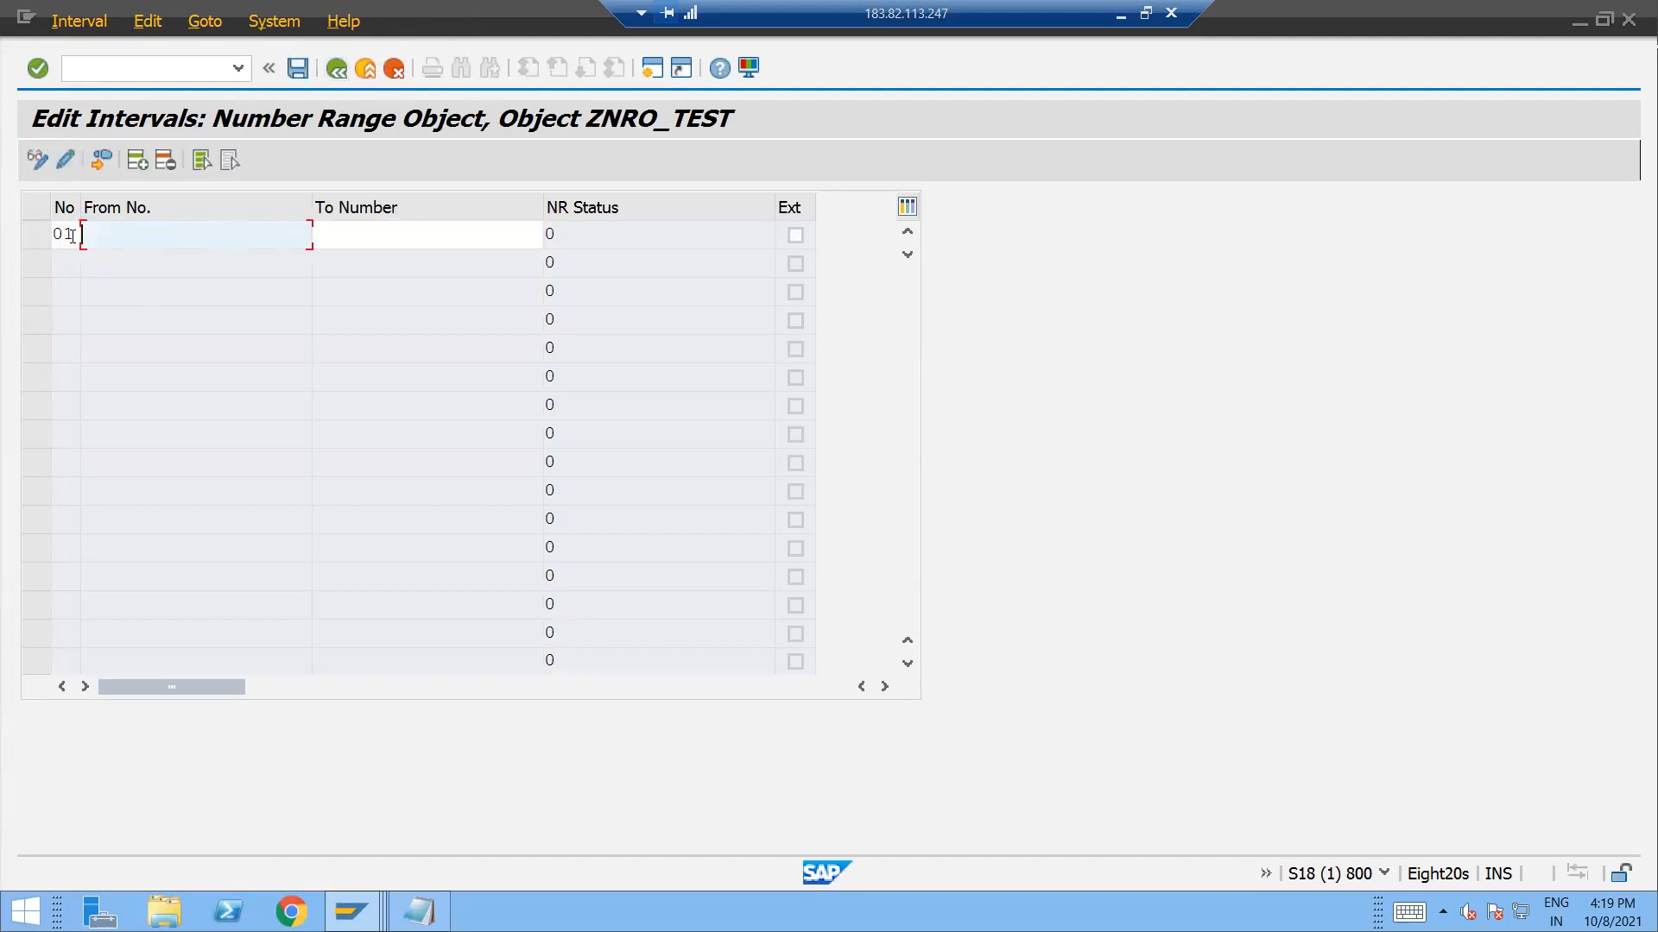
text(01)
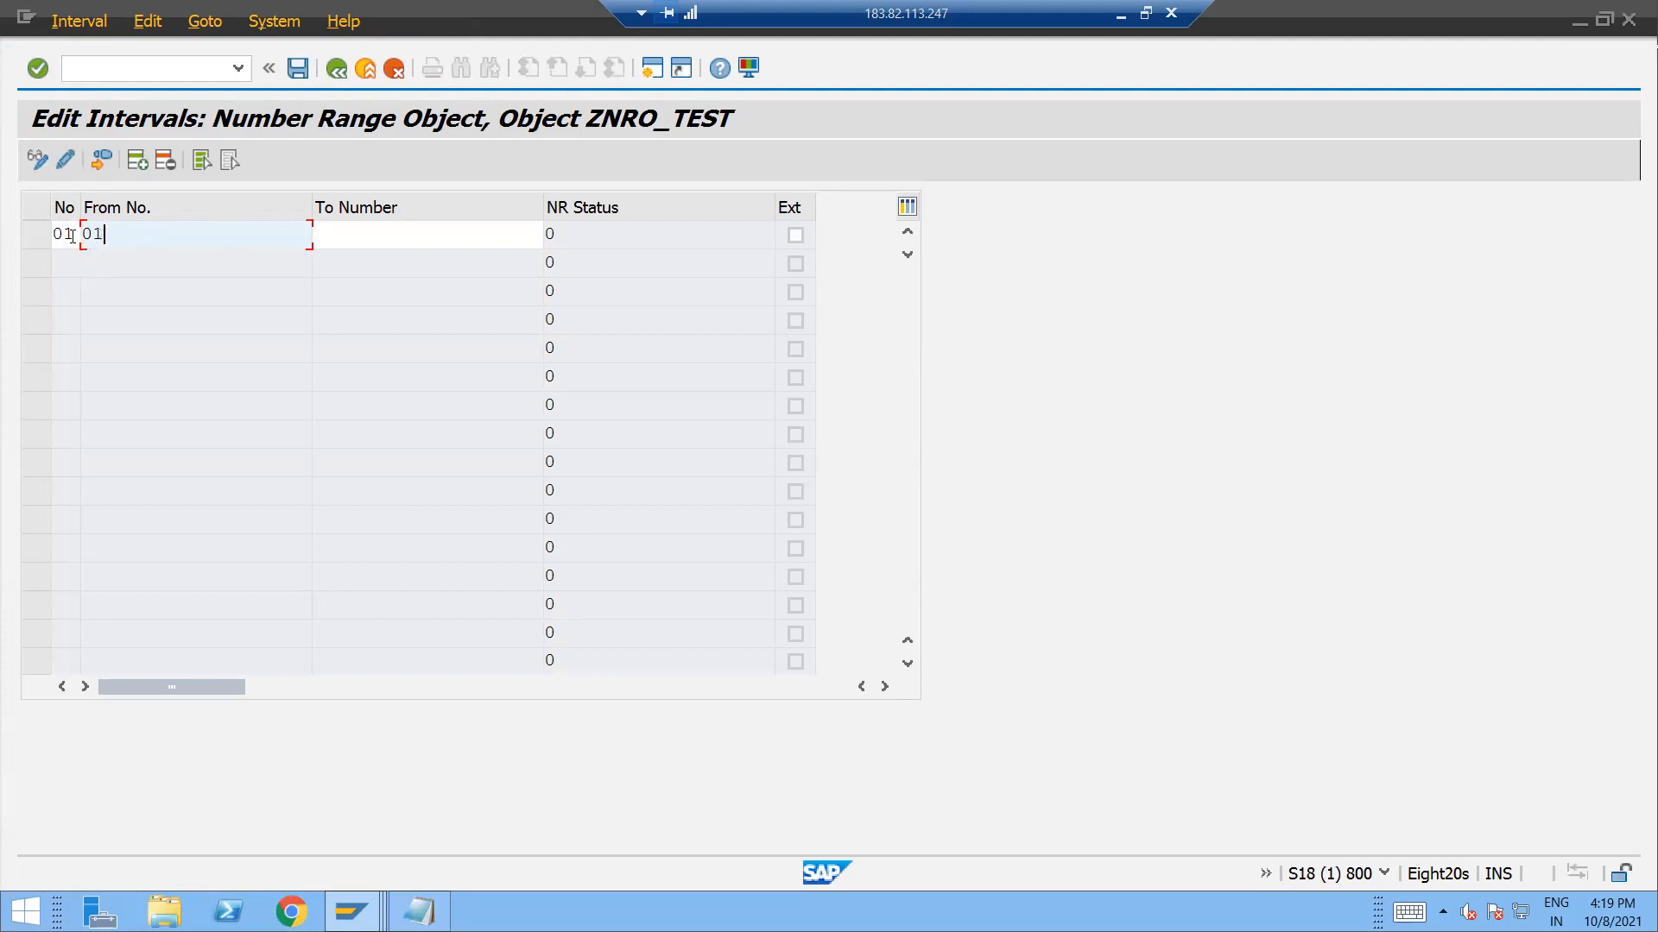
text(1)
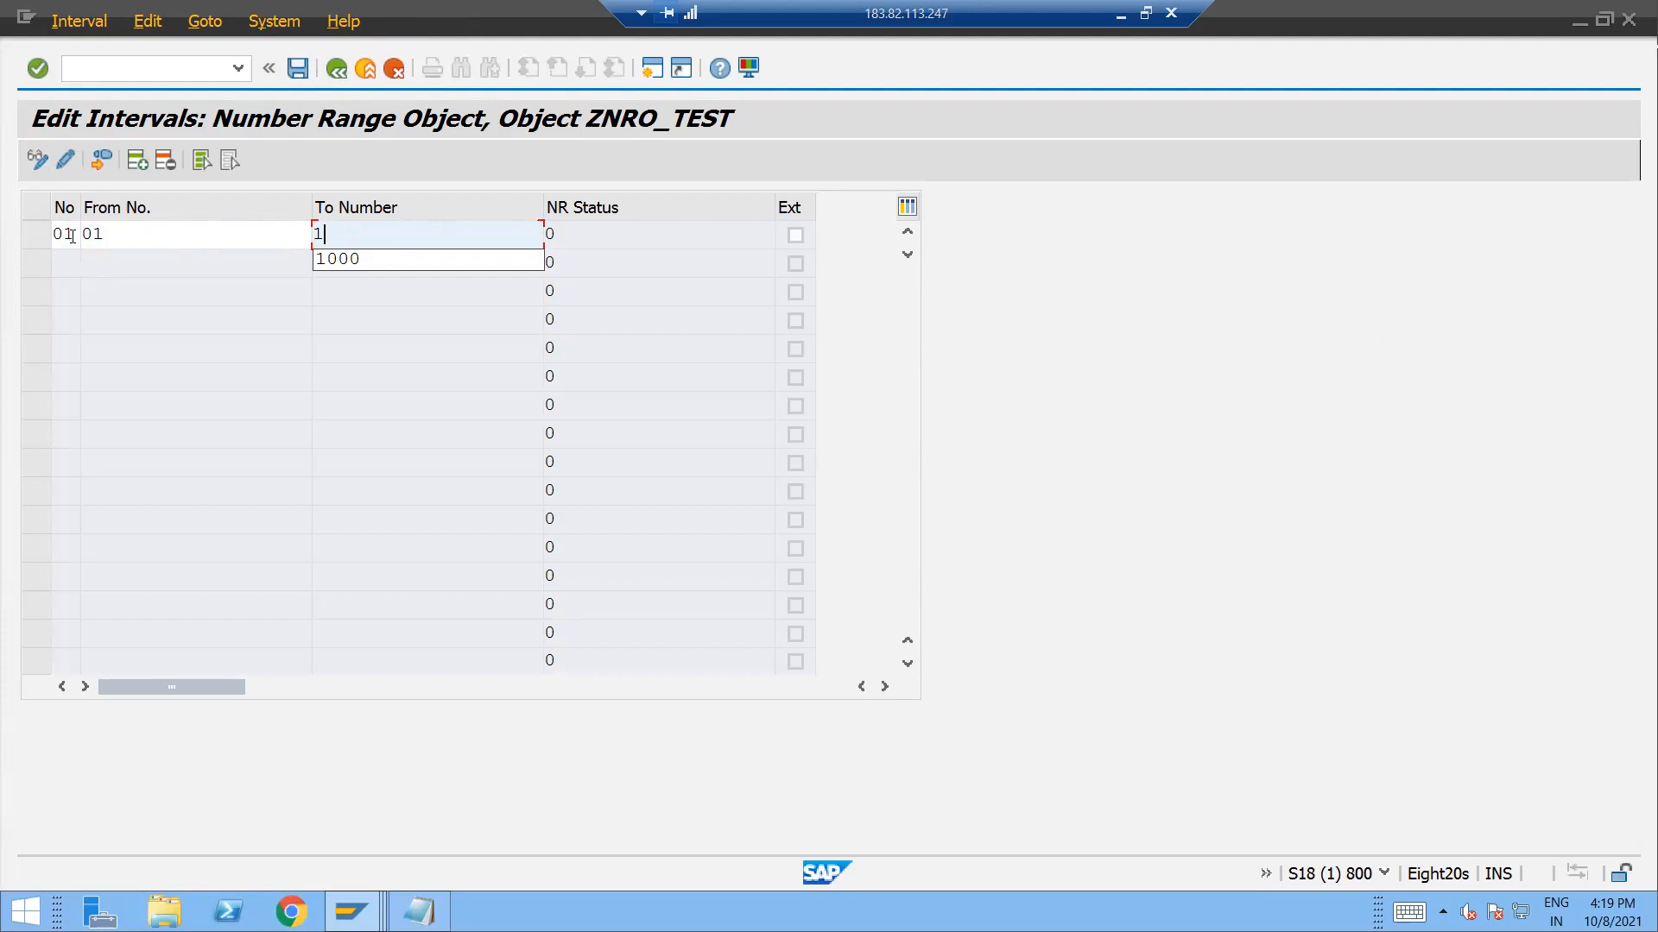
text(0000)
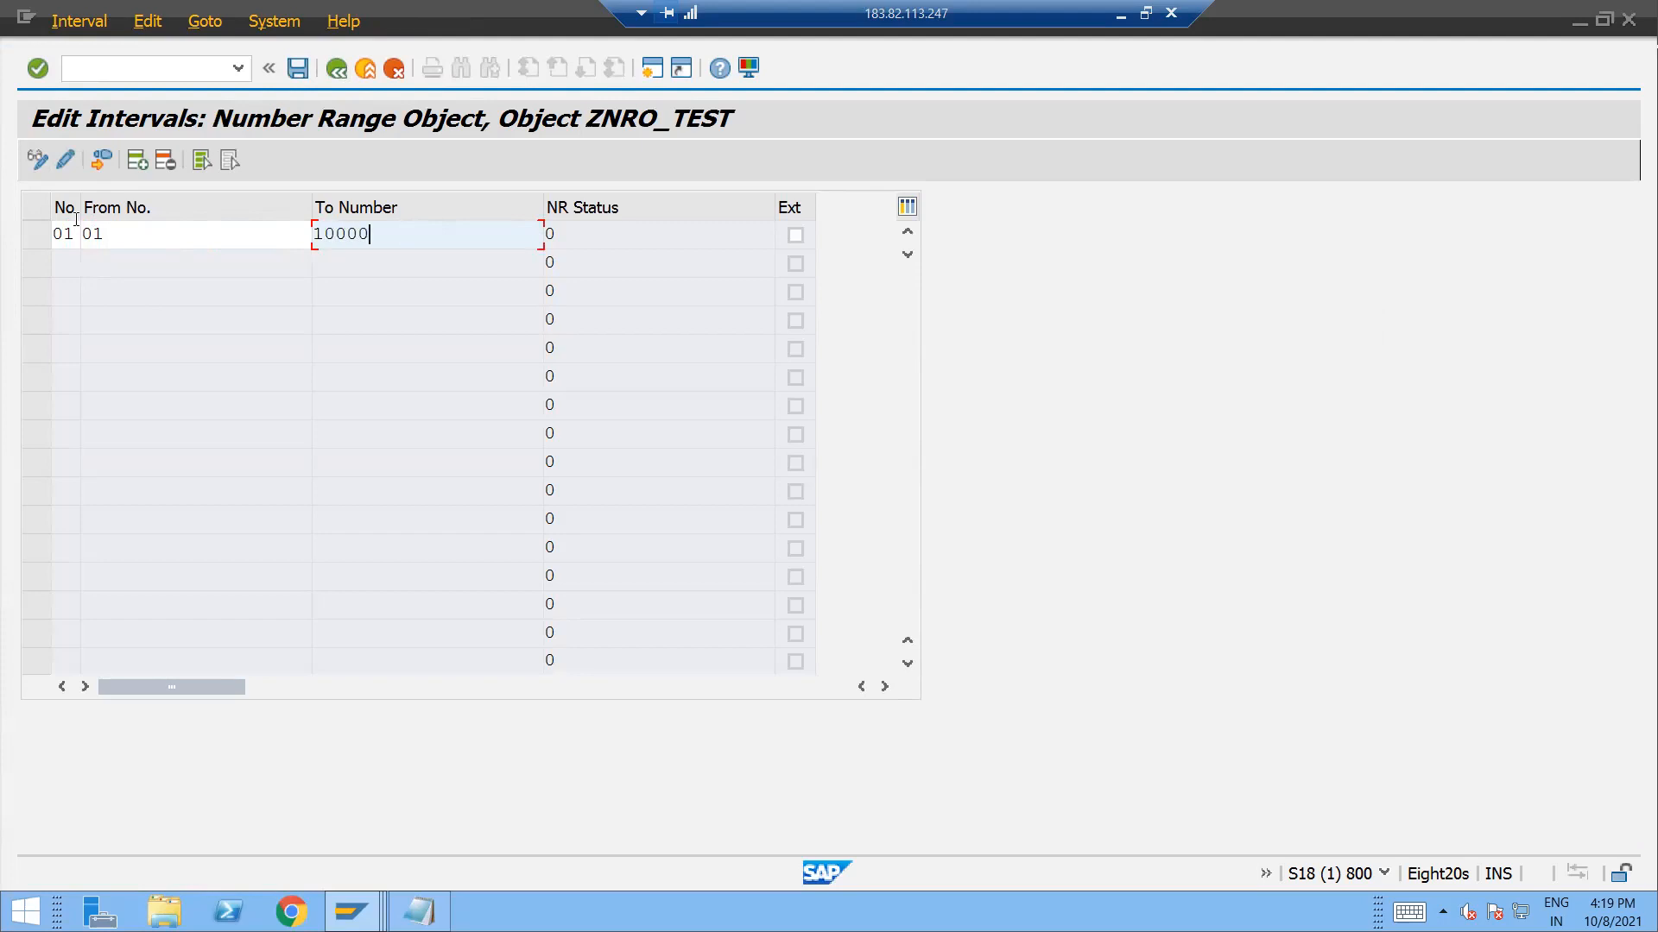
mouse_move(599, 247)
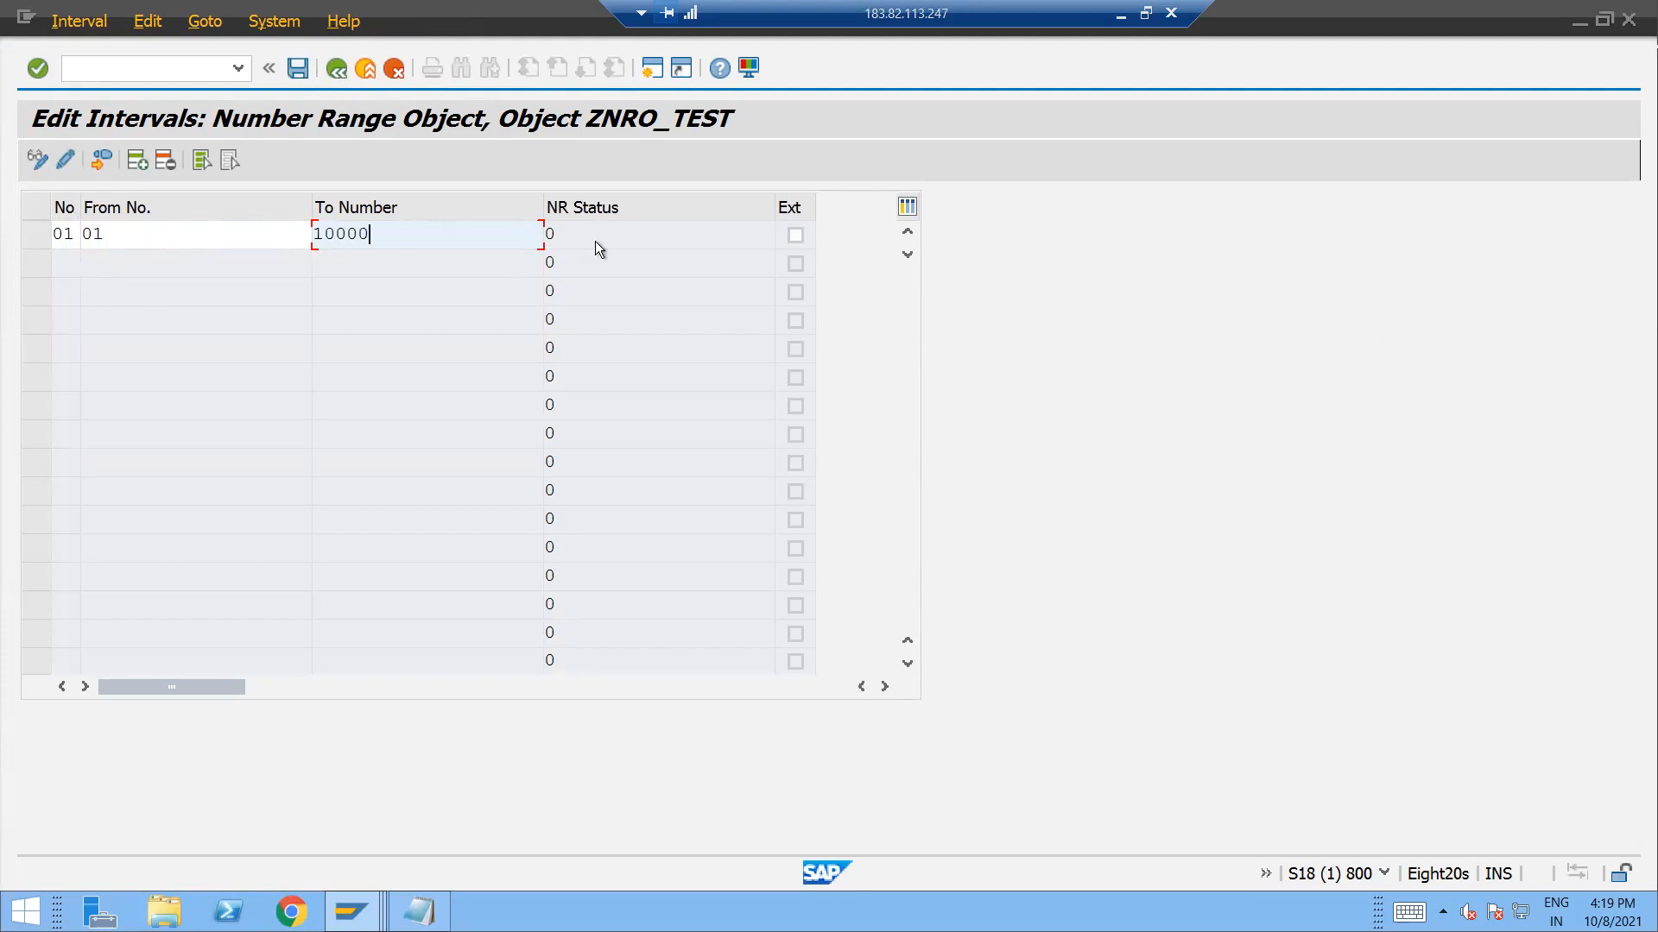
key(Return)
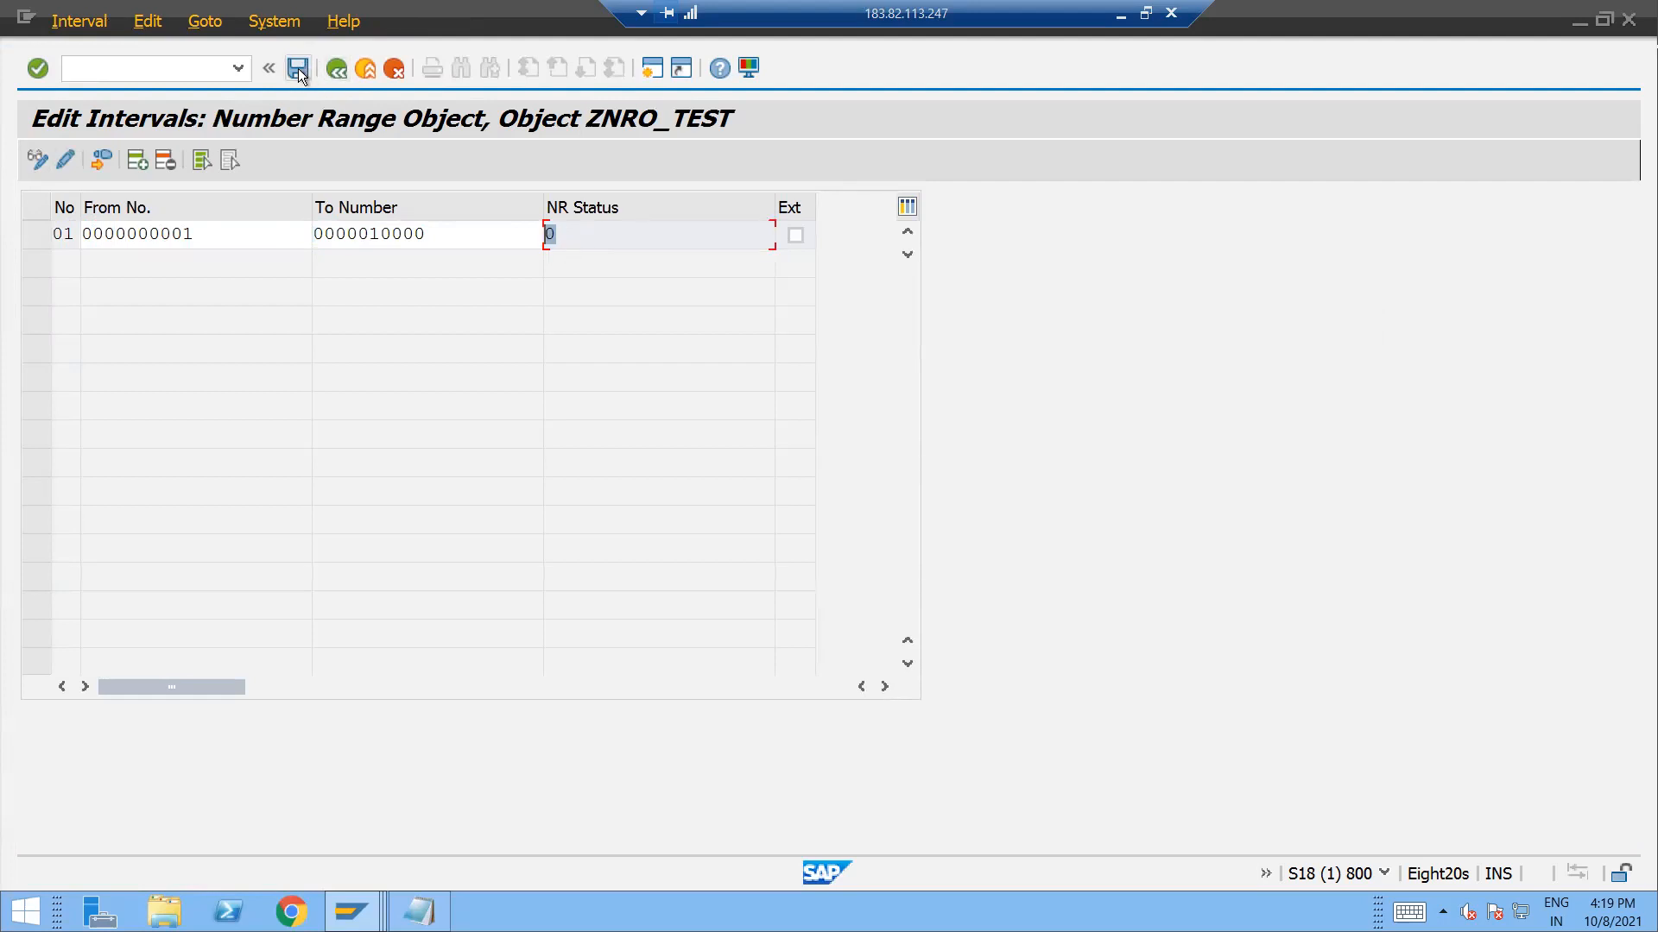
click(299, 68)
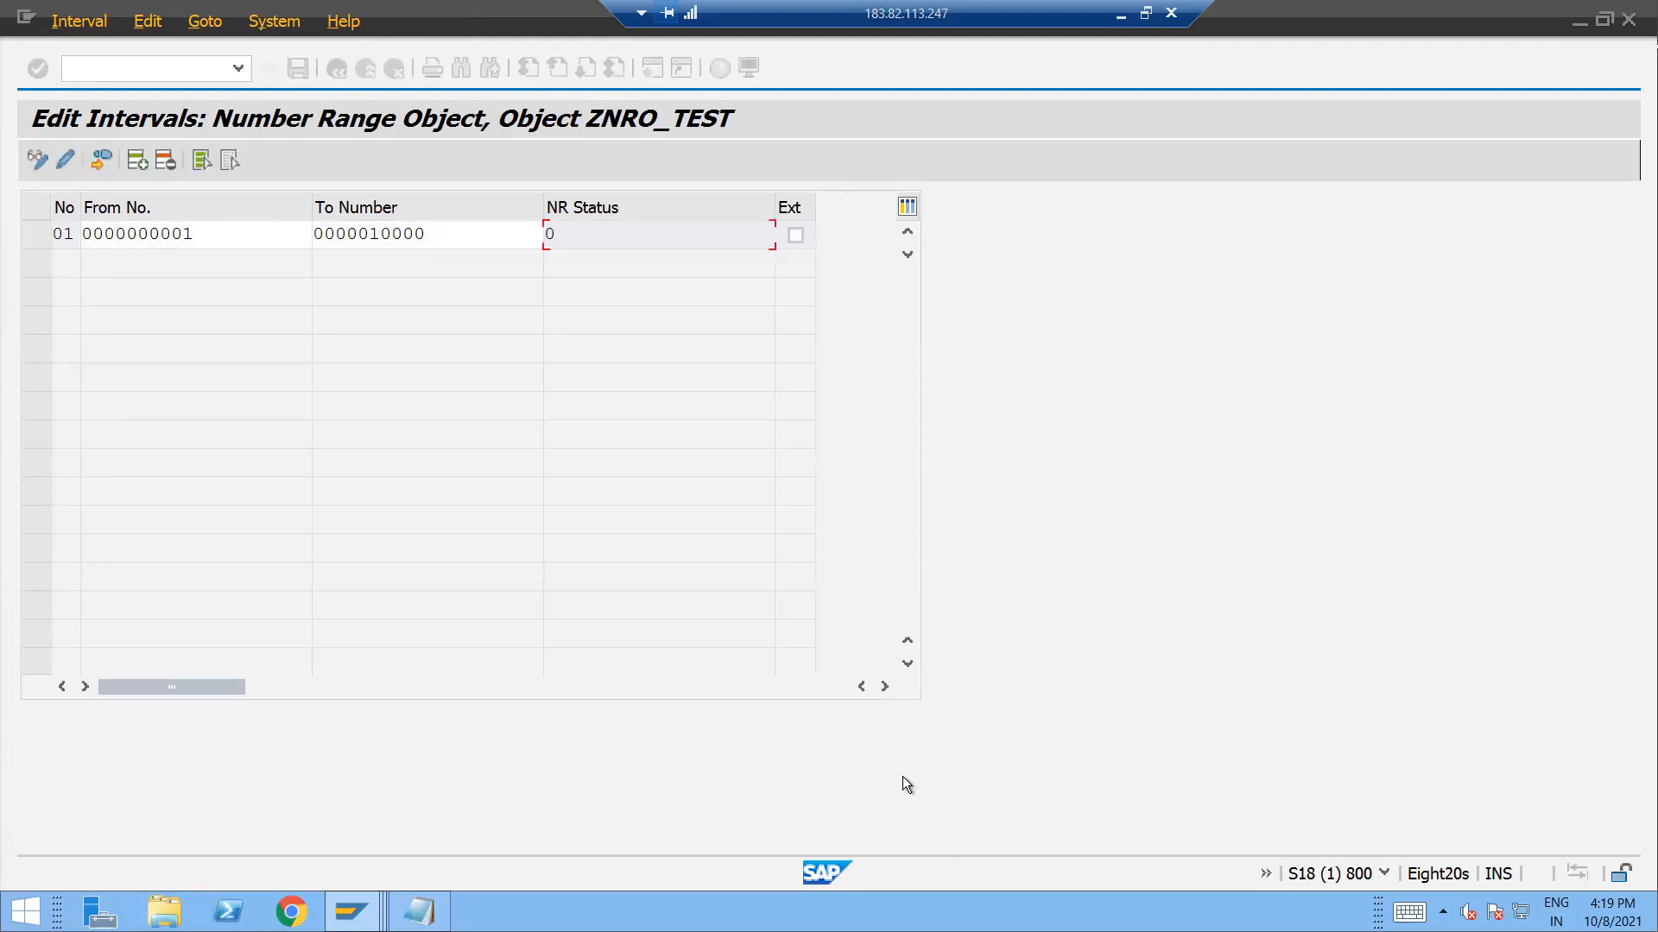
click(269, 68)
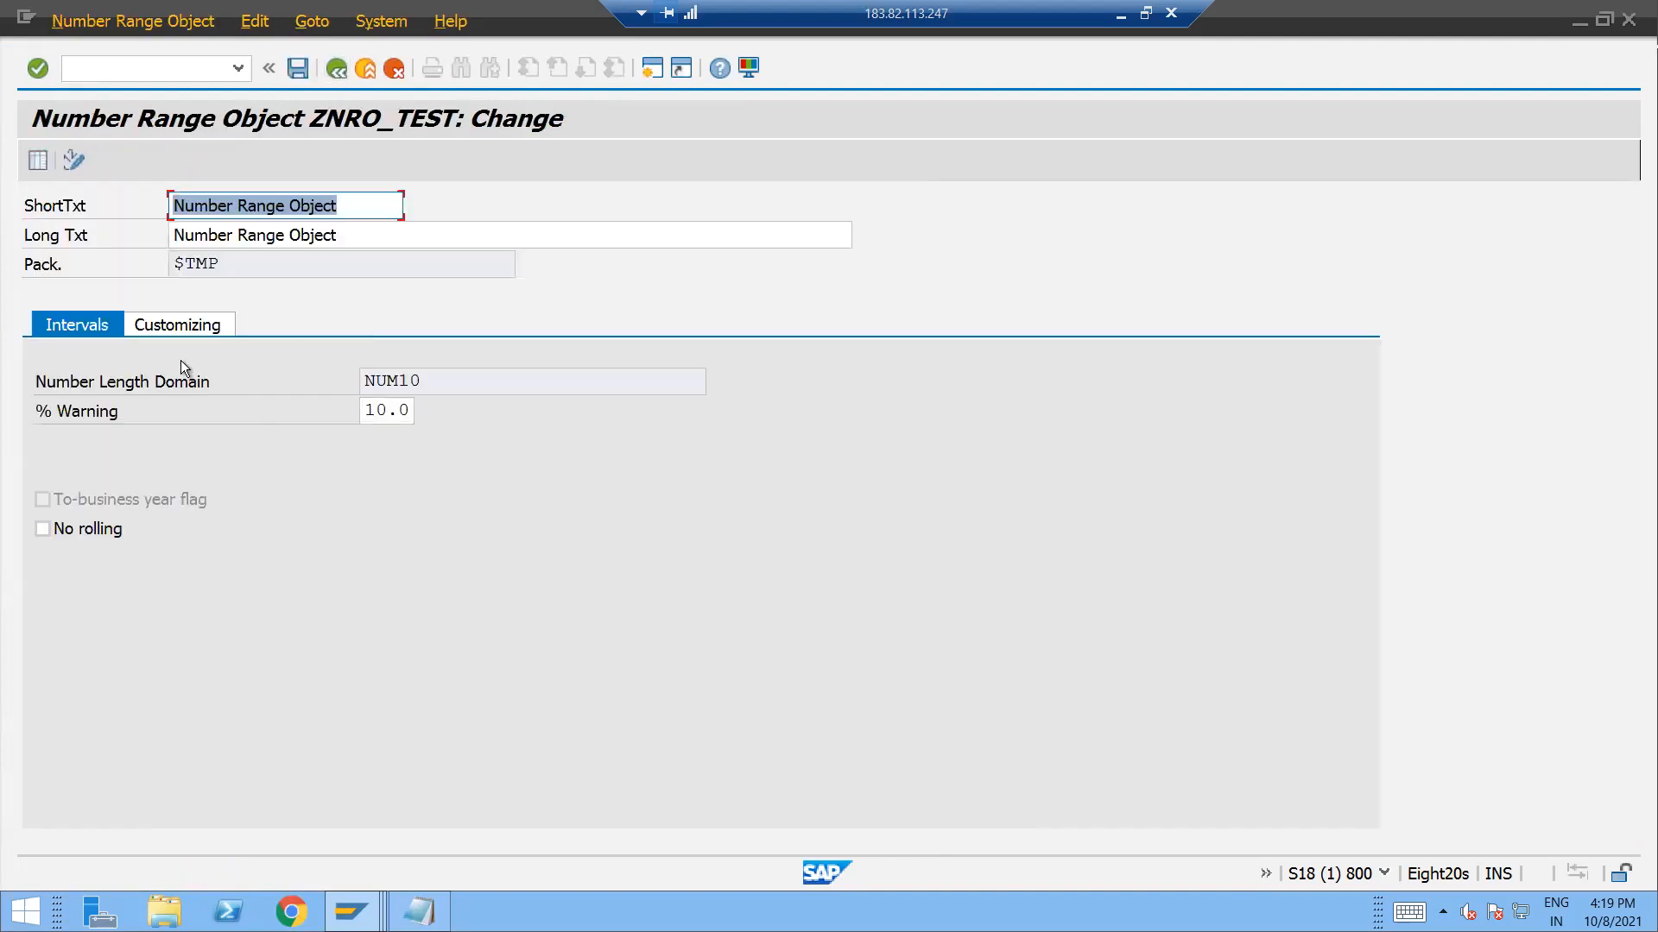
On the Customizing tab set No. of Numbers in Buffer to 20 and leave the change screen.
click(178, 324)
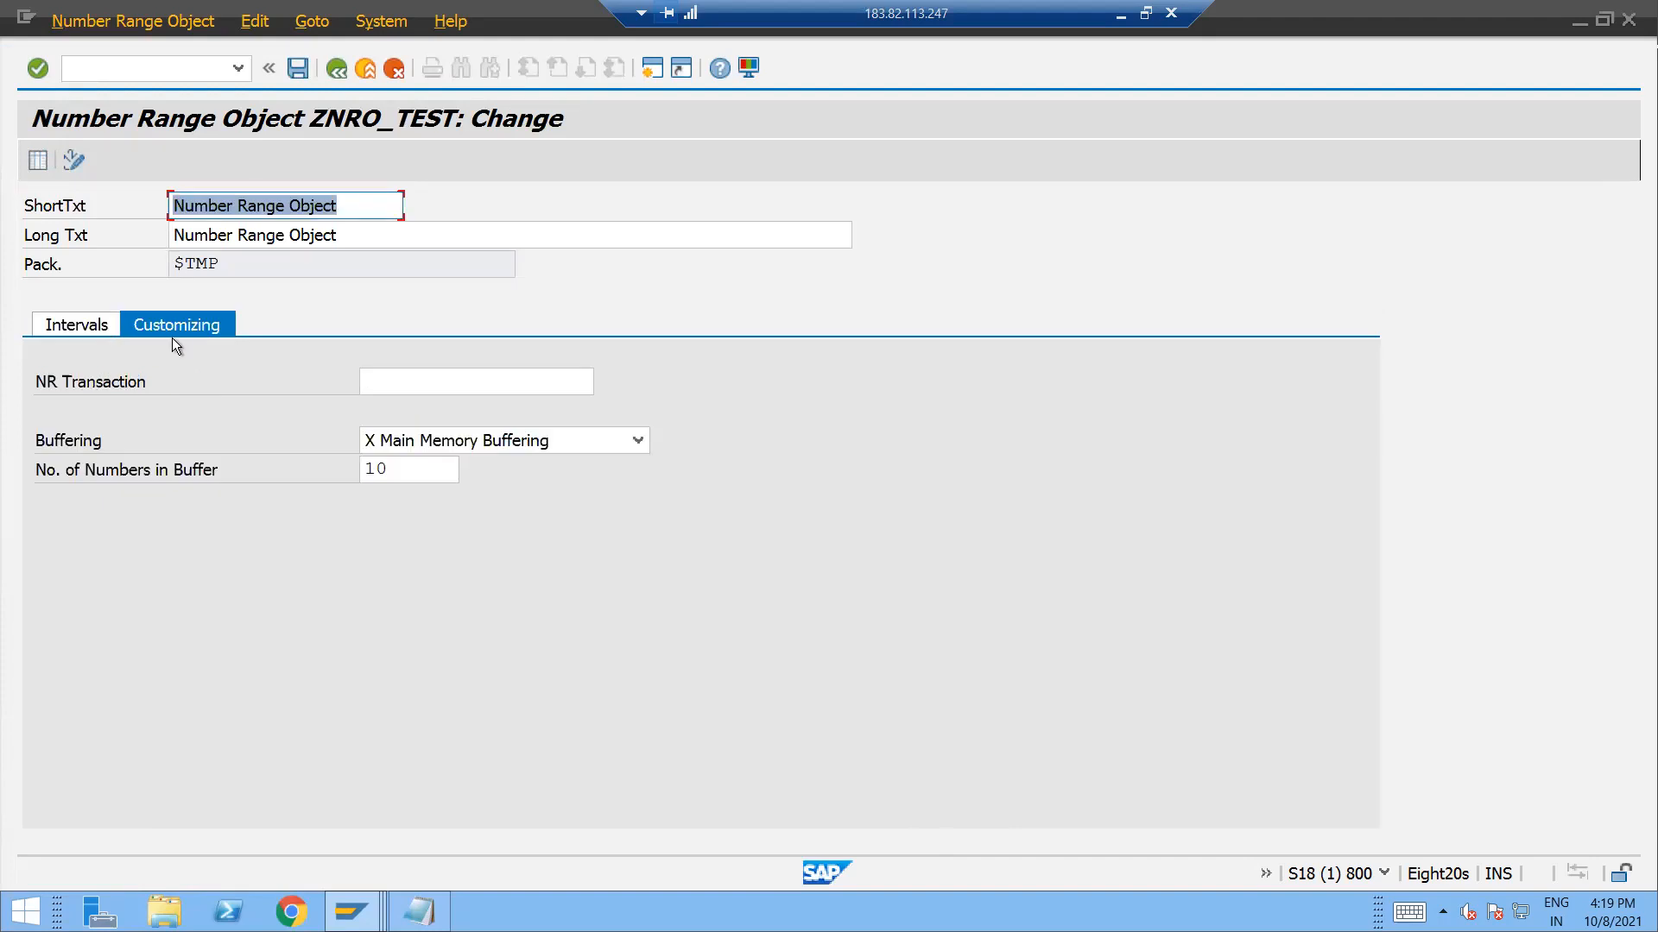
click(407, 468)
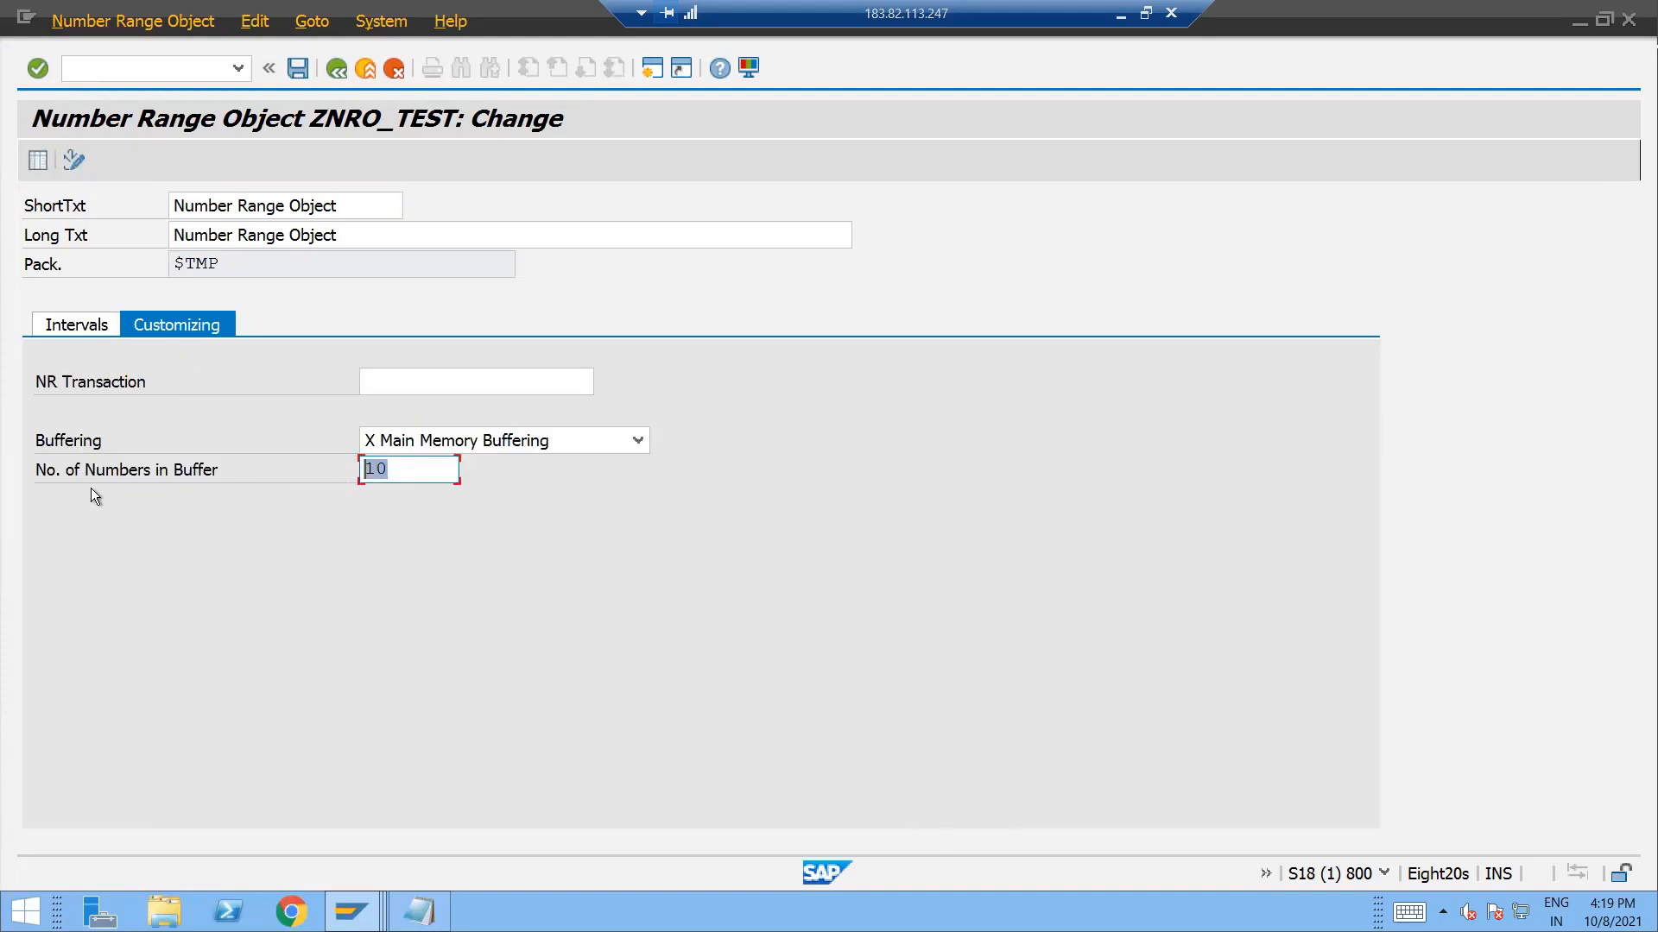
click(409, 468)
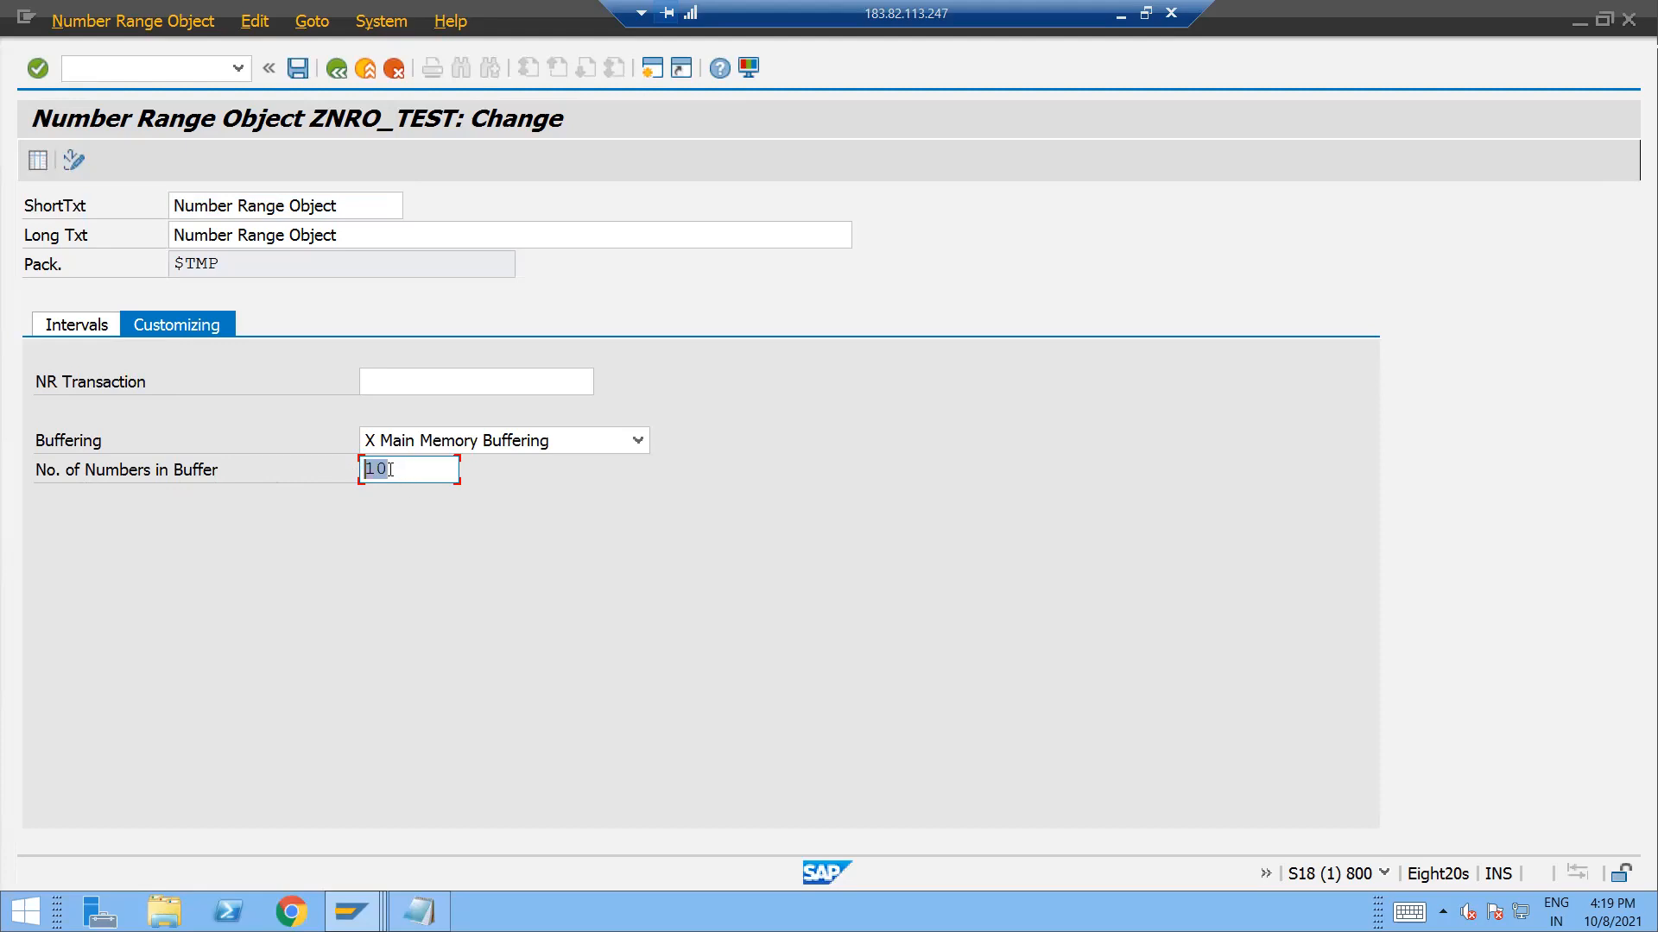
text(20)
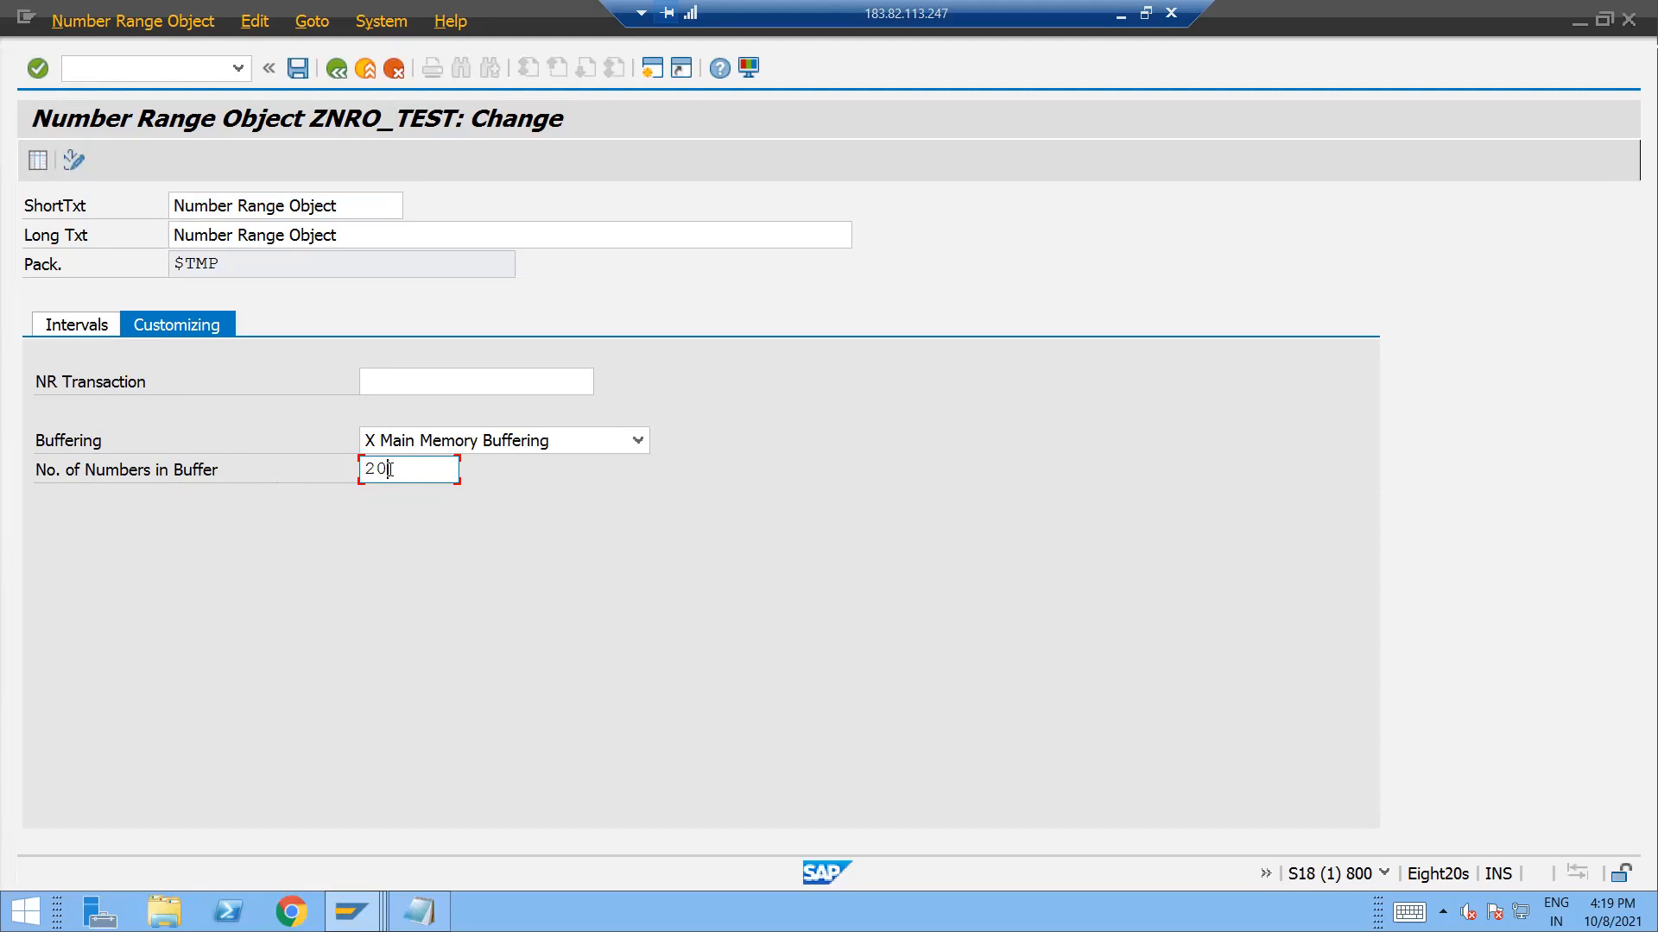
text(10)
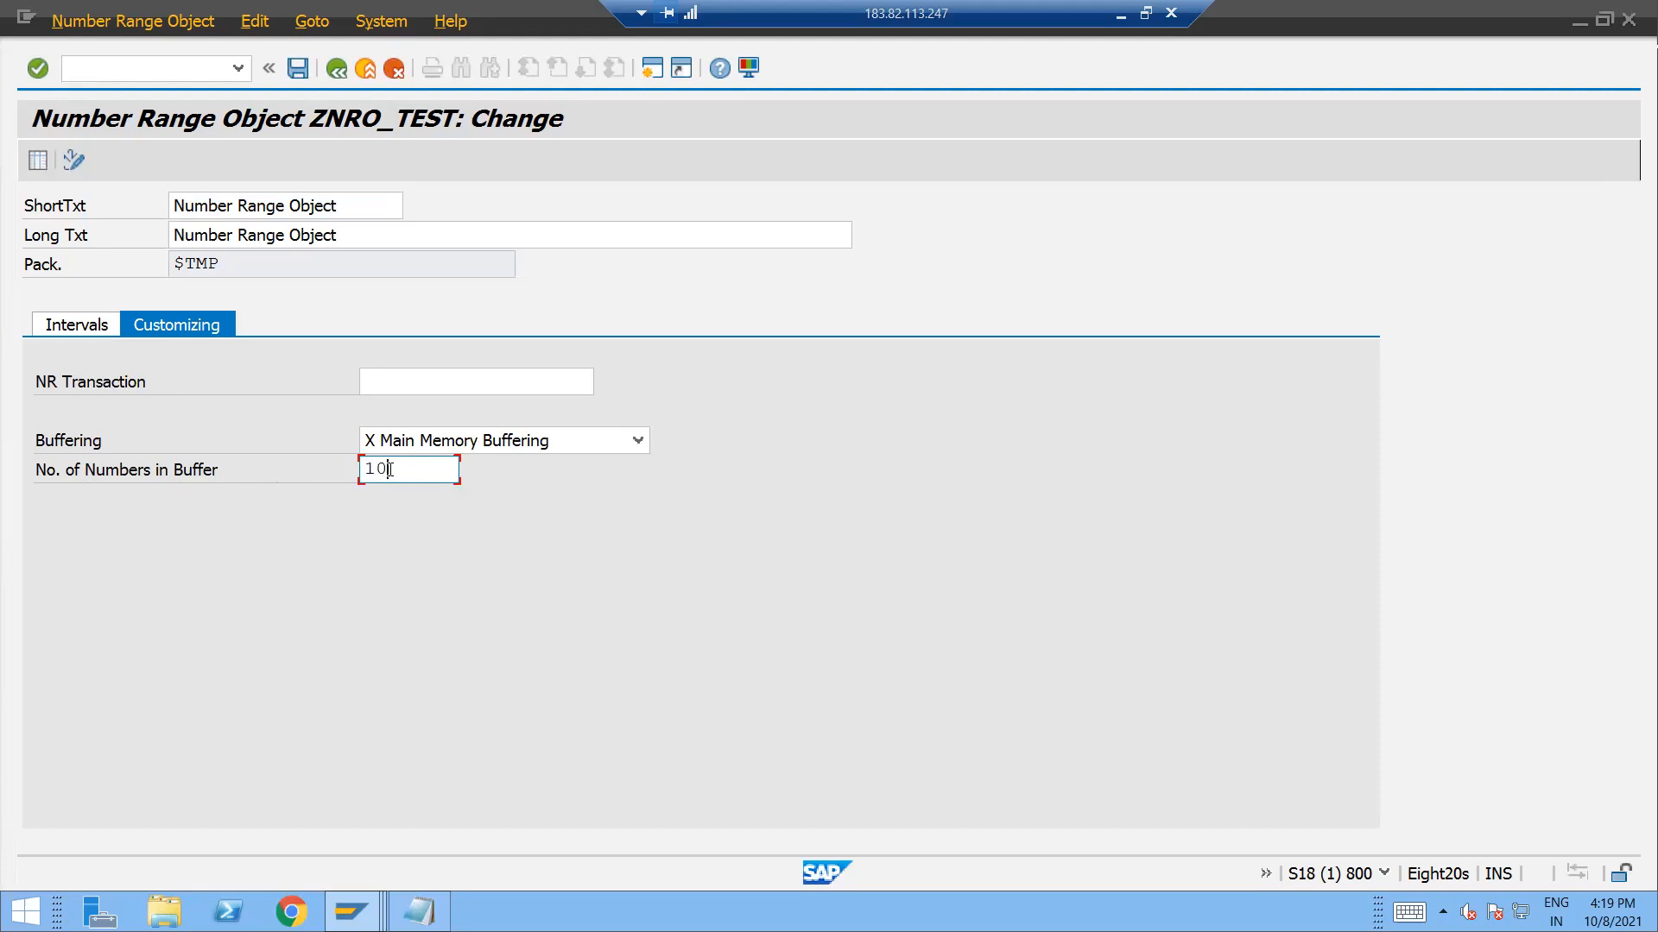
key(ctrl+a)
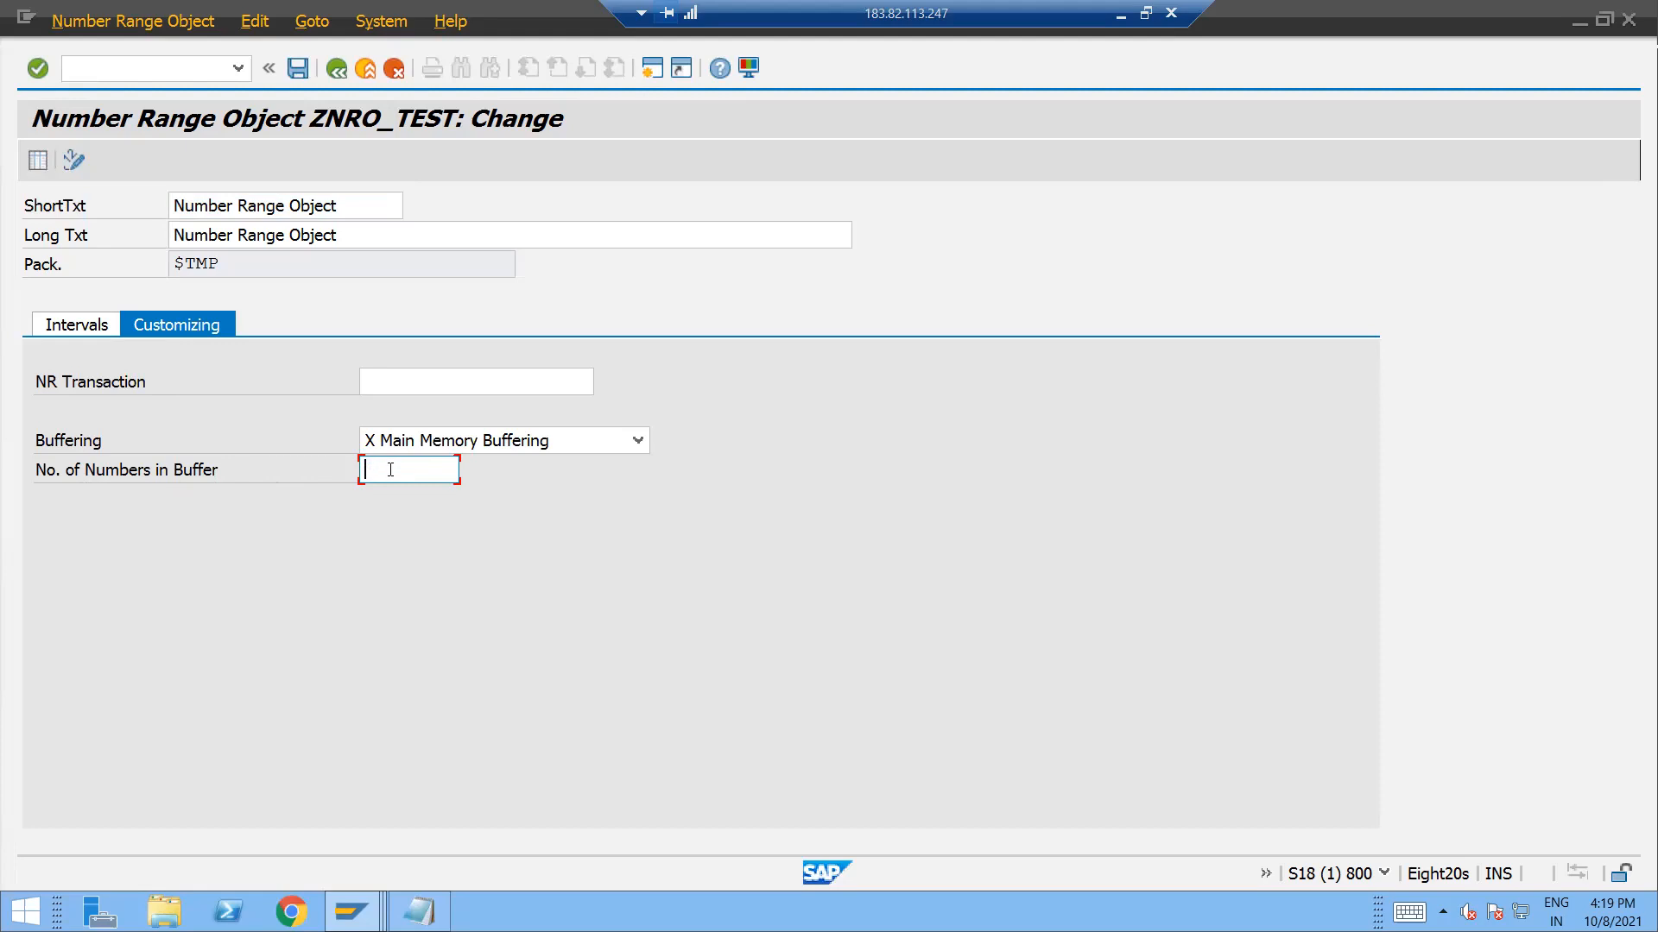
text(20)
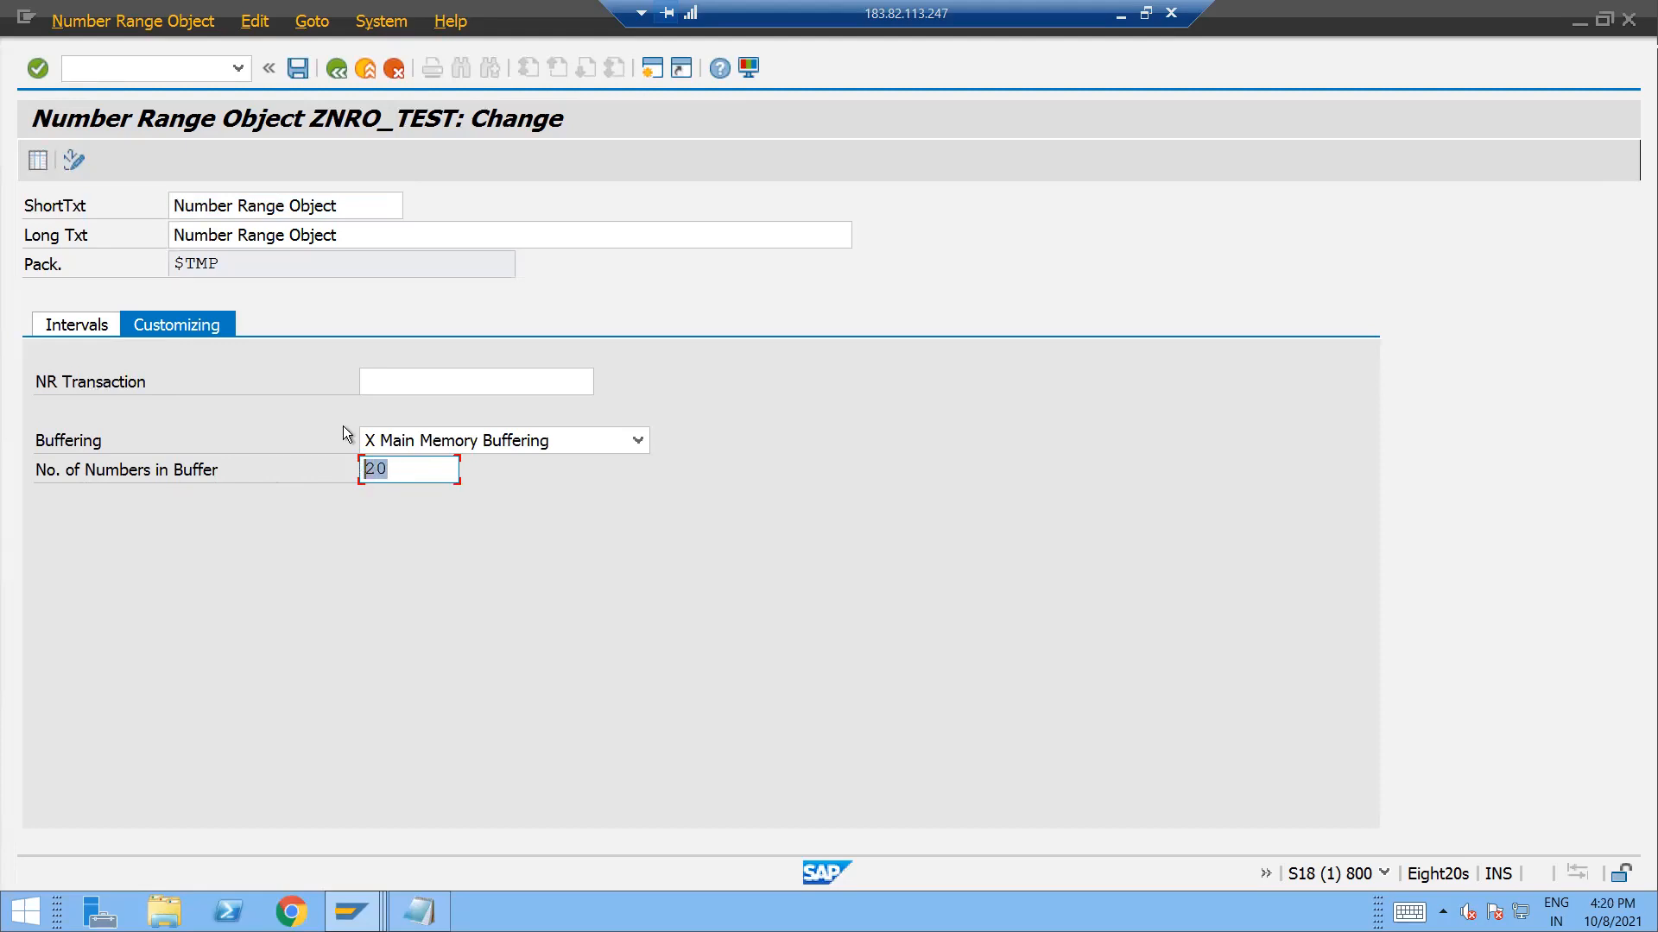
click(297, 67)
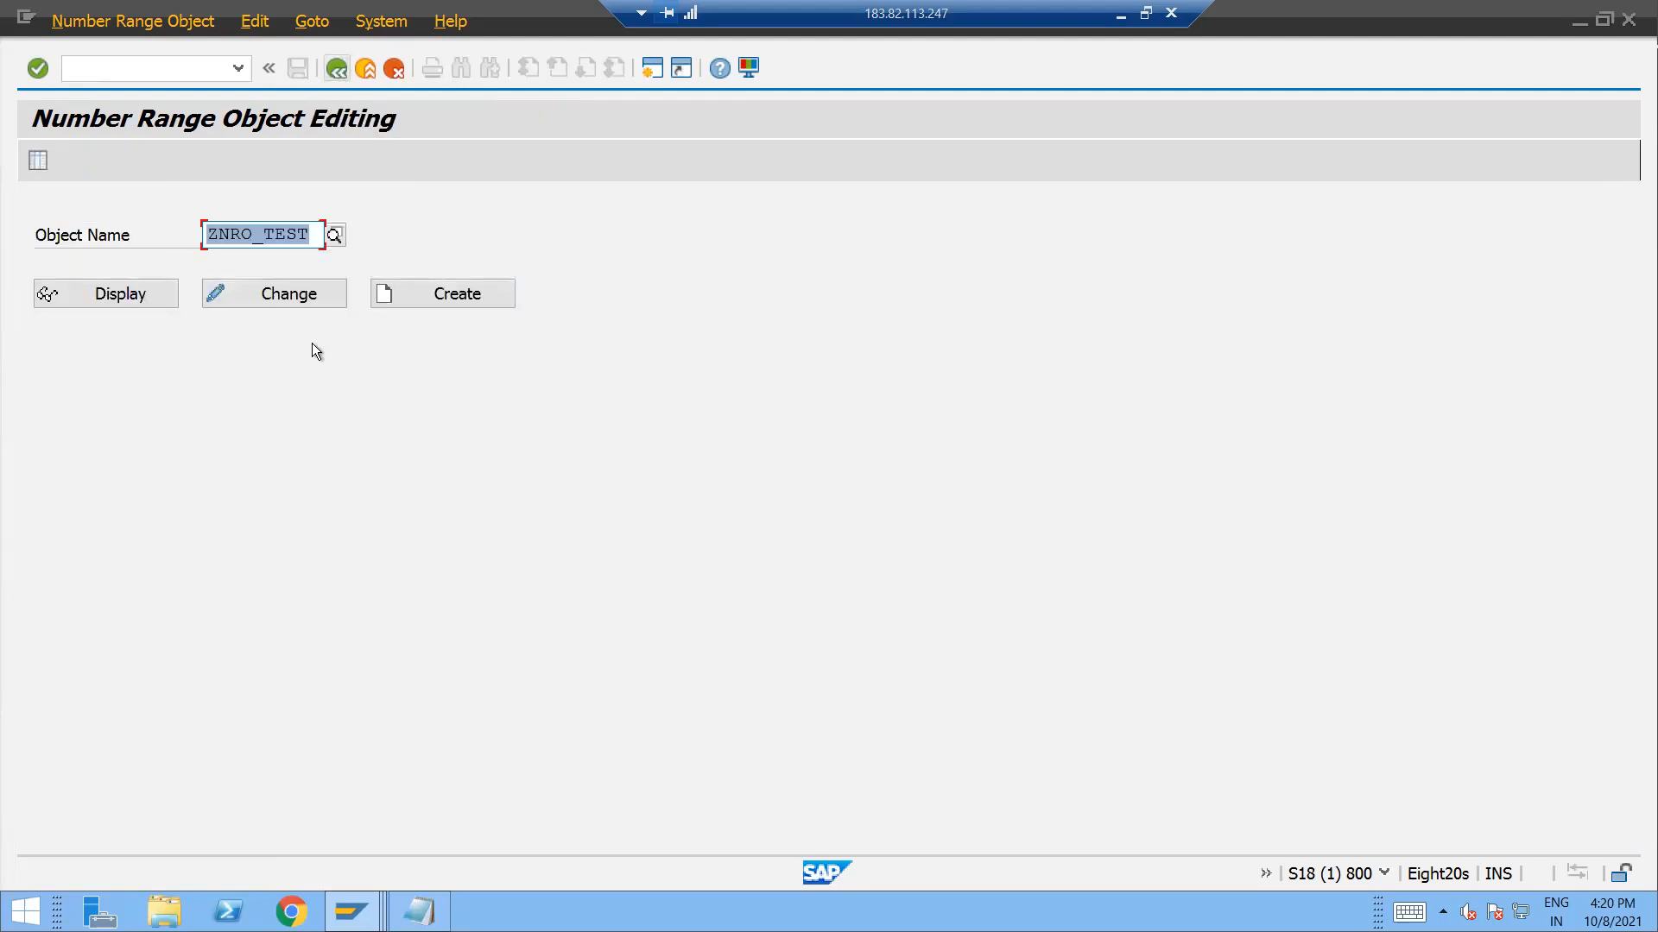
click(106, 293)
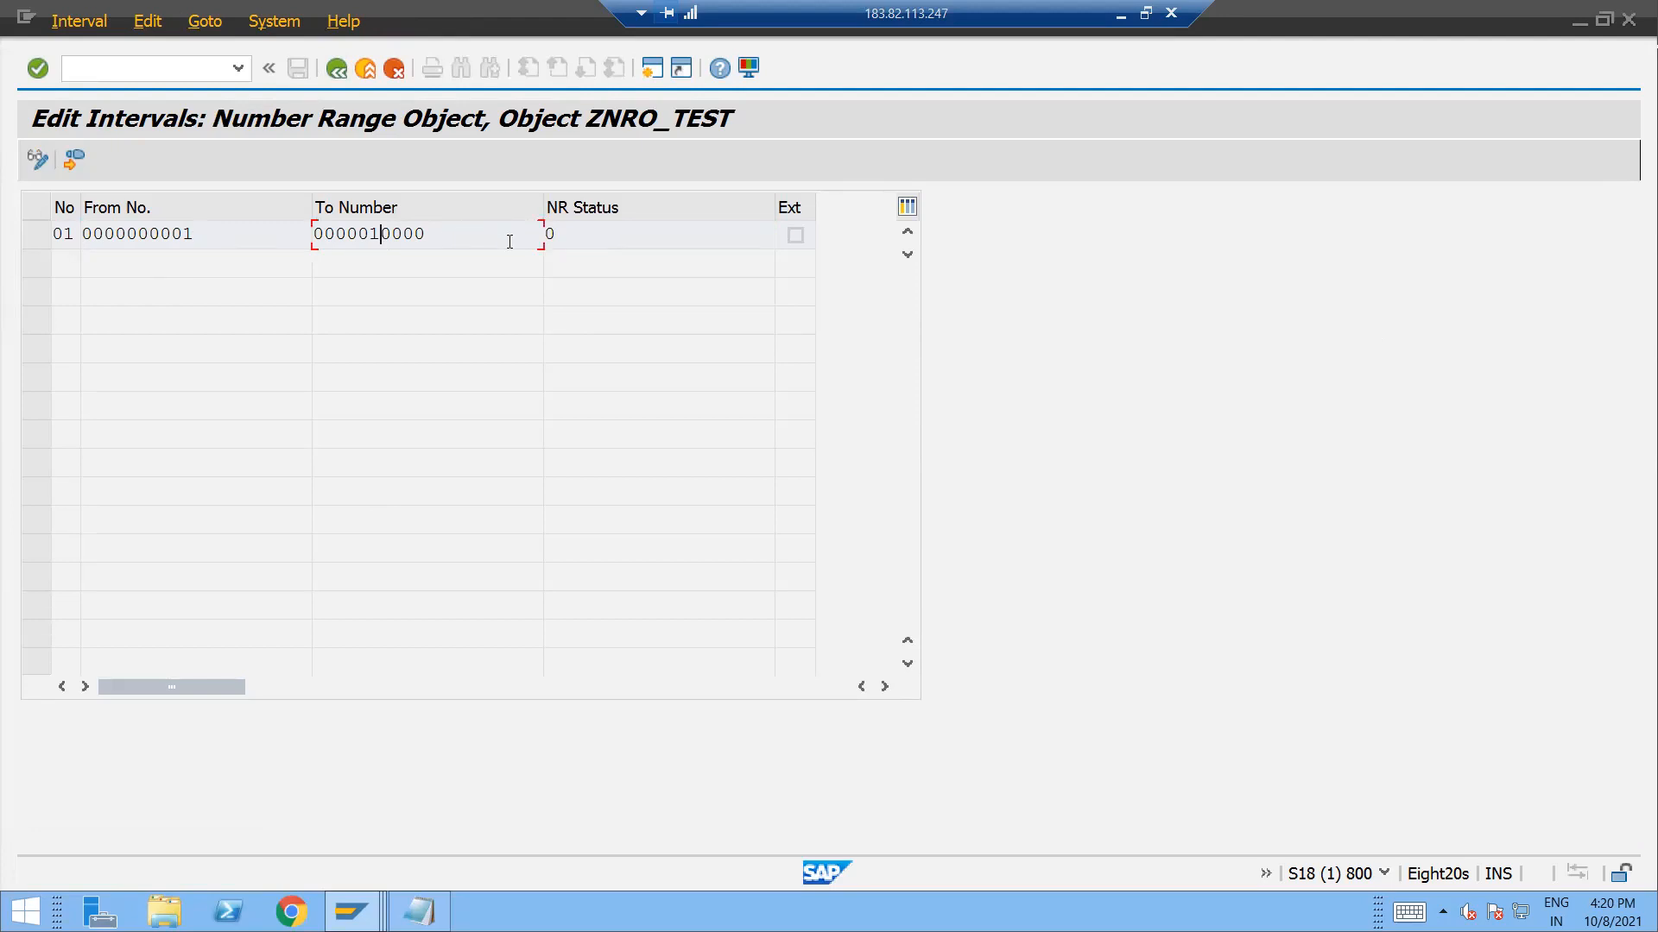
click(593, 233)
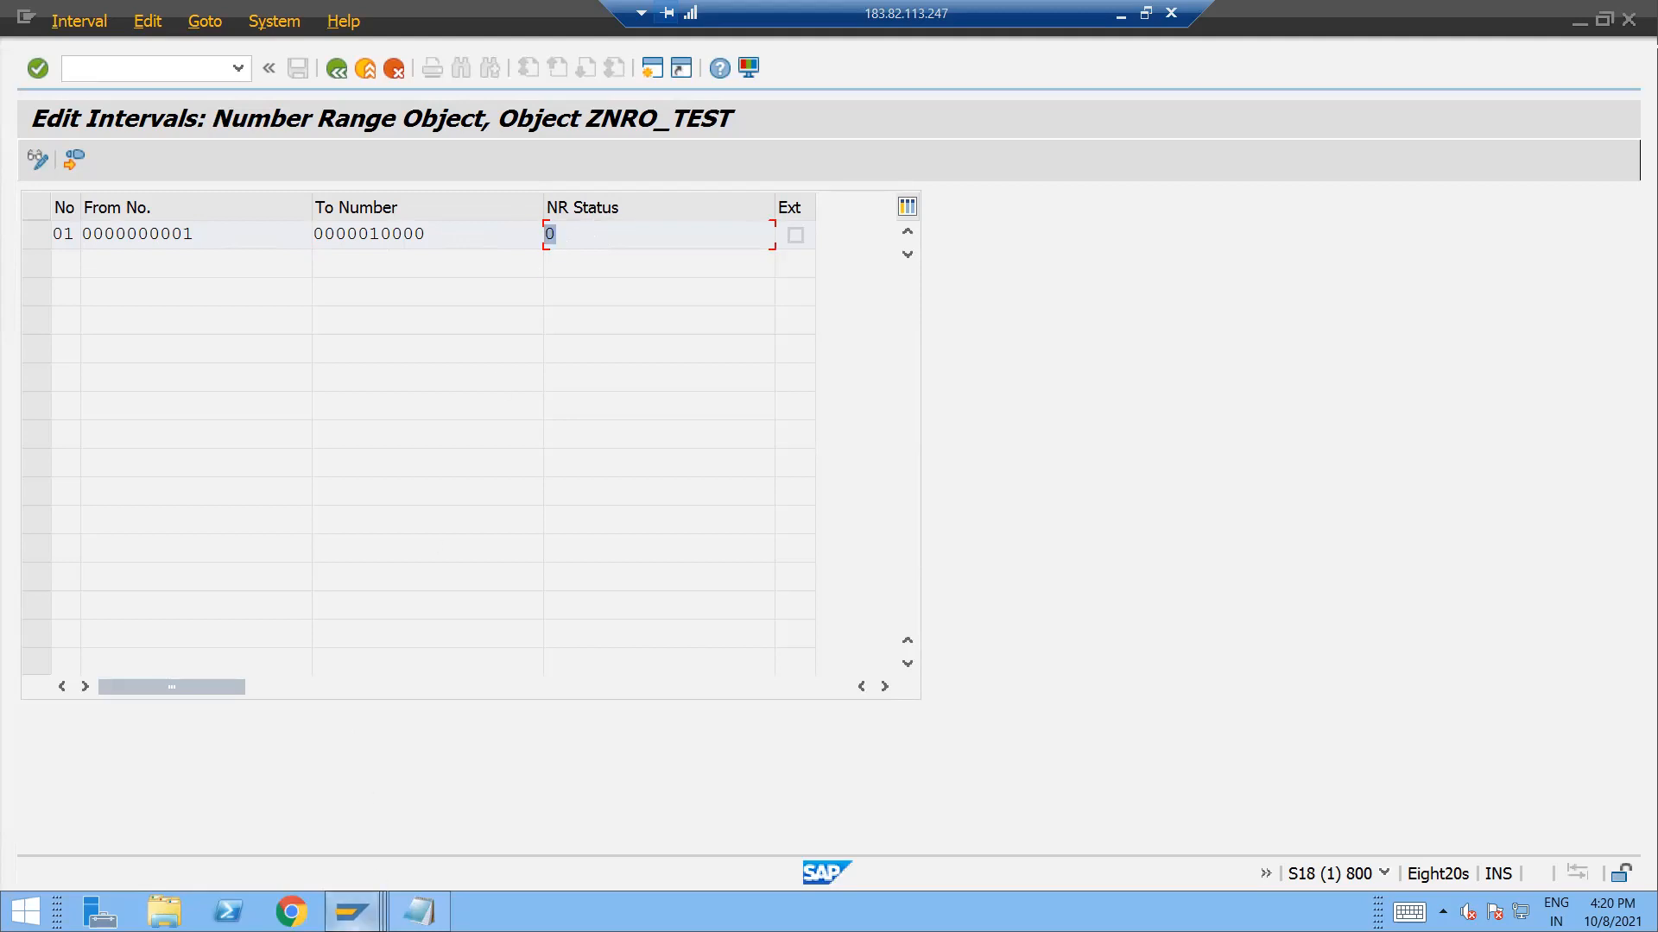
mouse_move(352, 910)
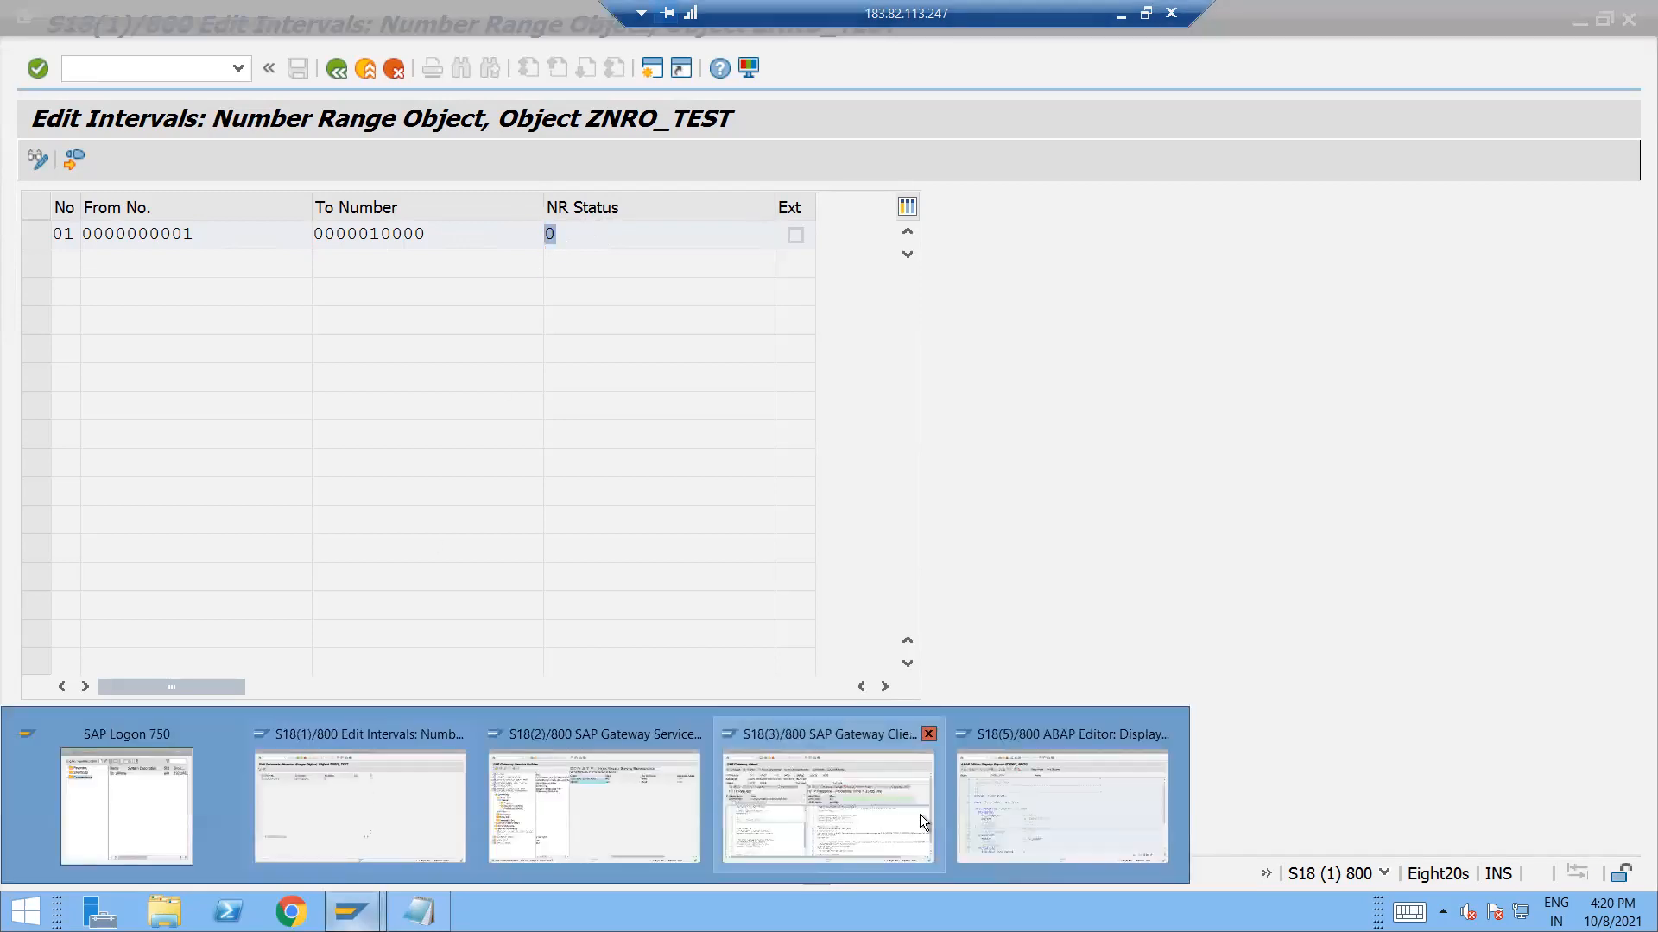
Switch to ZDEMO_PROG, enter change mode and delete the old code from line 8 onward.
click(1061, 807)
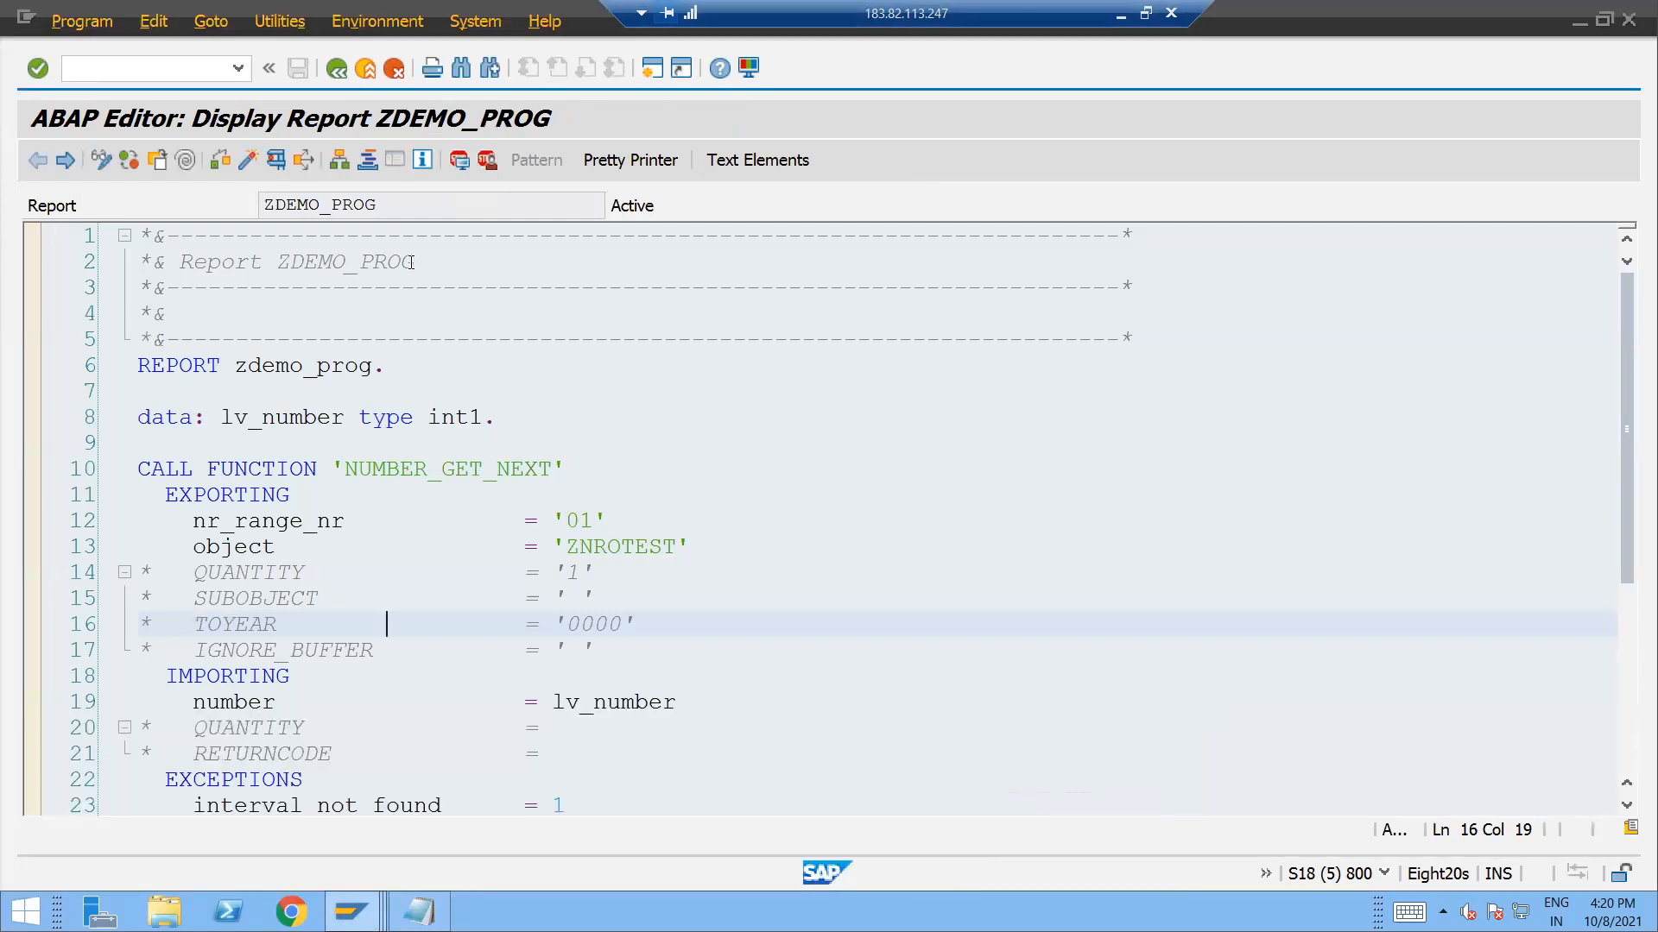
scroll(down, 3)
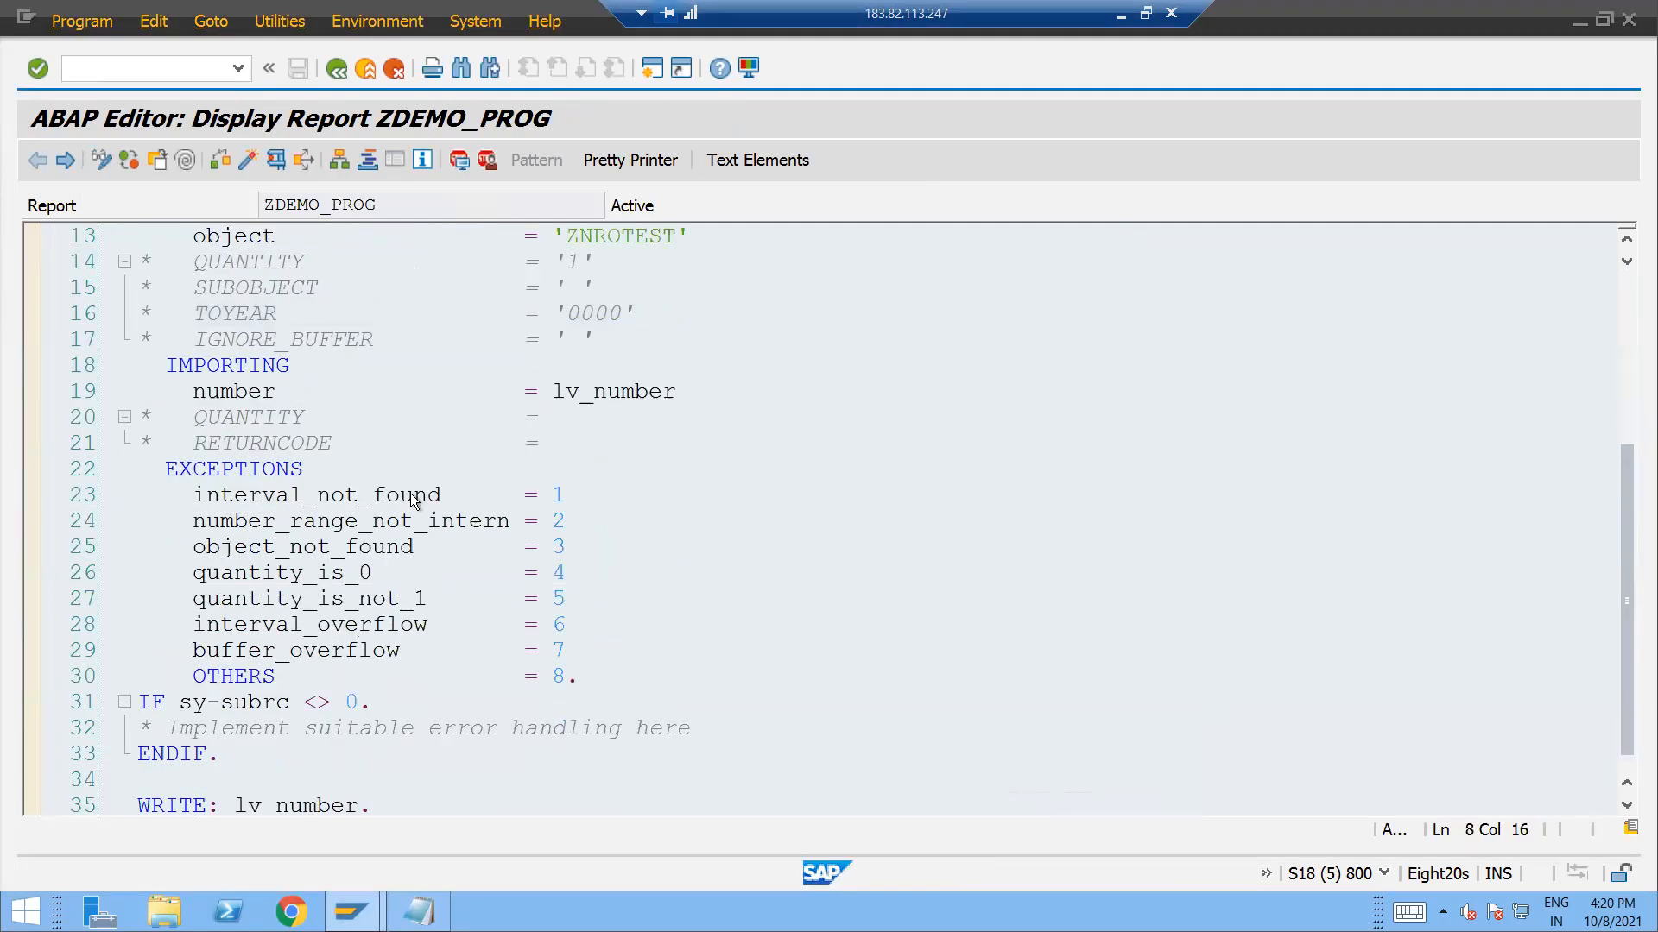
scroll(up, 3)
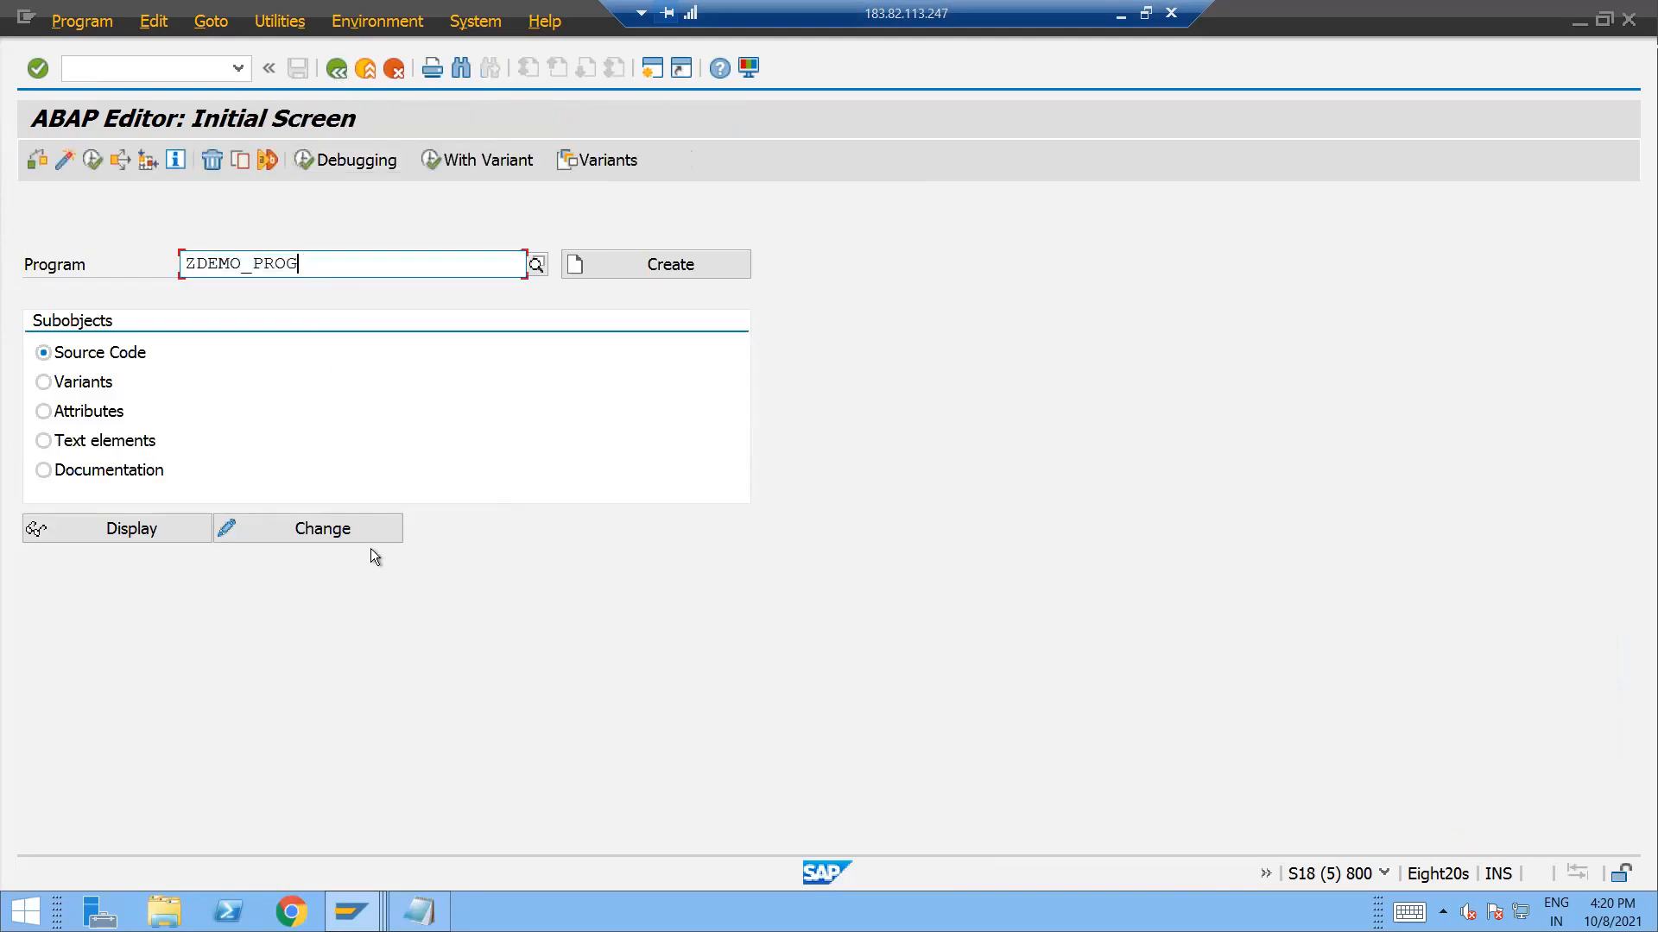
click(322, 529)
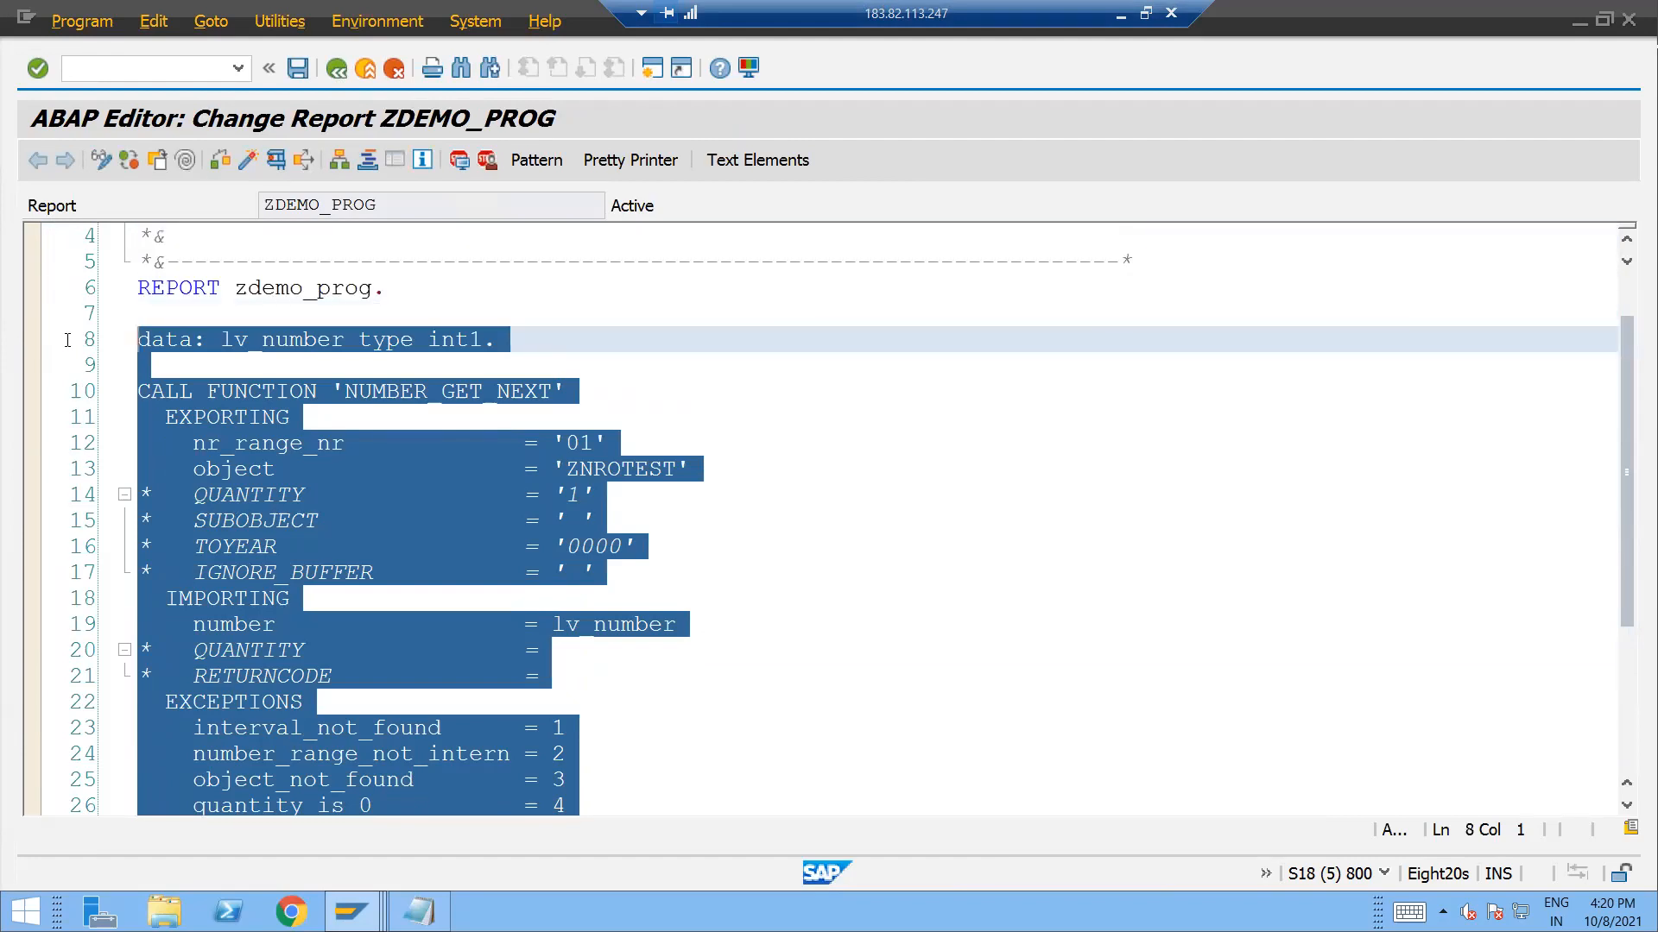
key(Delete)
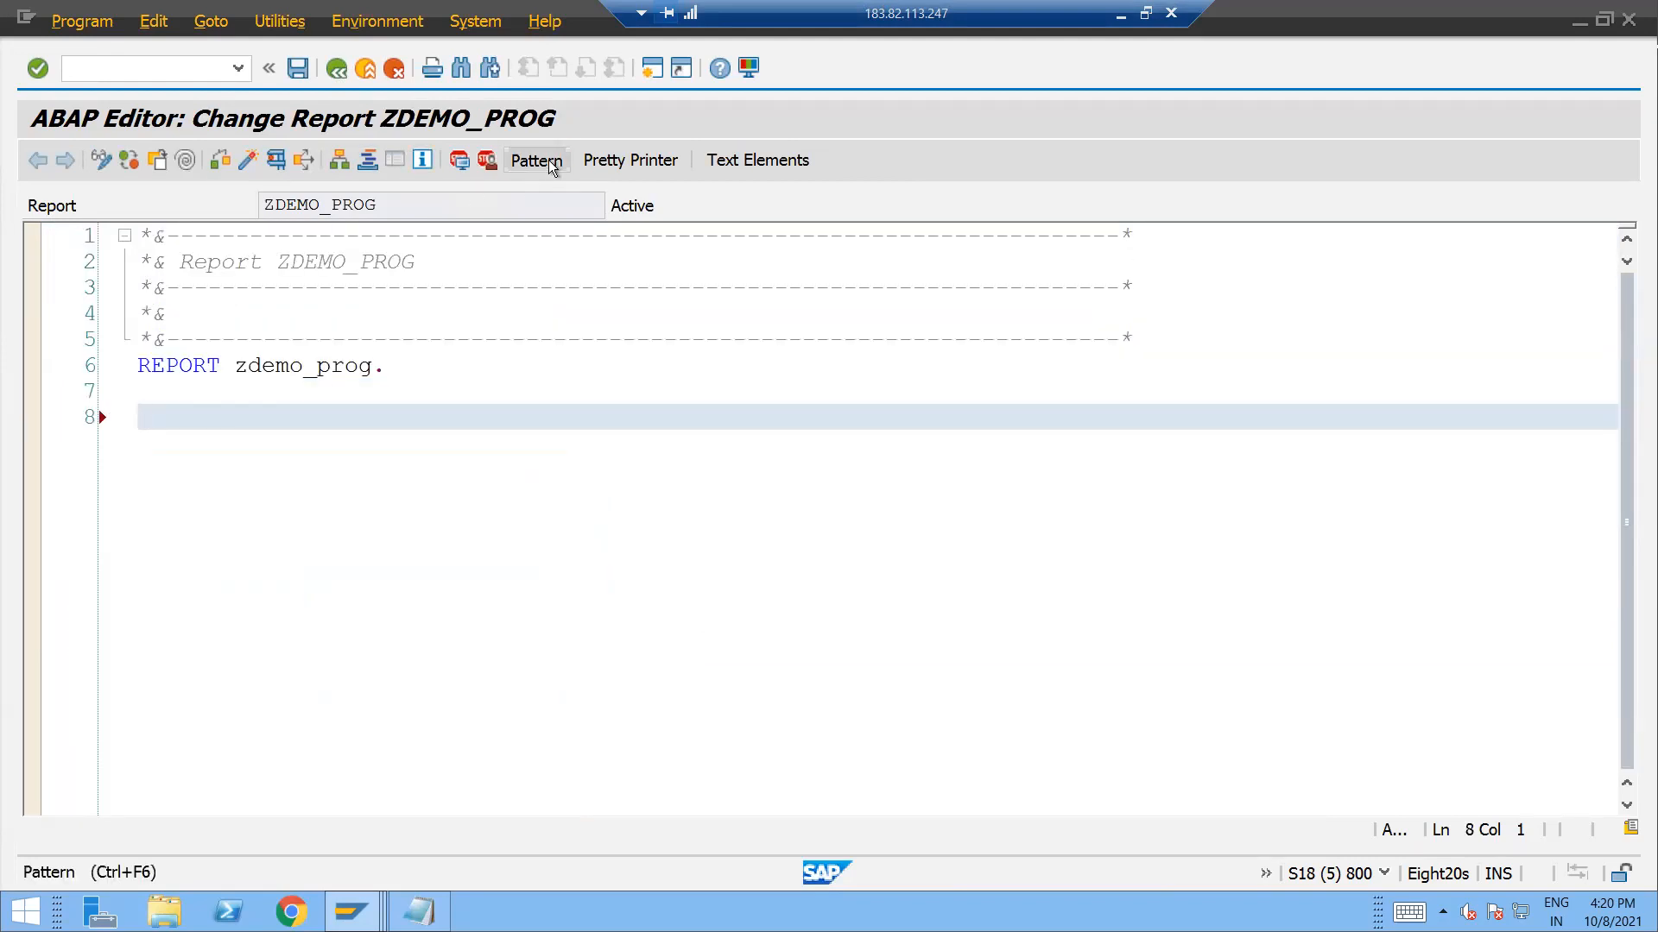
Insert the NUMBER_GET_NEXT call pattern with nr_range_nr 01 and object 'ZNRO_TEST'.
click(535, 159)
text(NUMBER_GET_NEXT)
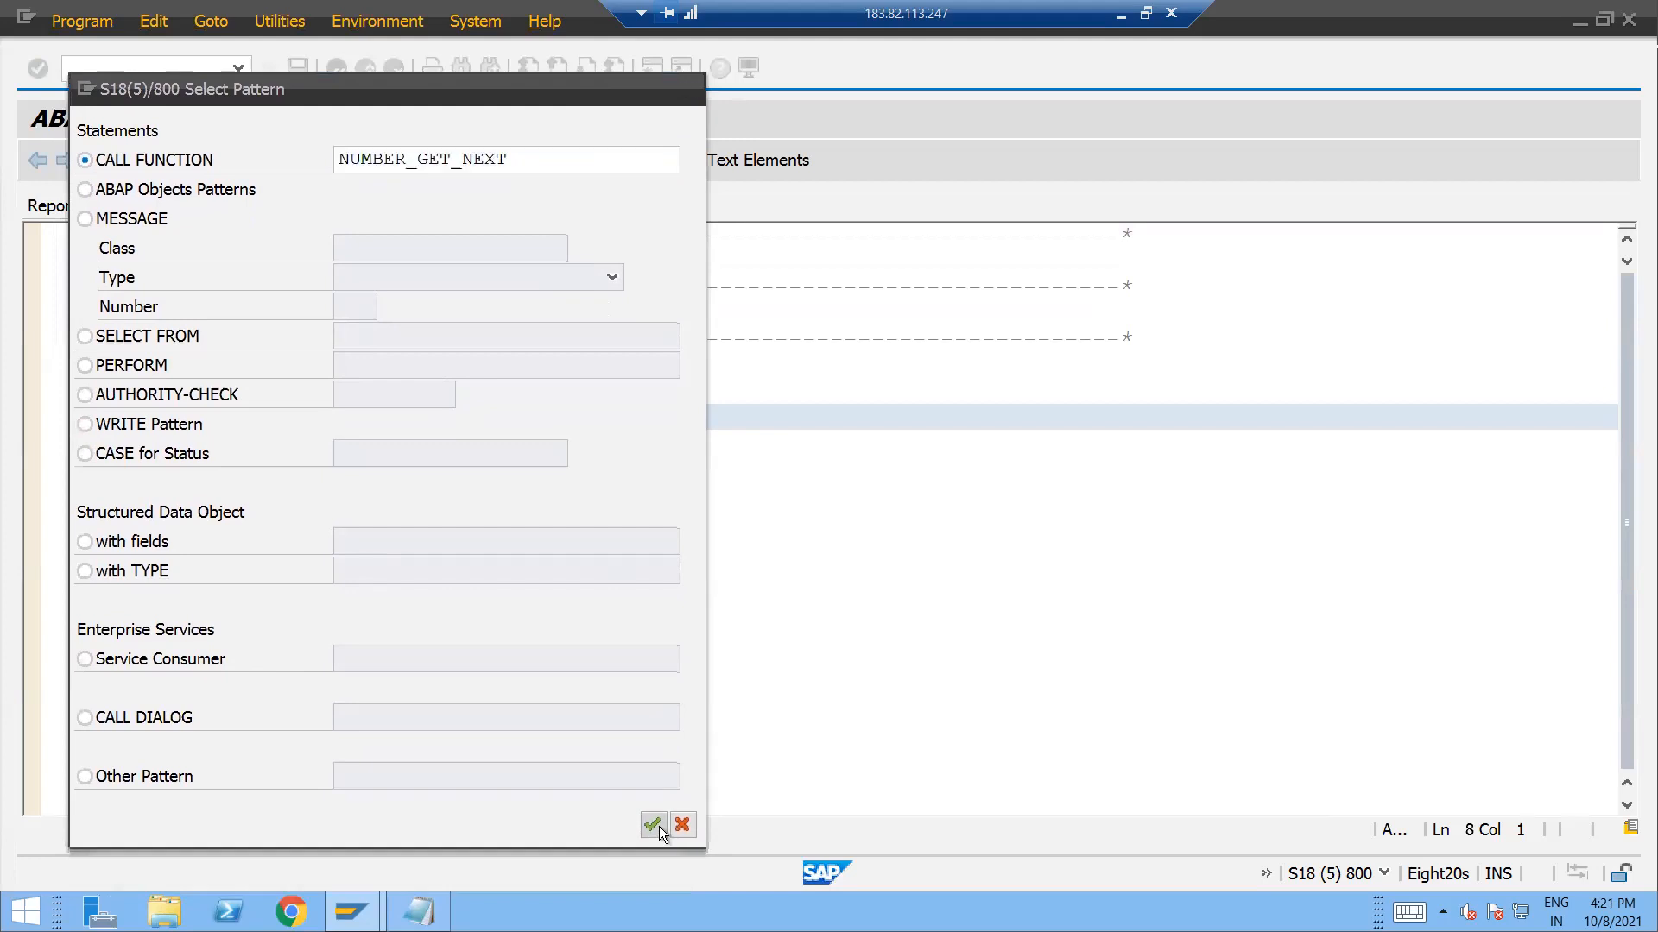
click(653, 825)
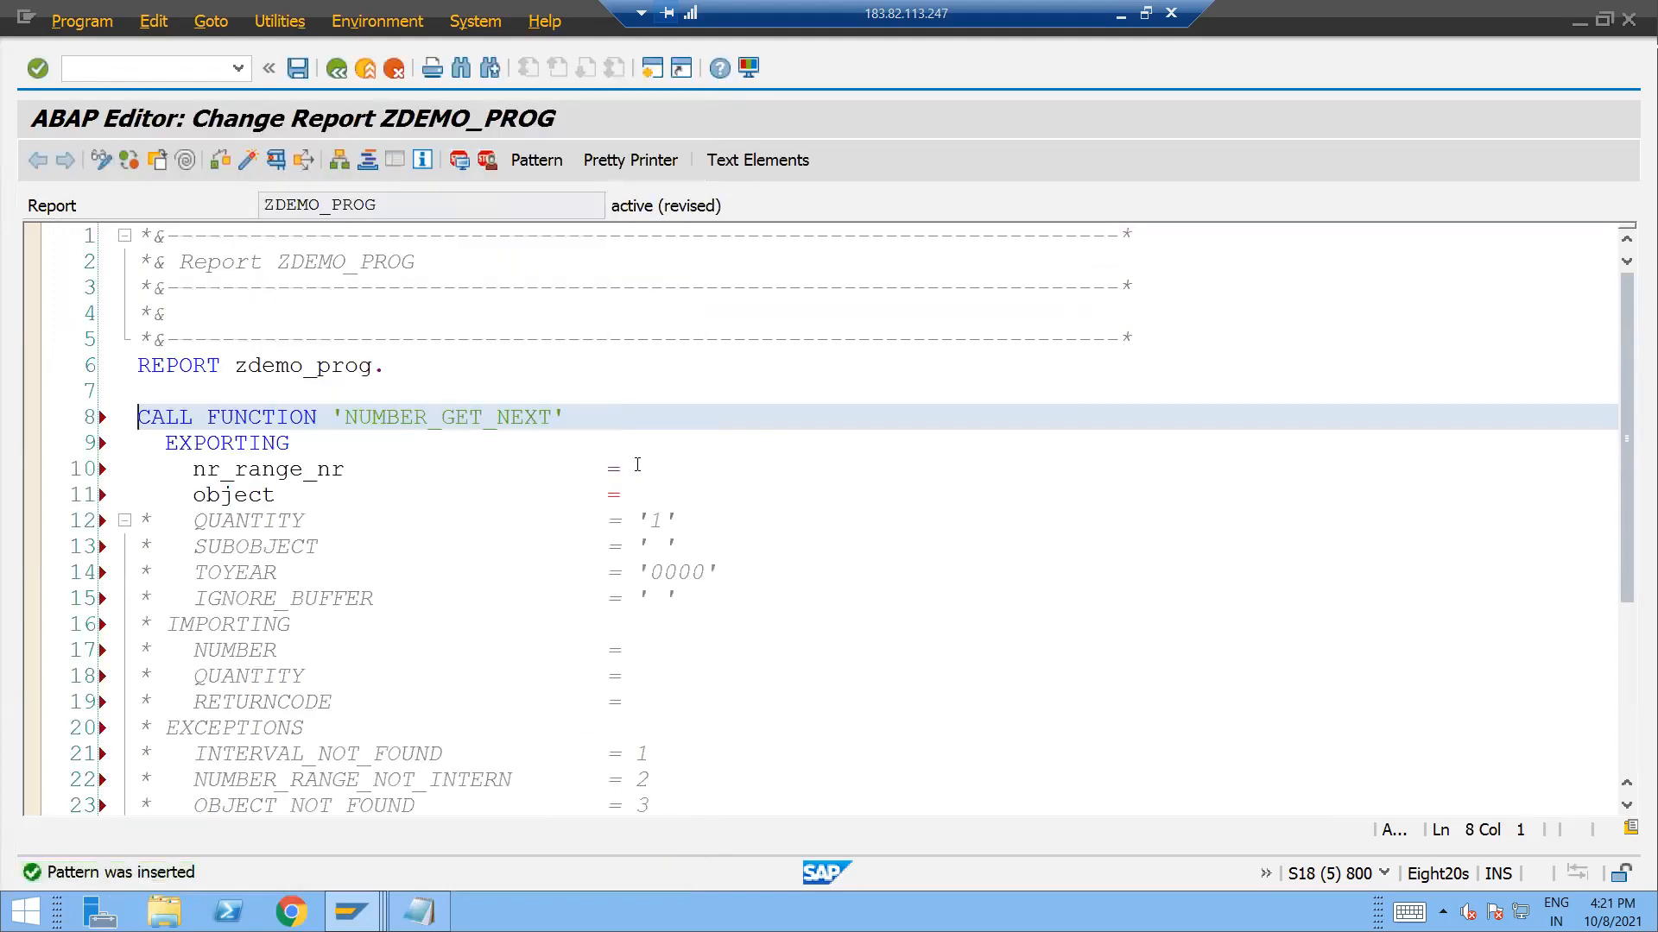
click(633, 470)
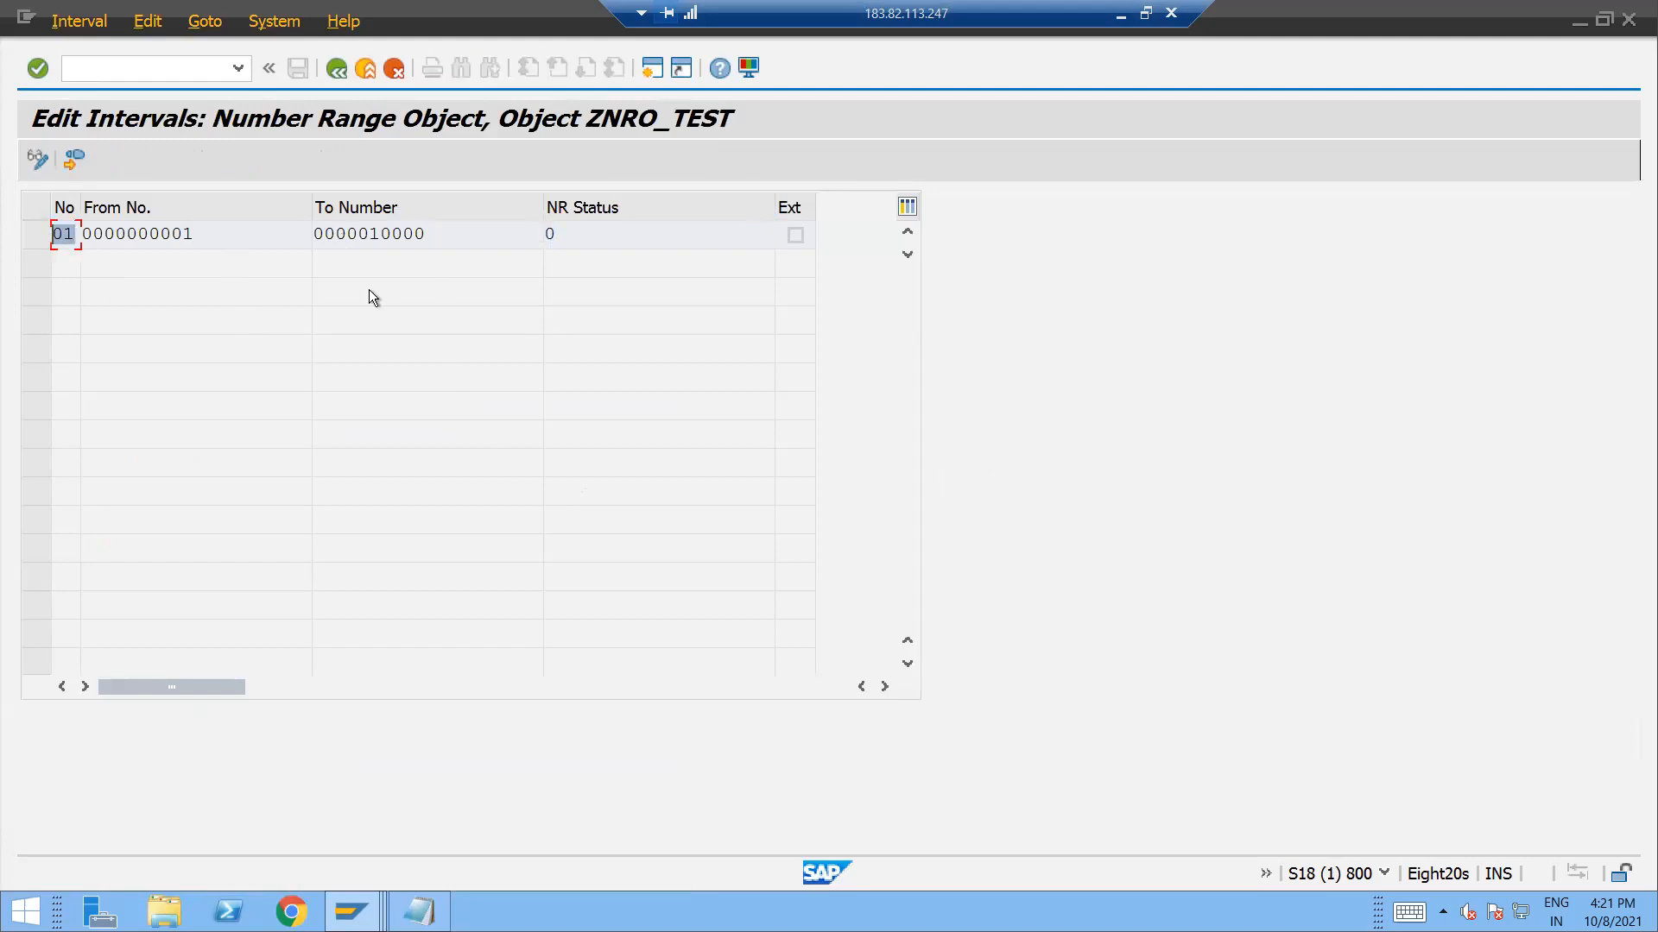
mouse_move(106, 254)
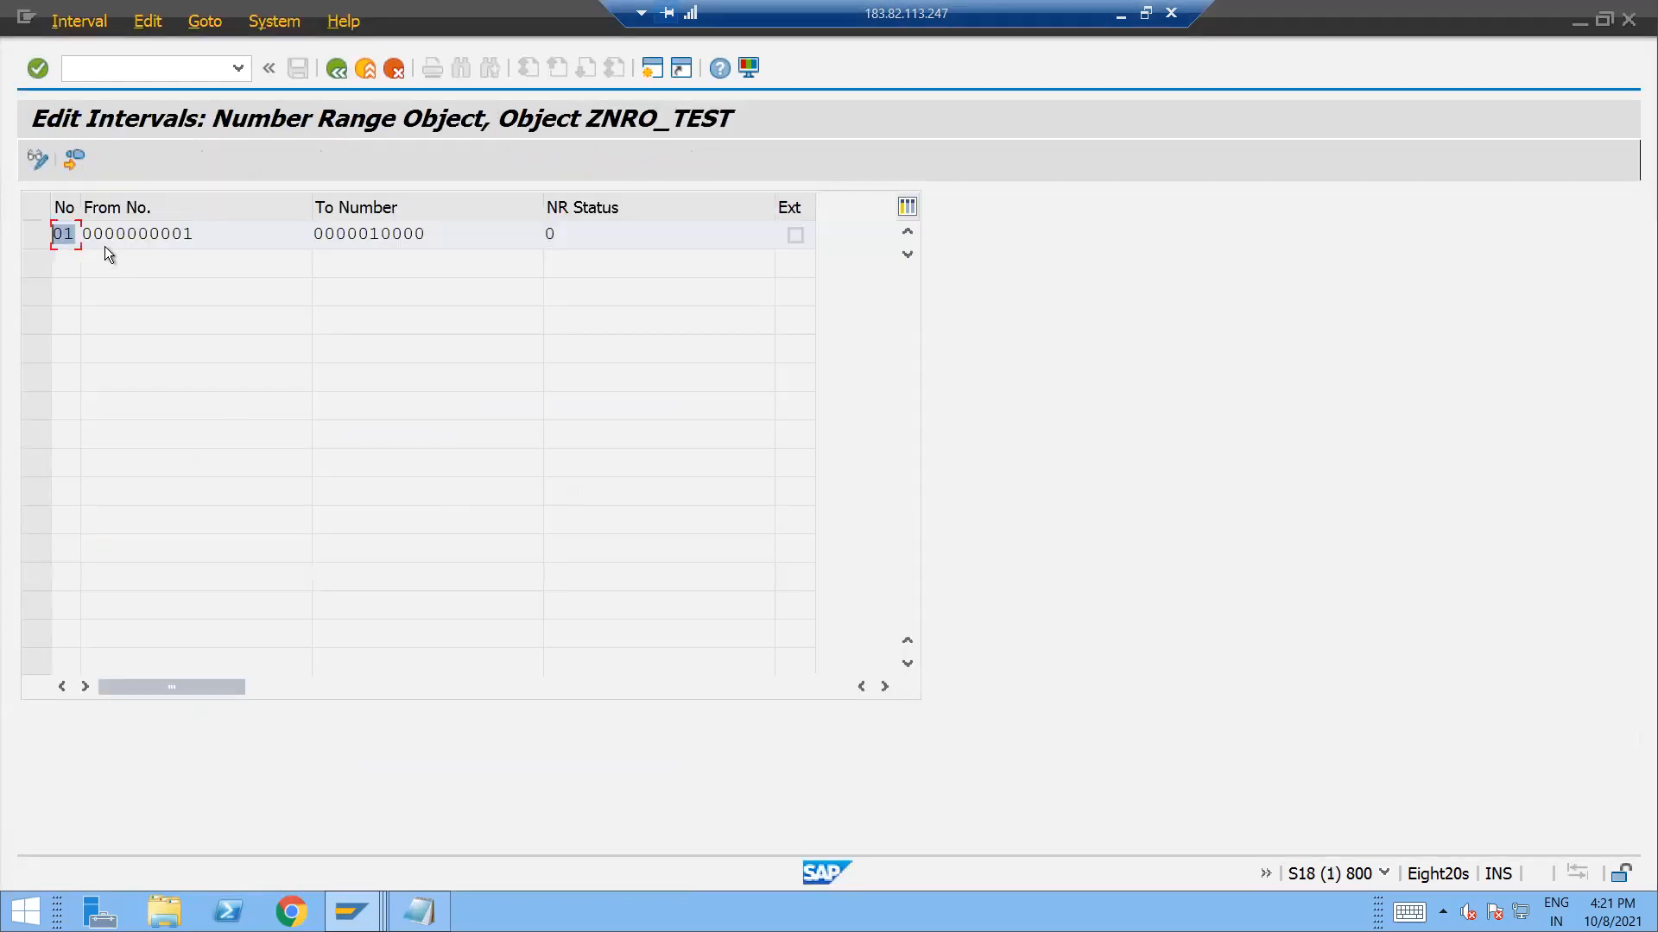
mouse_move(79, 285)
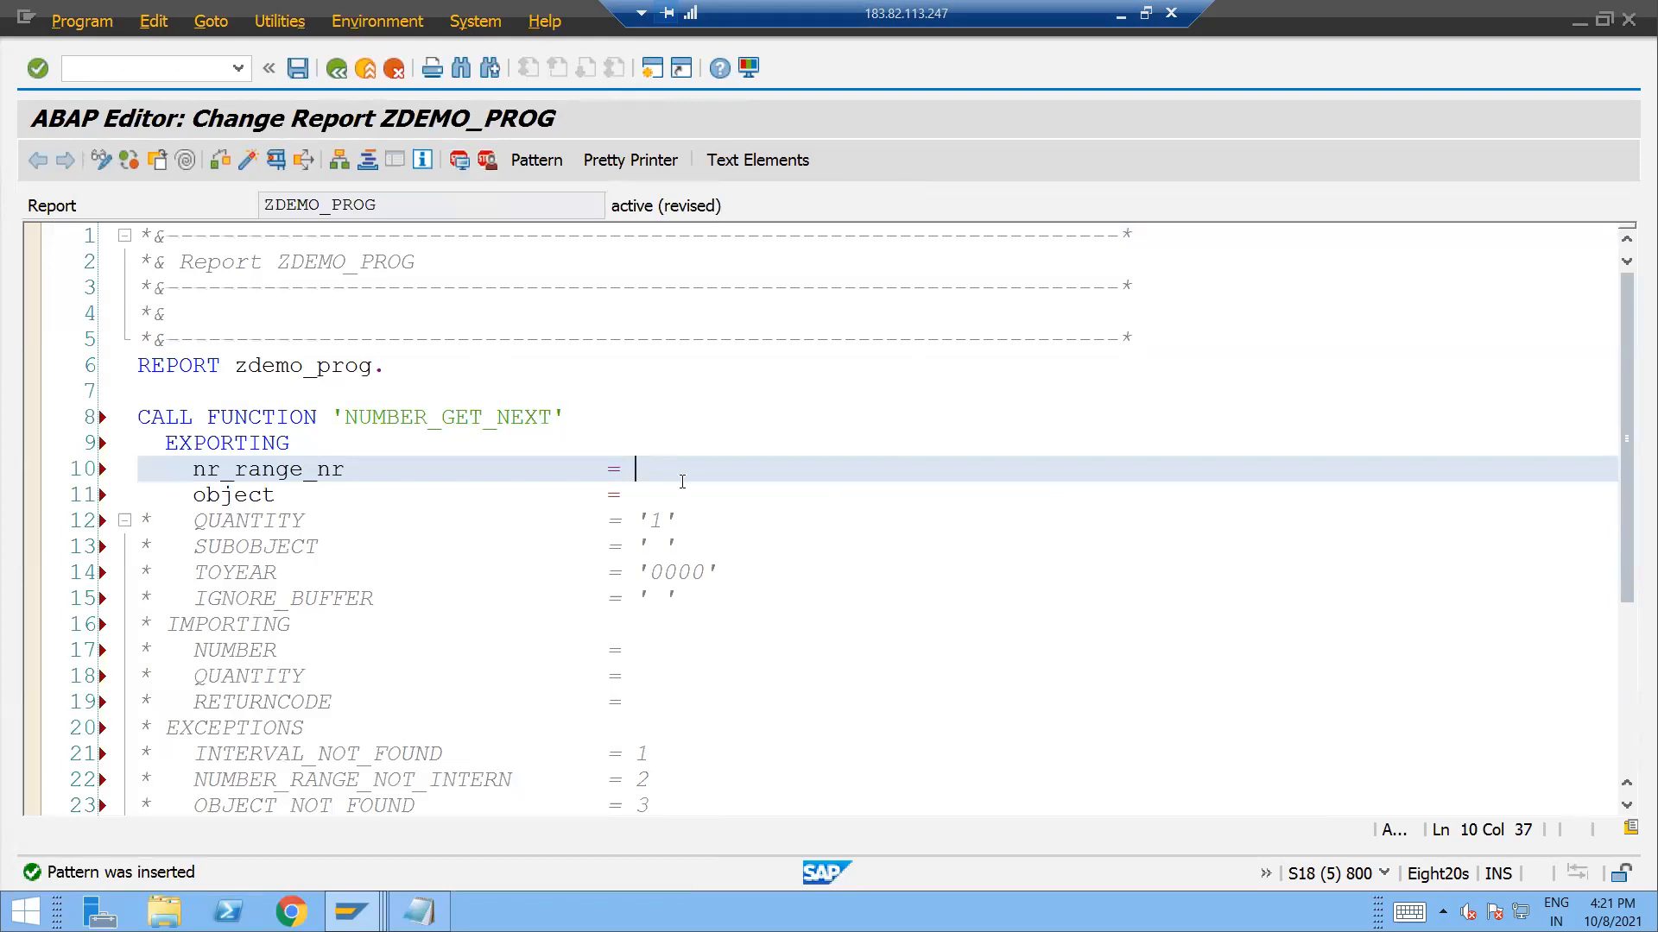
text(01)
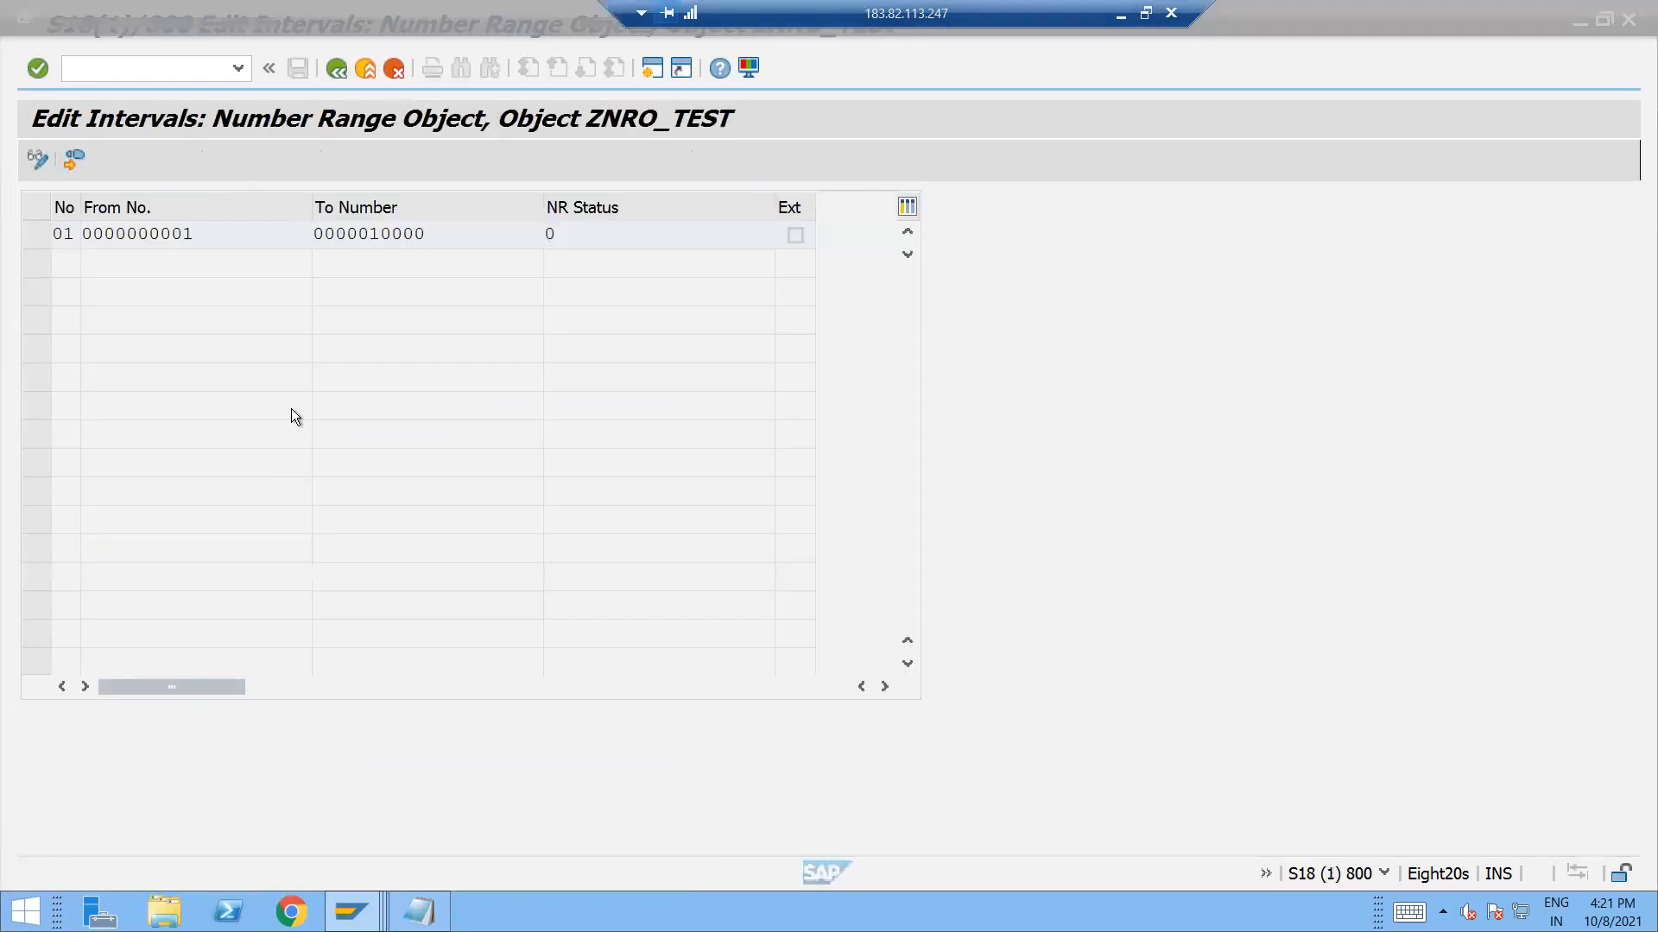
click(337, 67)
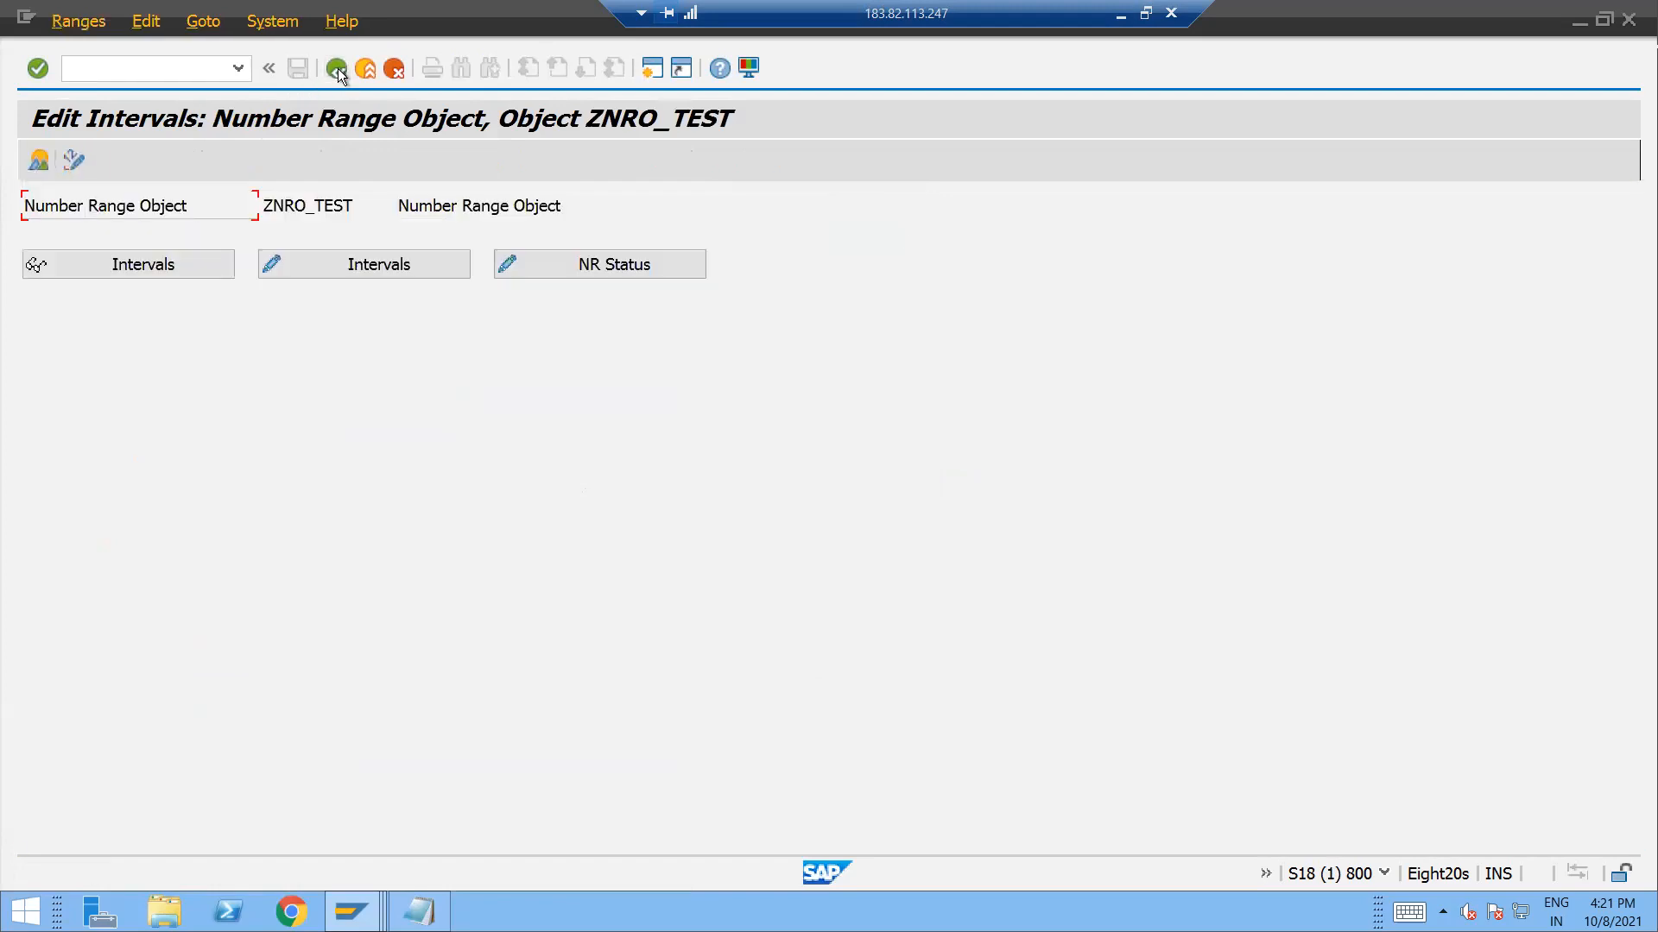
click(337, 67)
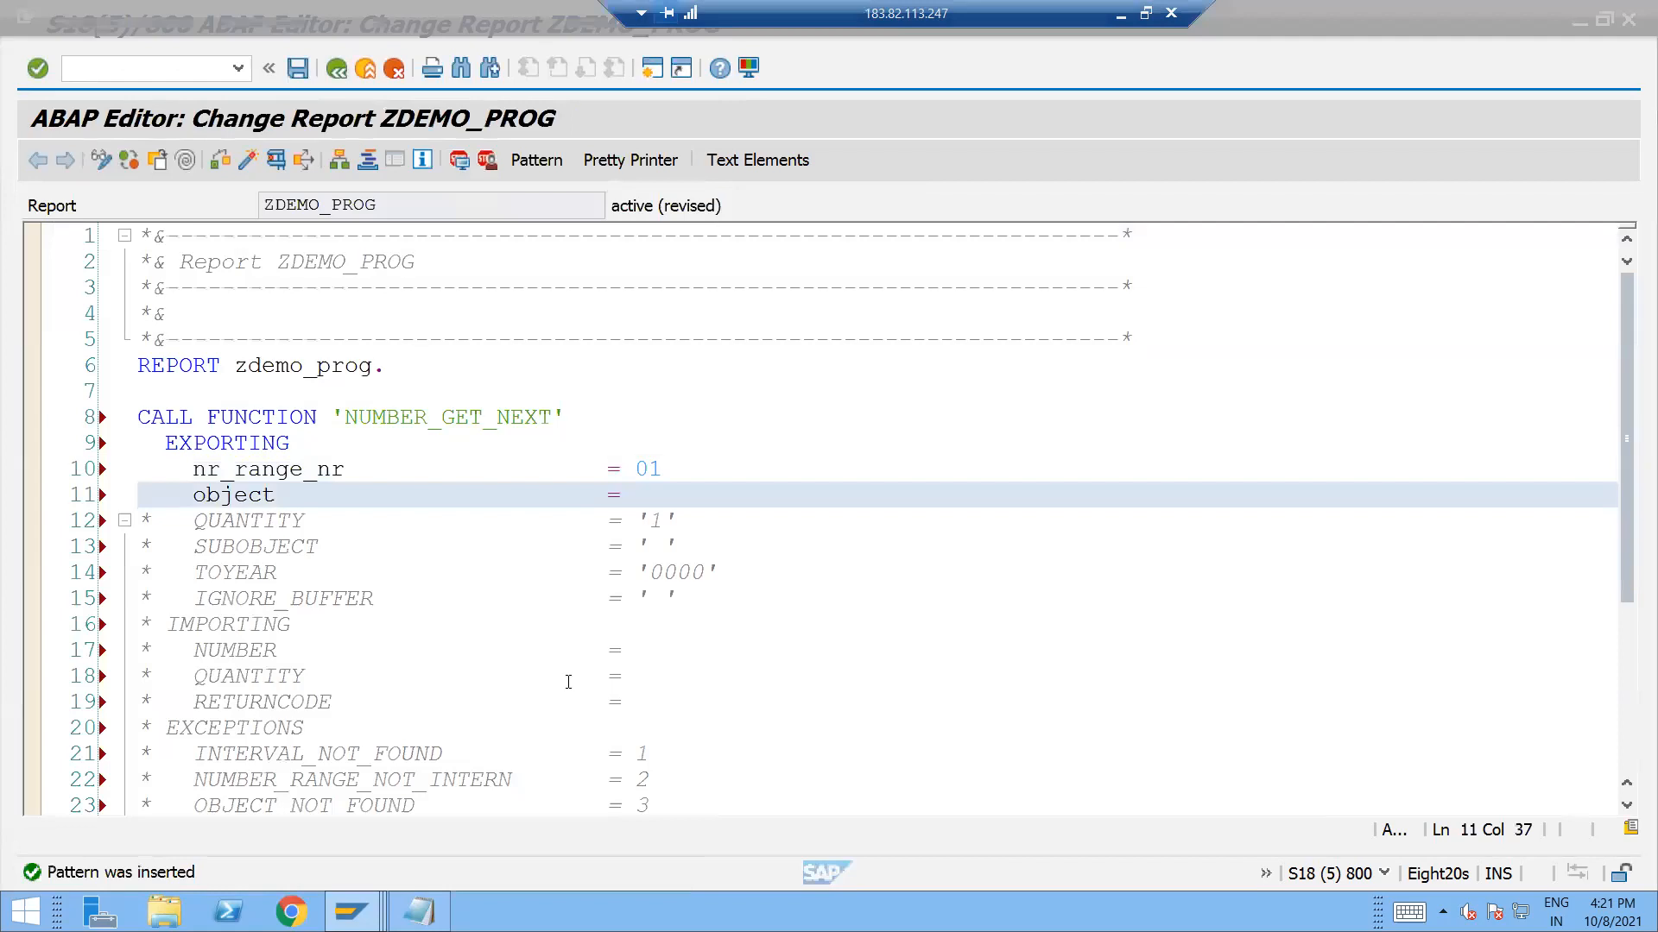
text('ZNRO_TEST')
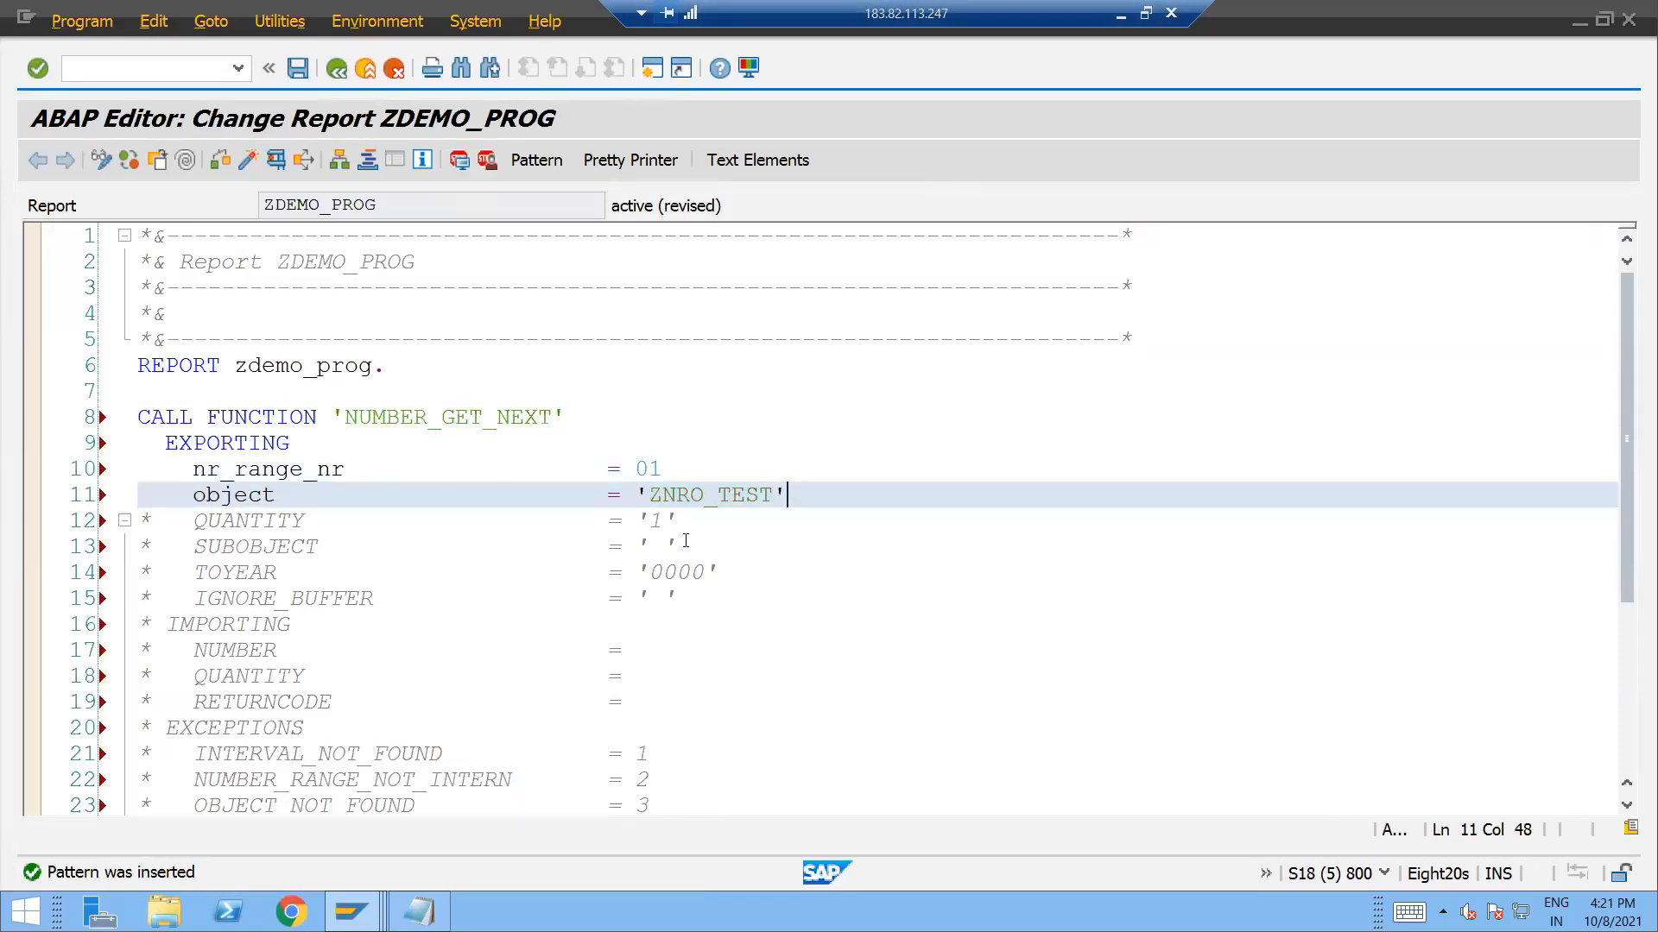
Return NUMBER into lv_number and declare data: lv_number type i.
scroll(down, 3)
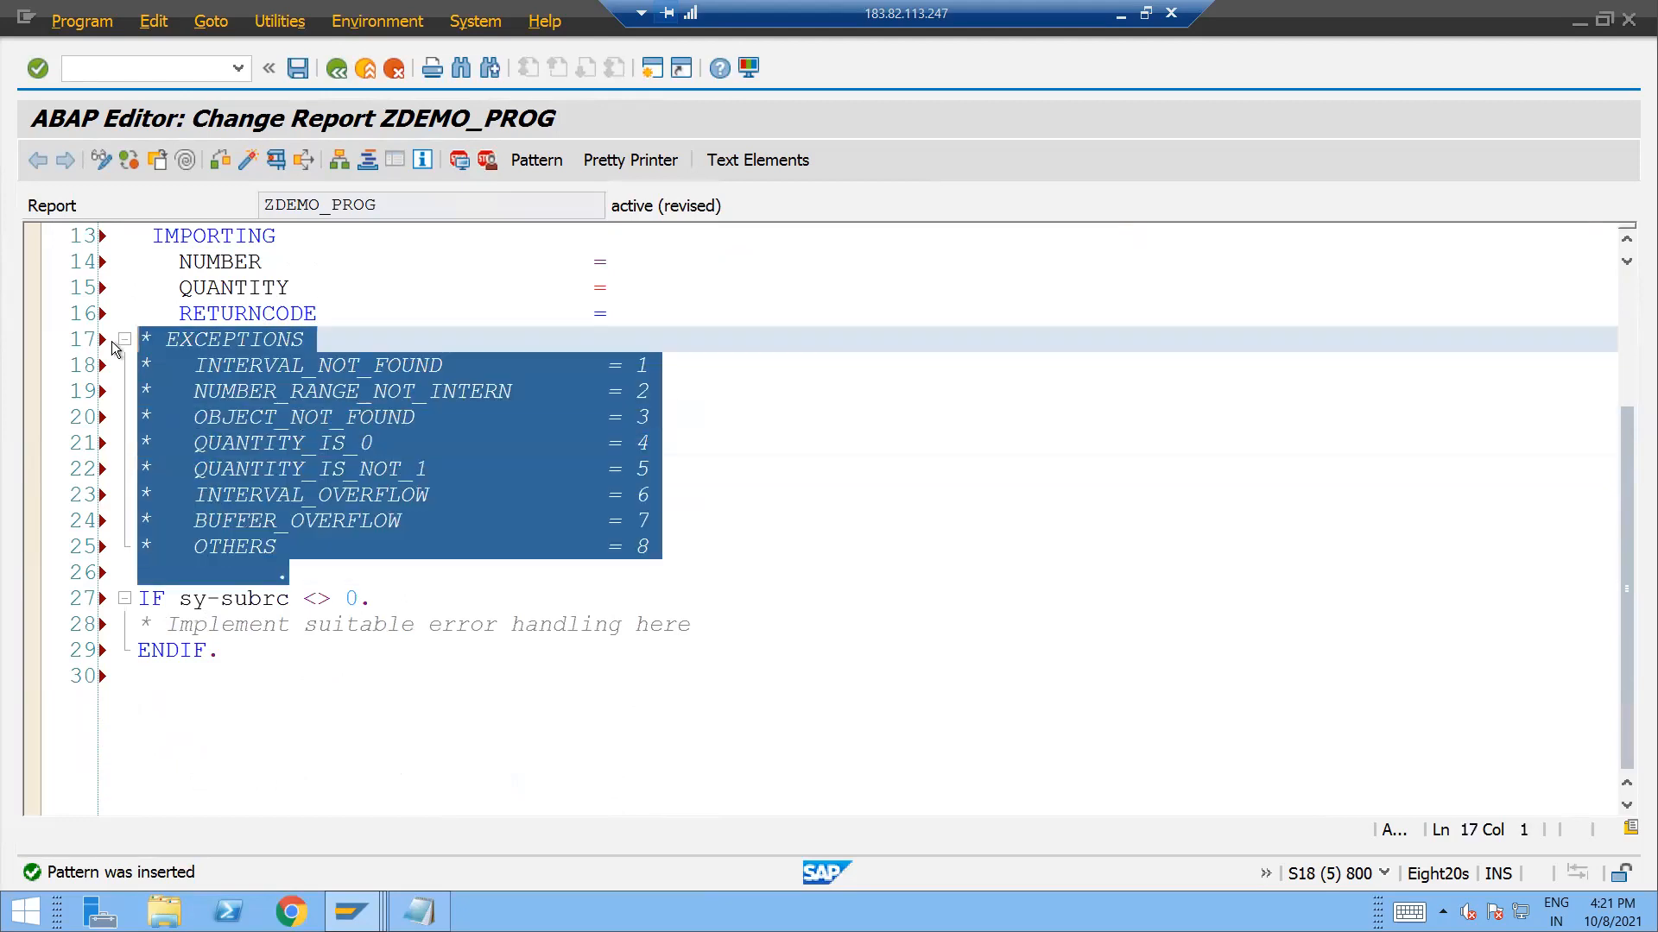
scroll(up, 3)
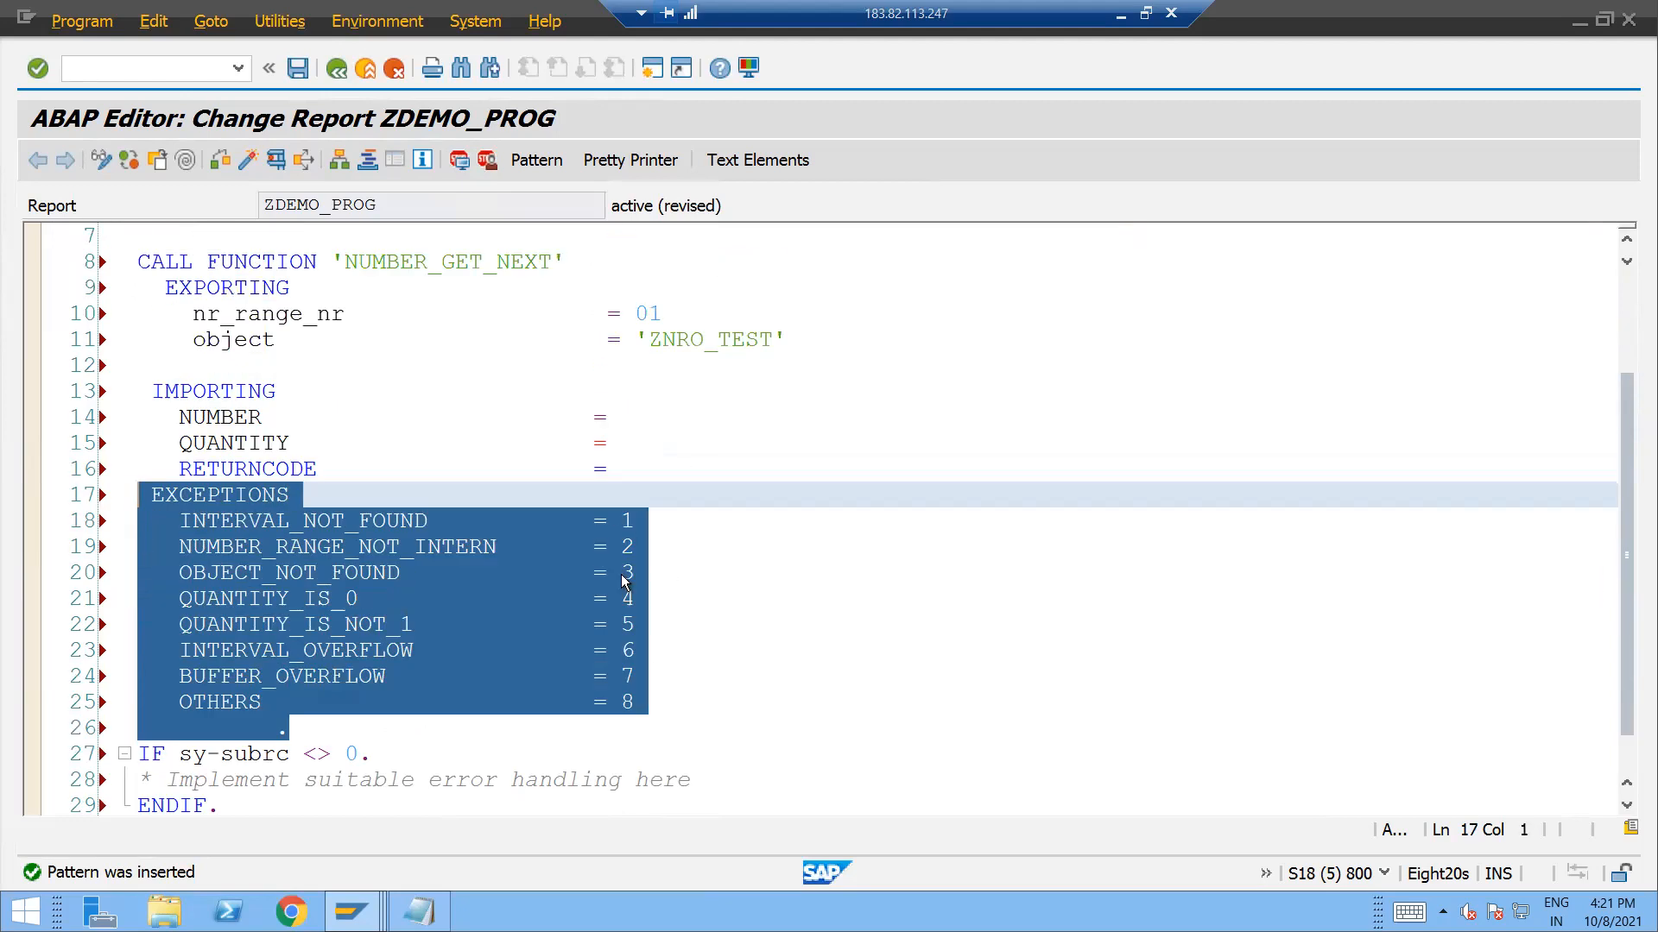
click(233, 443)
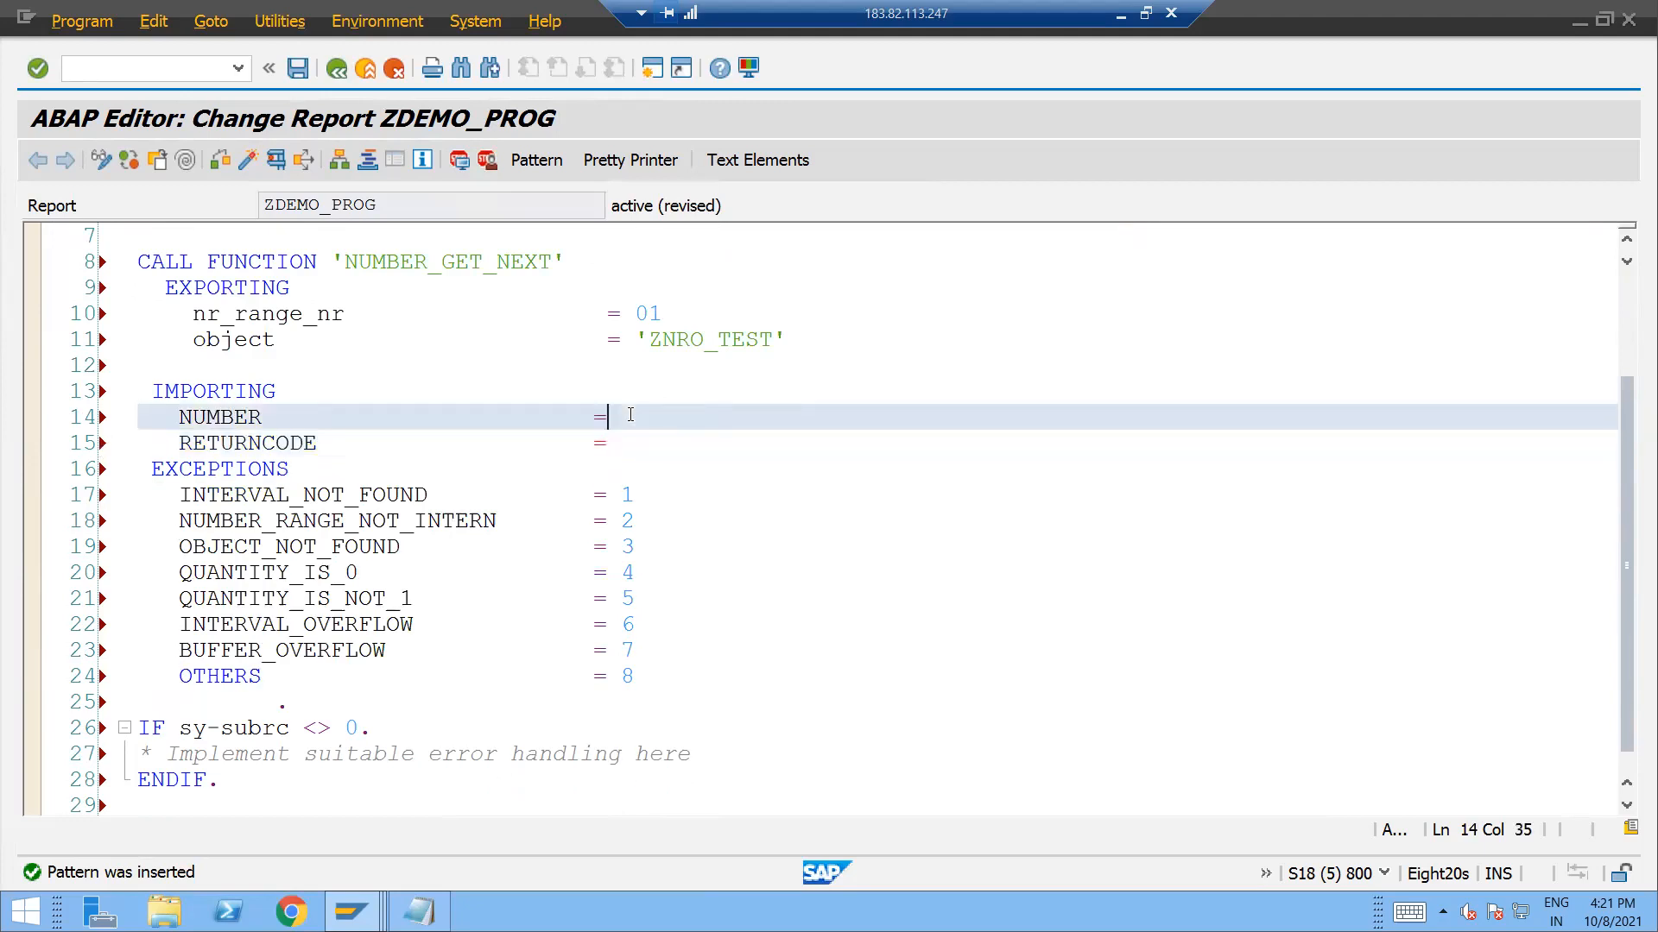
text(lv_number)
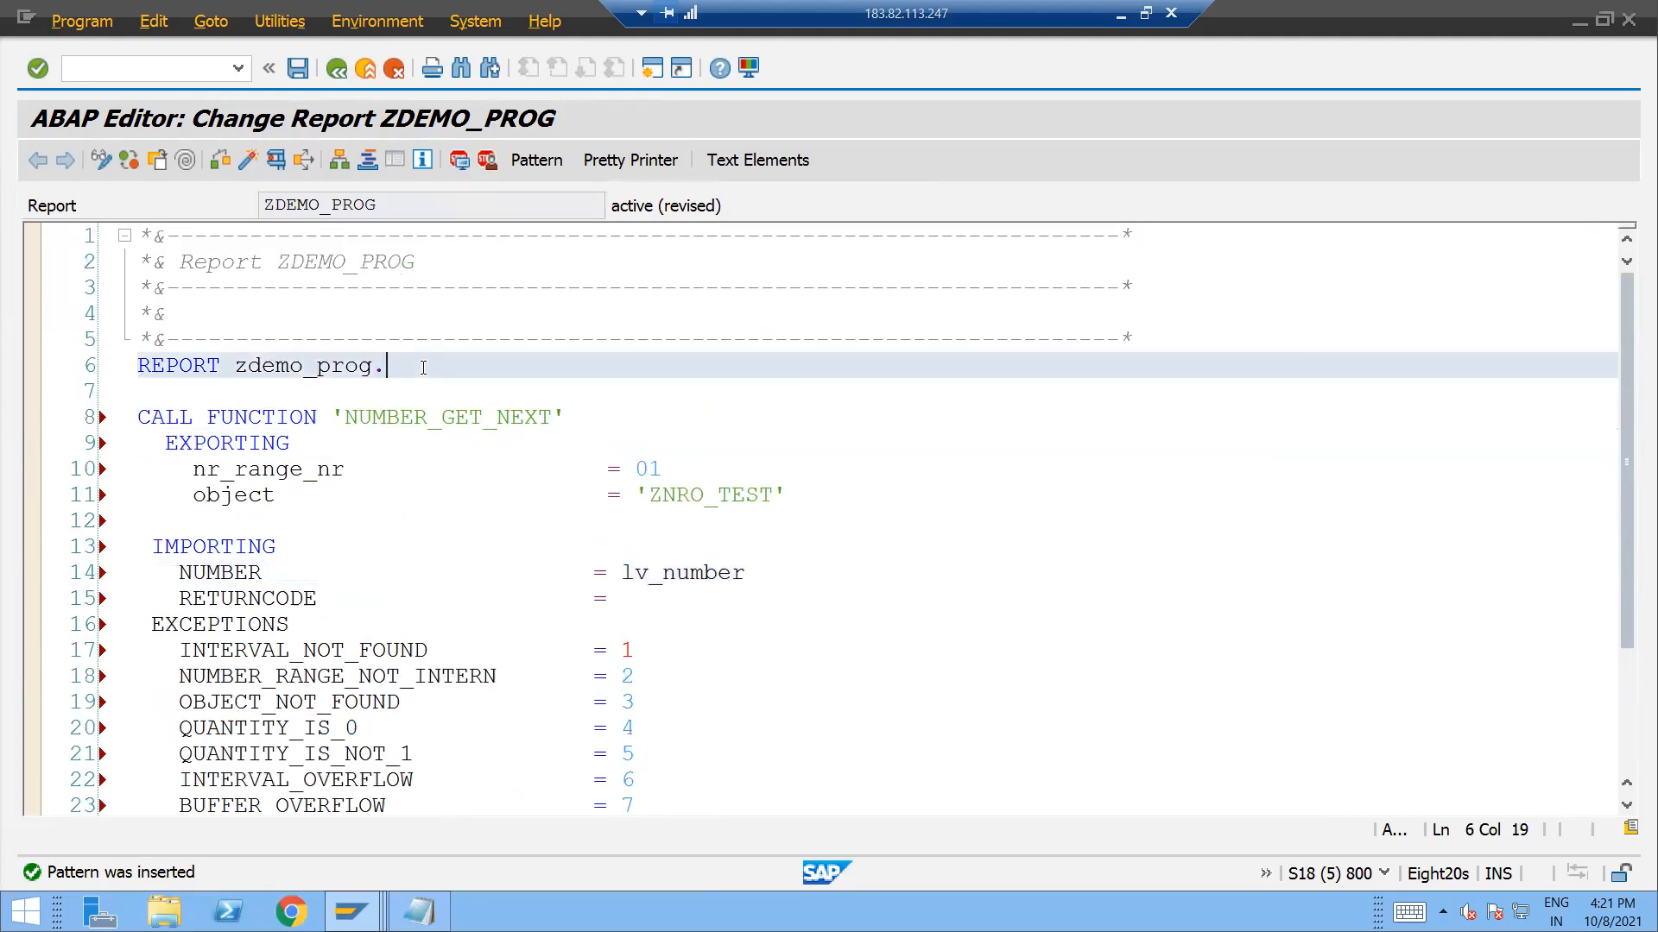
text(data: ln)
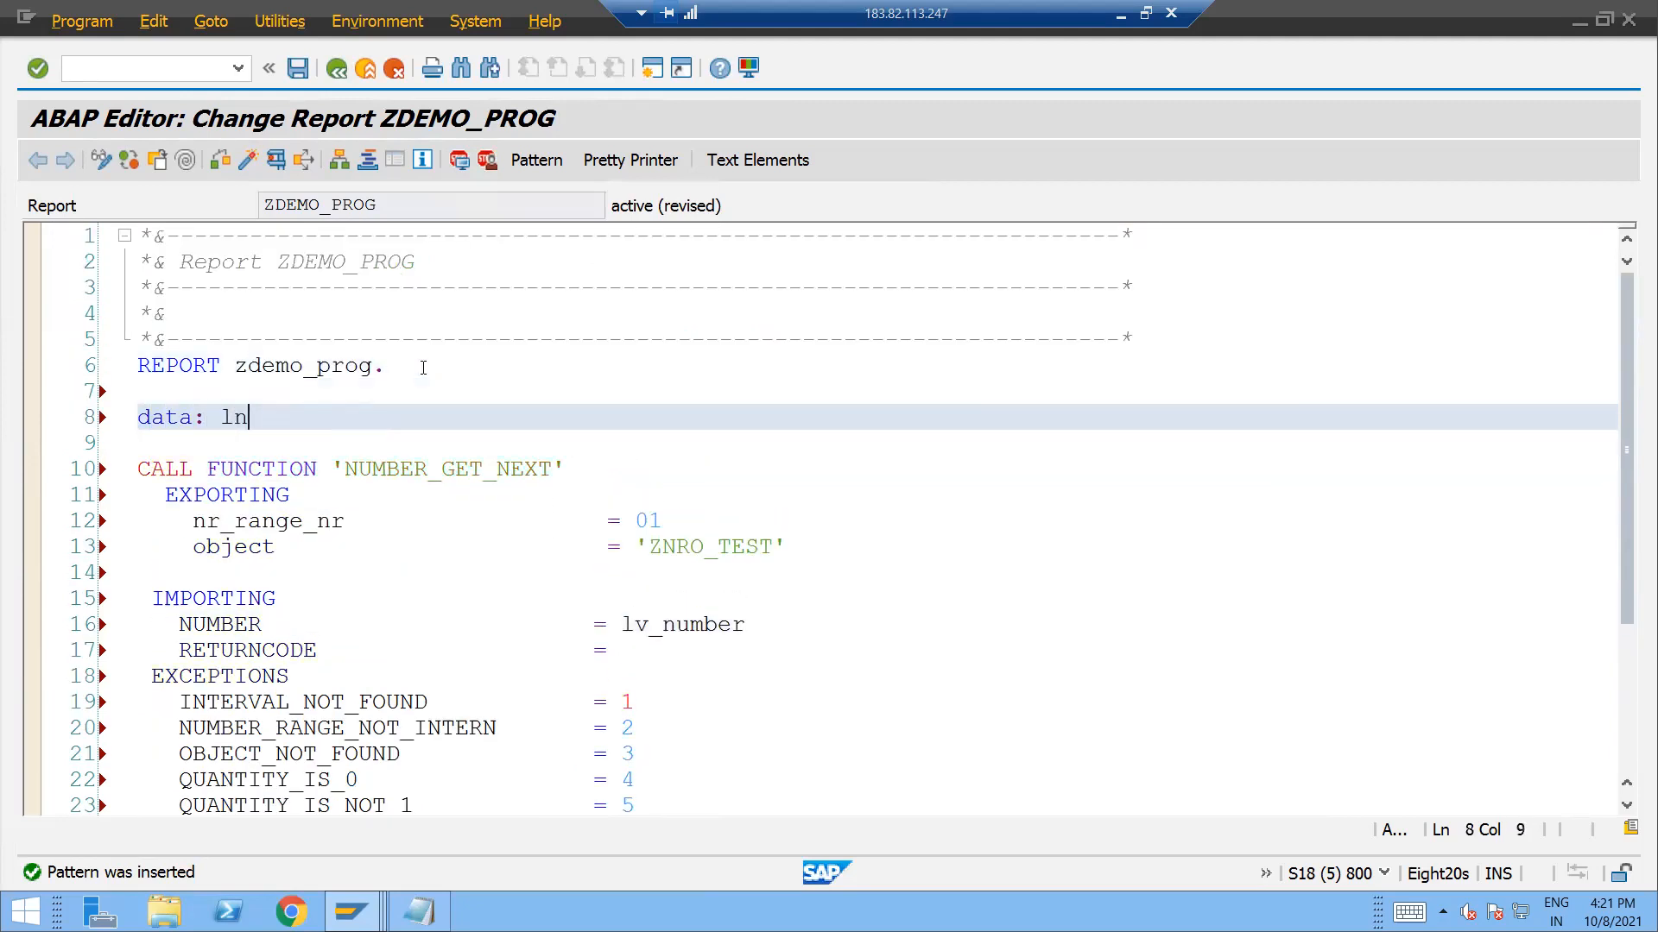
text(v_number t)
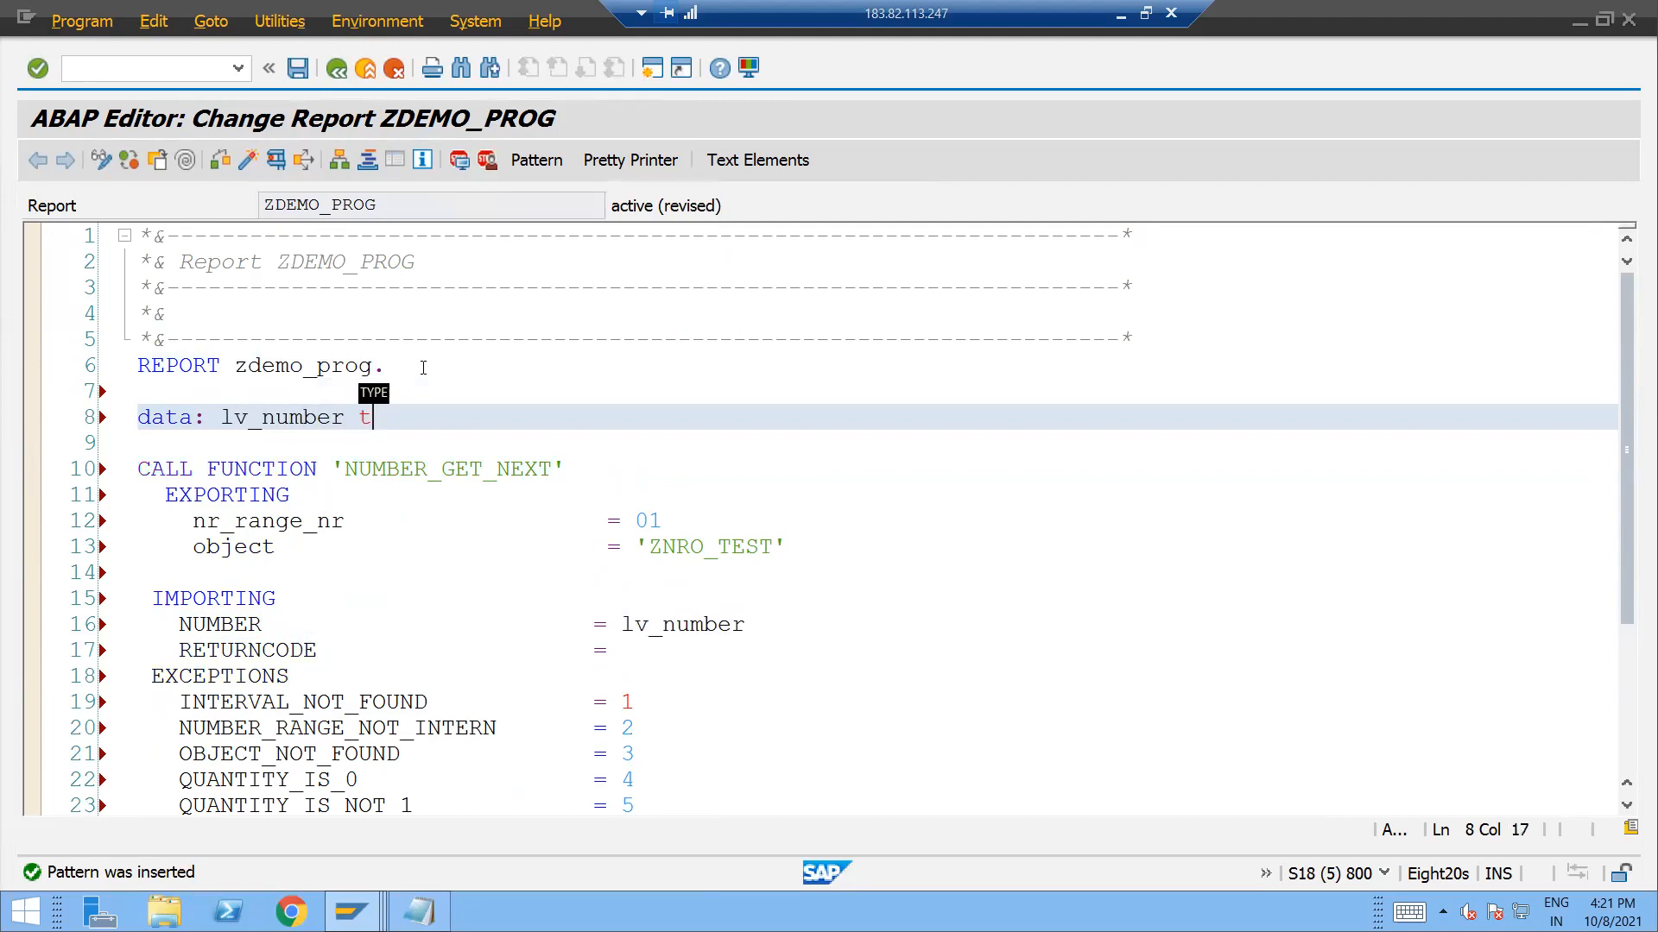
text(ype i.)
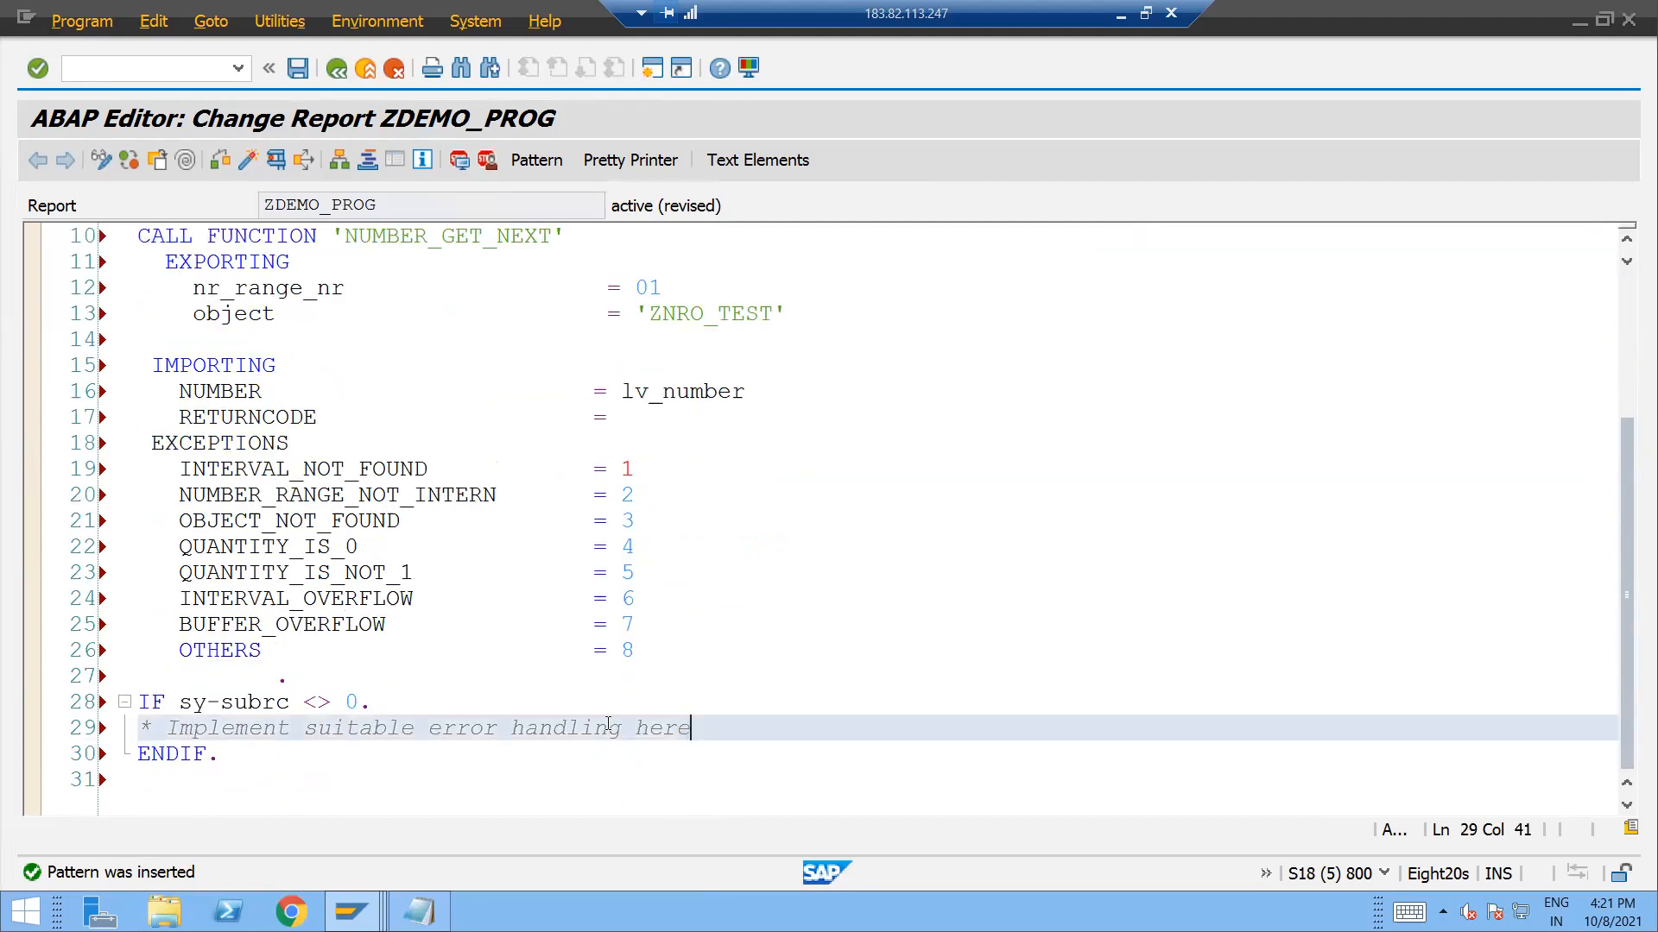
Replace the error-handling comment with a WRITE 'something wrong' statement.
key(Delete)
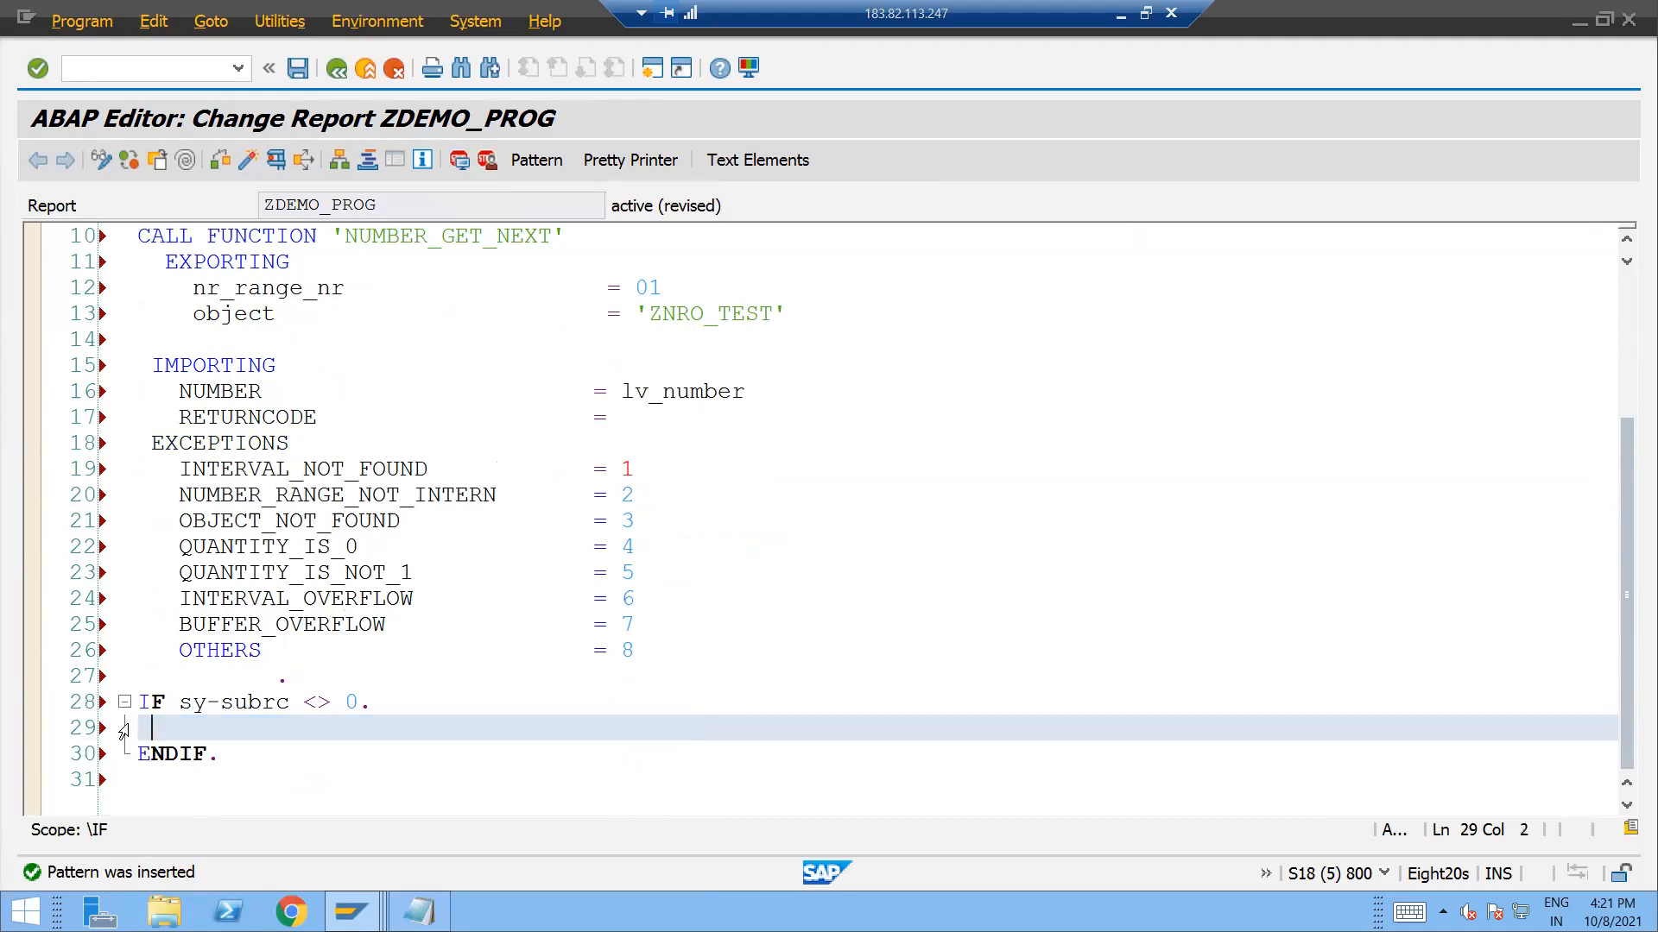
text(wr)
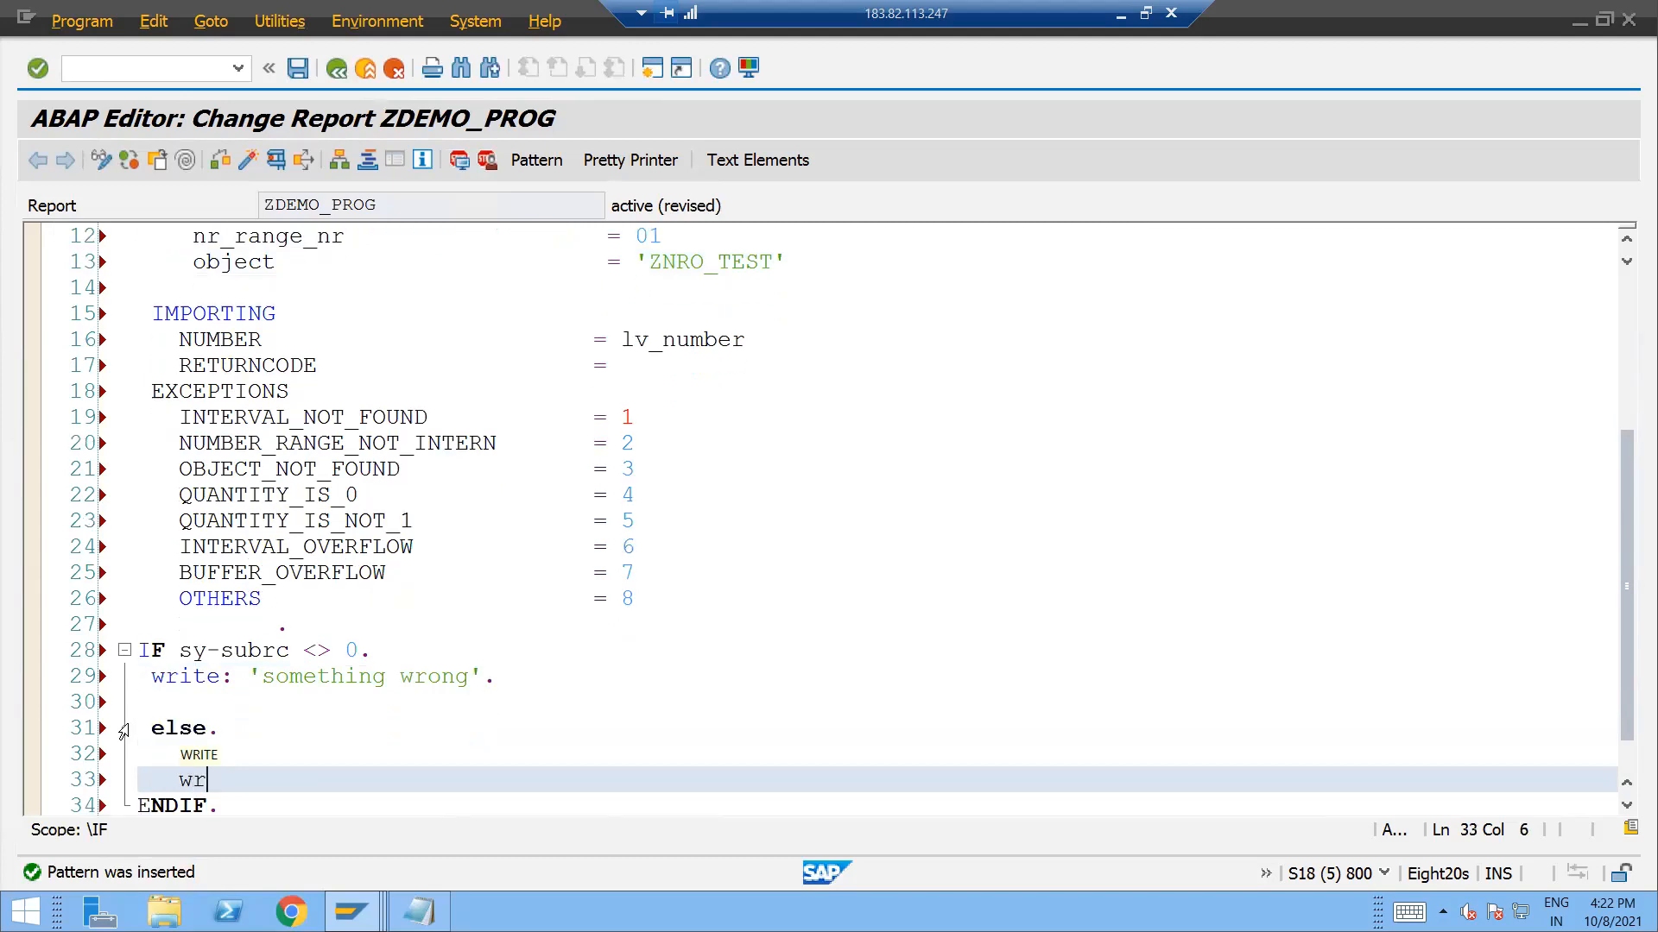
text(tie)
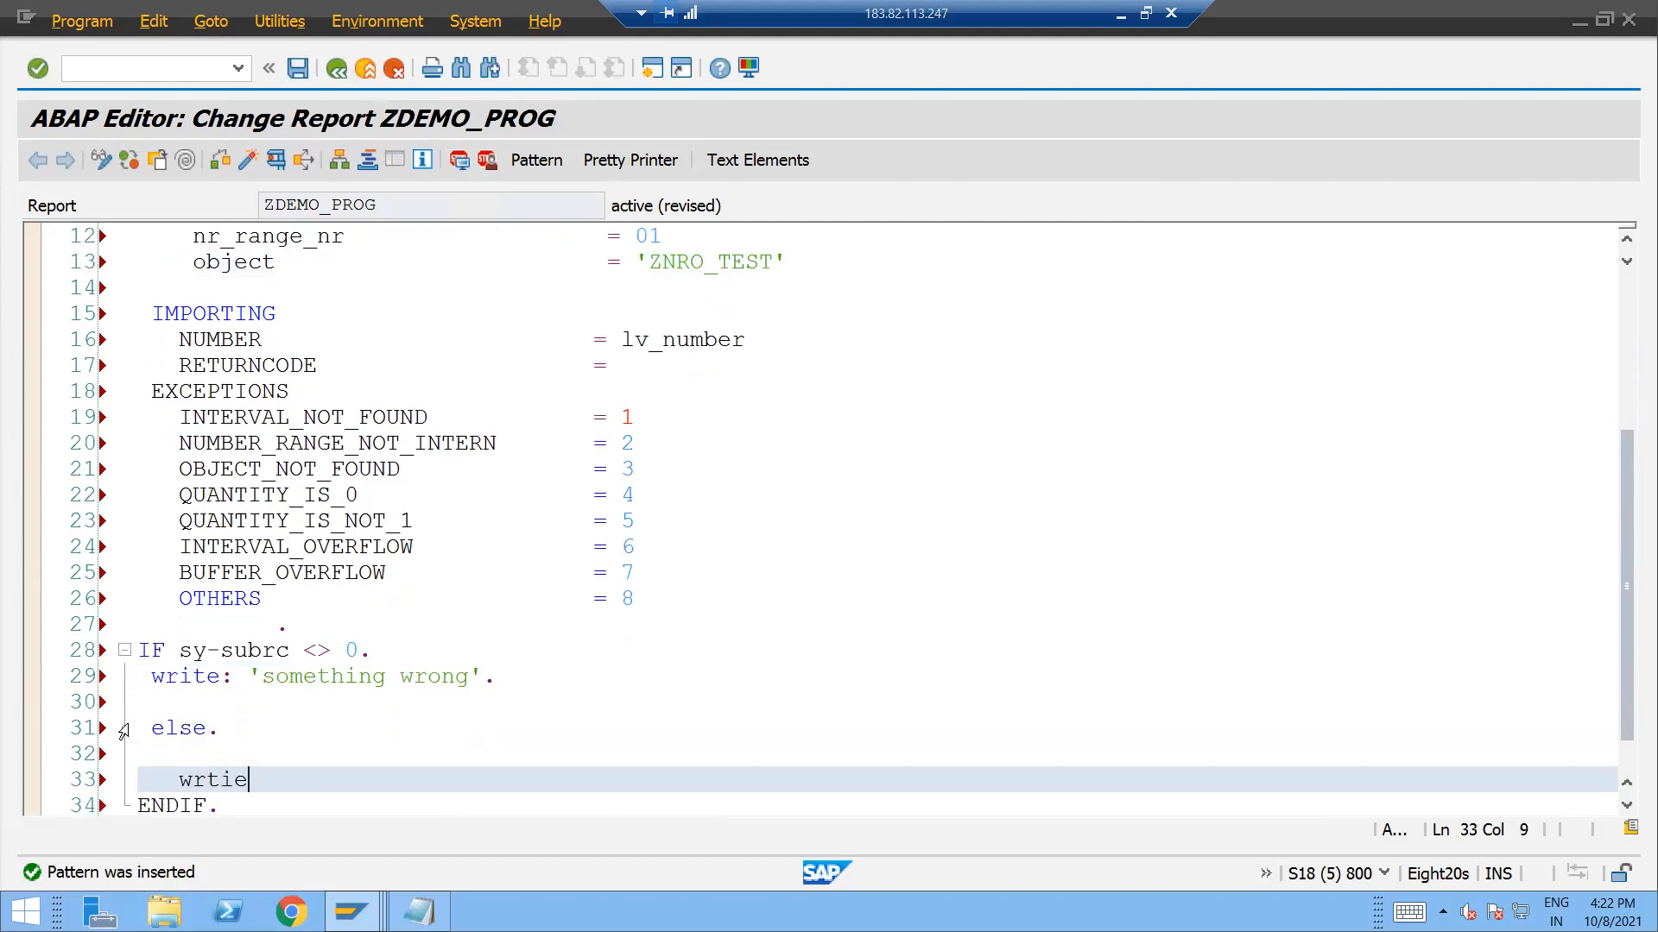
key(BackSpace)
text(ite:)
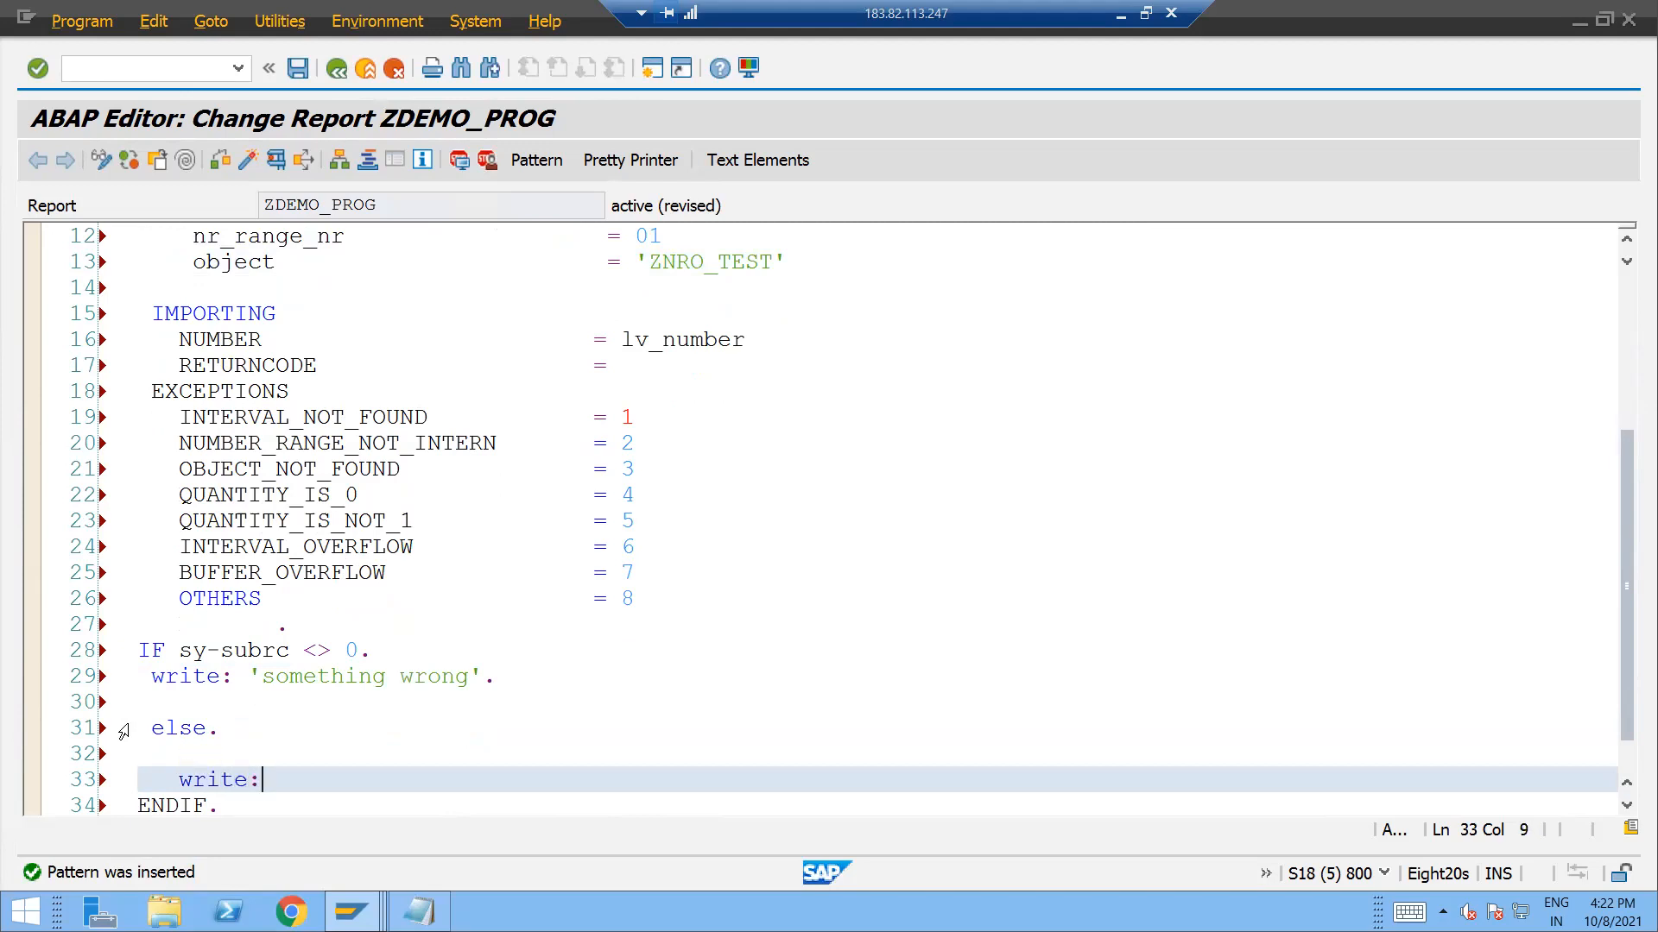
Add WRITE: 'next number', lv_number and select the unused RETURNCODE line for removal.
text('next n)
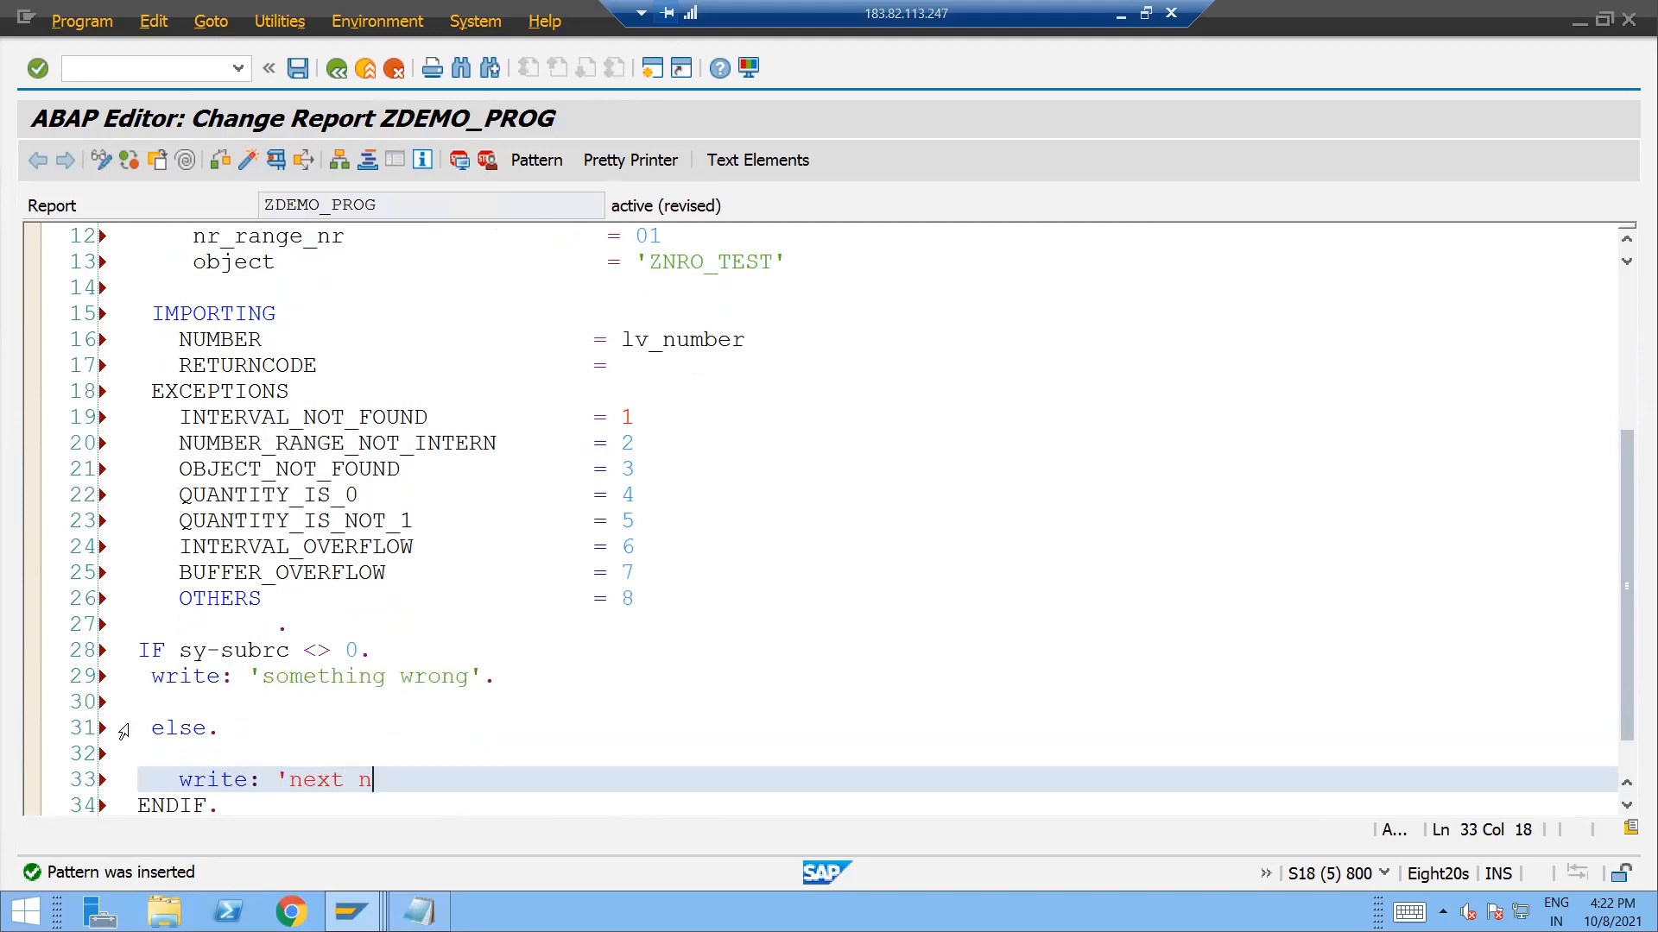
text(umber',)
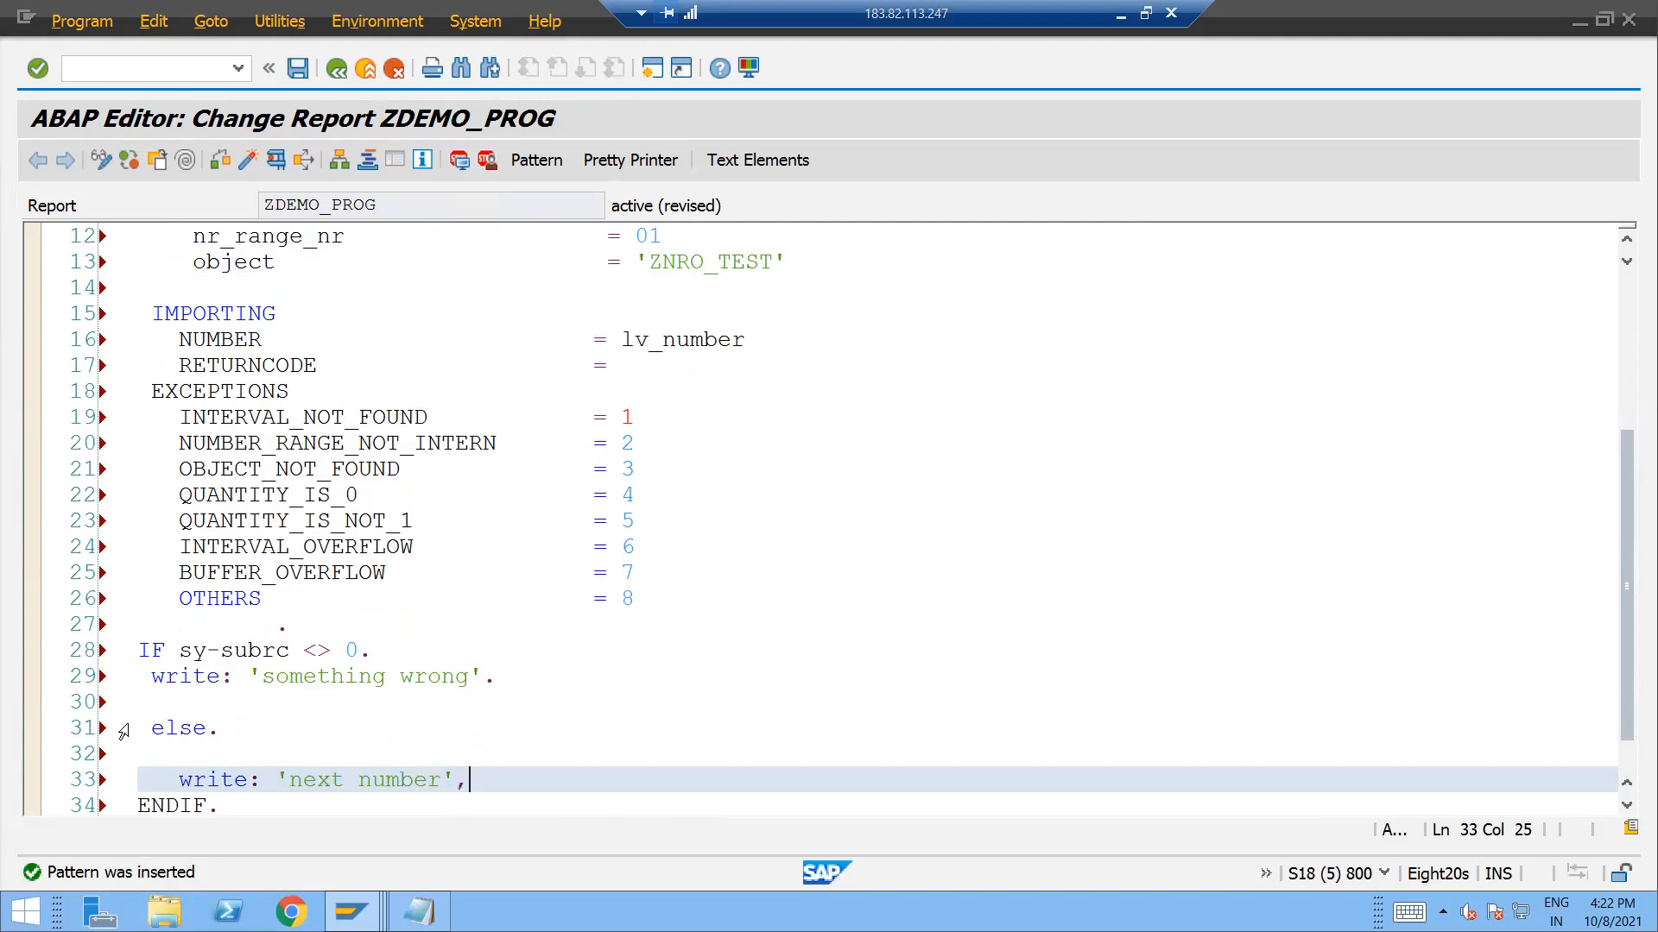
mouse_move(770, 349)
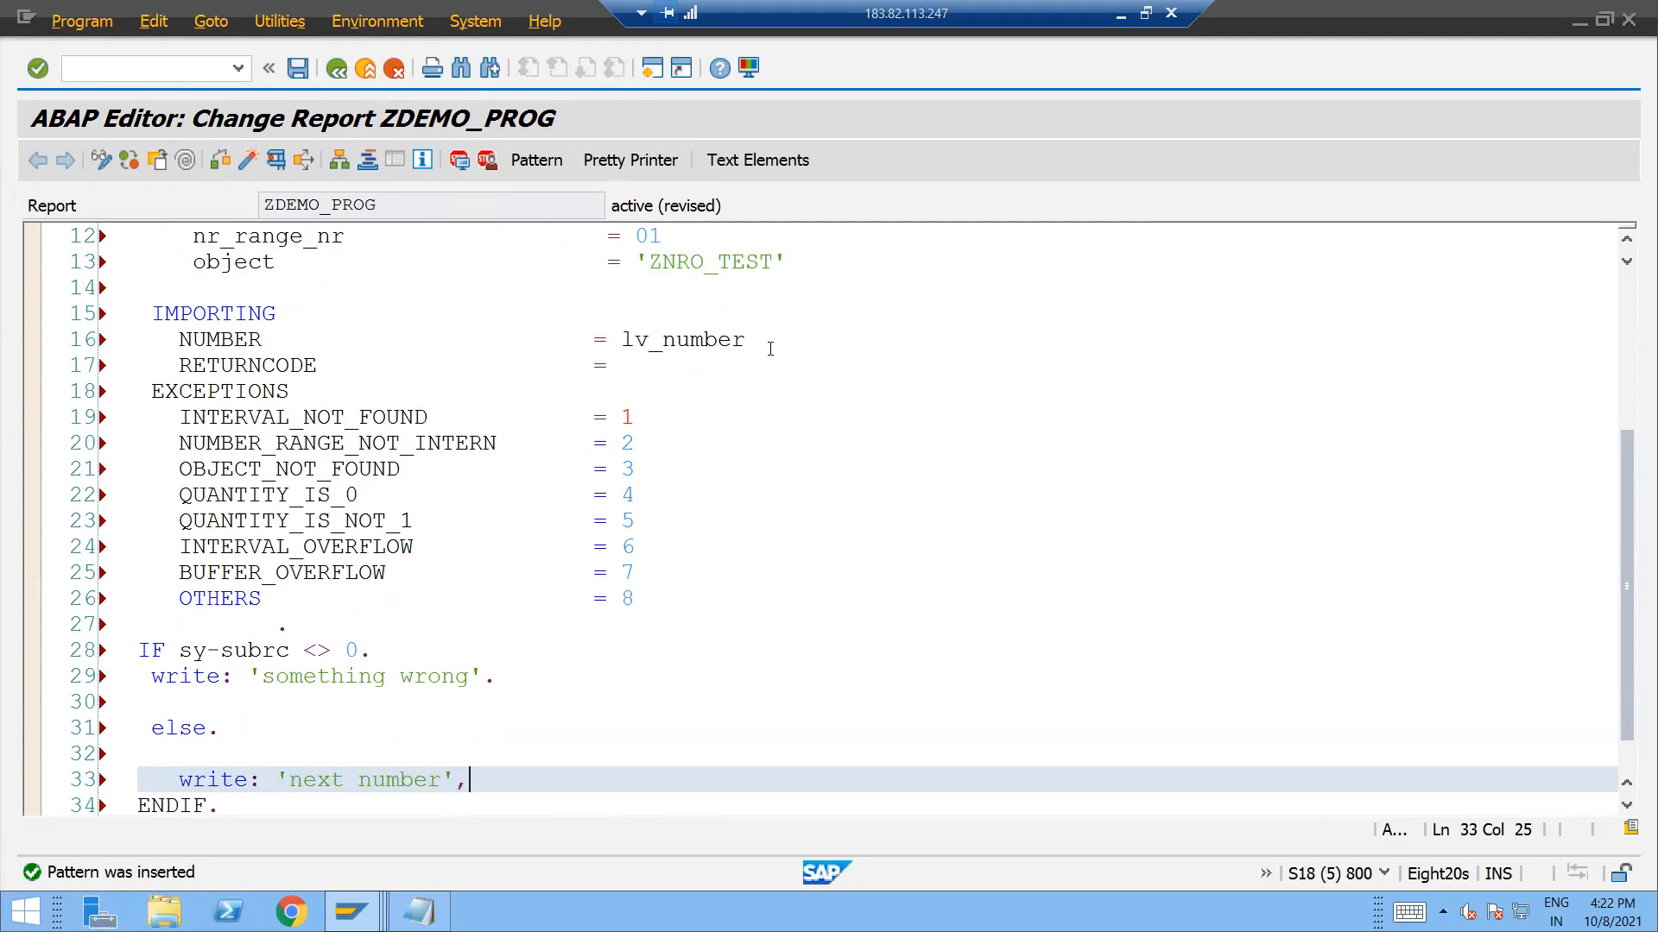
double_click(684, 340)
text(lv_number.)
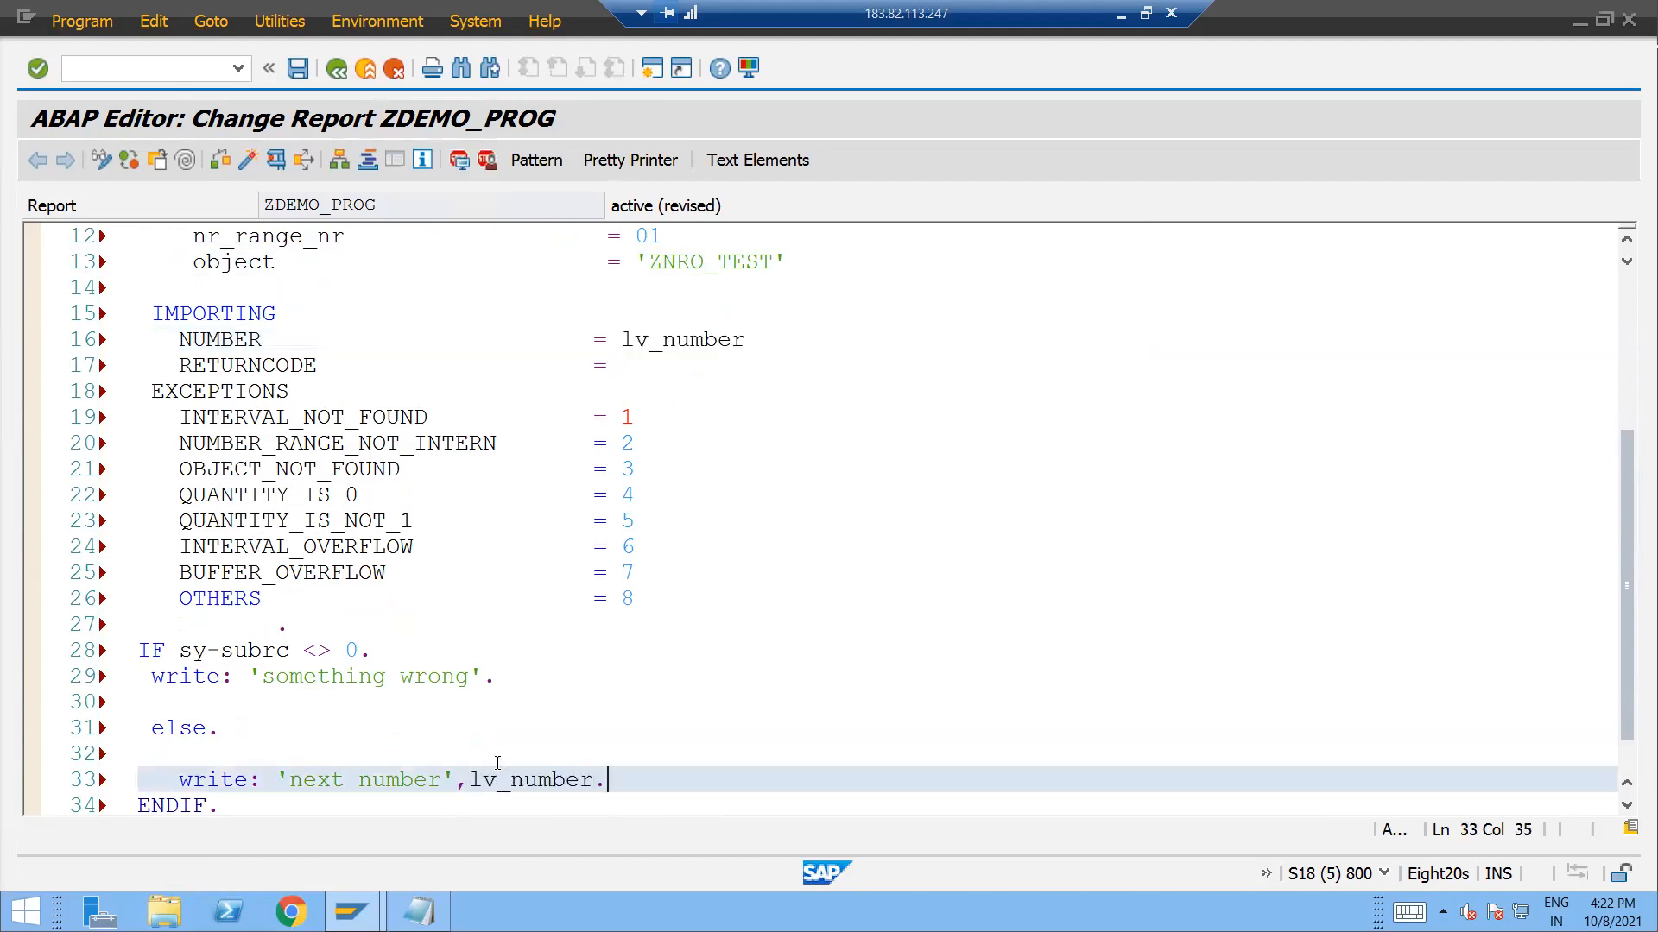
click(247, 364)
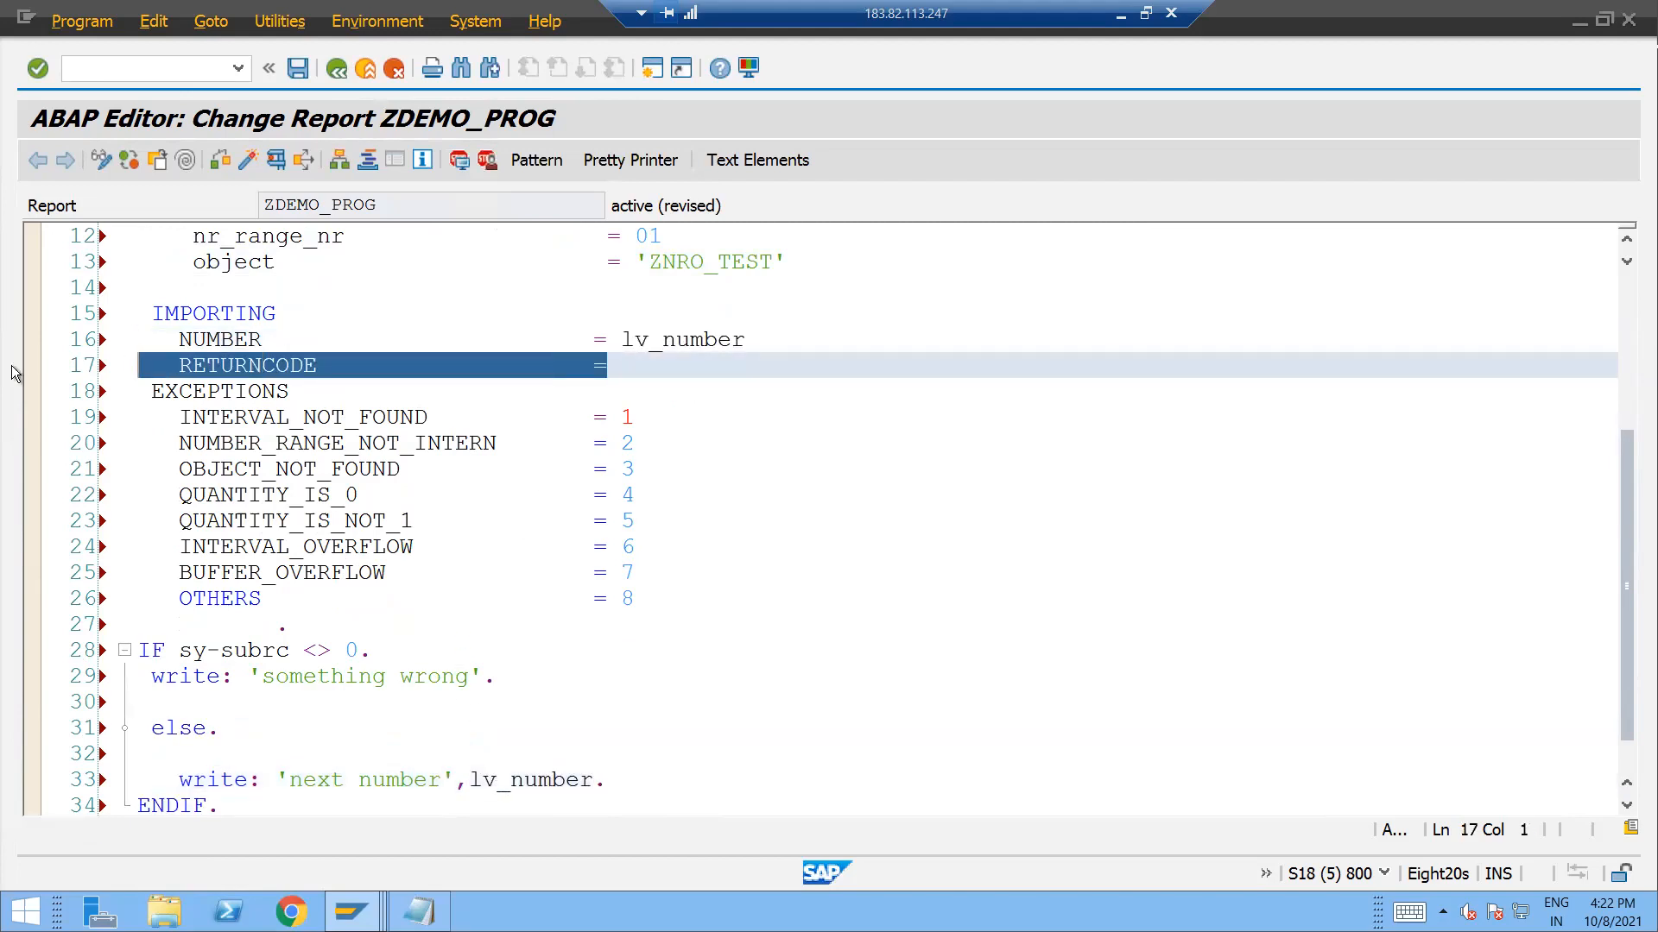
Run ZDEMO_PROG, hit the type-conflict dump and go to NUMBER_GET_NEXT's definition.
click(628, 159)
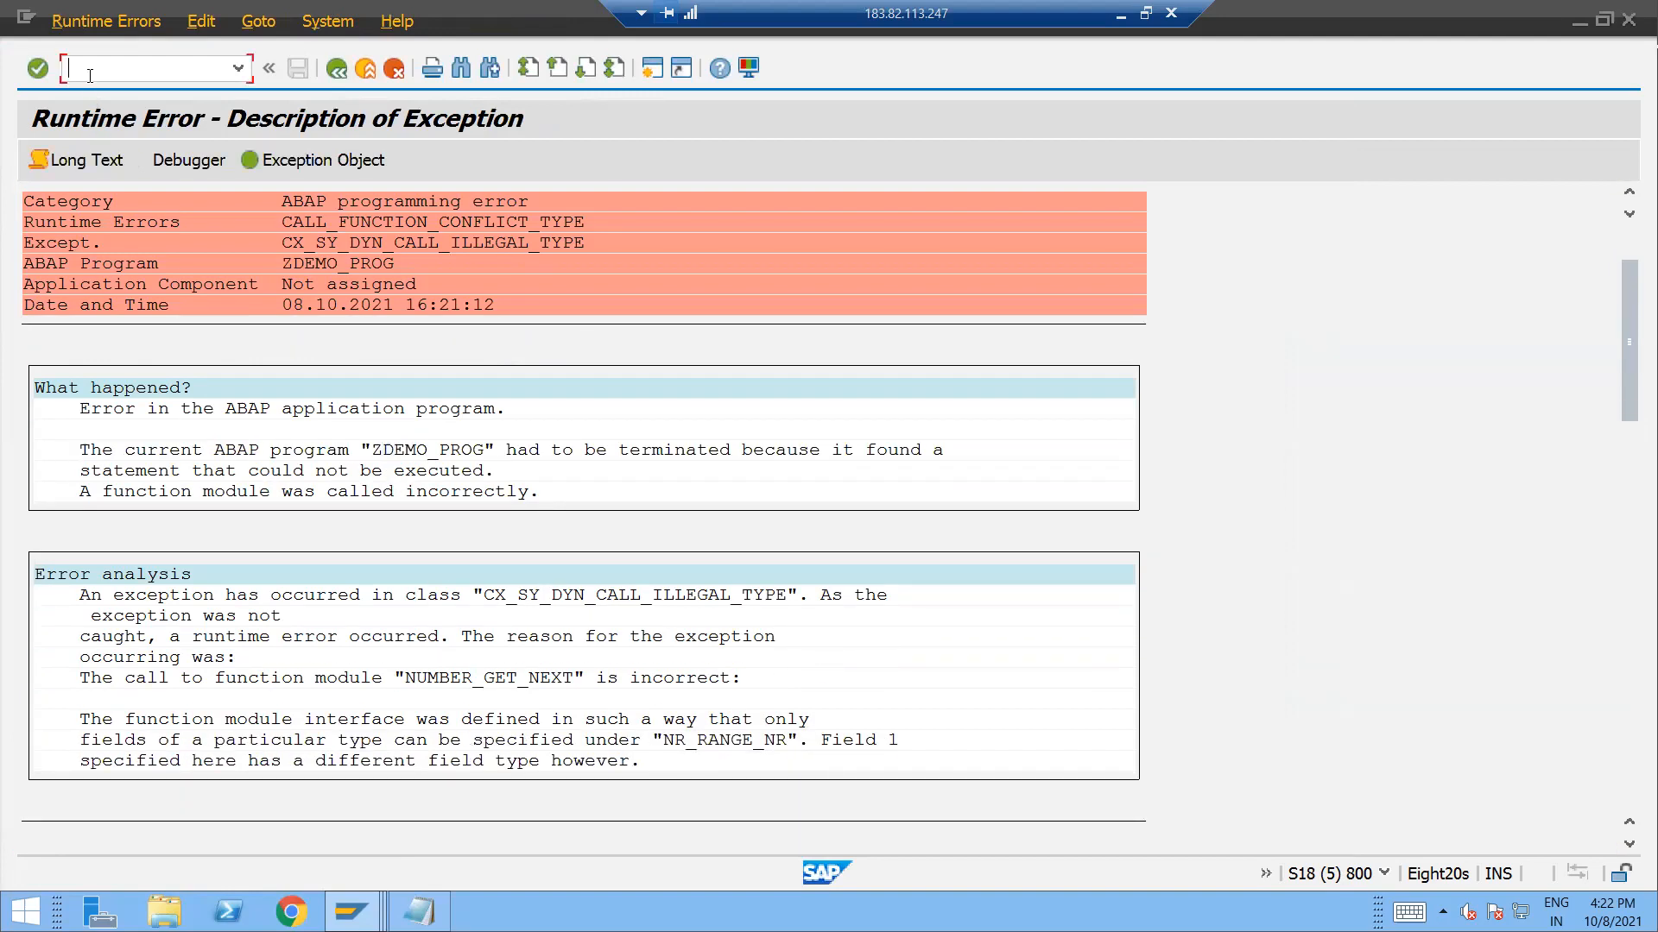
text(/)
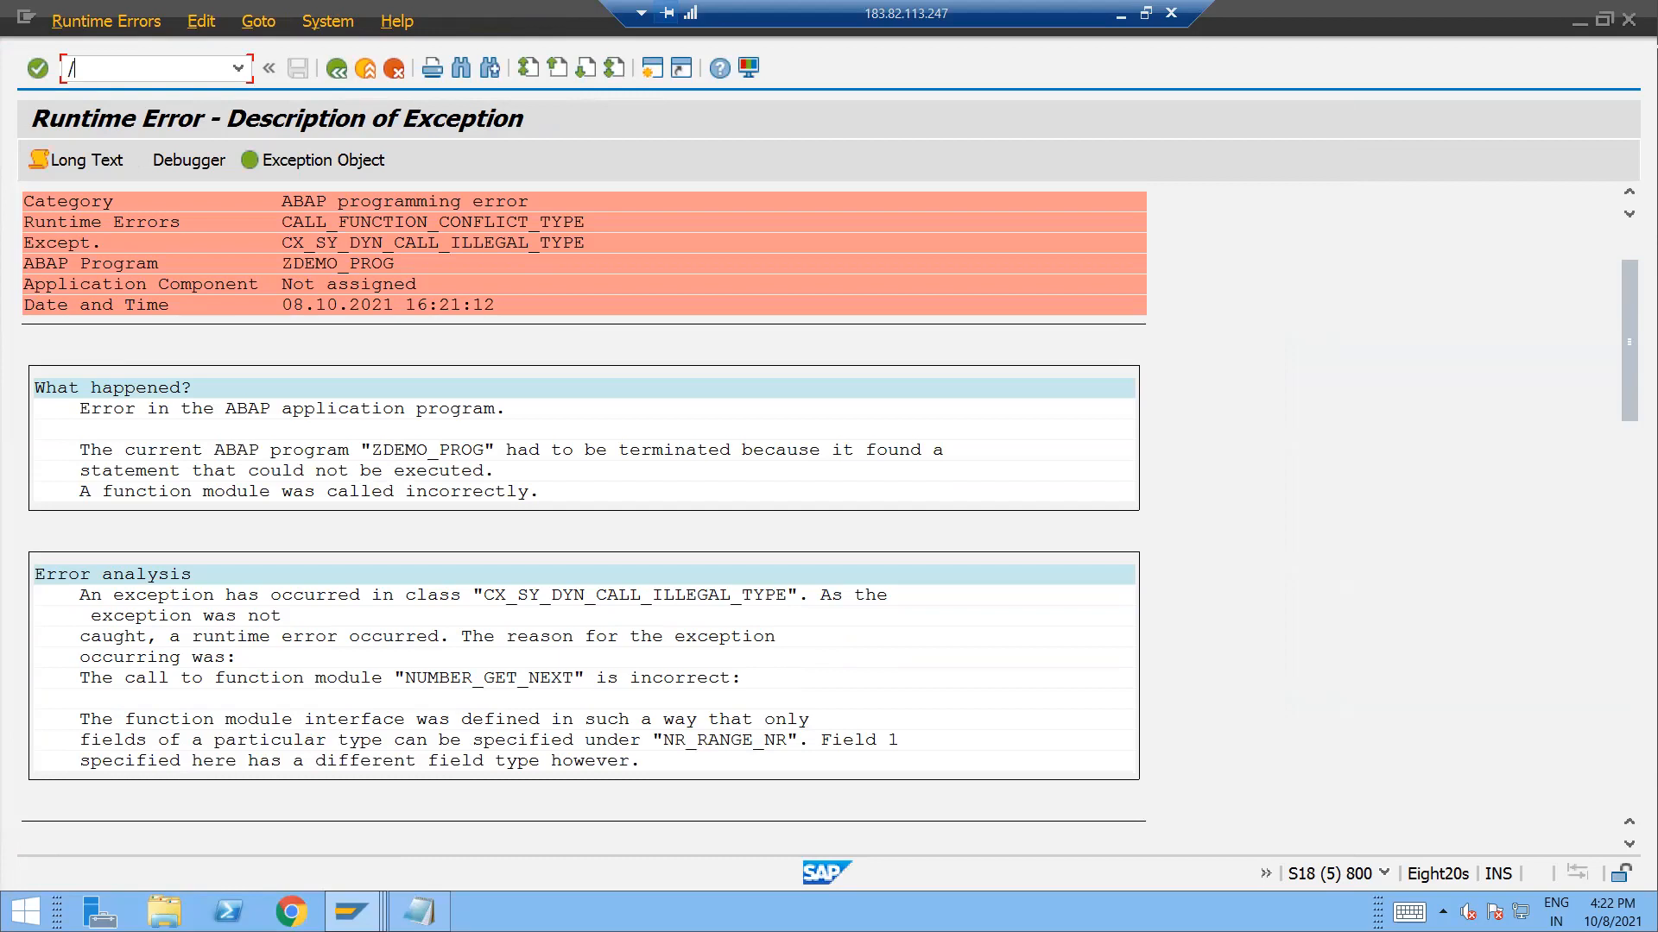
text(nse38)
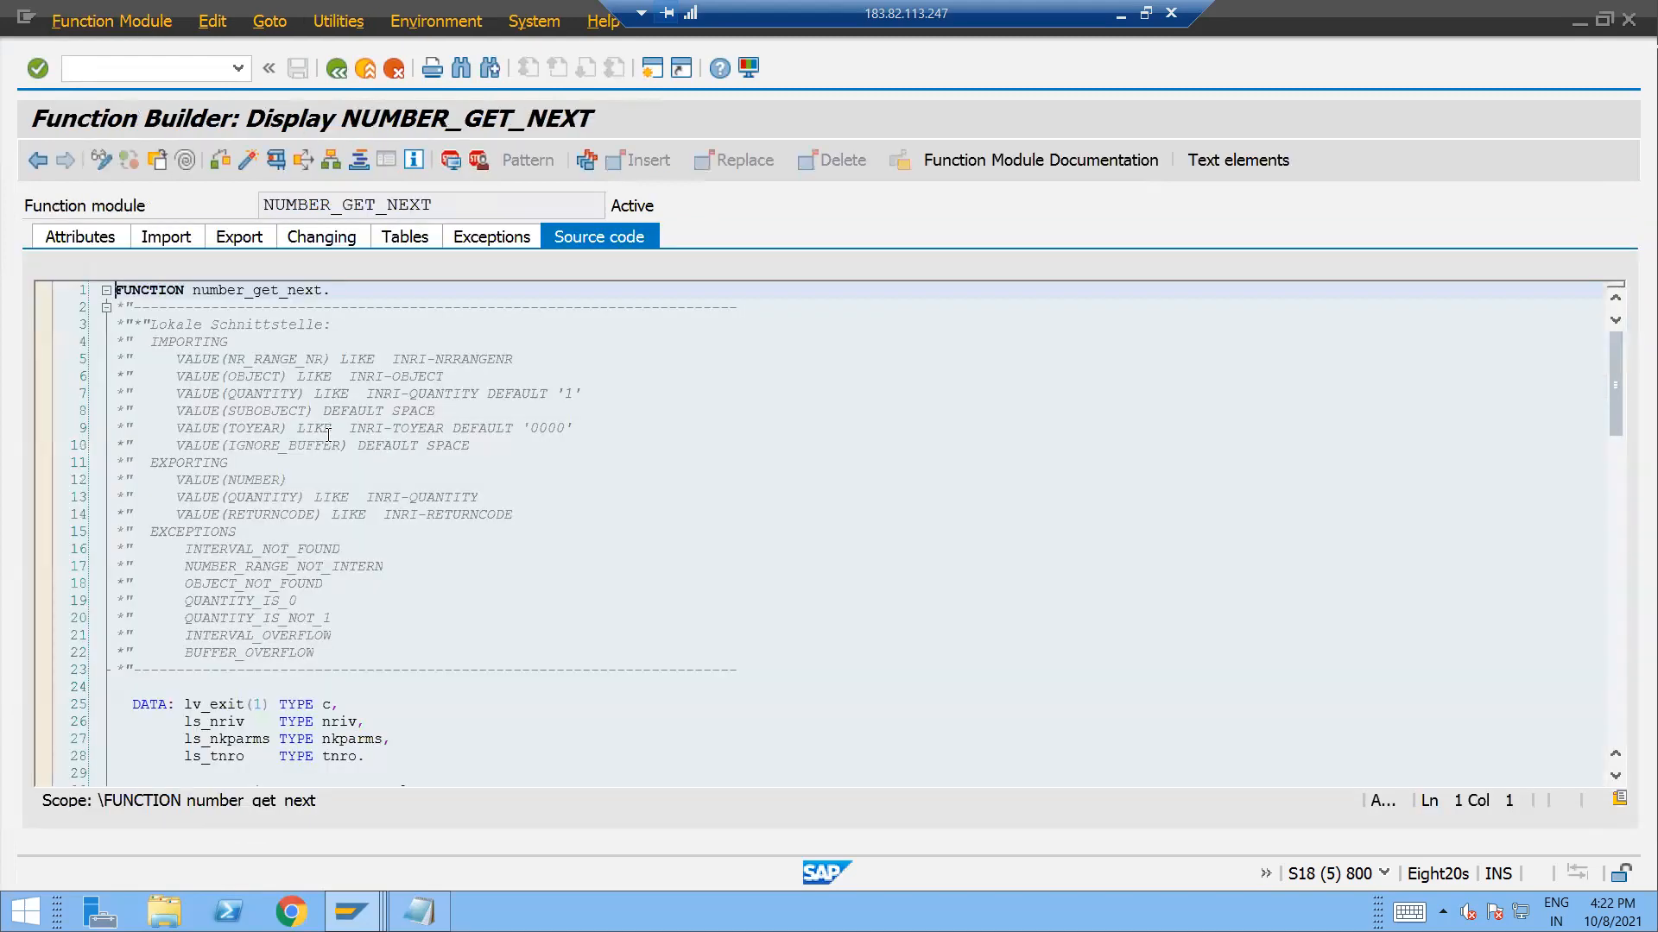
Inspect INRI-NRRANGENR in structure INRI as CHAR 2, then return to the ZDEMO_PROG source.
double_click(451, 360)
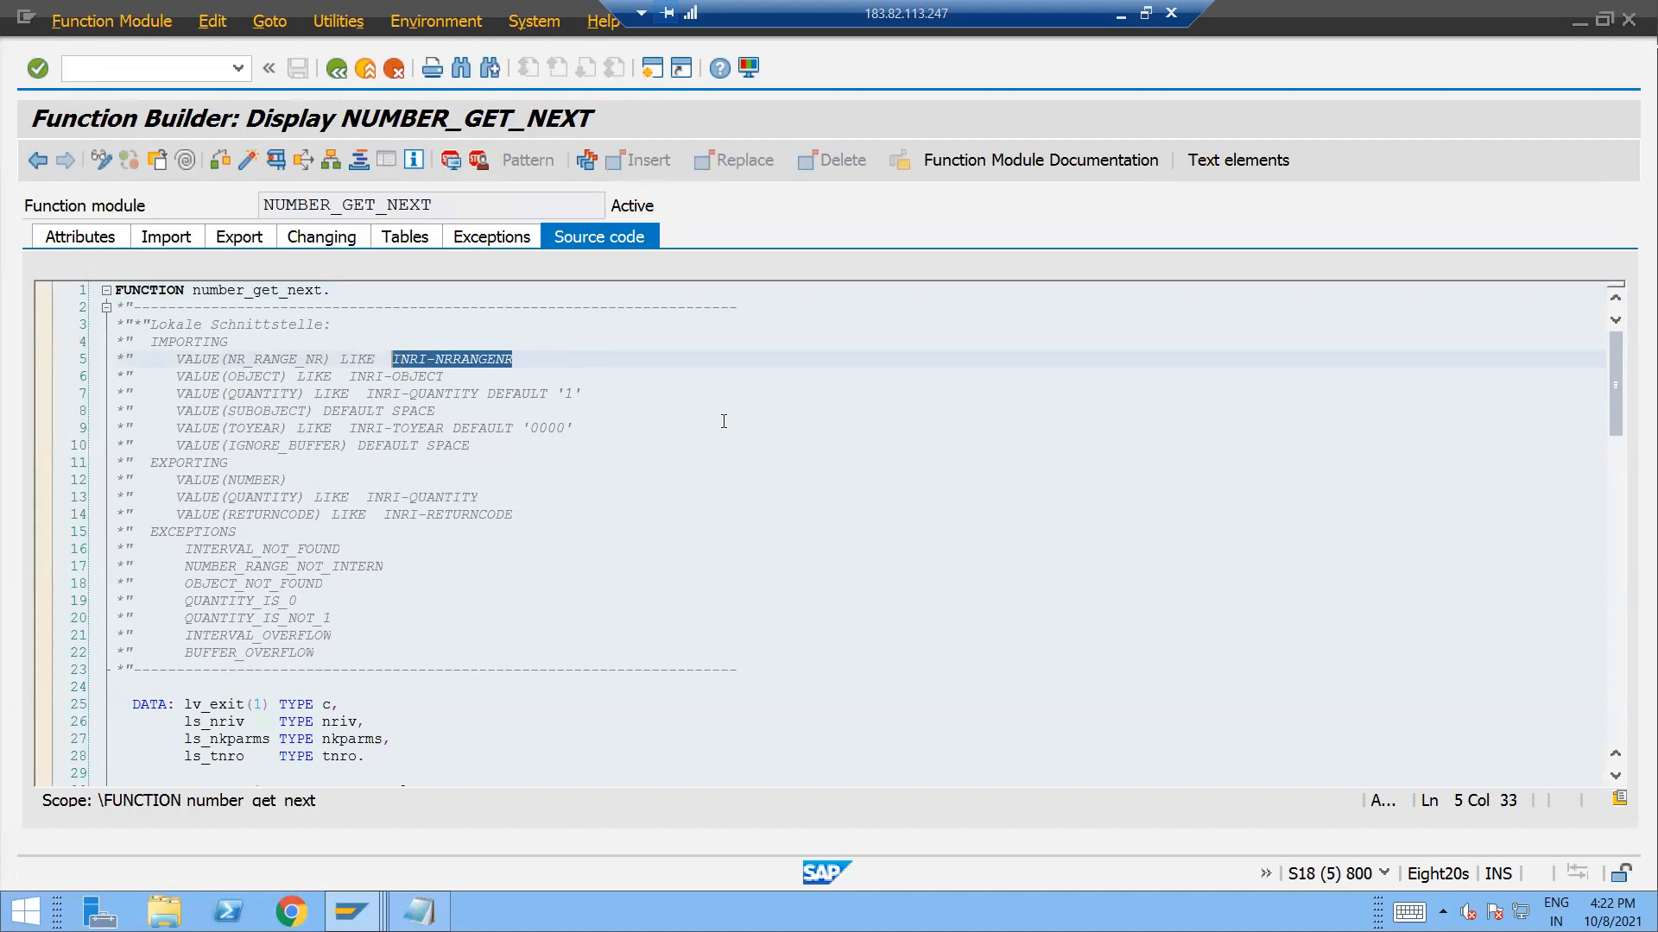
click(477, 359)
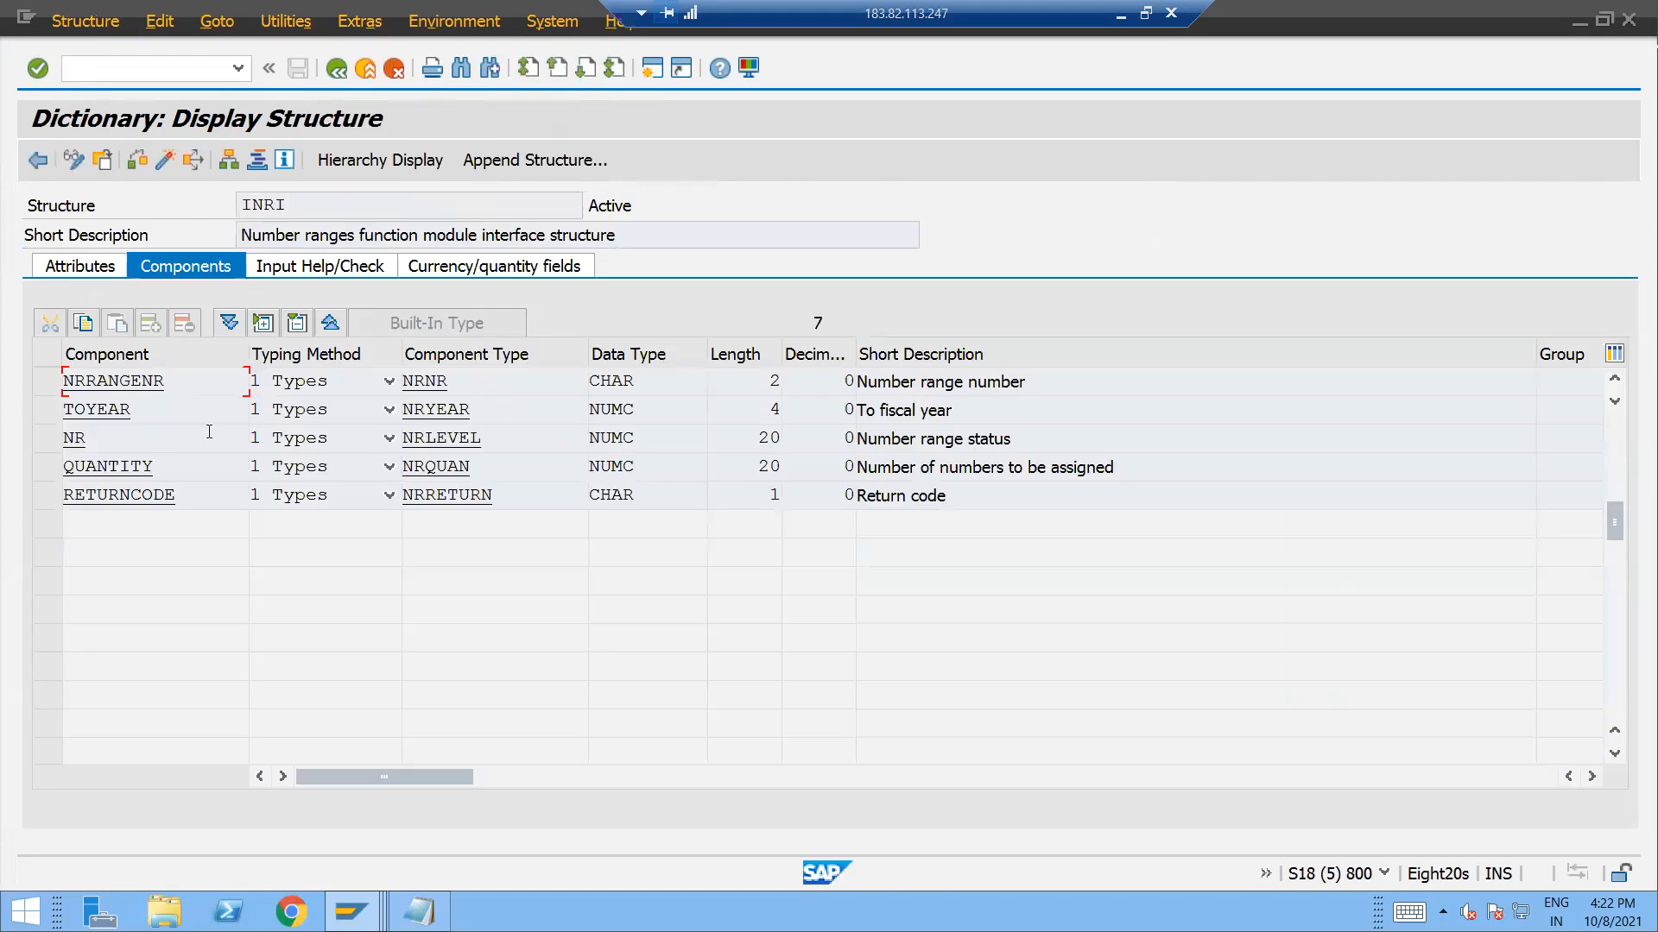
click(611, 382)
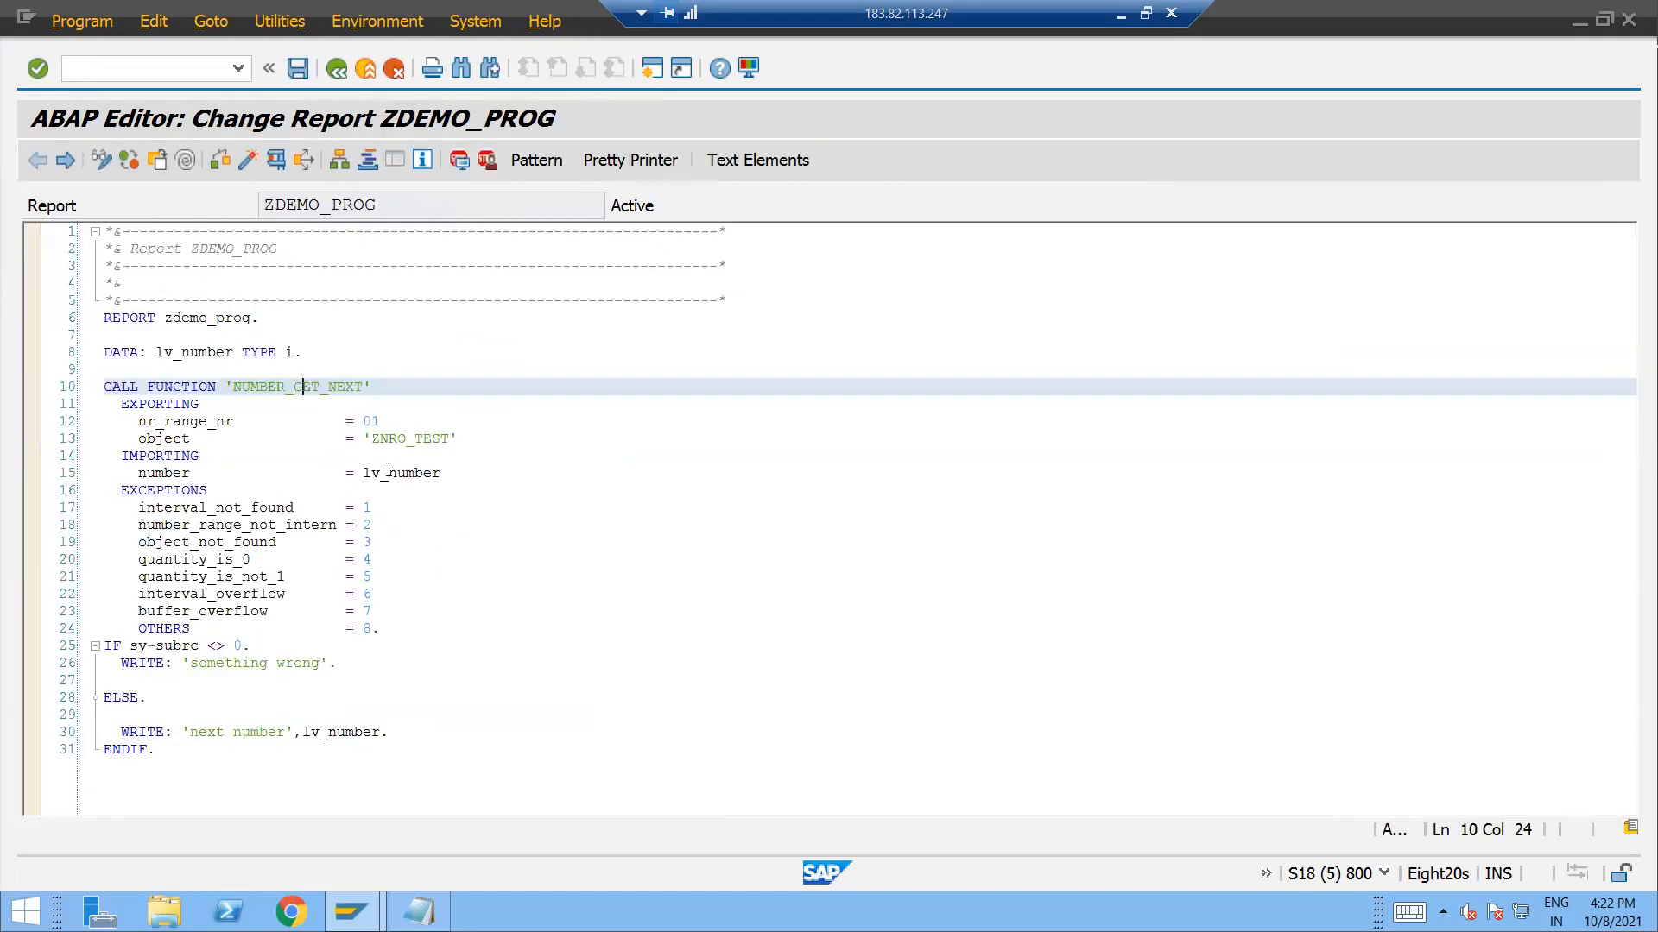
Change nr_range_nr = 01 to the quoted literal '01' in the NUMBER_GET_NEXT call.
click(378, 421)
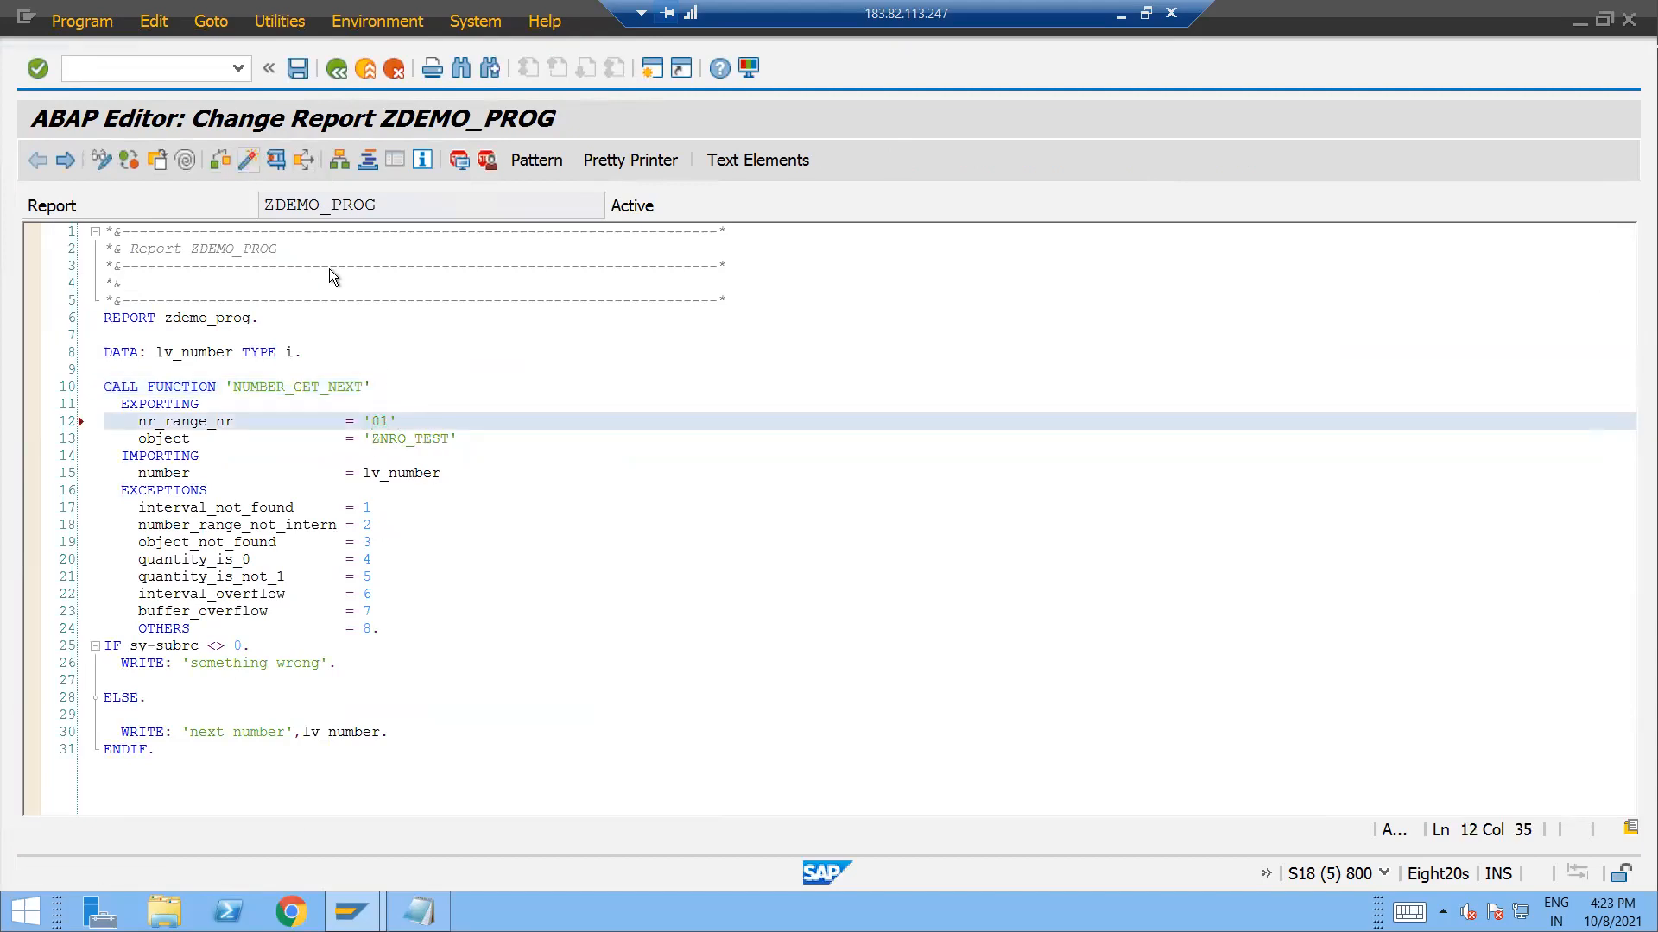
click(276, 159)
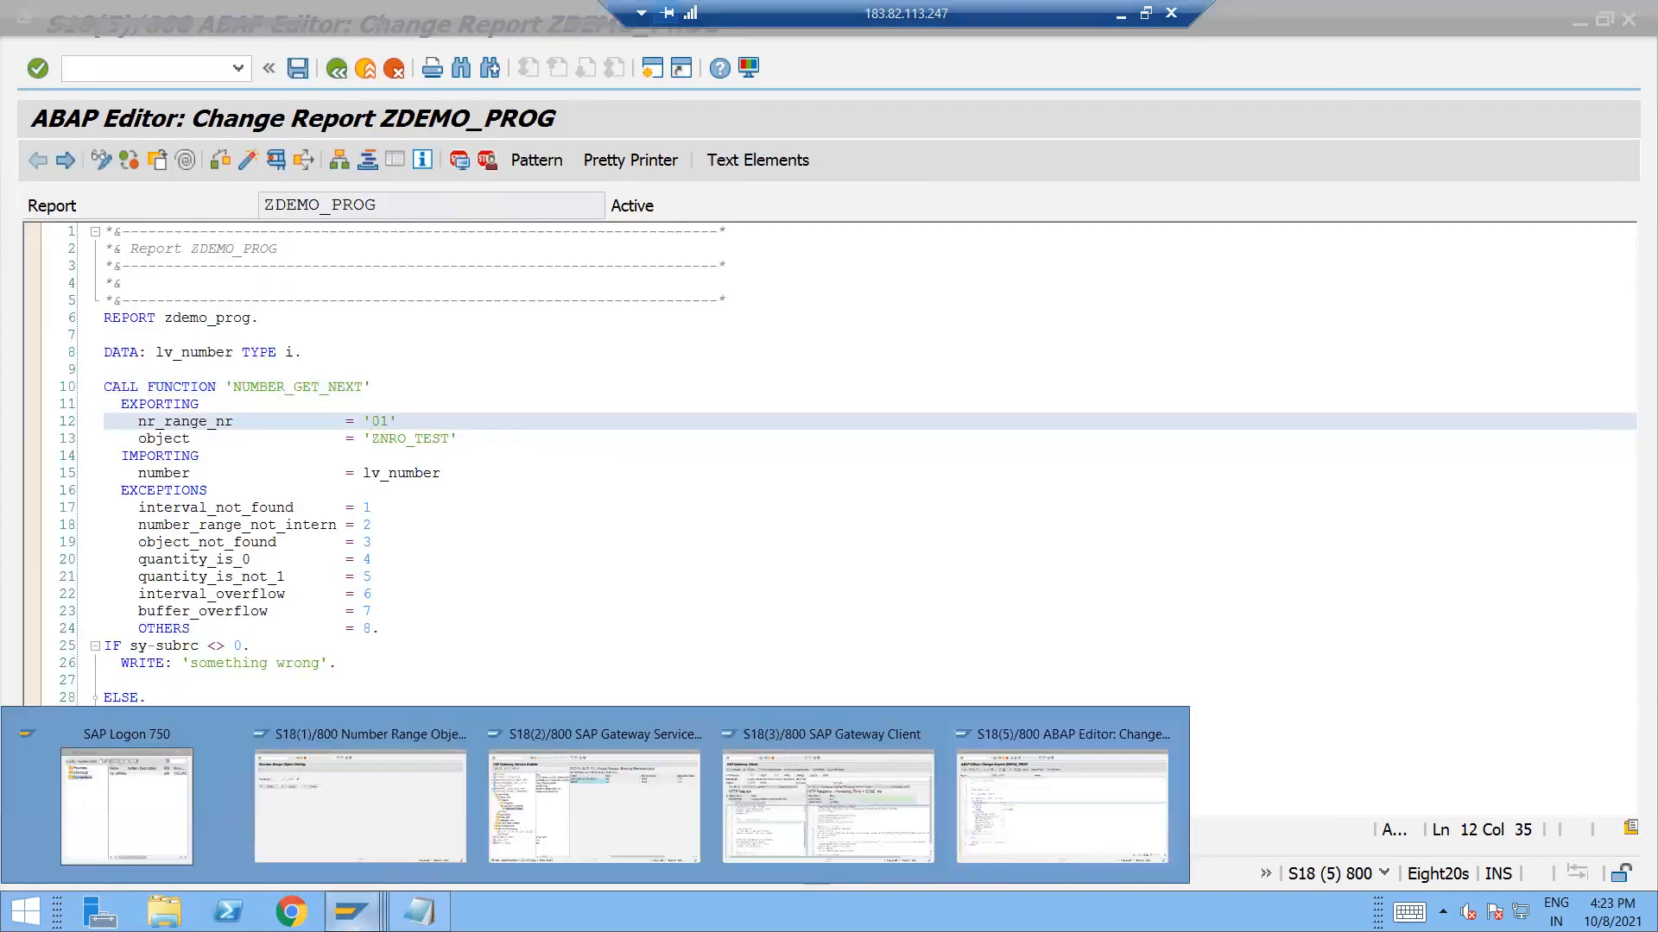
Review ZNRO_TEST's buffer size of 20 numbers and interval 01's NR status of 20.
click(359, 803)
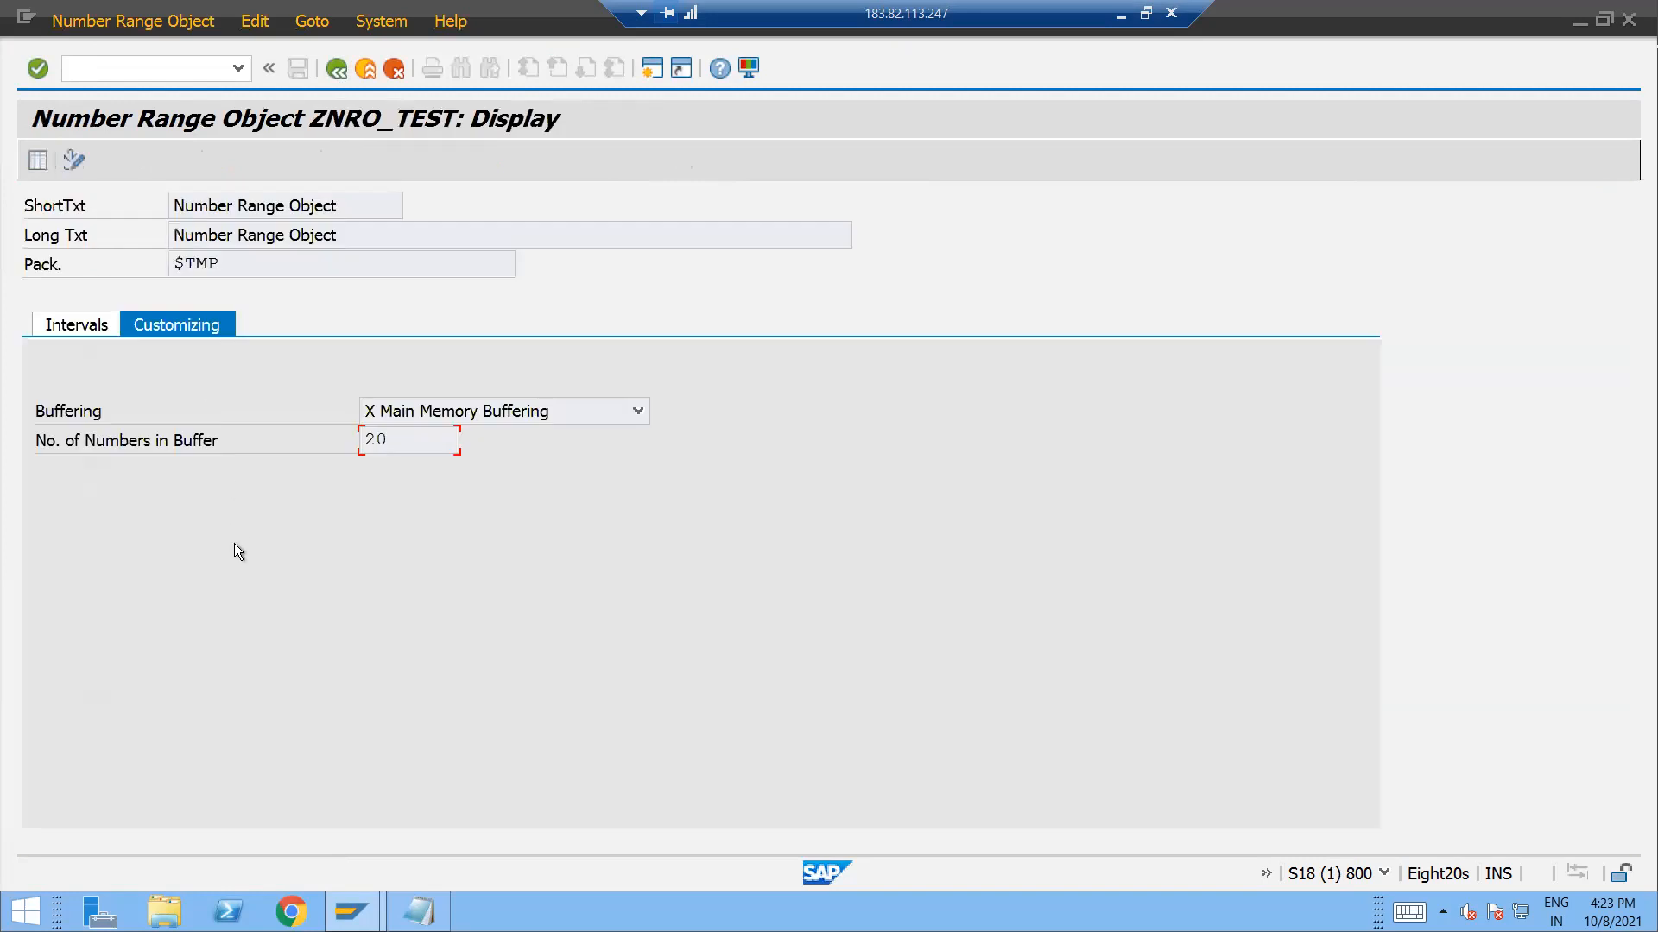
click(408, 440)
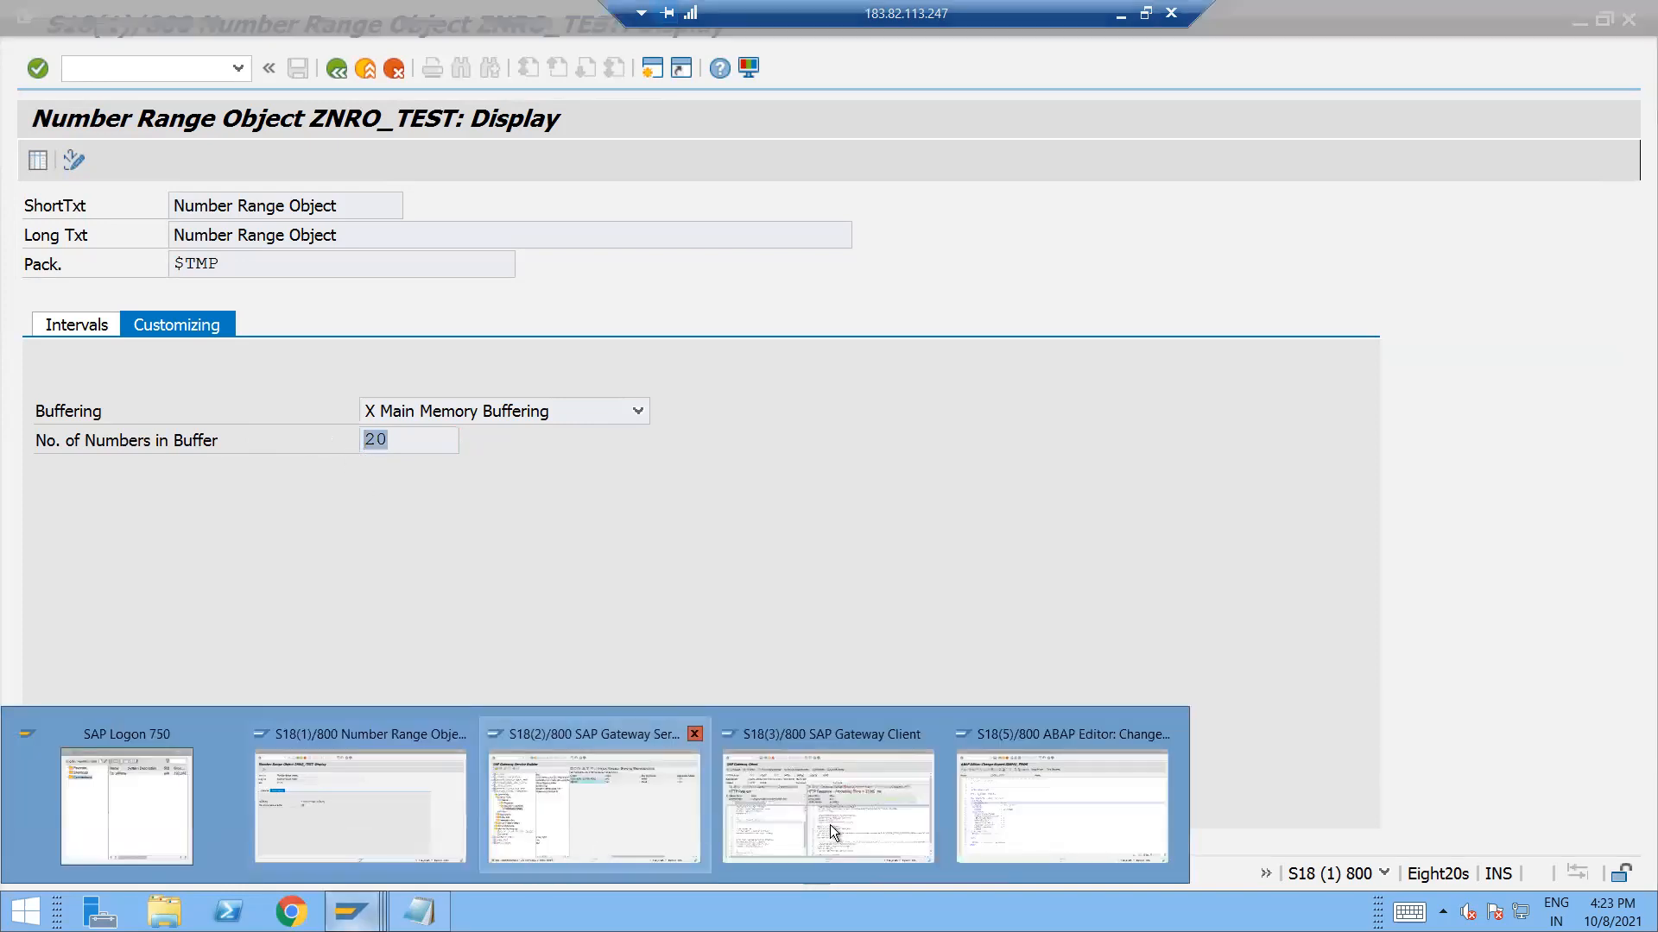
click(1062, 806)
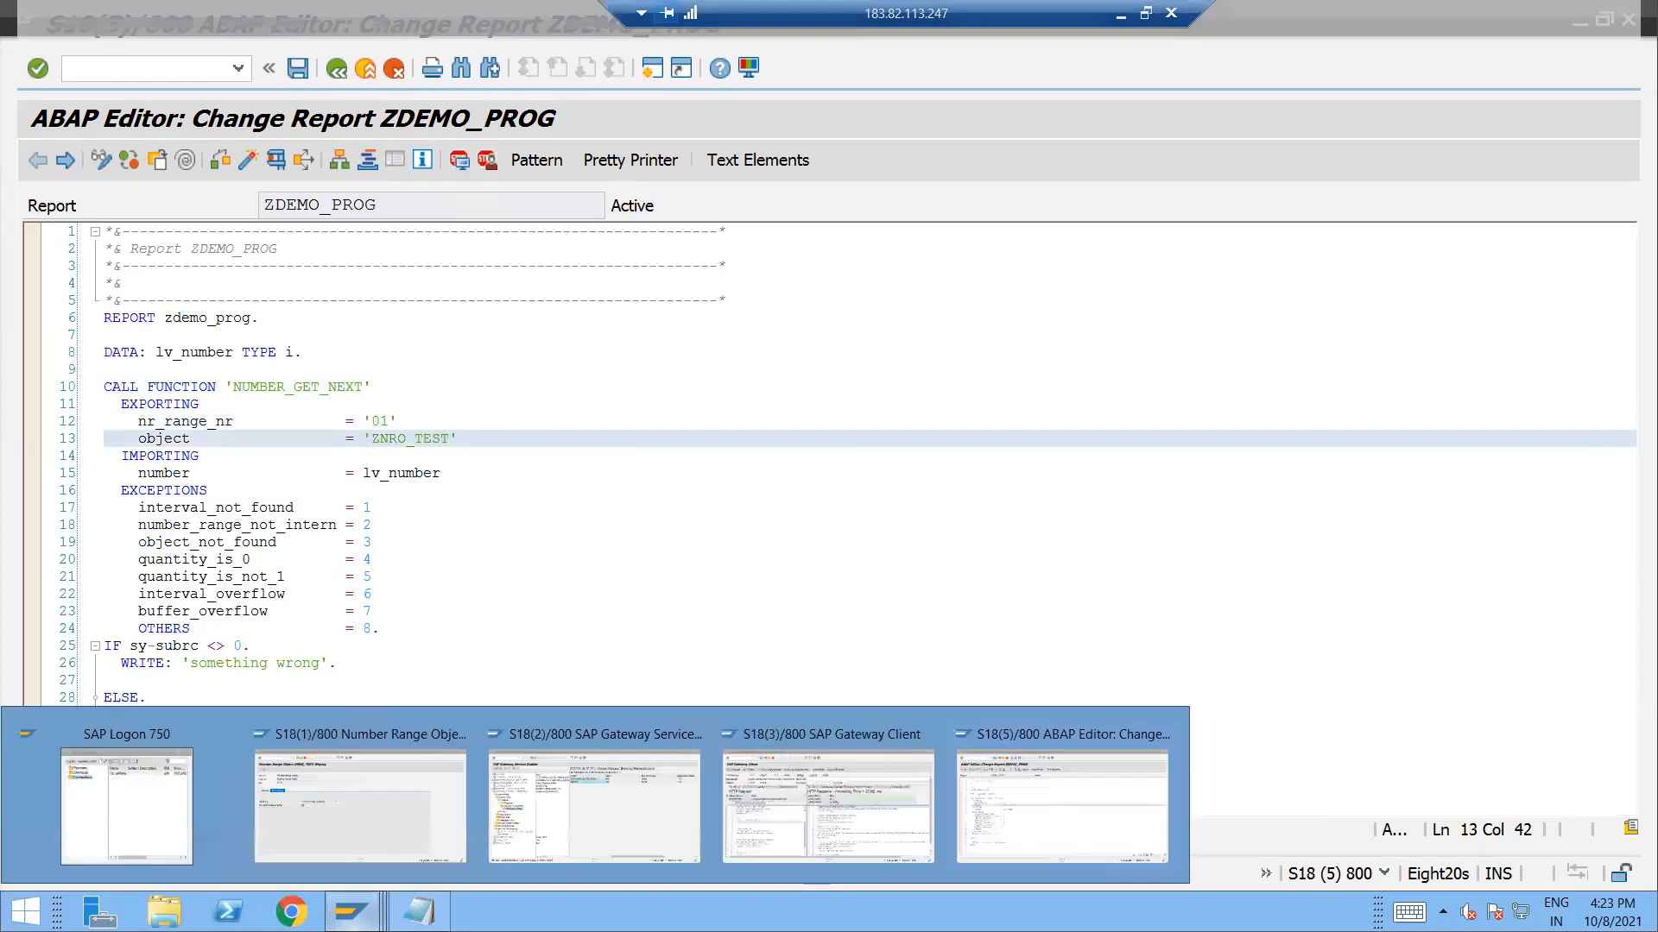
click(359, 803)
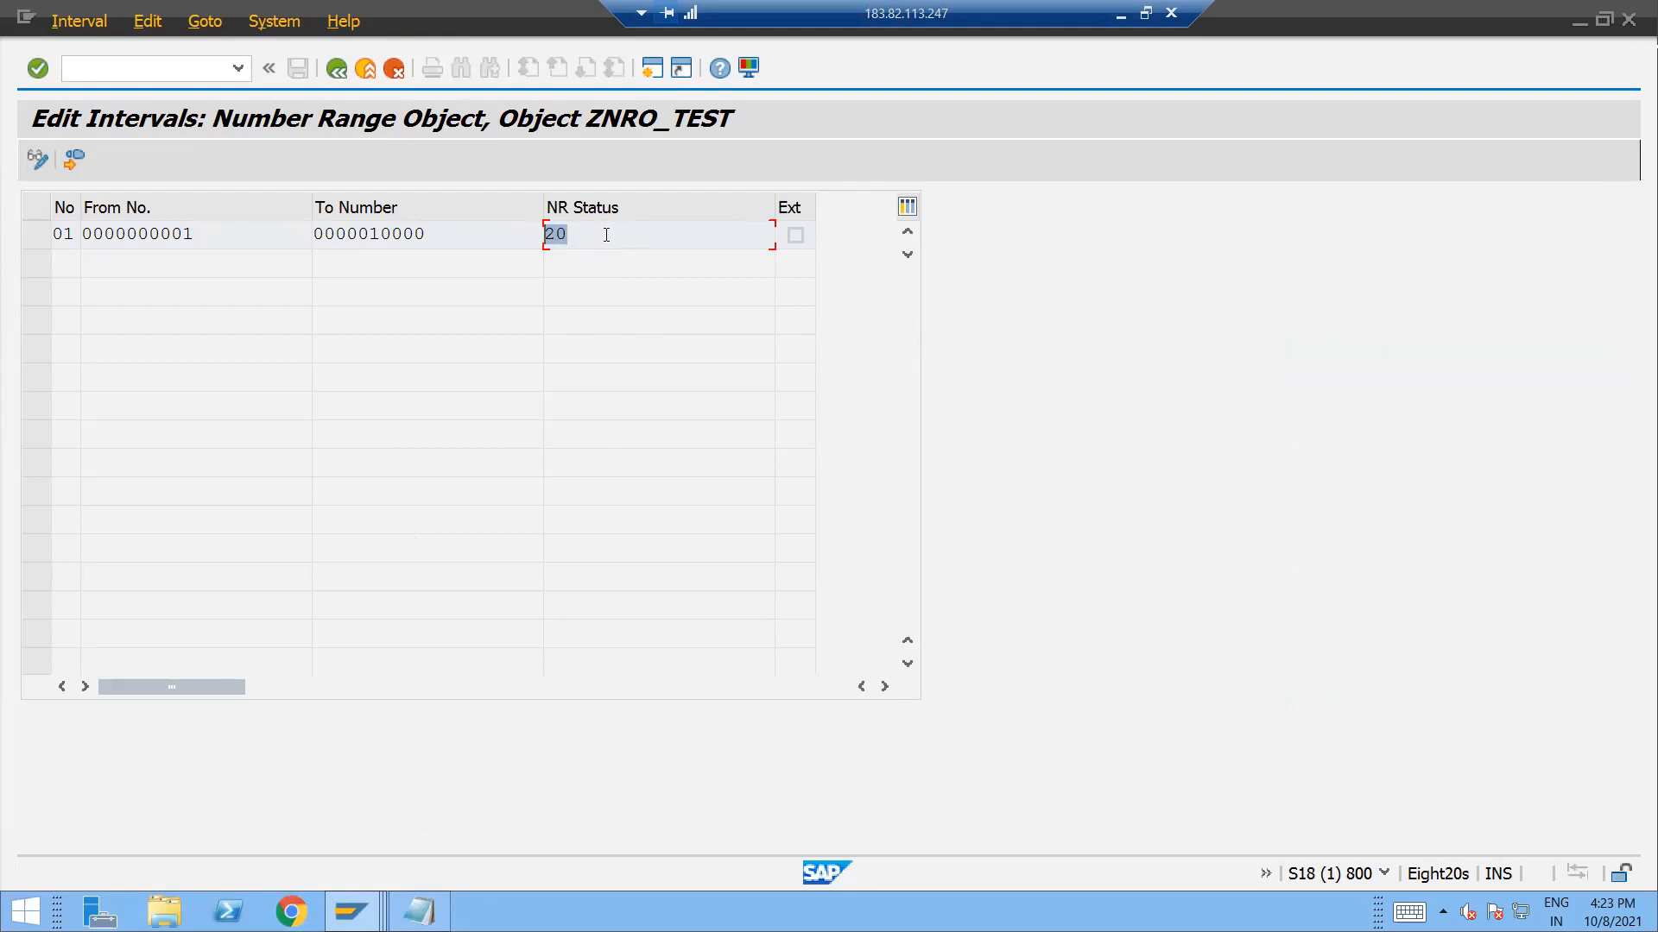
mouse_move(598, 278)
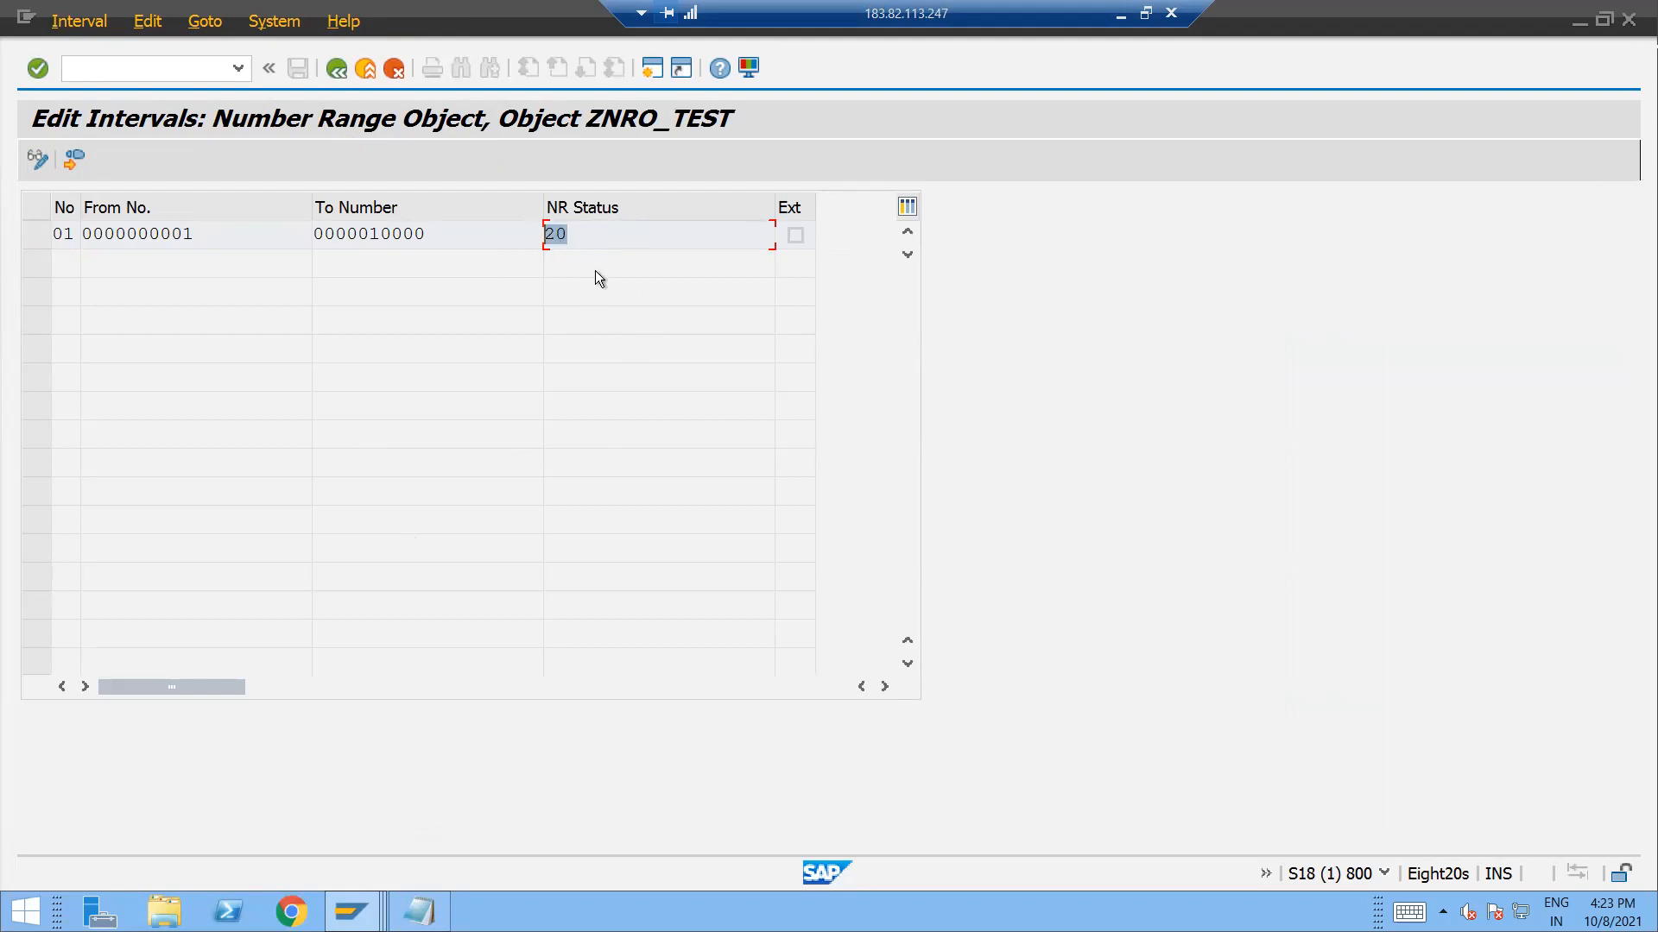
Back out of the interval list to the Number Range Object Editing start screen.
click(336, 68)
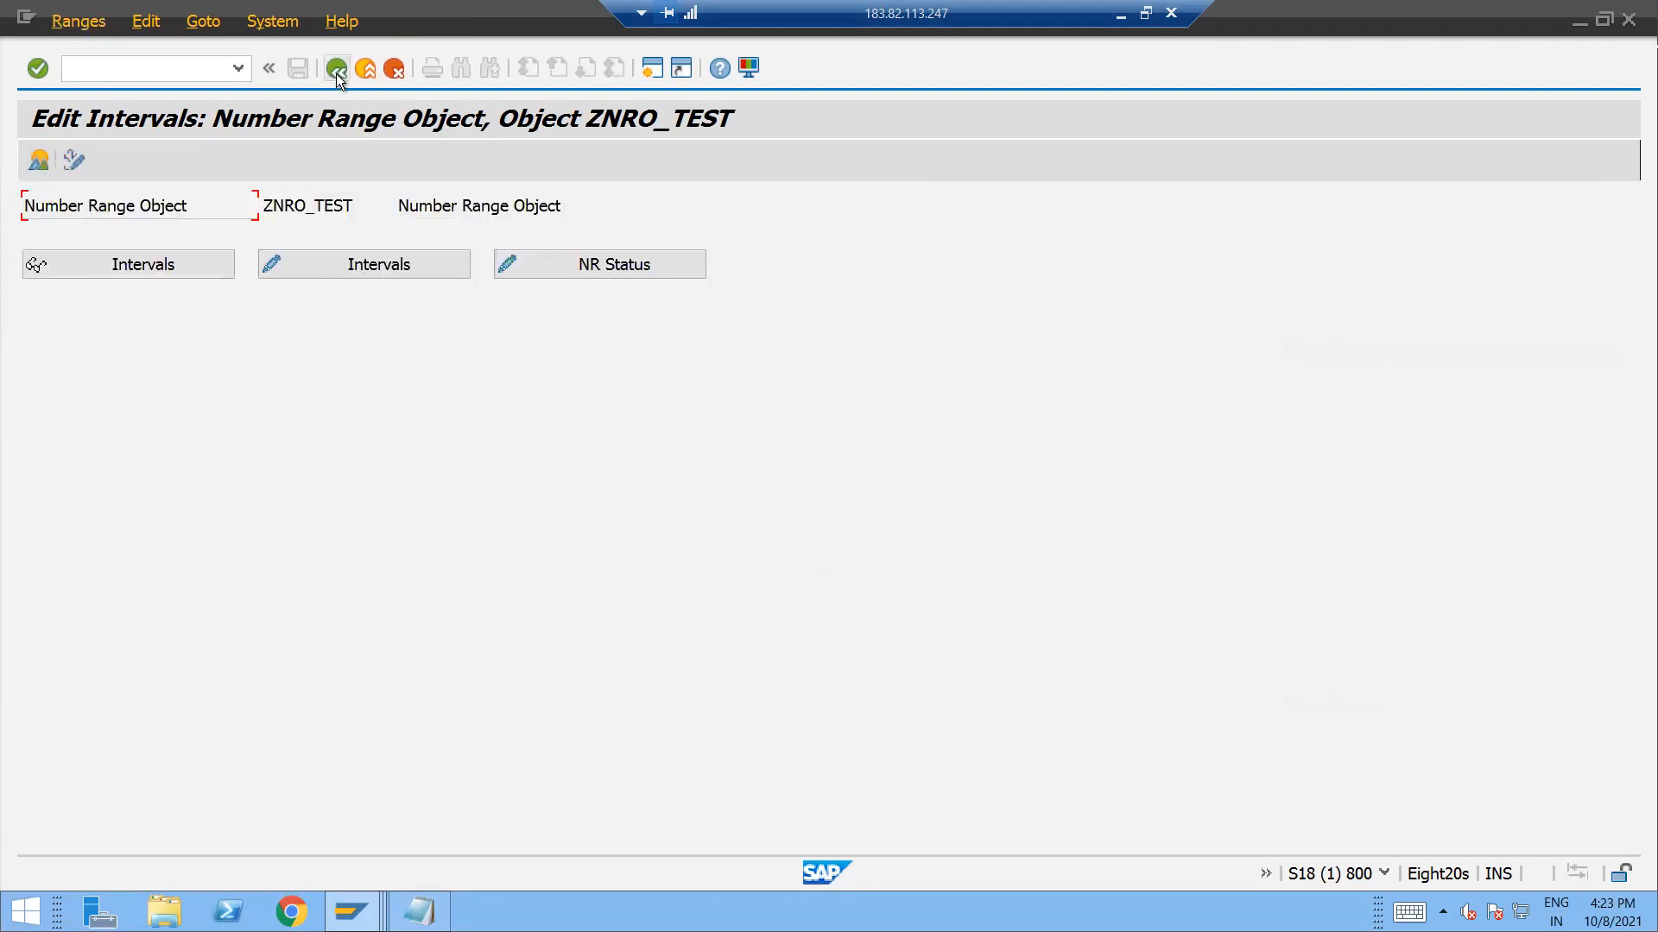
click(337, 67)
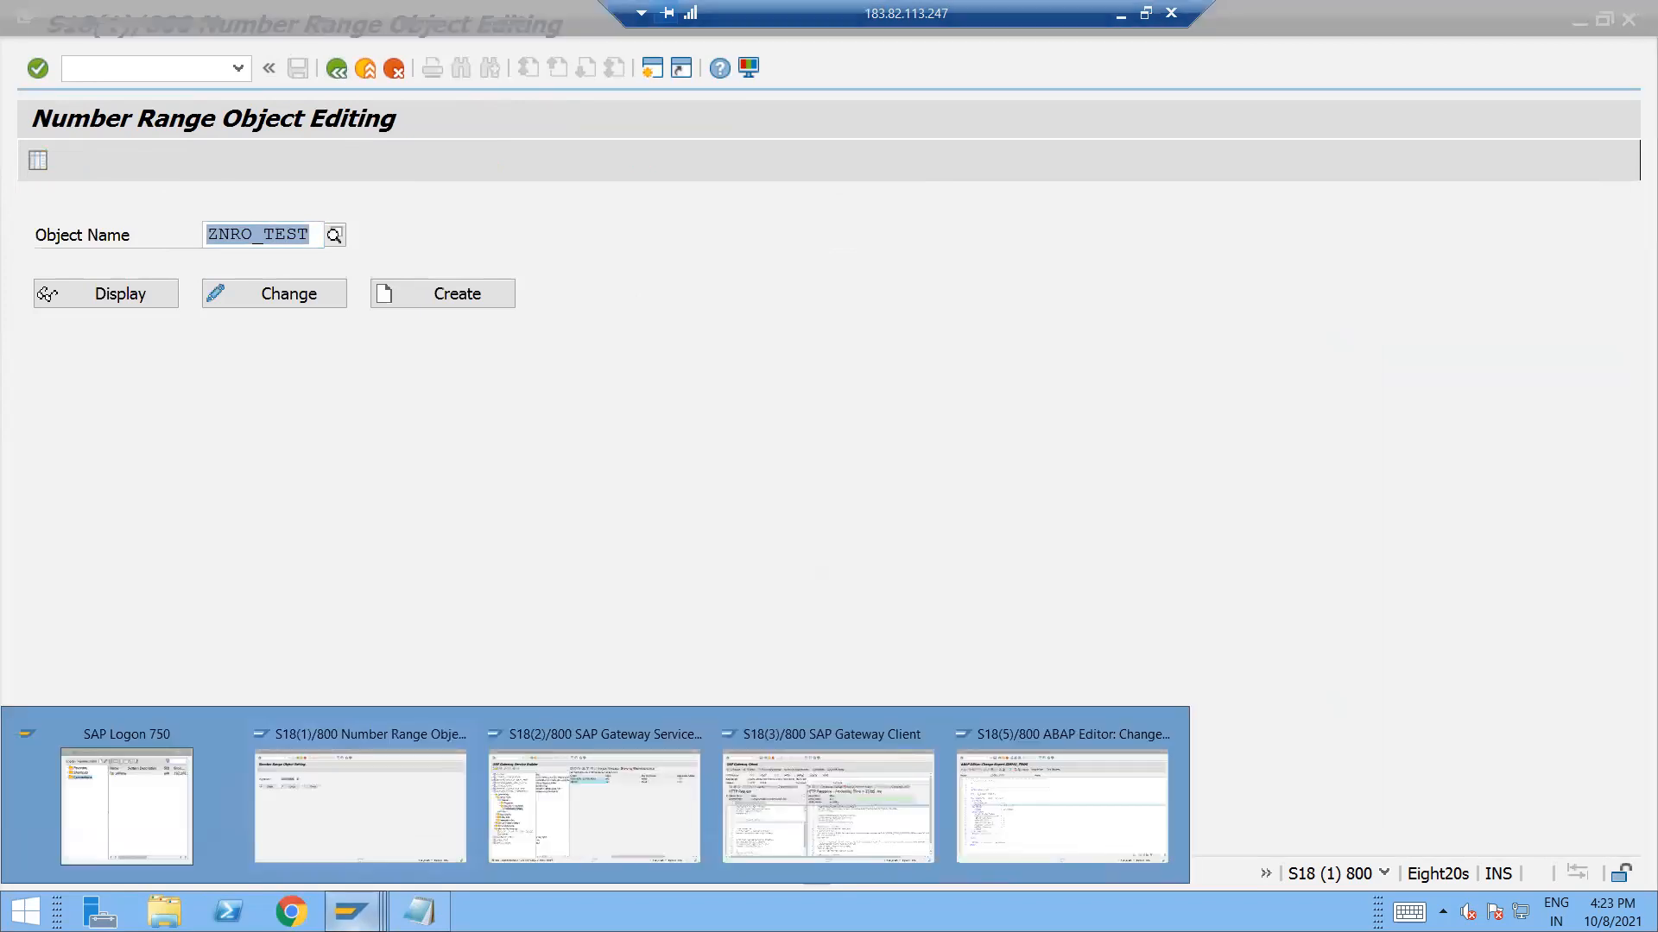
Return to the ZDEMO_PROG source showing NUMBER_GET_NEXT with '01' and 'ZNRO_TEST'.
click(1062, 807)
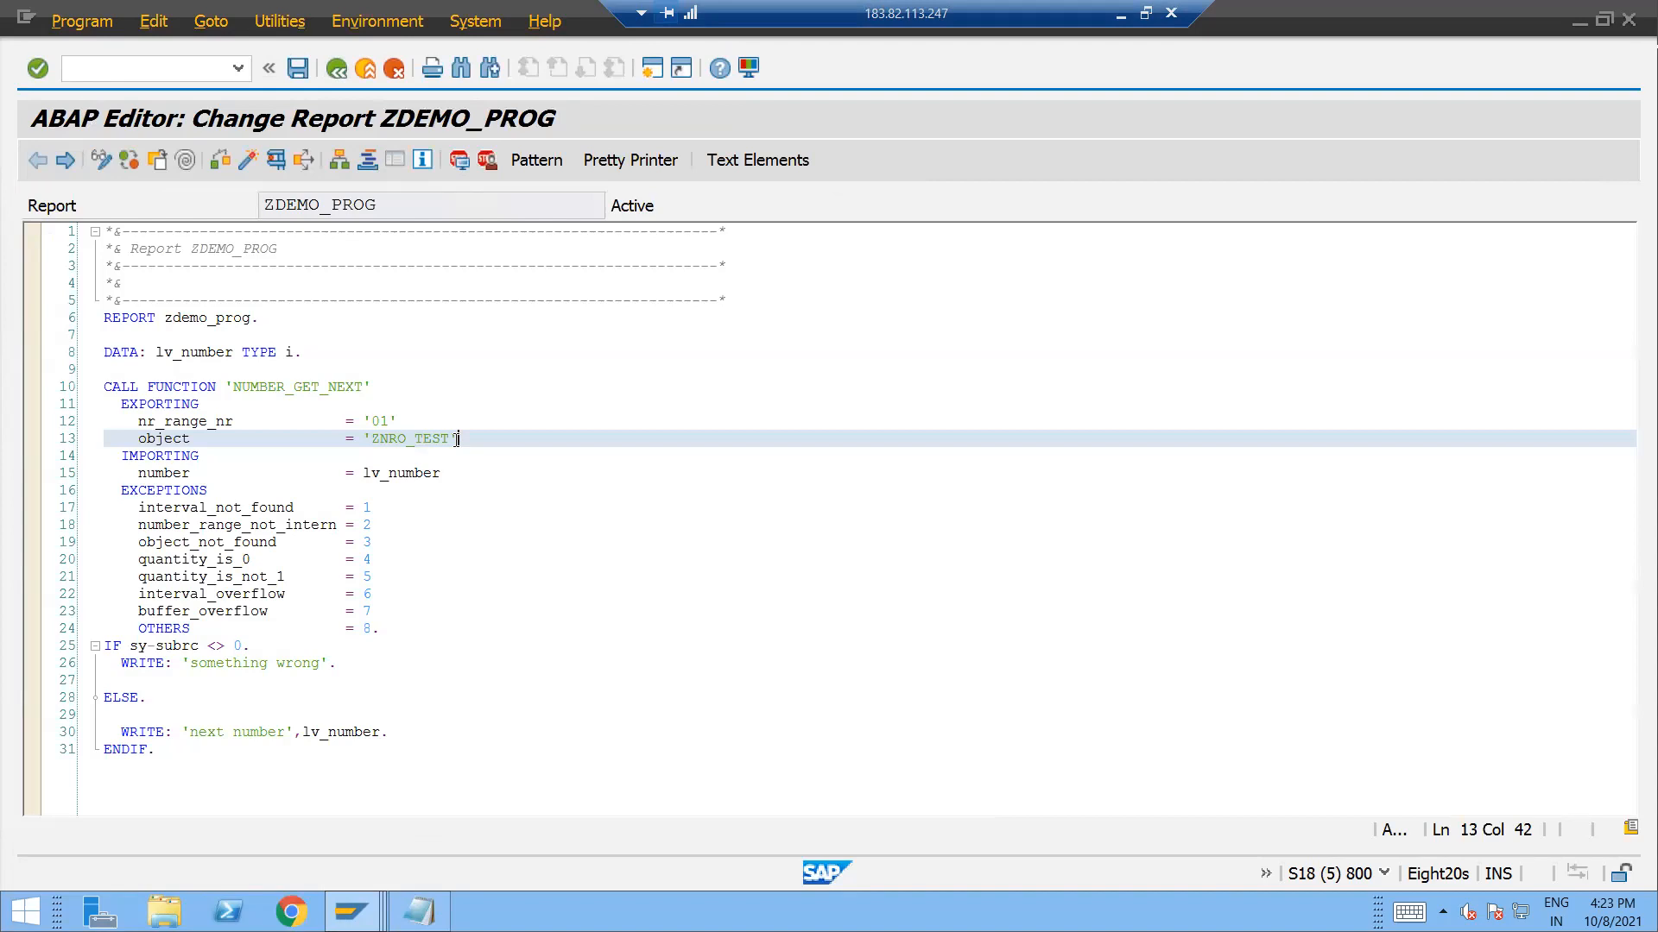
mouse_move(579, 450)
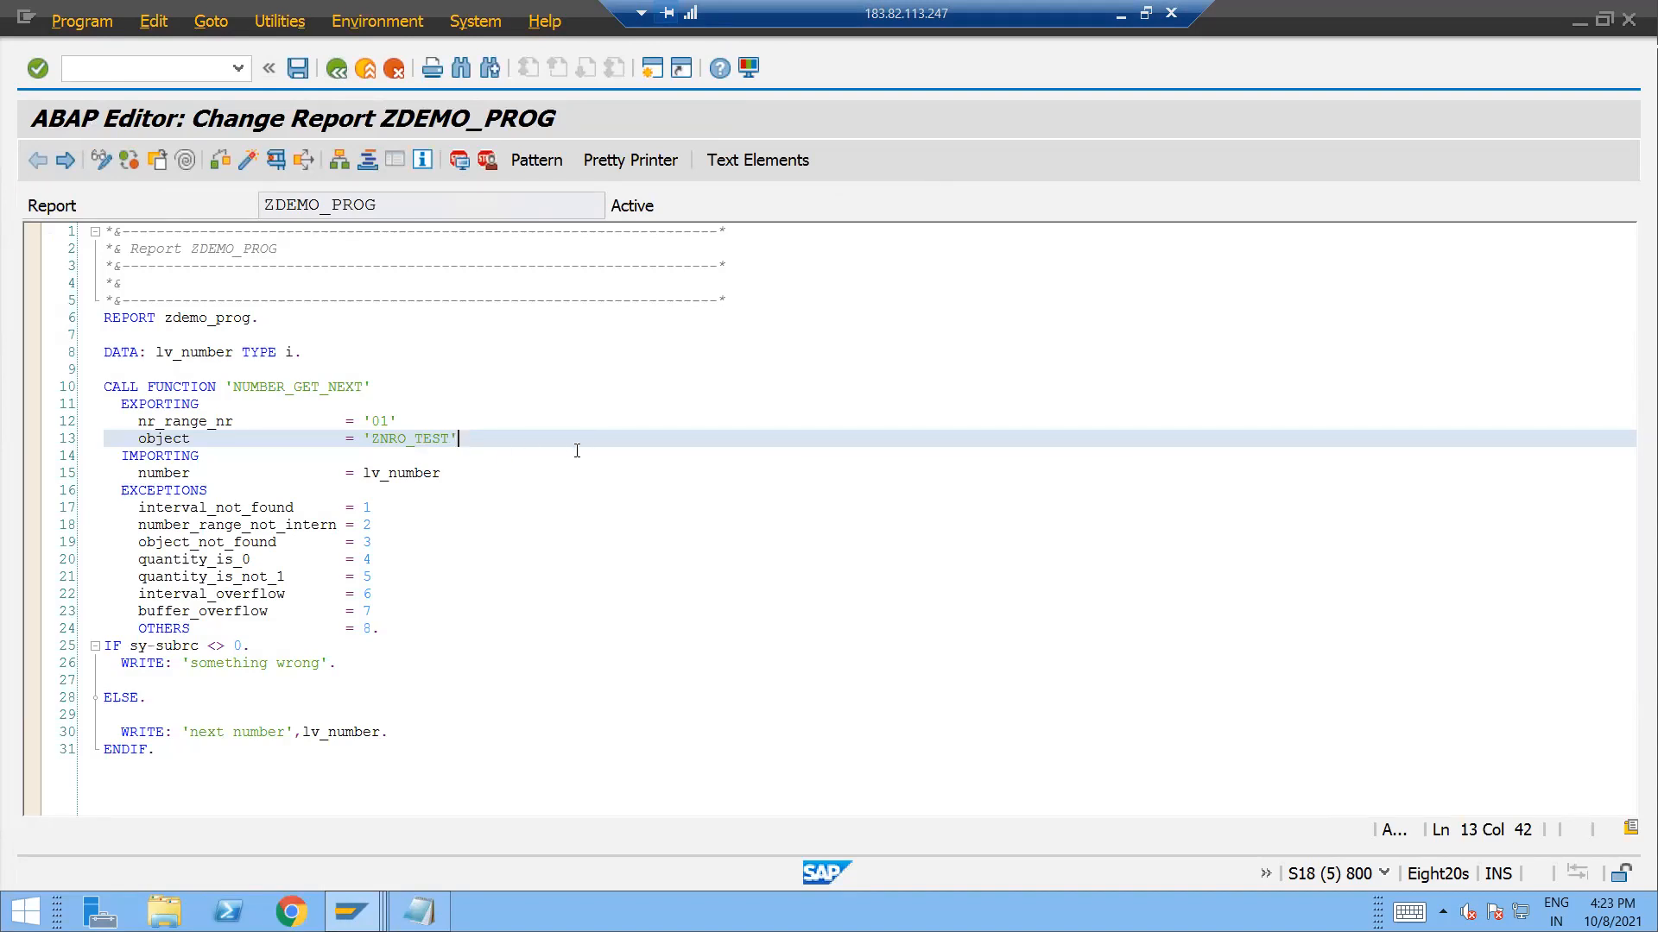
mouse_move(430, 663)
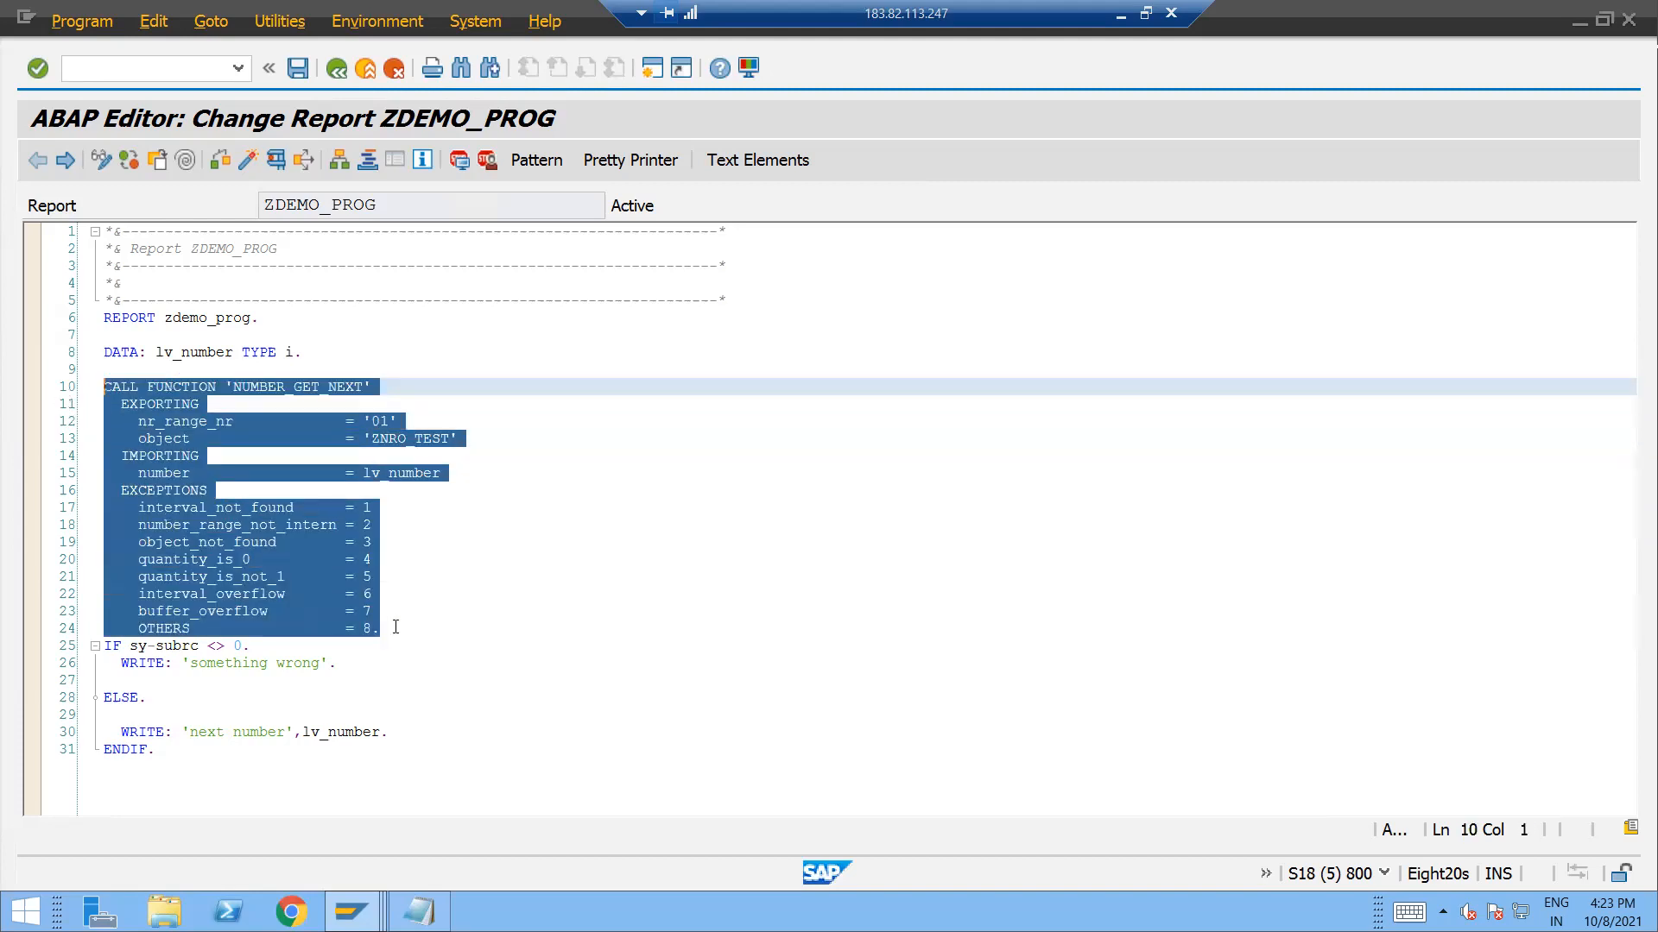
click(245, 646)
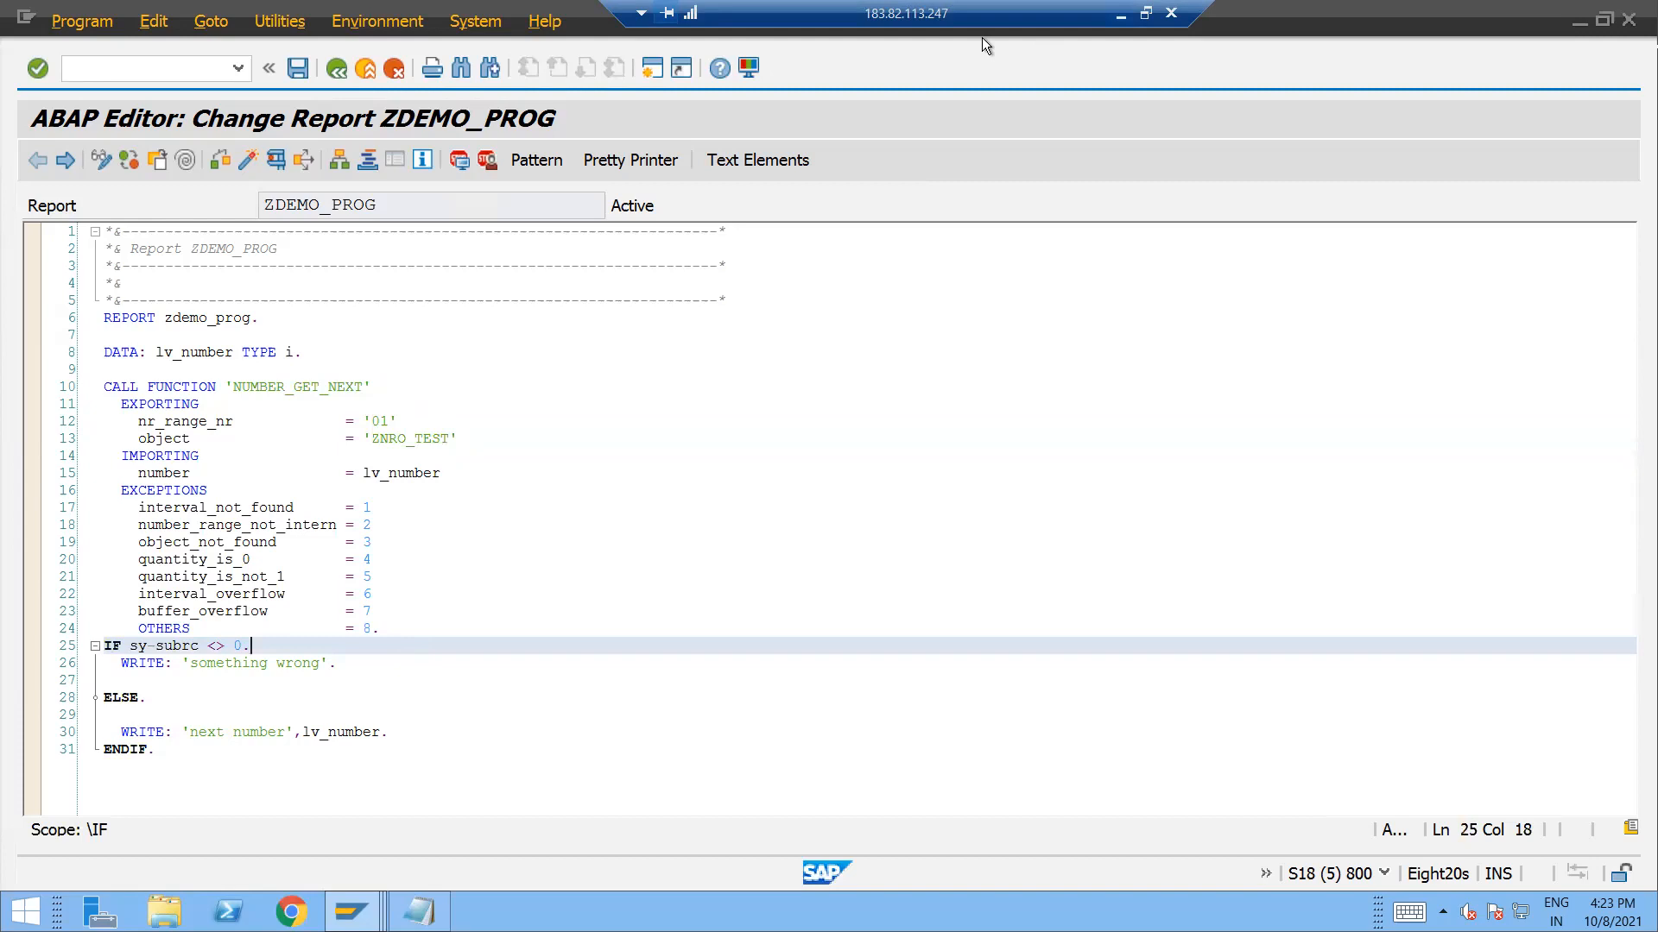